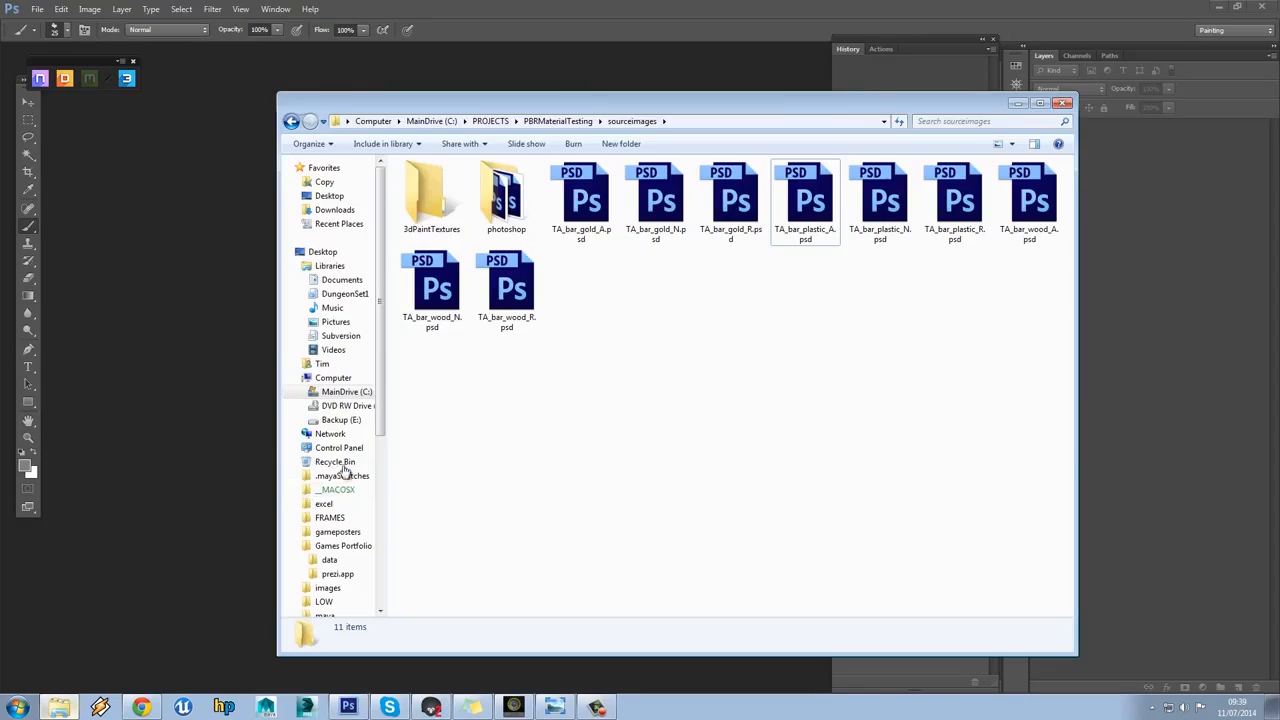
Go up to the PBRMaterialTesting folder and open its research folder of eleven reference photos
left_click(557, 121)
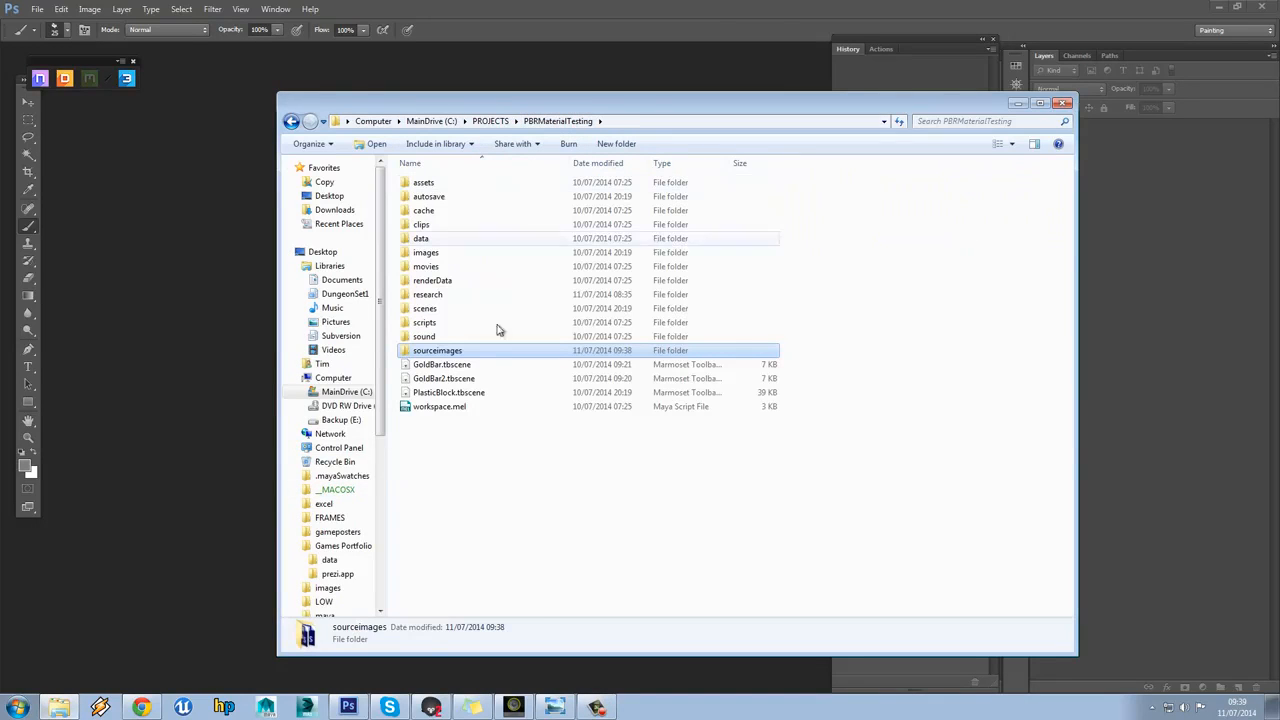
mouse_move(443, 249)
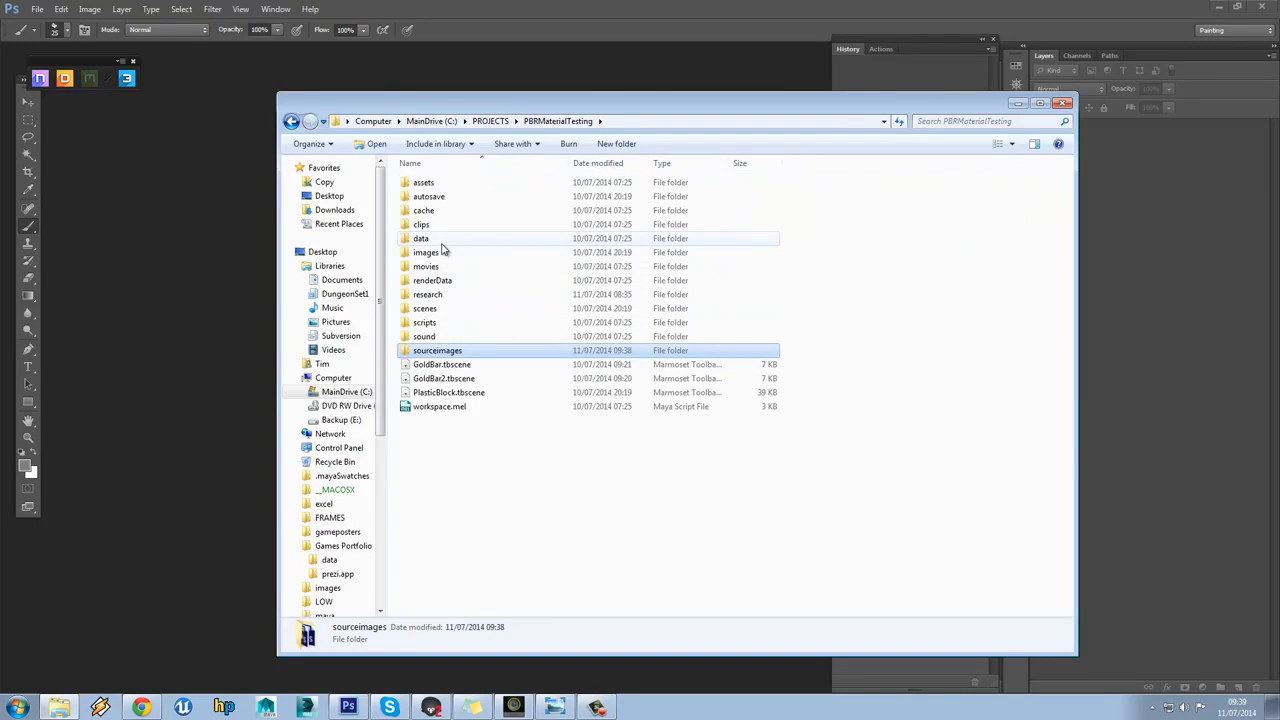
mouse_move(425, 252)
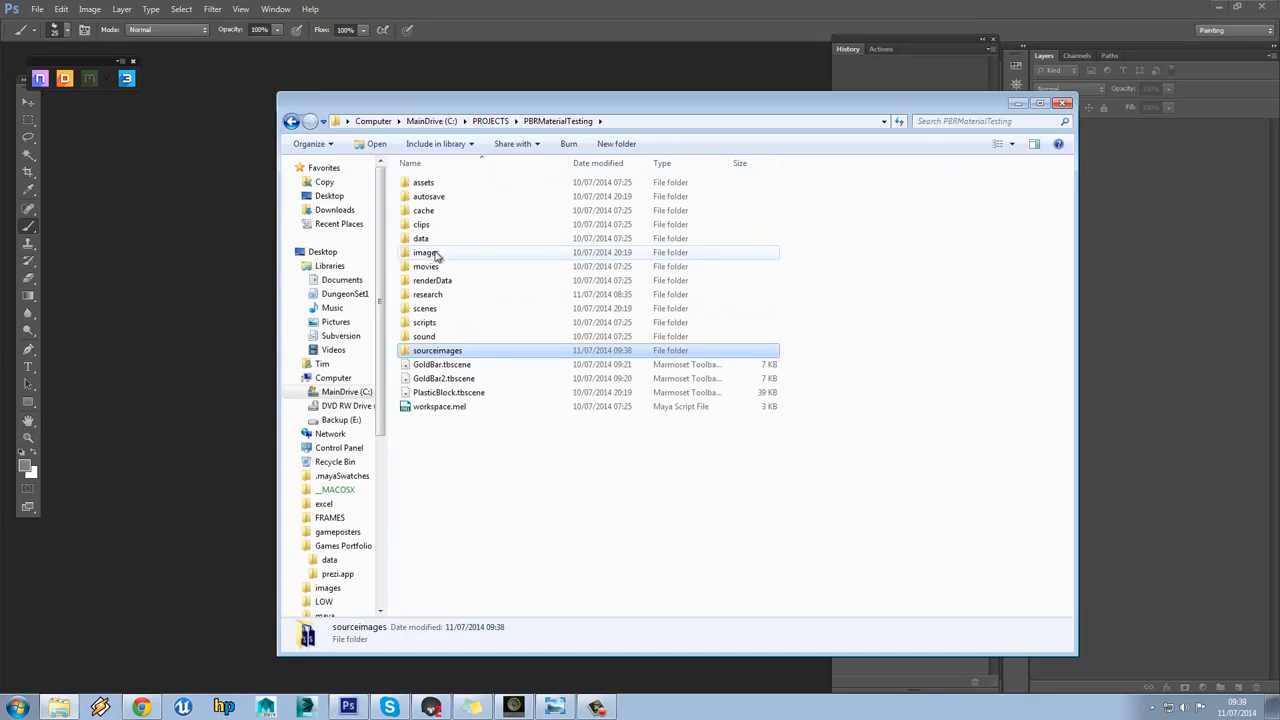
mouse_move(490, 273)
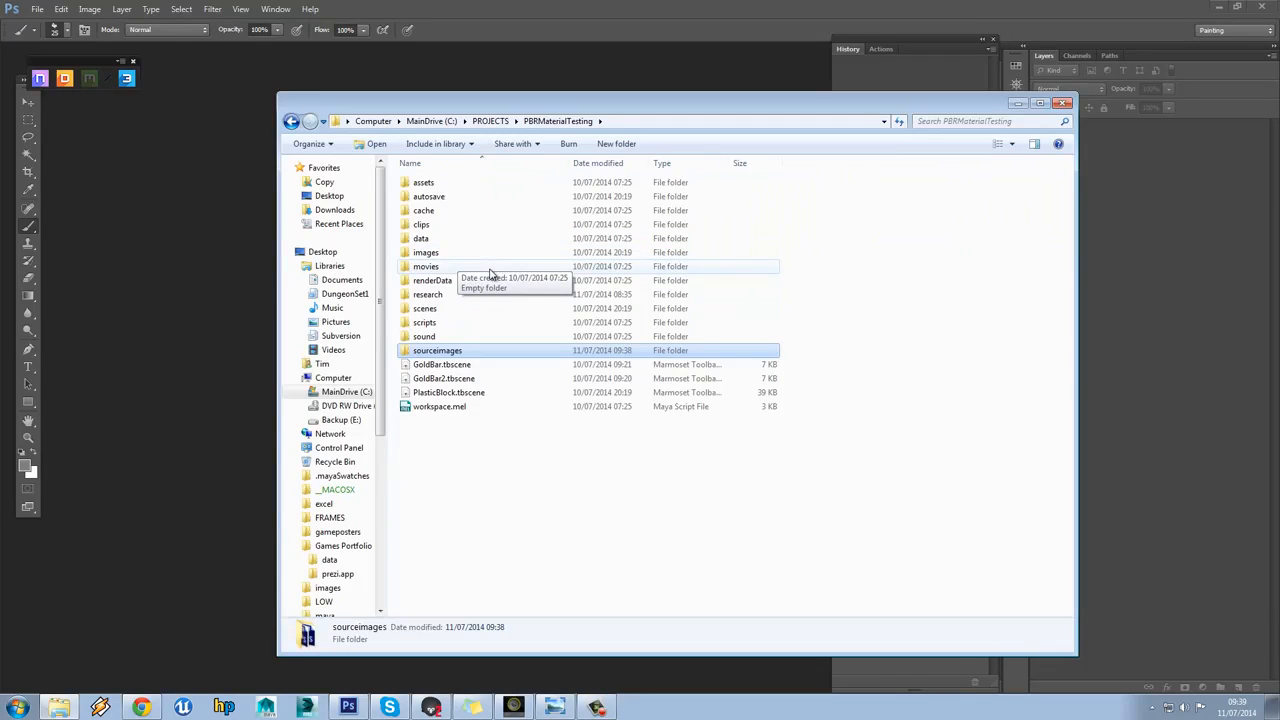
double_click(427, 294)
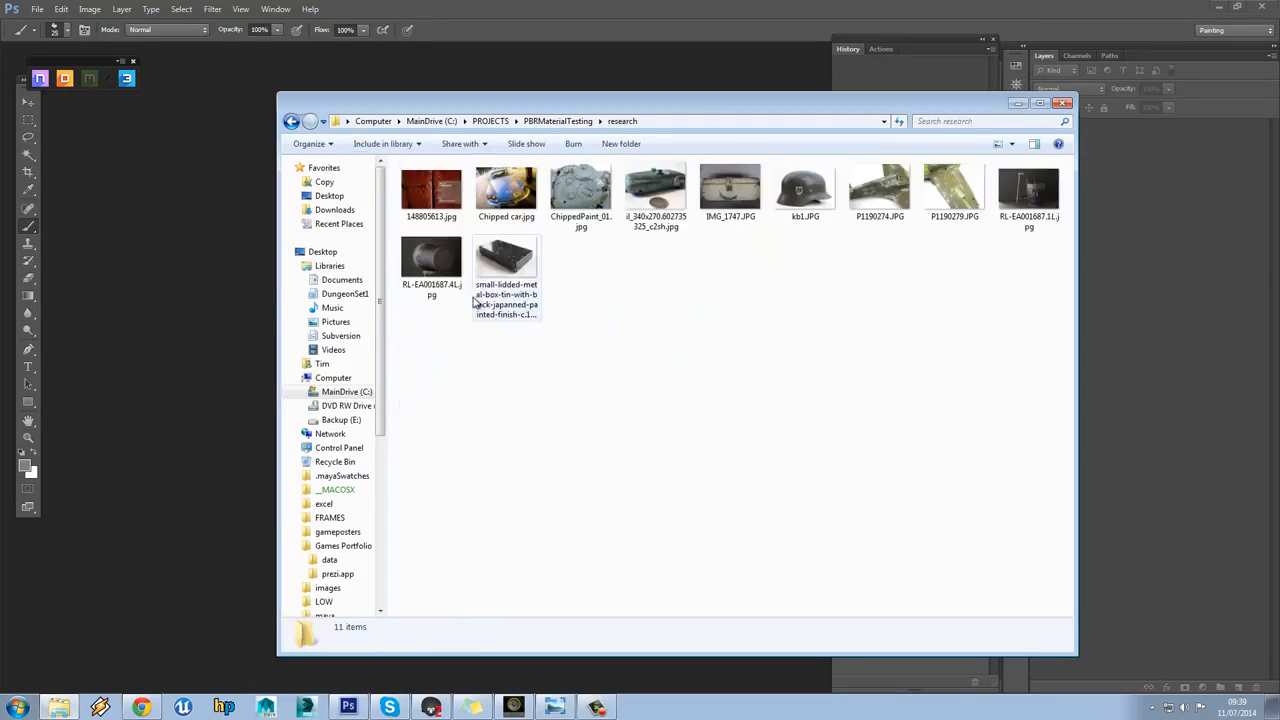
View the first research photo in Windows Photo Viewer and page through the chipped-paint references
double_click(431, 190)
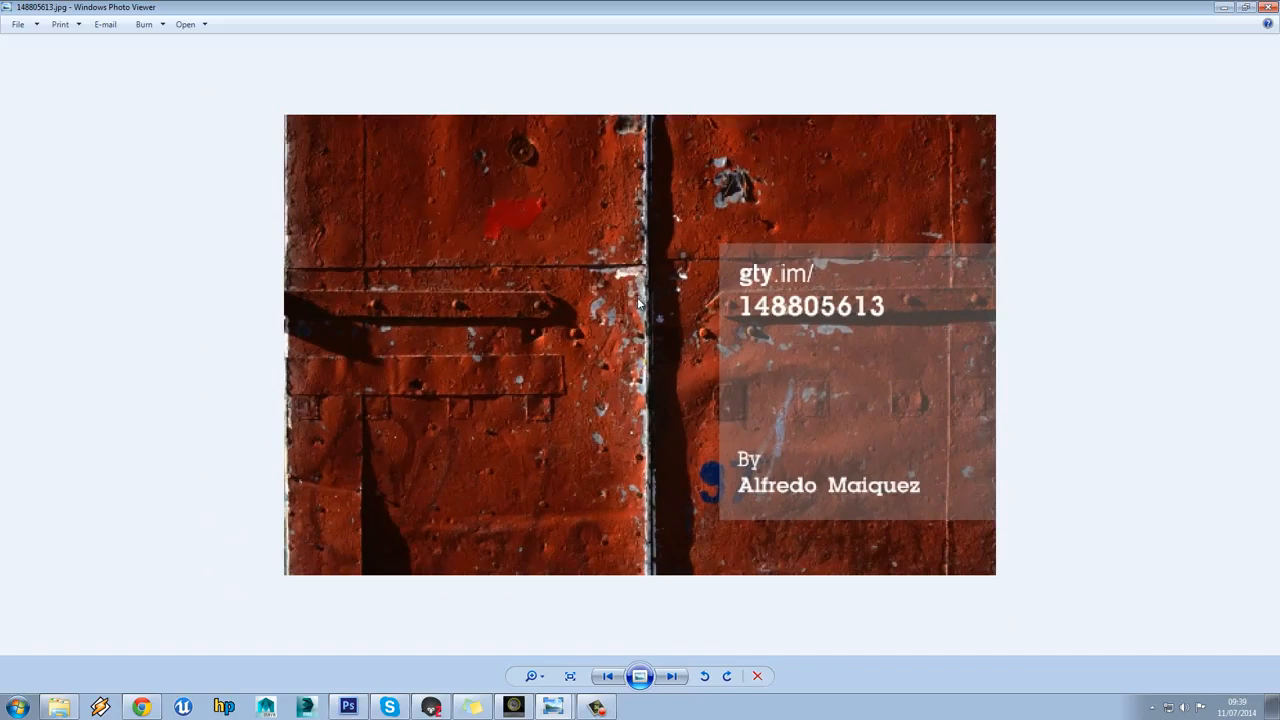
mouse_move(580, 245)
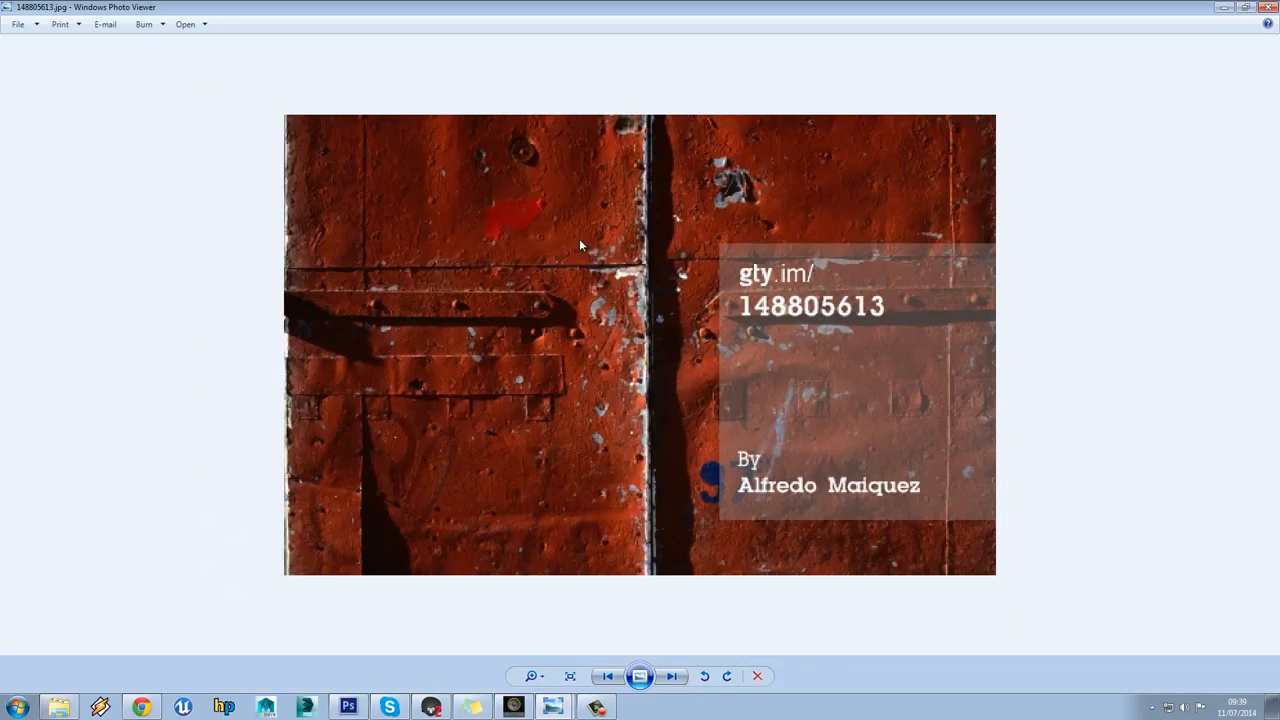
mouse_move(548, 465)
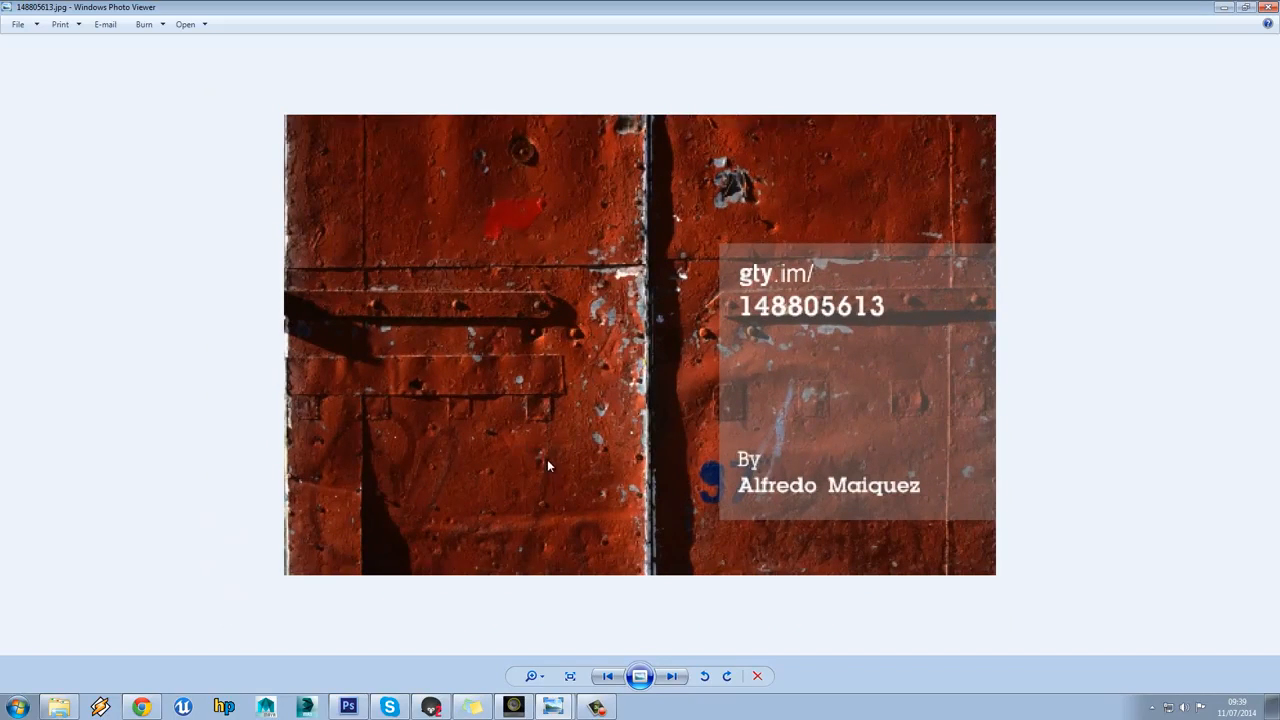
mouse_move(538, 461)
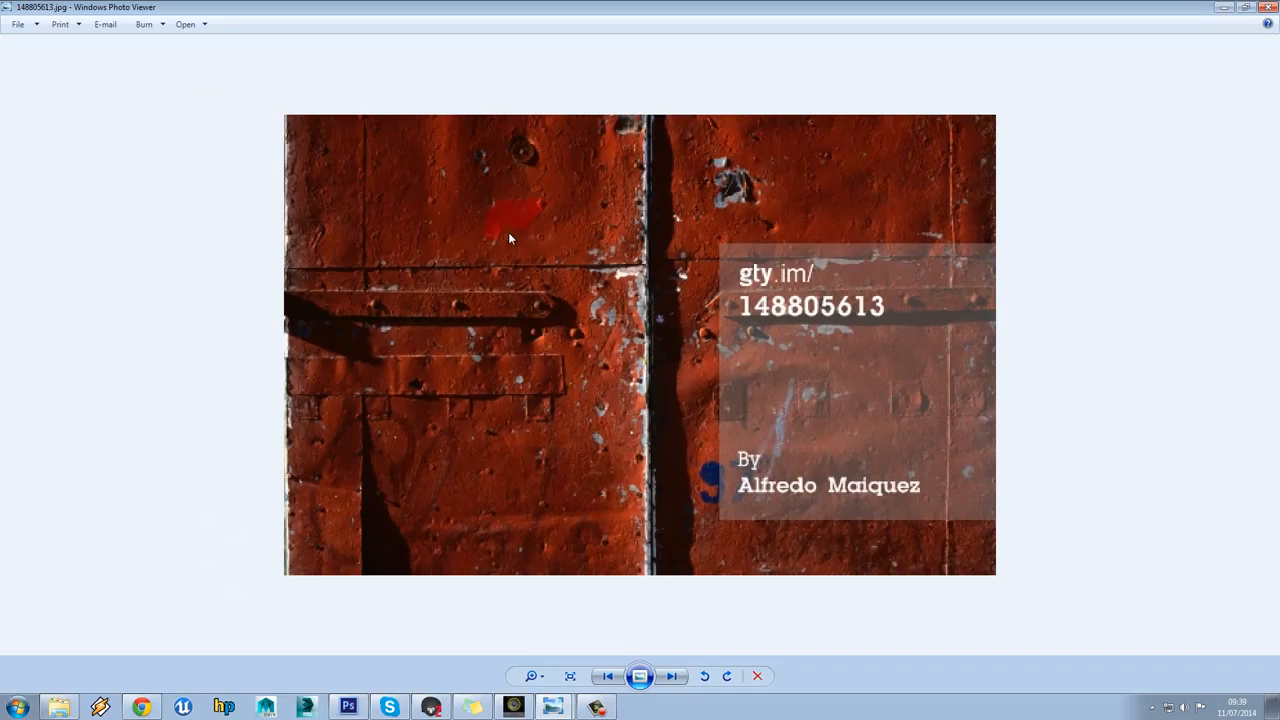
mouse_move(497, 245)
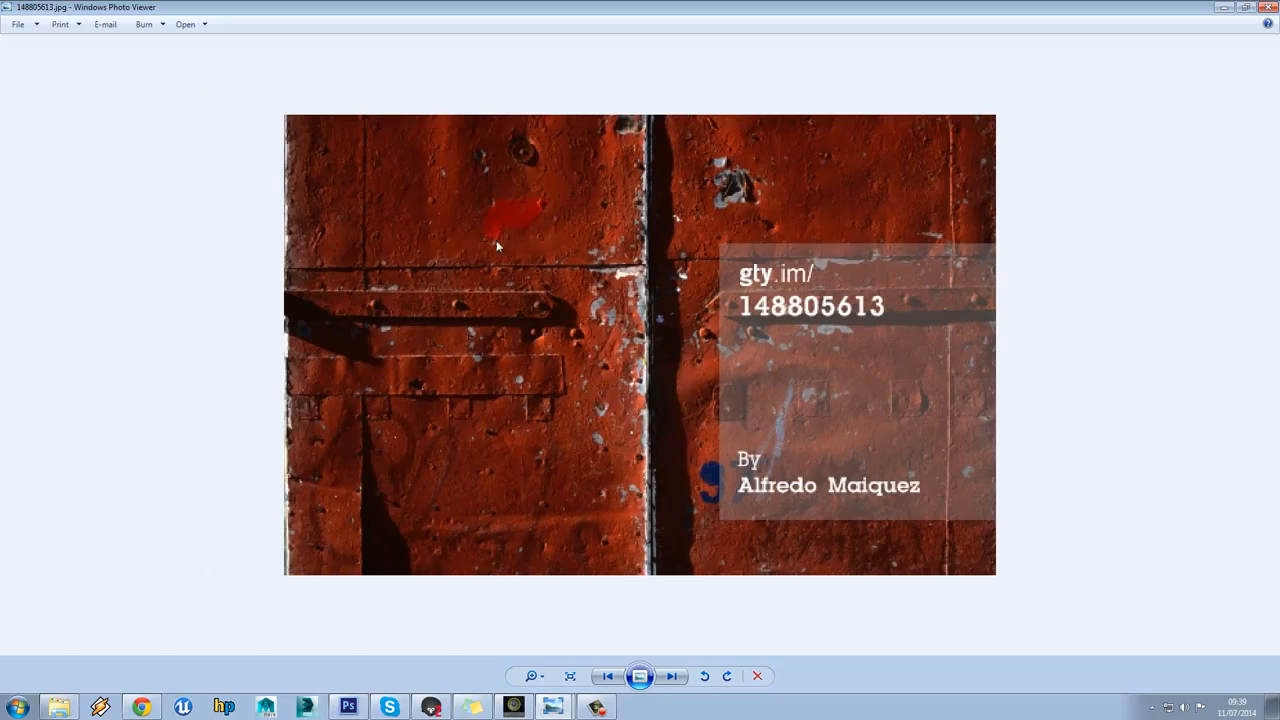
mouse_move(533, 243)
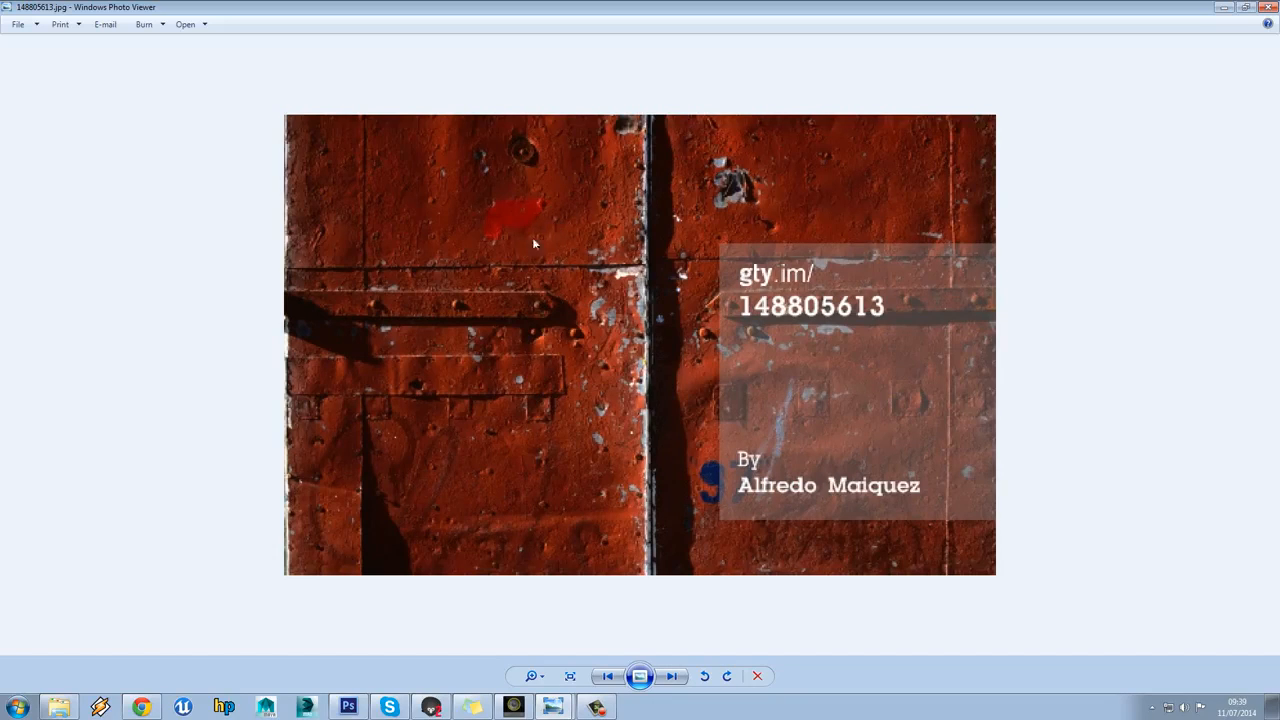
mouse_move(536, 263)
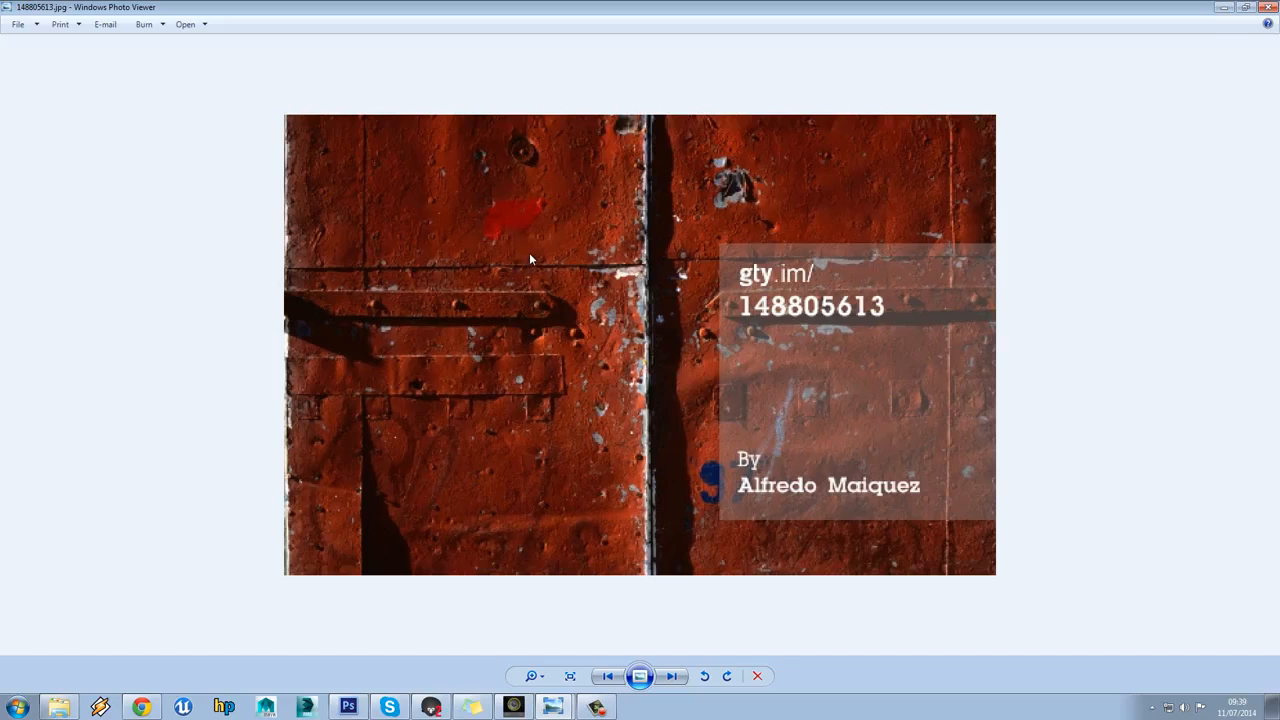
mouse_move(525, 228)
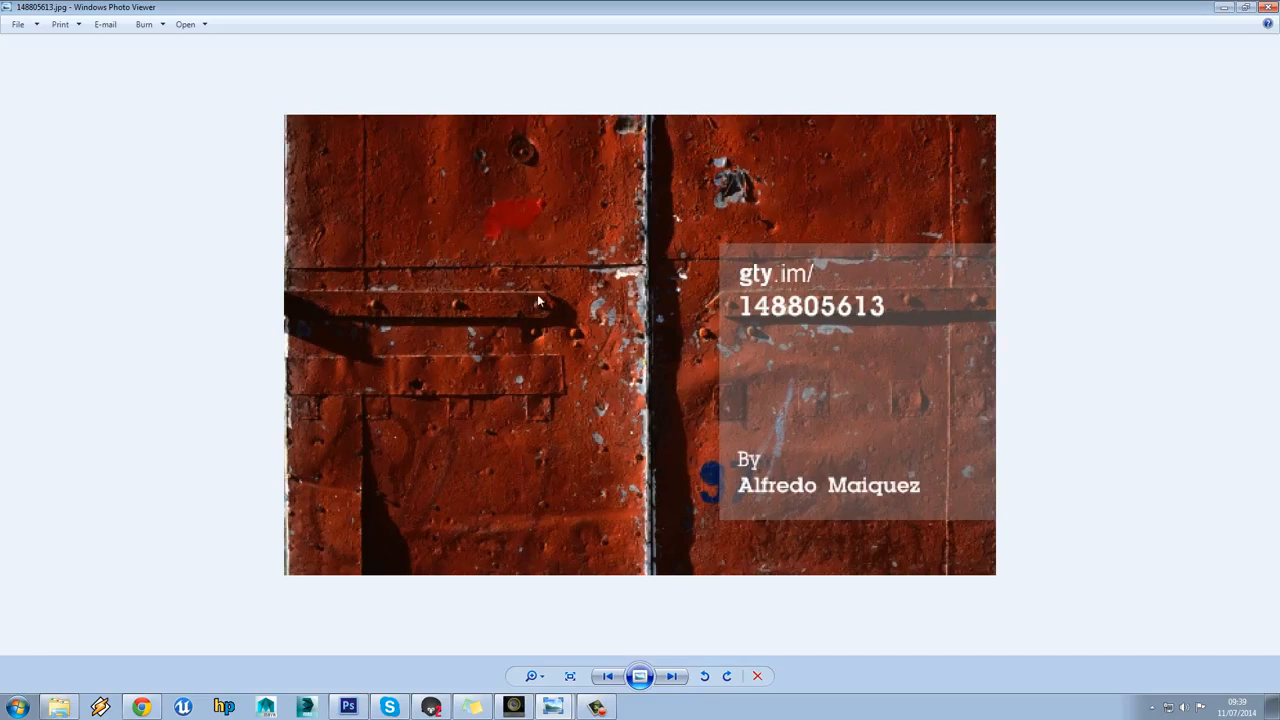
left_click(672, 676)
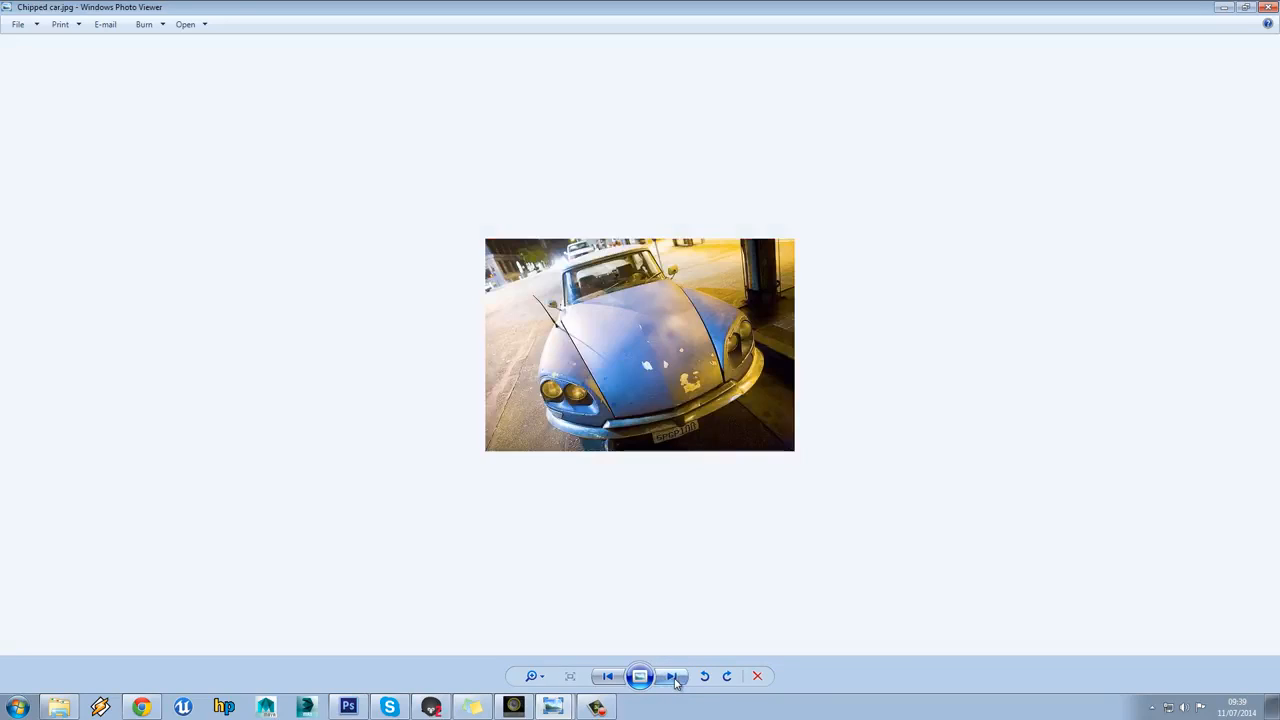
left_click(672, 676)
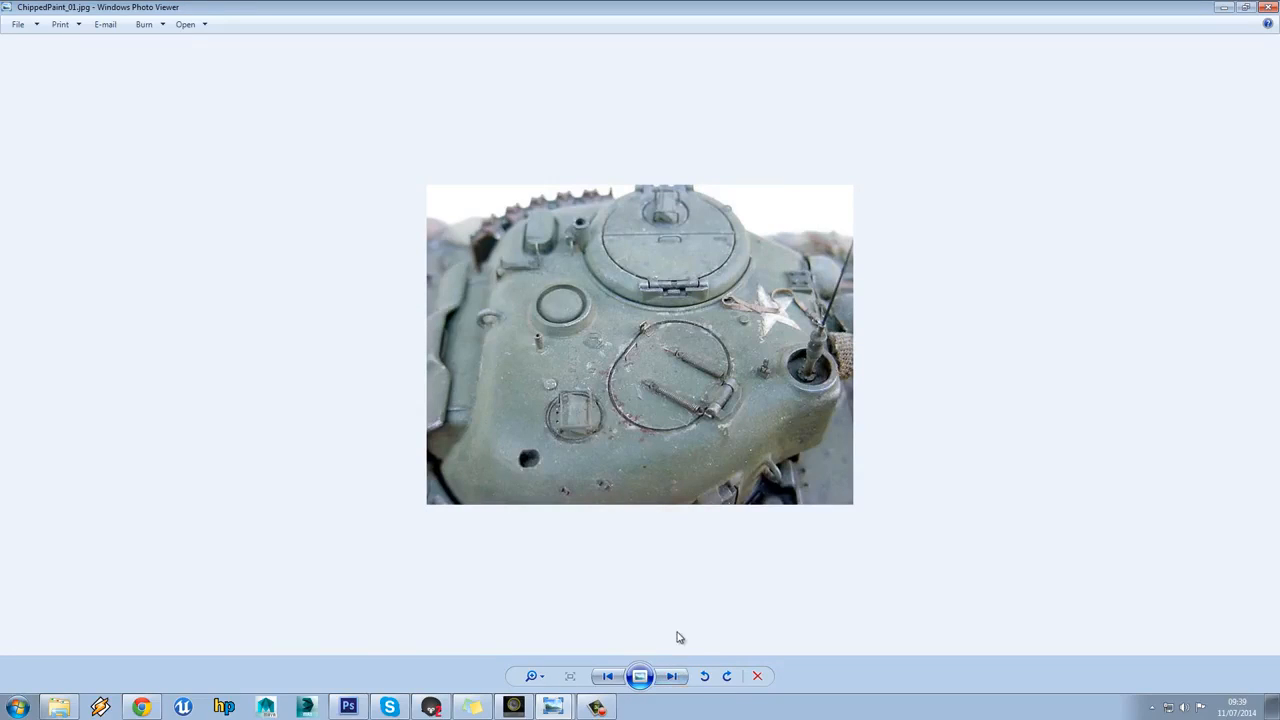
left_click(672, 676)
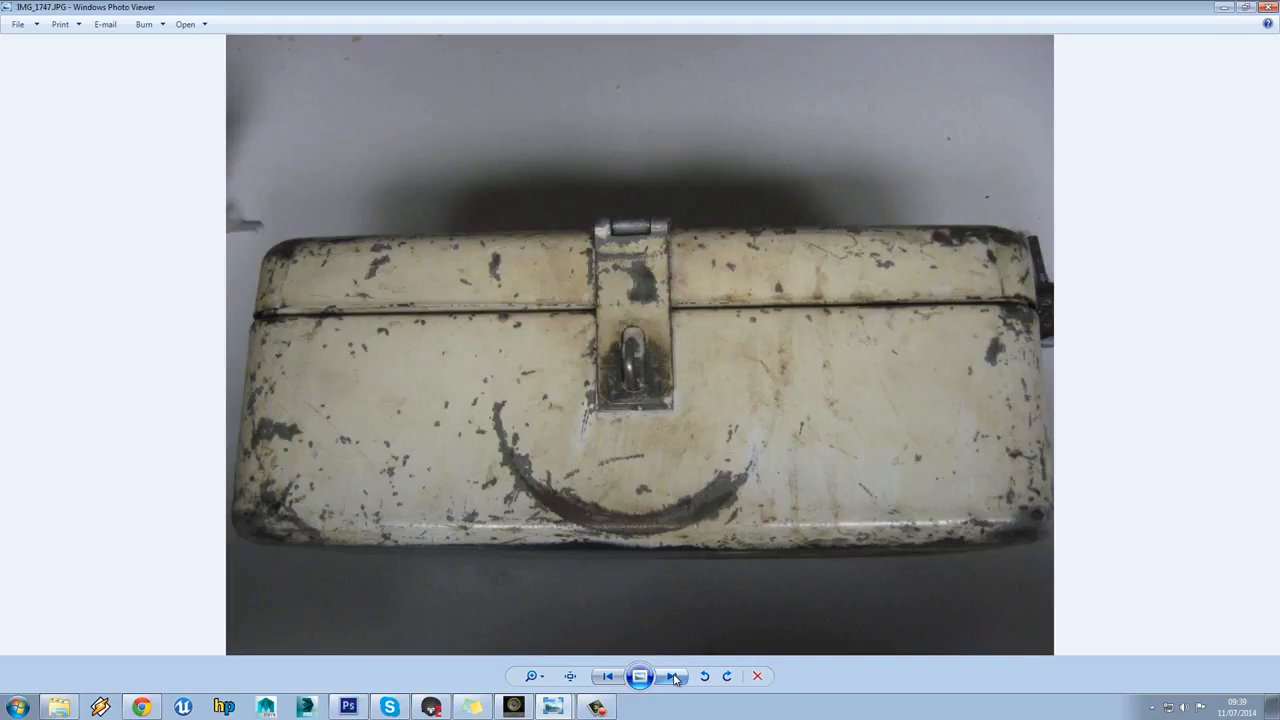
left_click(672, 676)
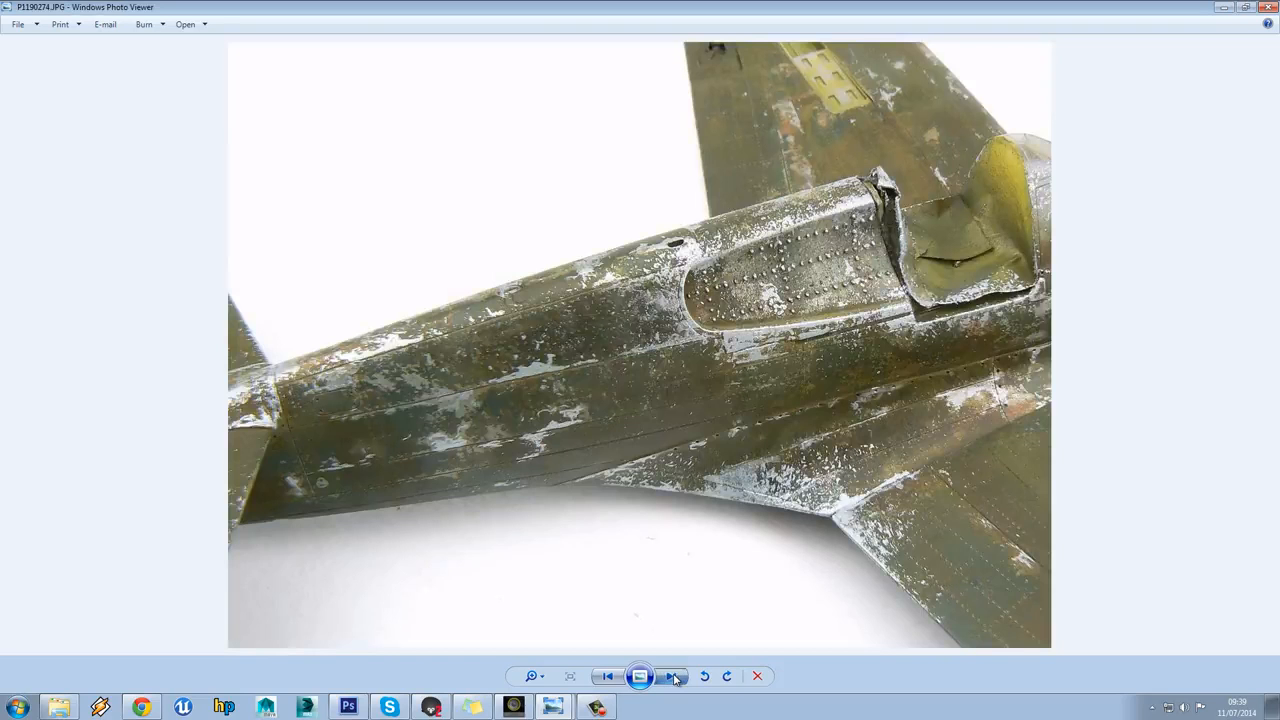
left_click(672, 676)
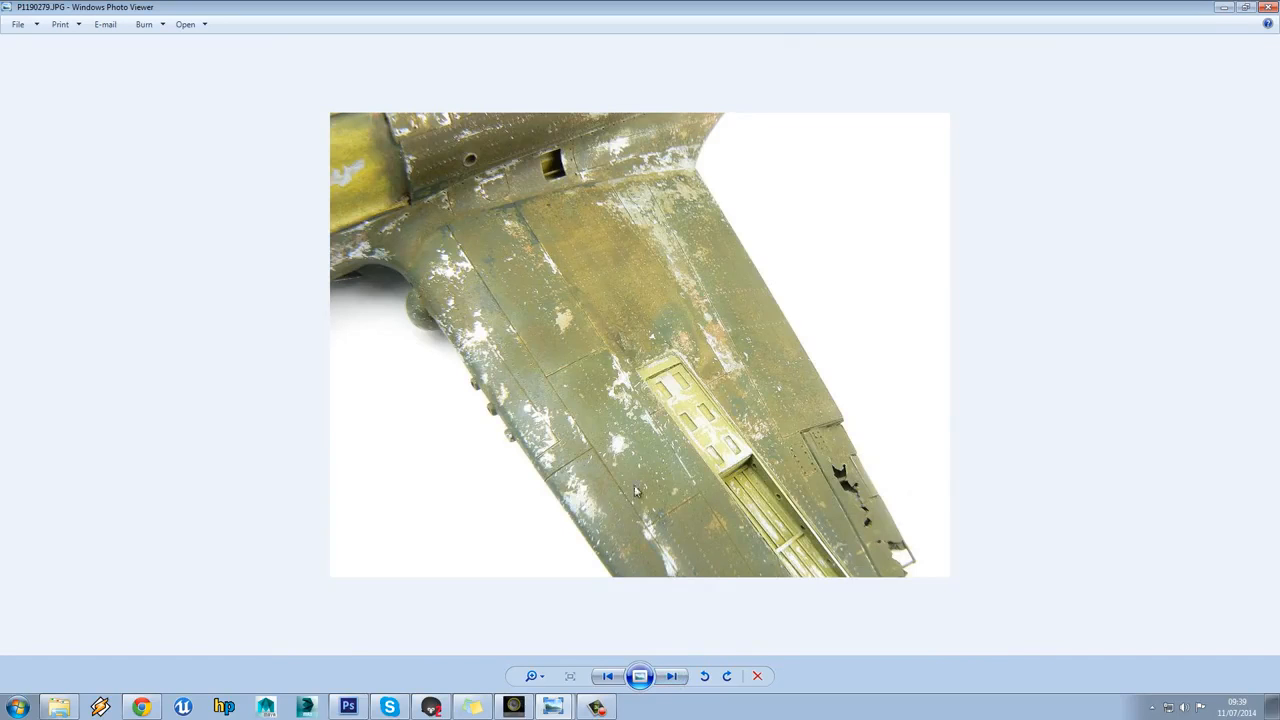
mouse_move(618, 452)
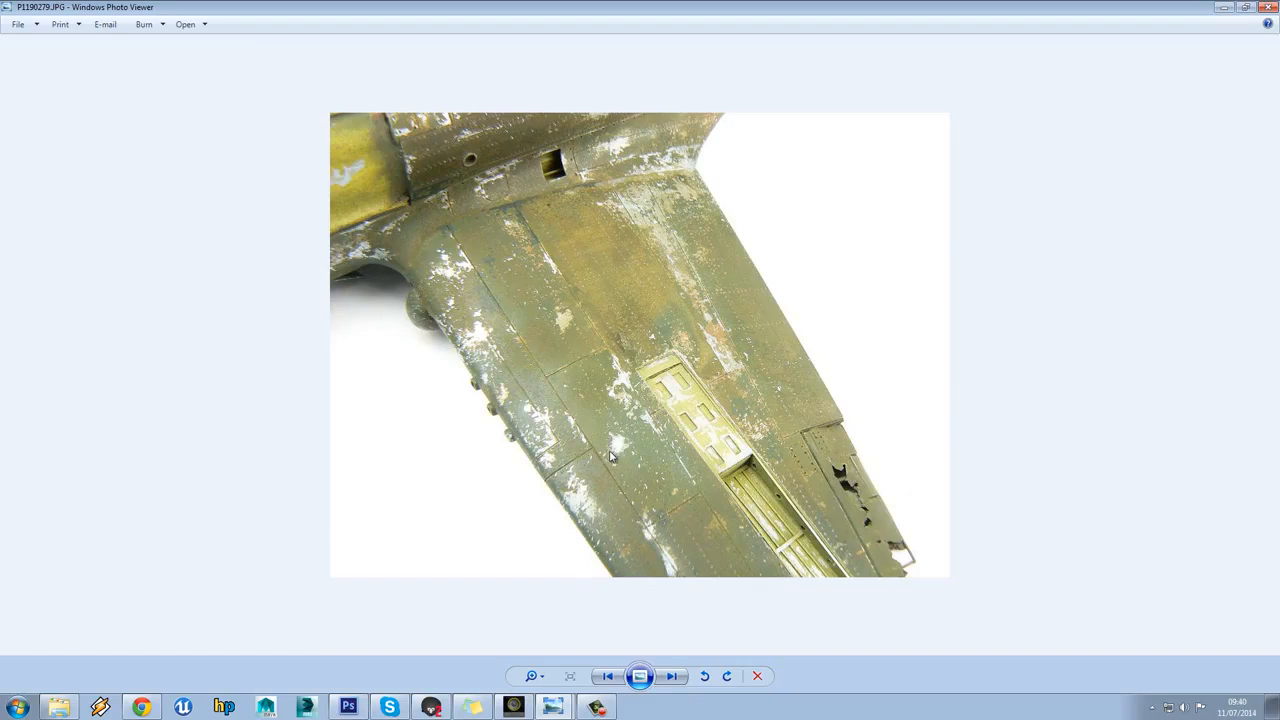
mouse_move(580, 322)
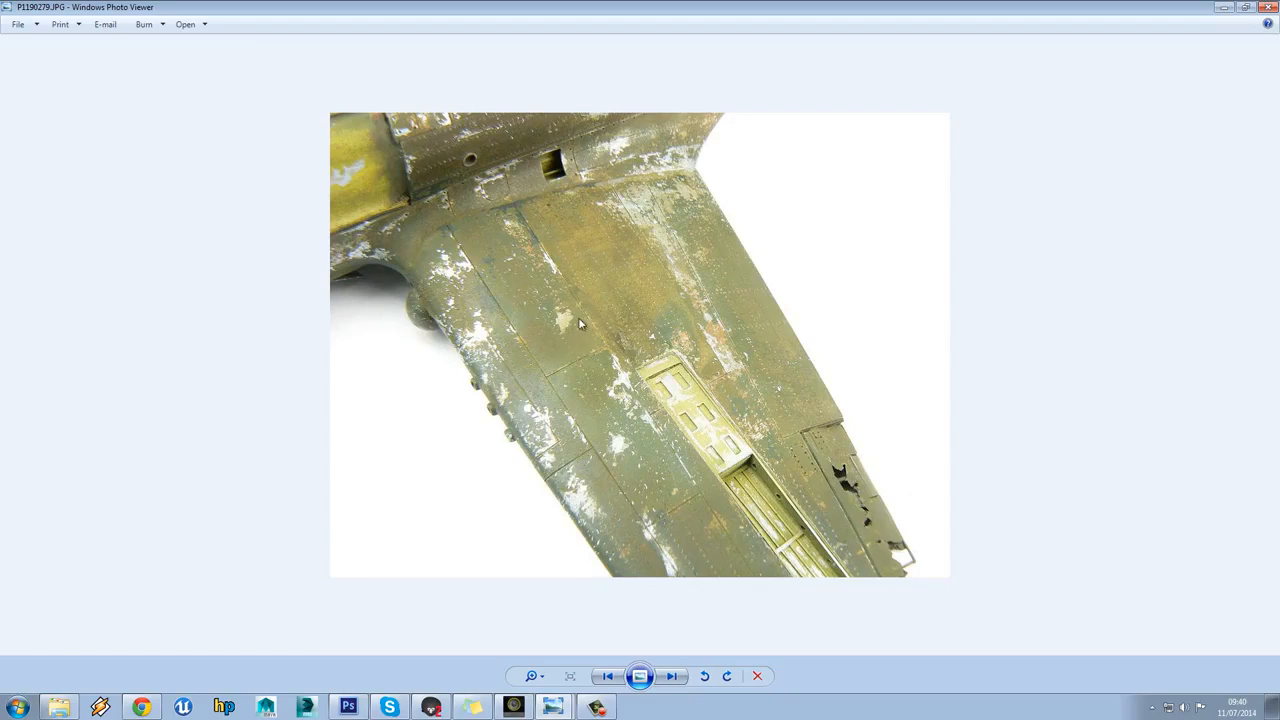
mouse_move(718, 360)
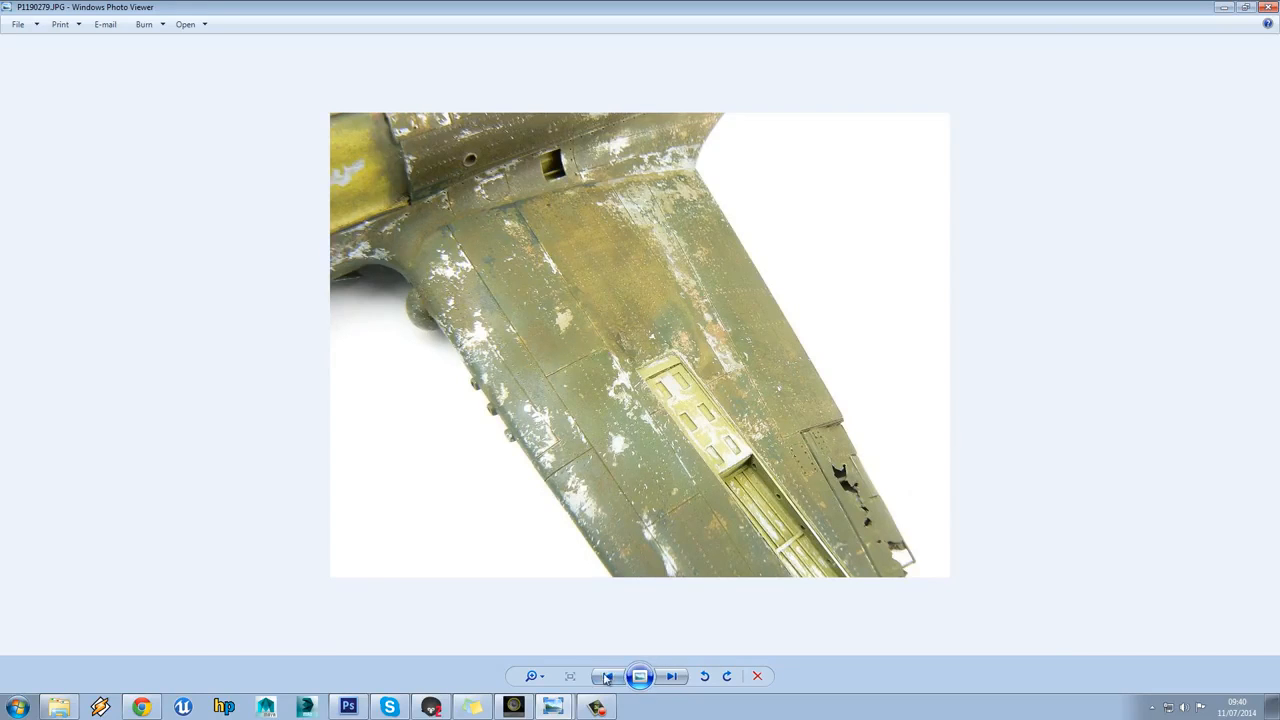
left_click(672, 676)
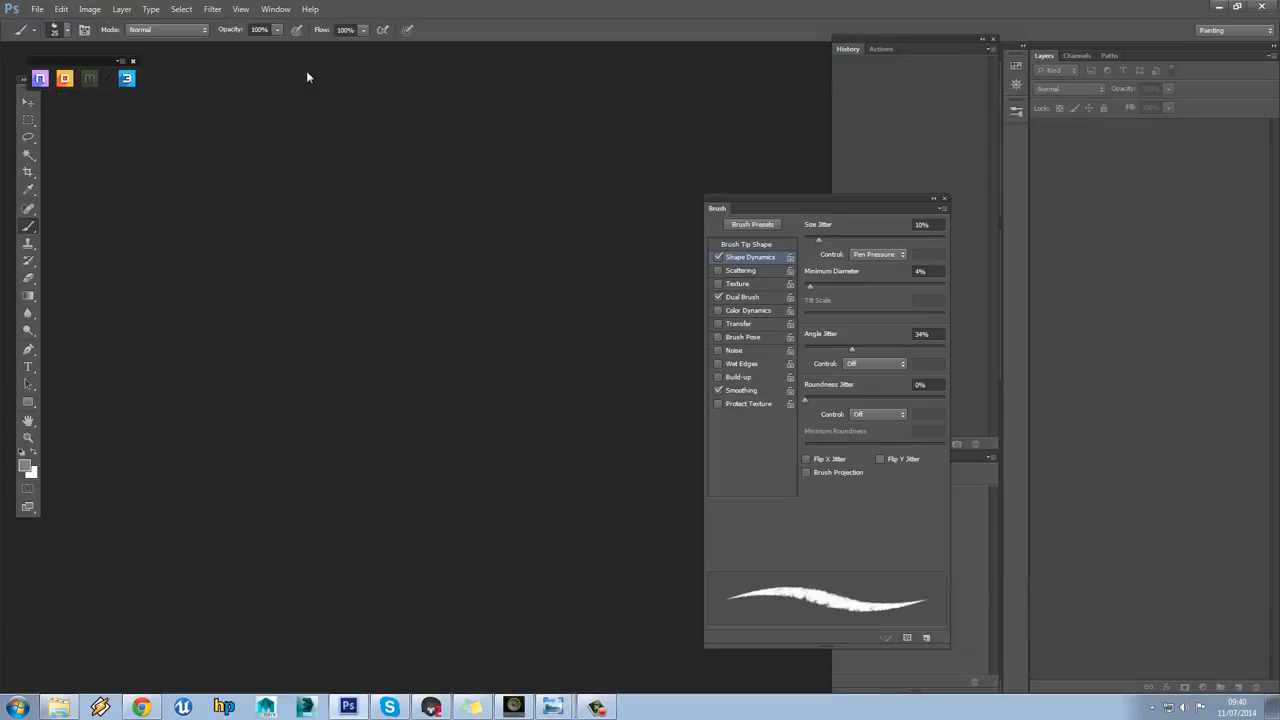
mouse_move(163, 161)
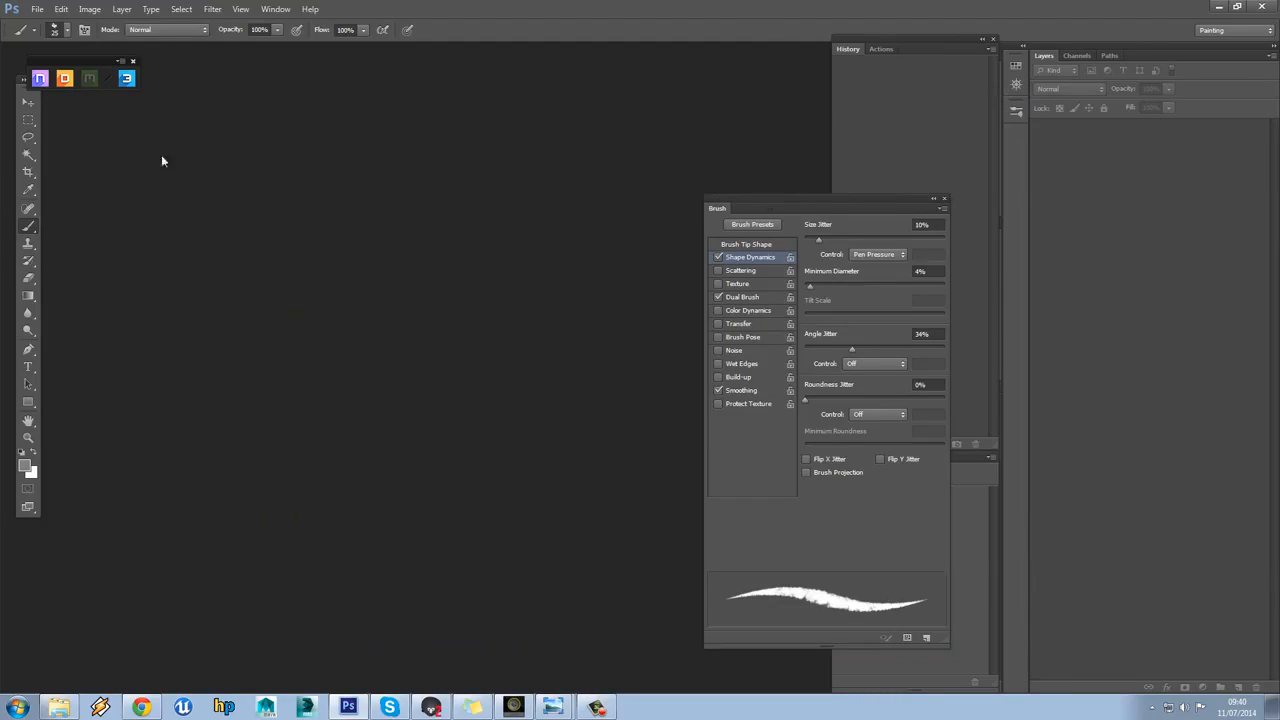
mouse_move(213, 152)
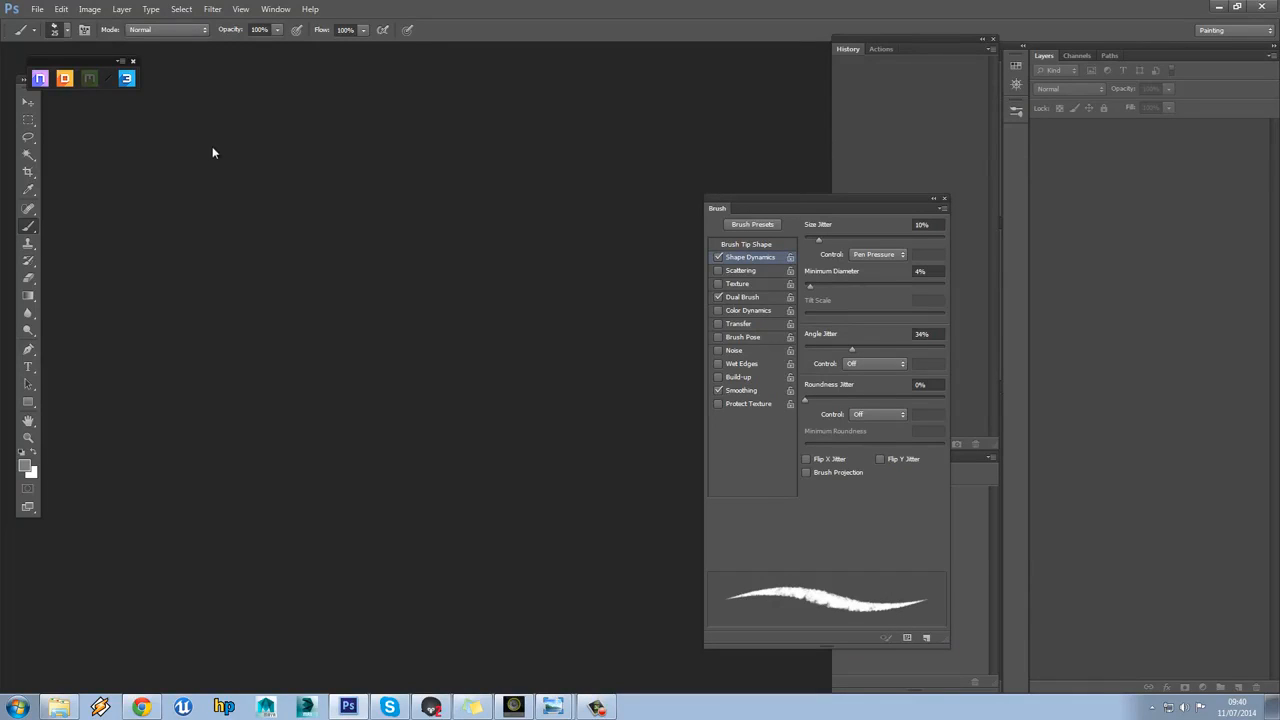
Start a new 1024 × 1024 pixel, 72 ppi RGB document with a white background
left_click(37, 9)
type("1024")
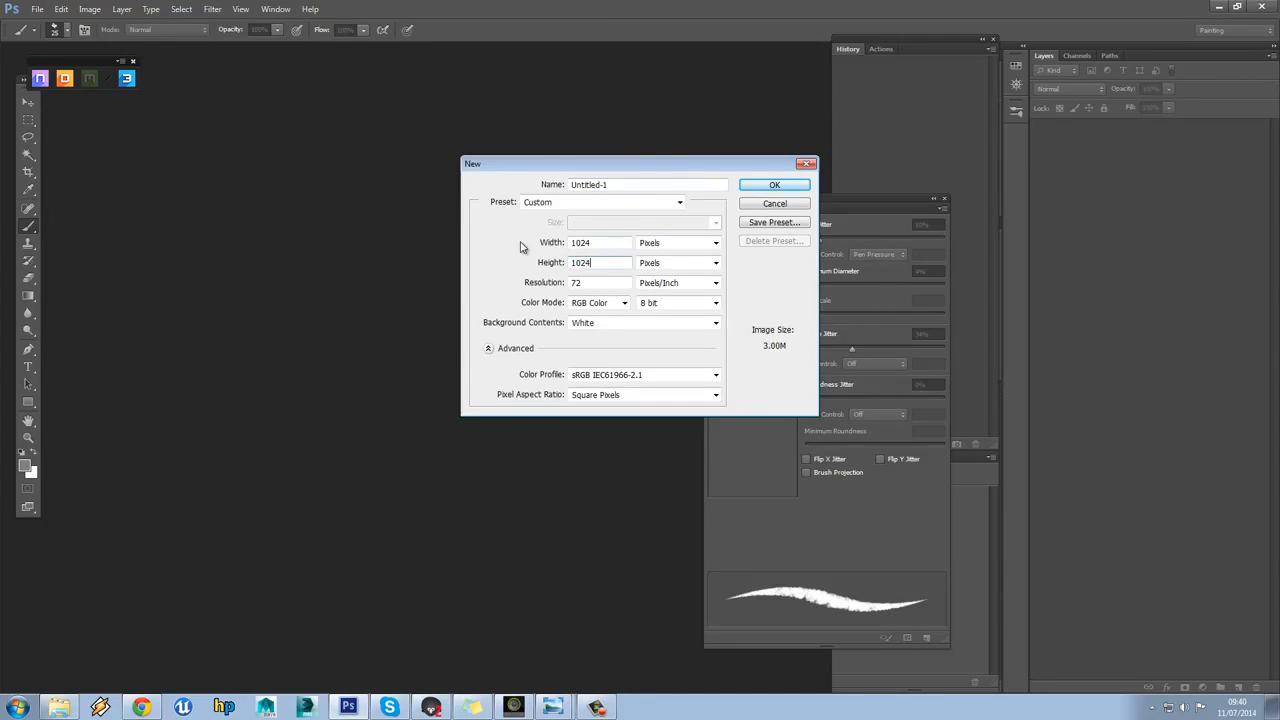
Create the 1024 × 1024 document and fill its background with red #d61c1c
left_click(774, 184)
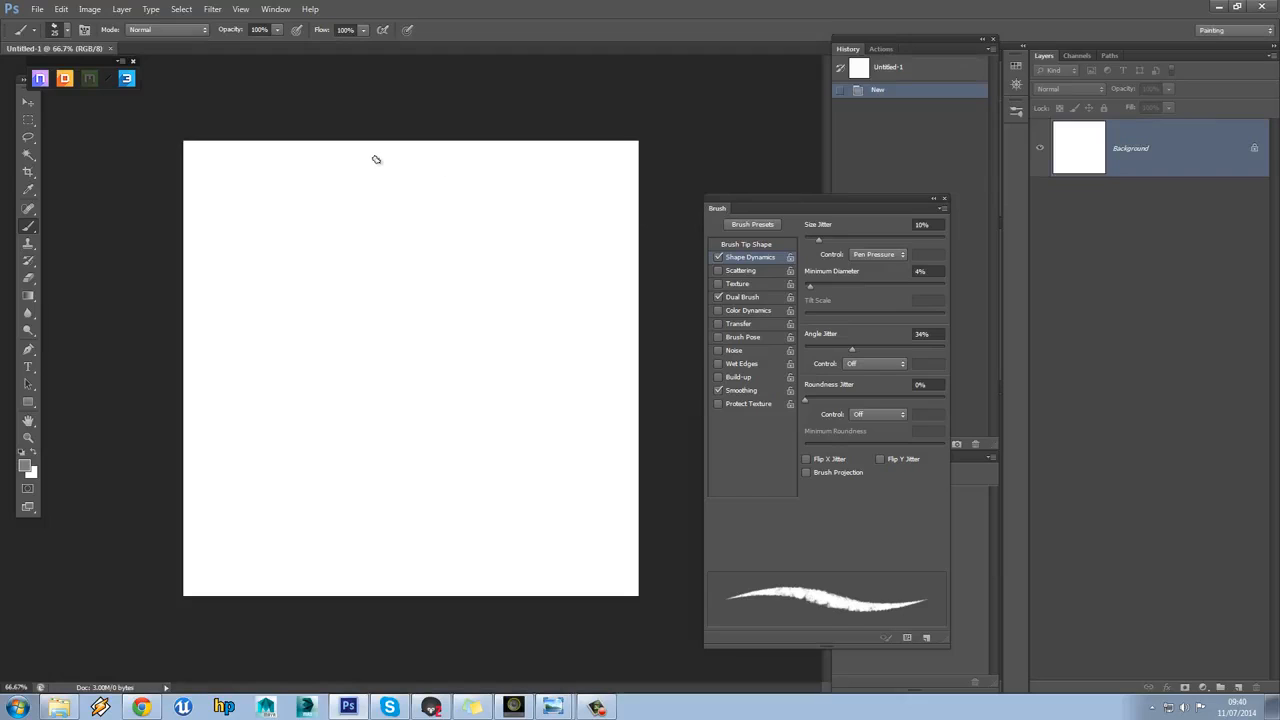
mouse_move(1010, 130)
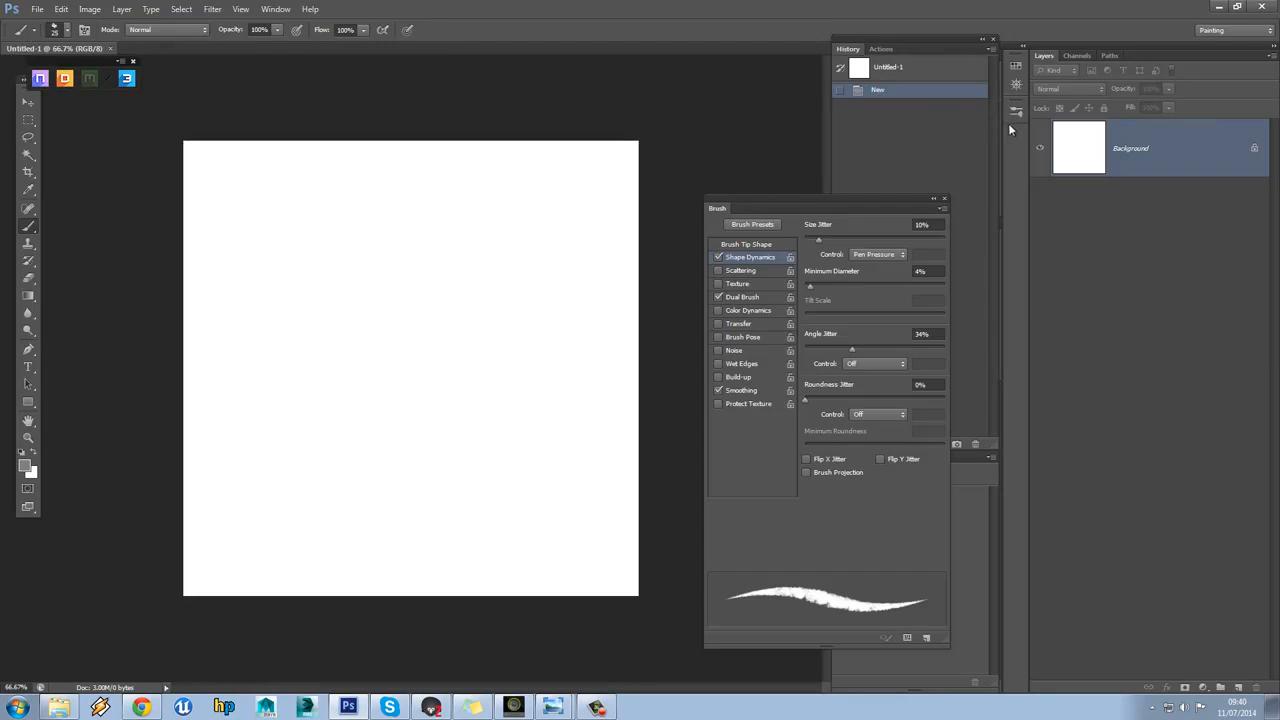
left_click(27, 452)
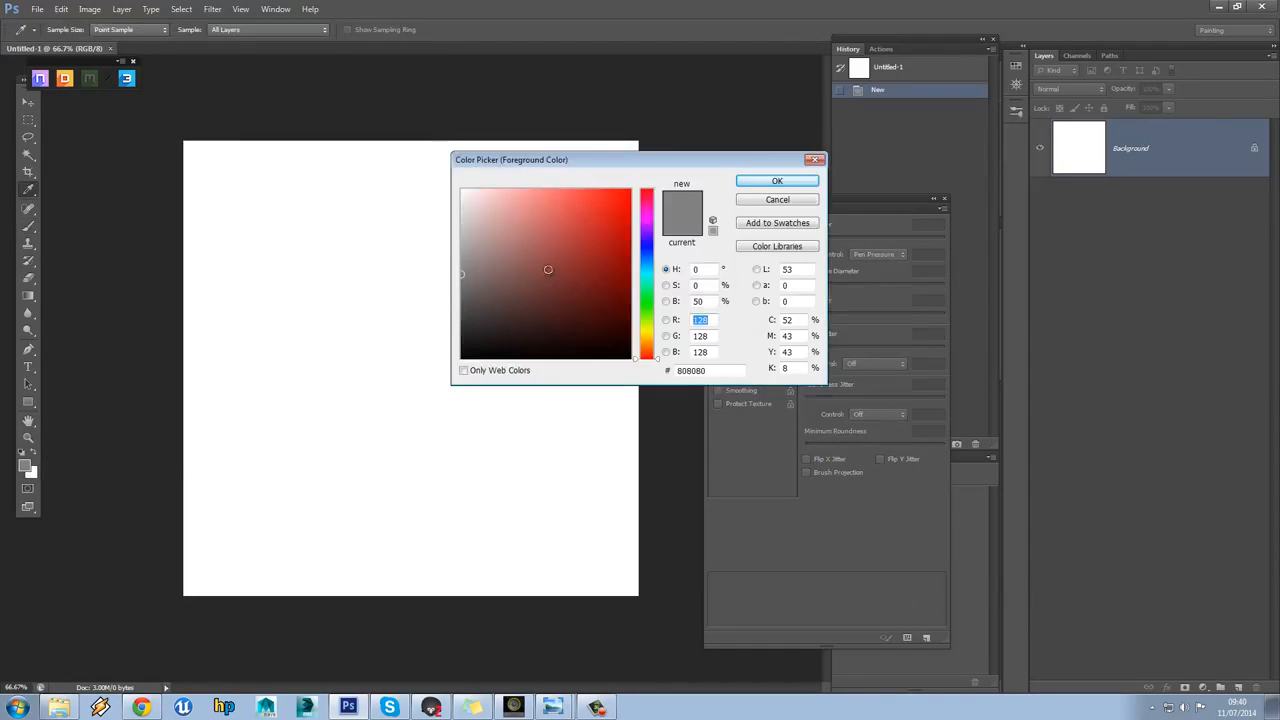
left_click(599, 205)
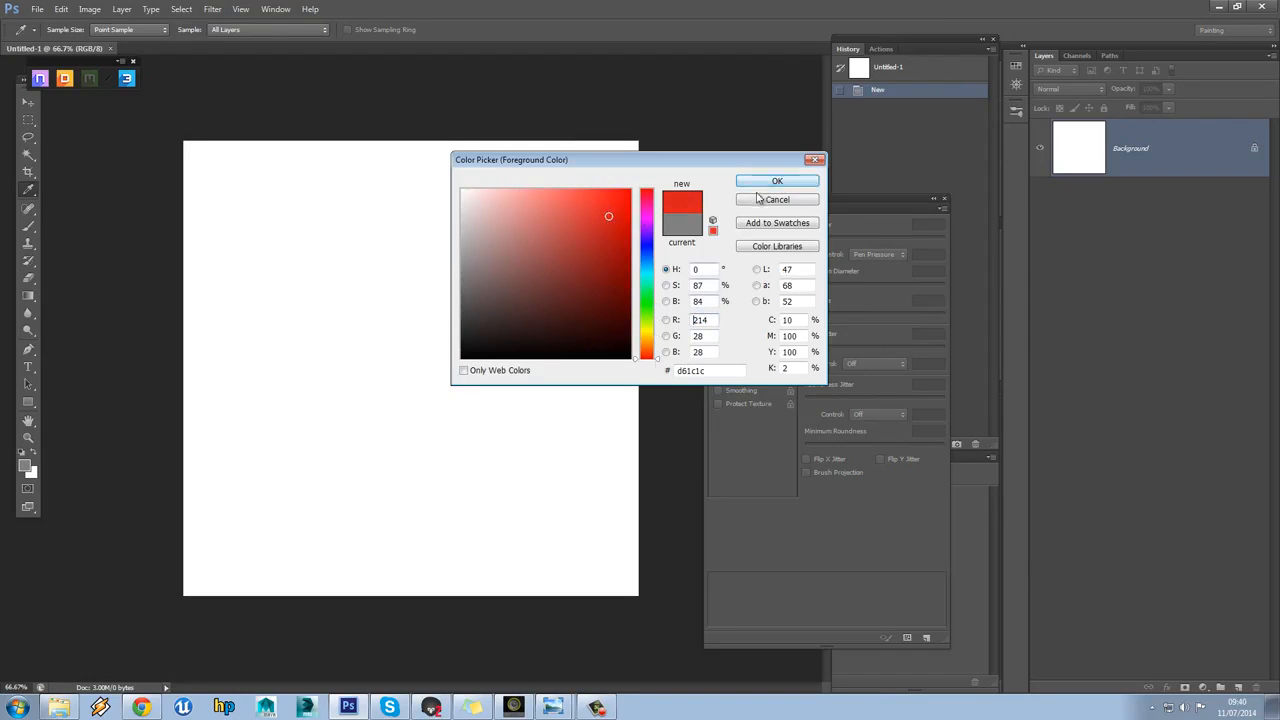
left_click(777, 181)
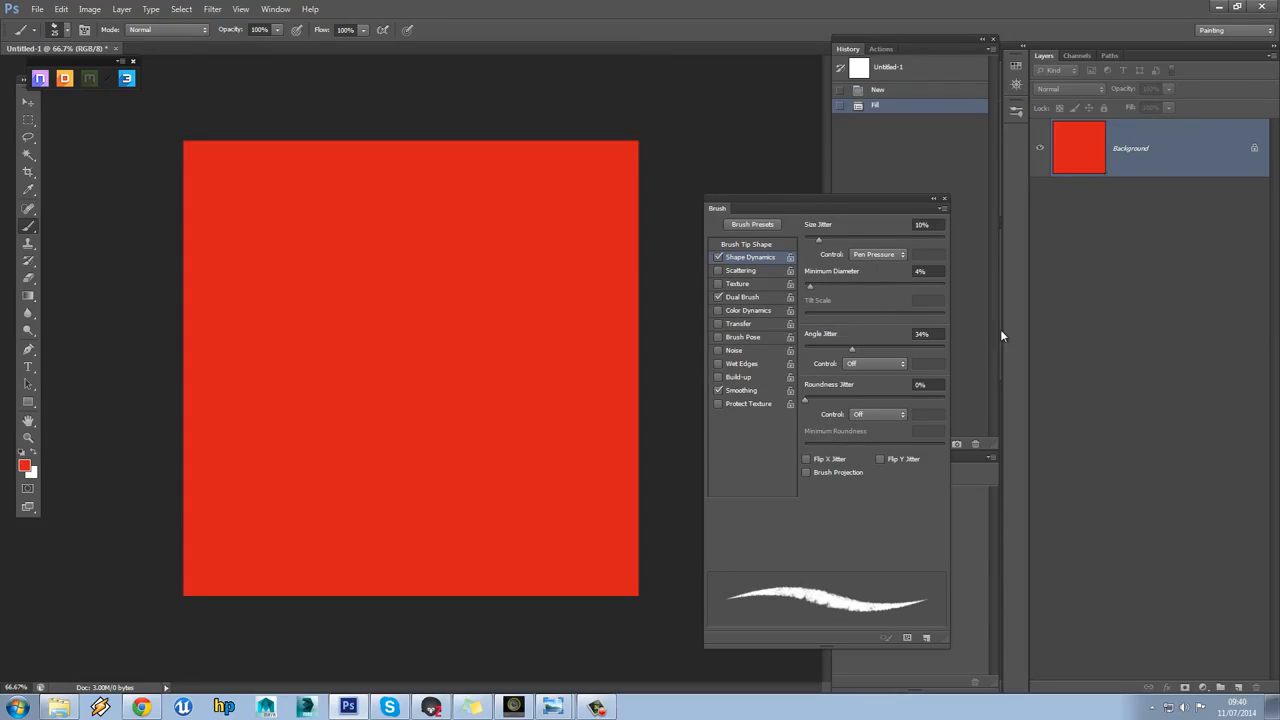
mouse_move(343, 251)
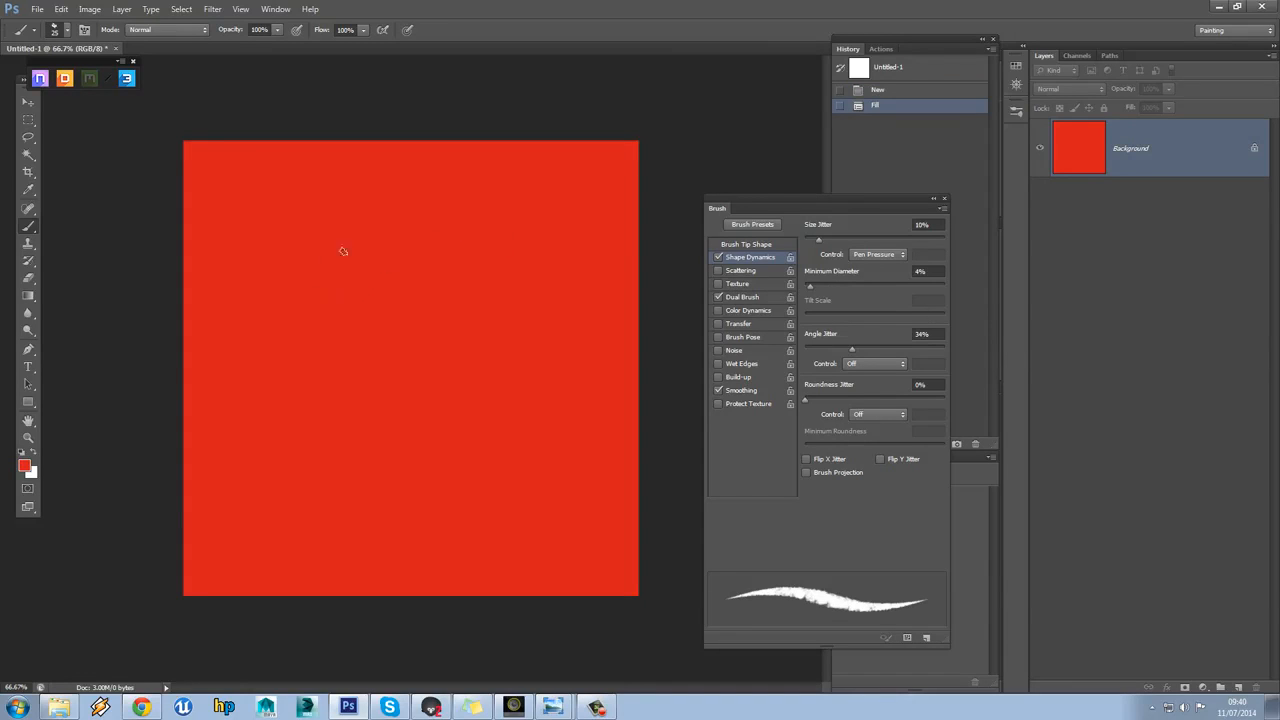
left_click(24, 464)
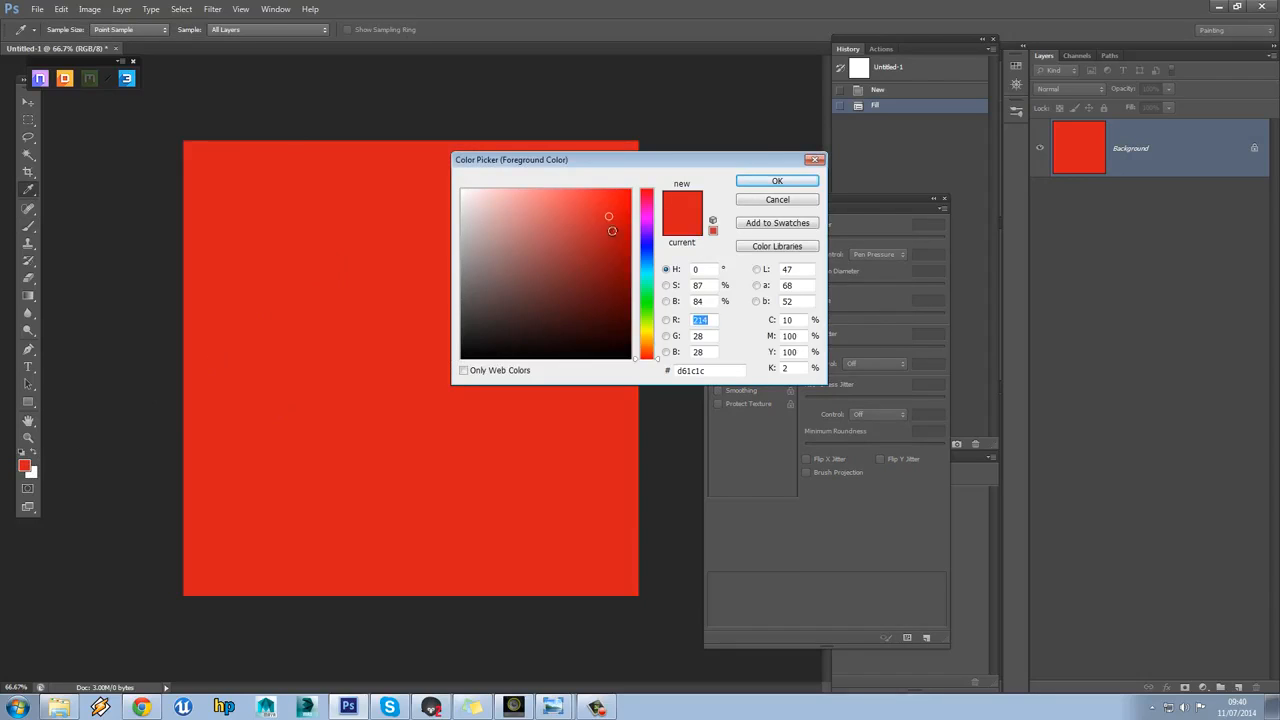
left_click(777, 181)
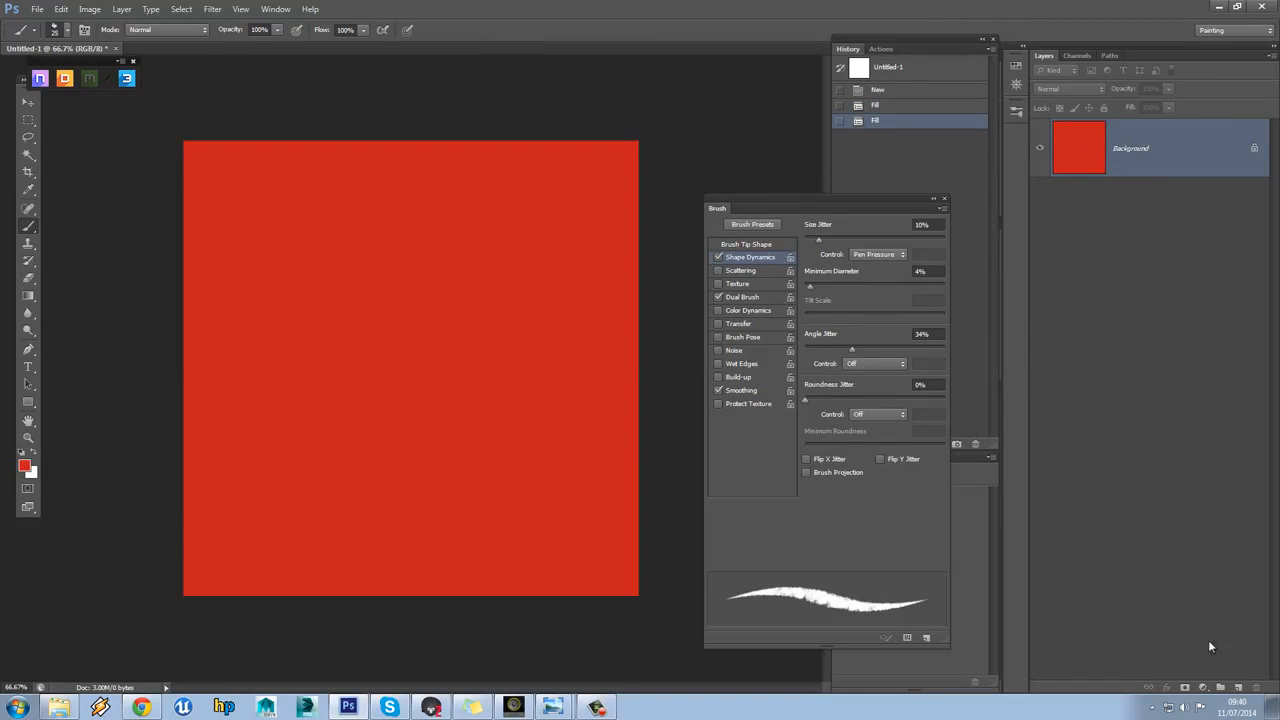
mouse_move(1206, 639)
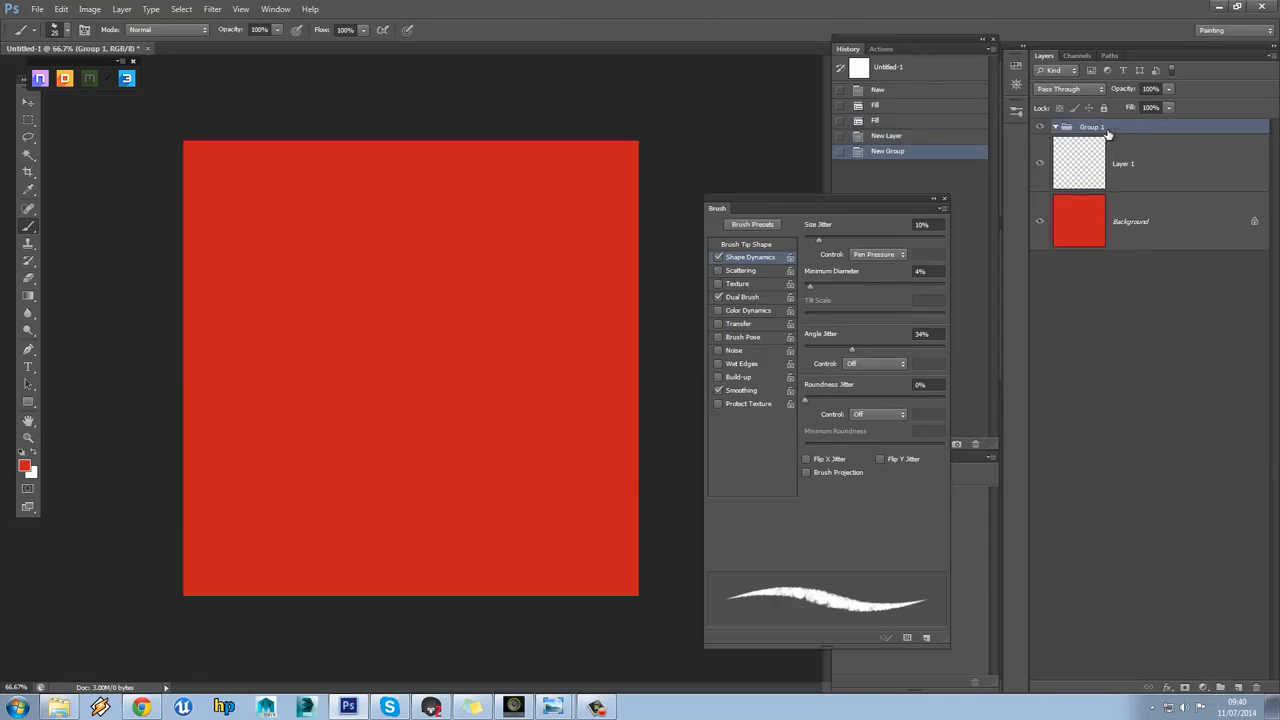
Rename the new layer group to 'Metalness'
double_click(1091, 127)
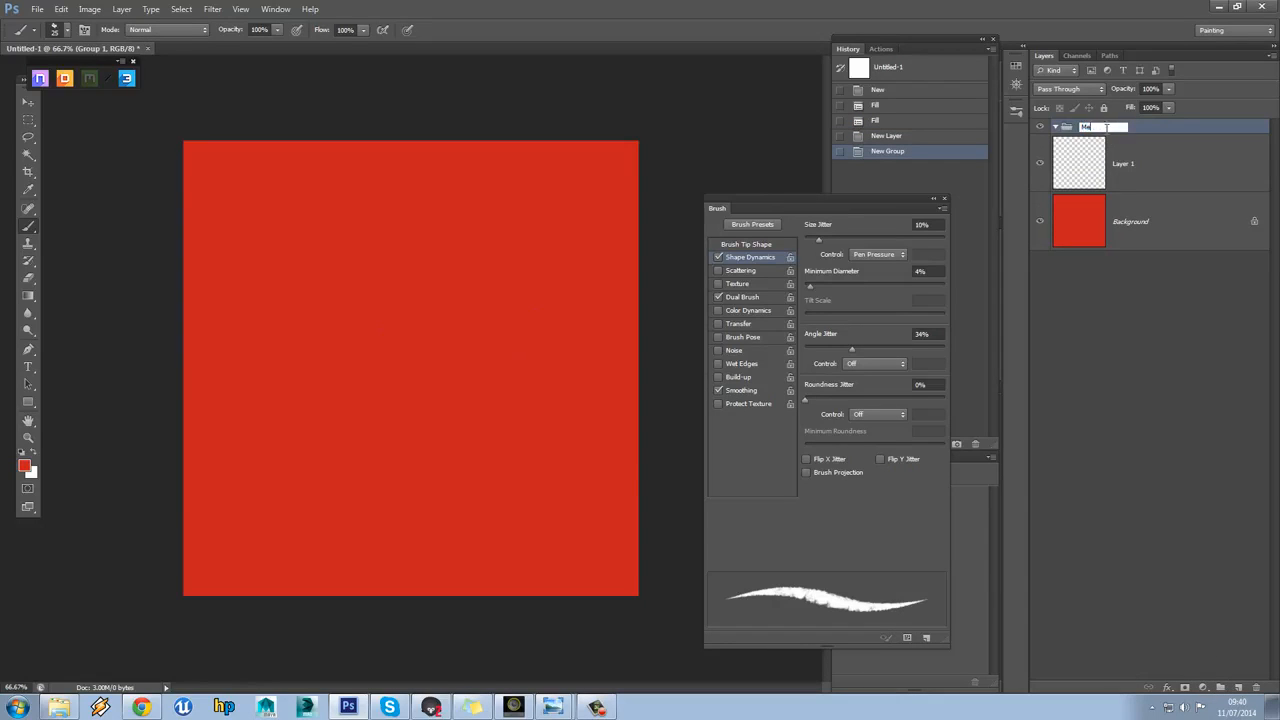
type("Metalness")
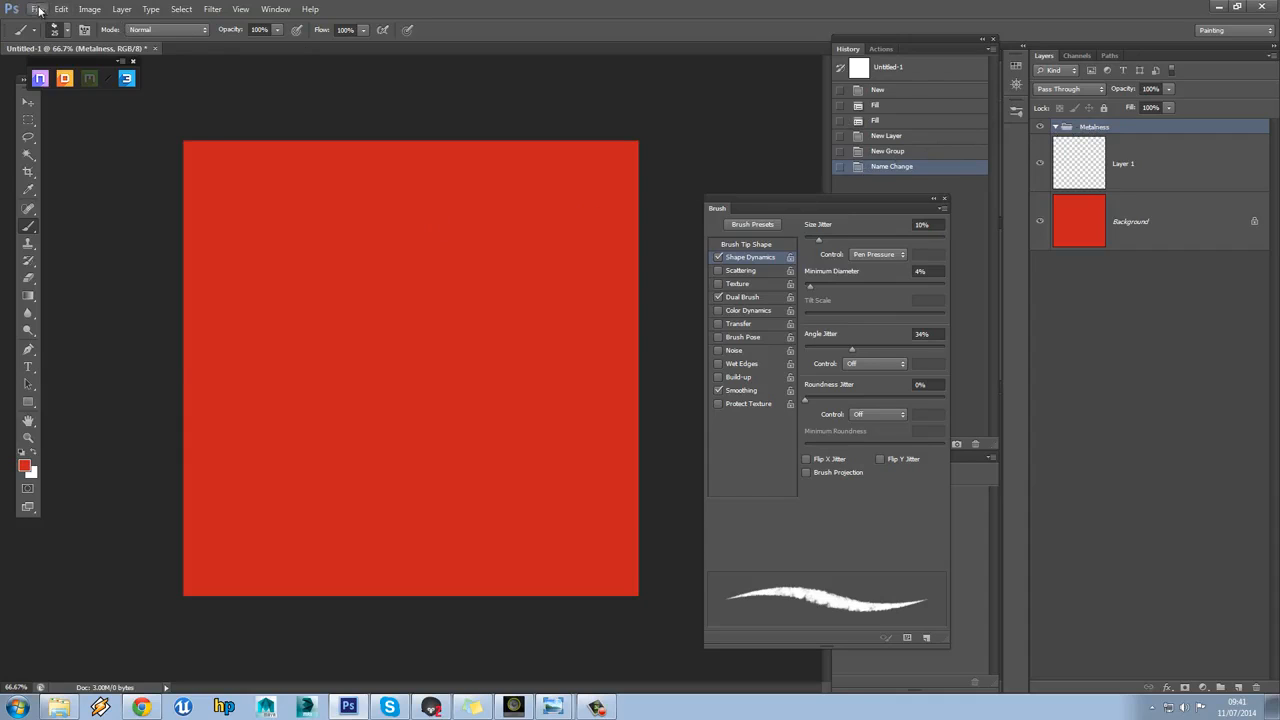
Open the outUVloops.jpg UV layout image as its own document
left_click(37, 9)
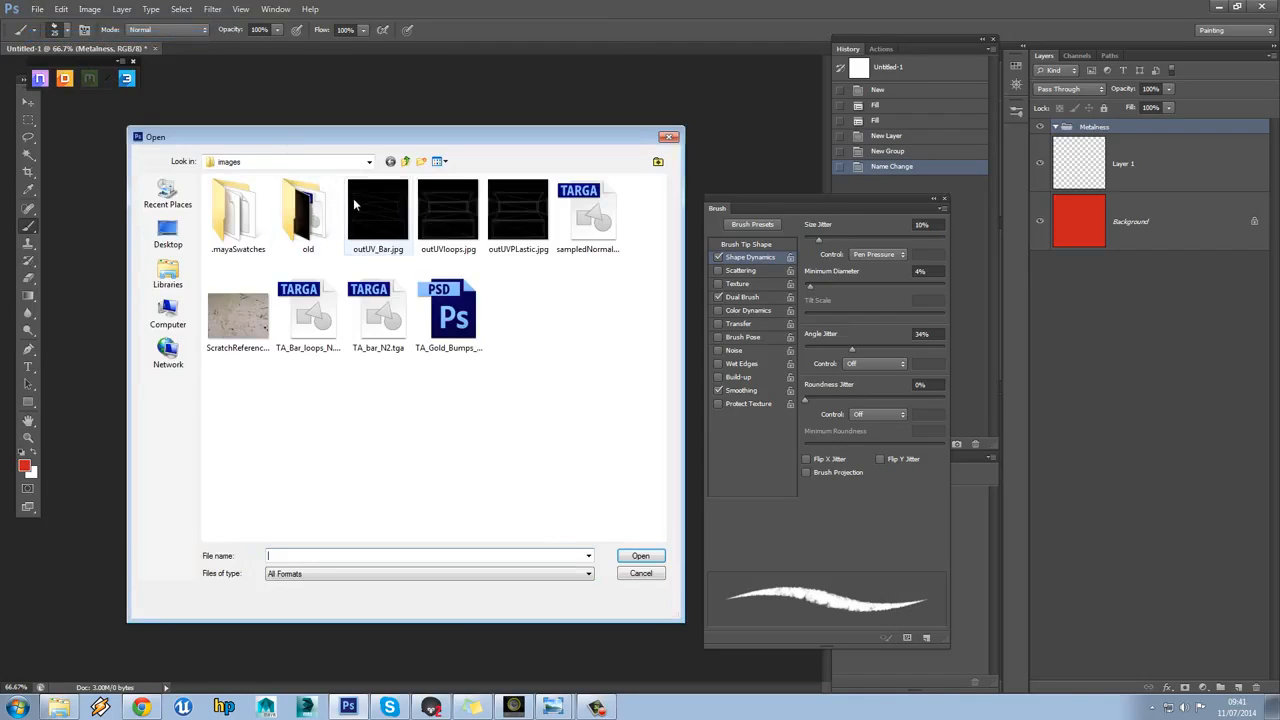
left_click(448, 210)
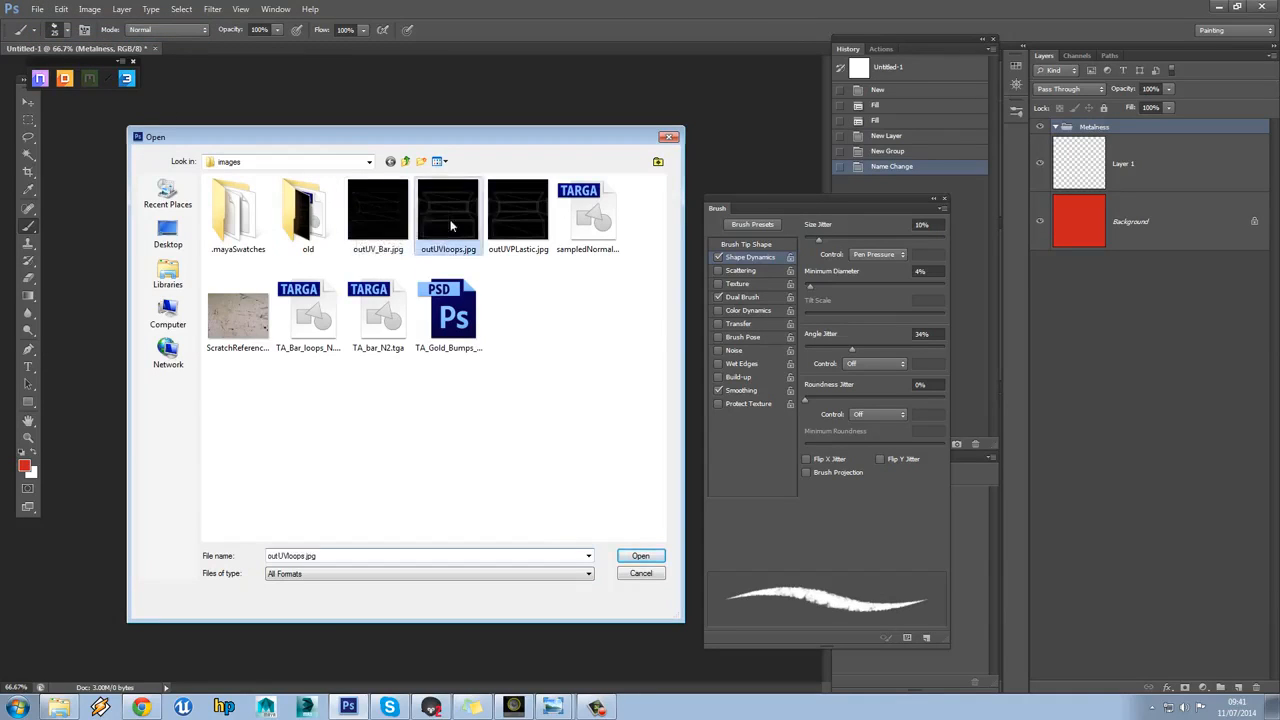
left_click(640, 555)
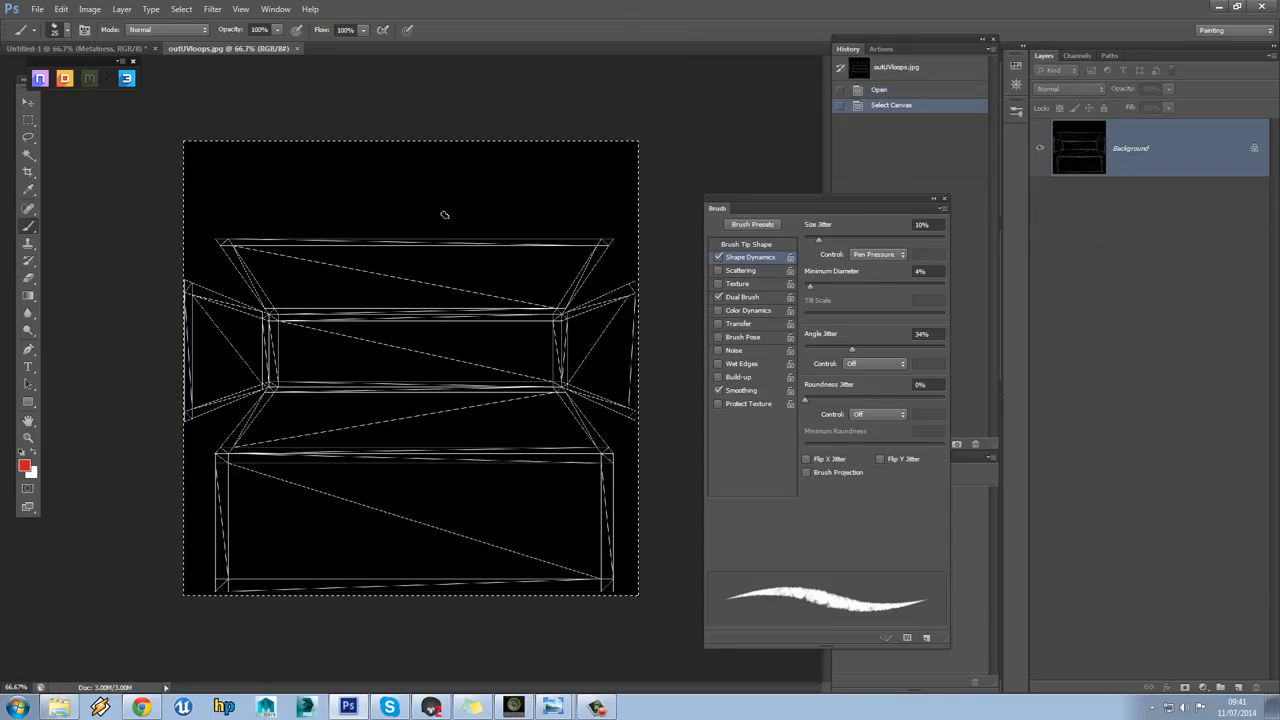
mouse_move(167, 150)
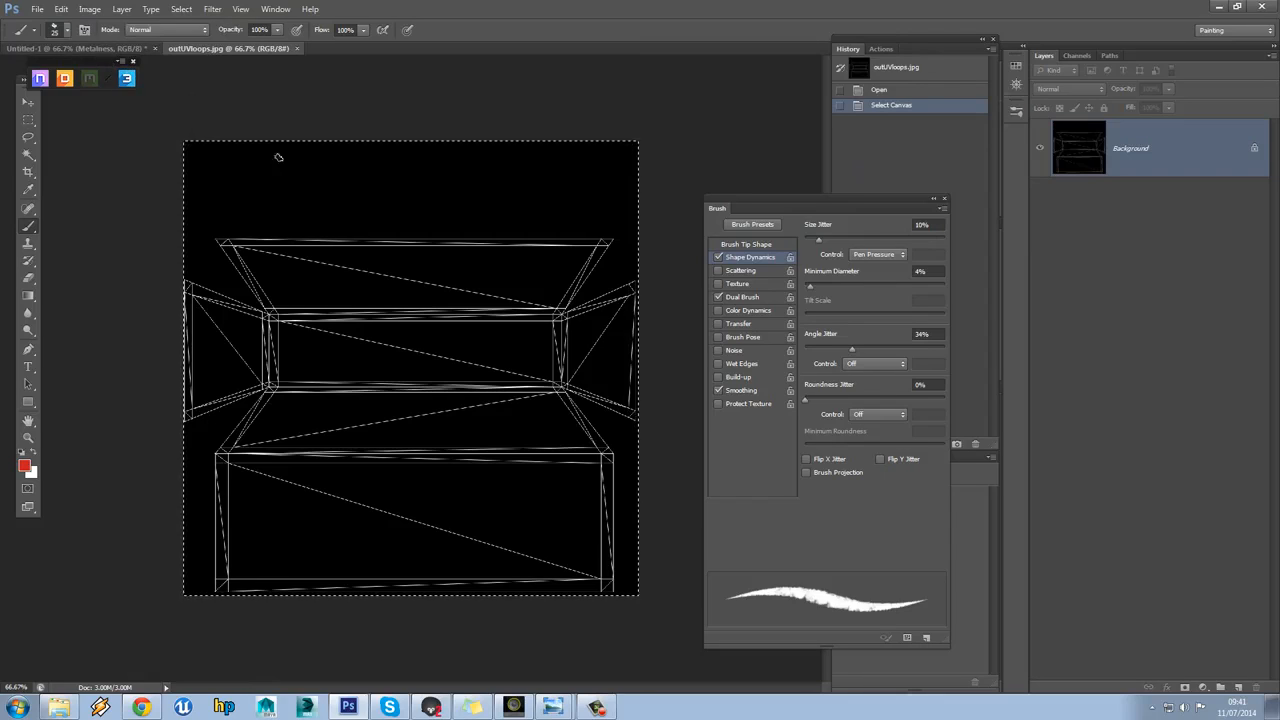
mouse_move(202, 284)
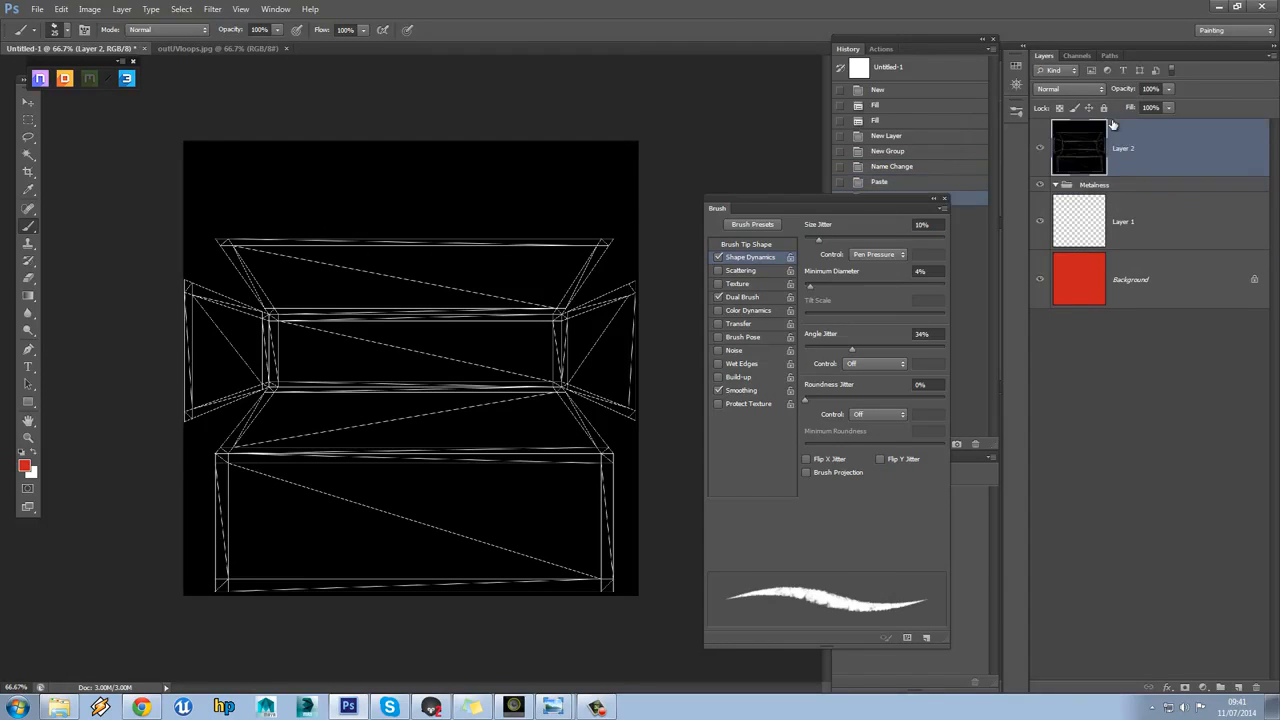
mouse_move(525, 153)
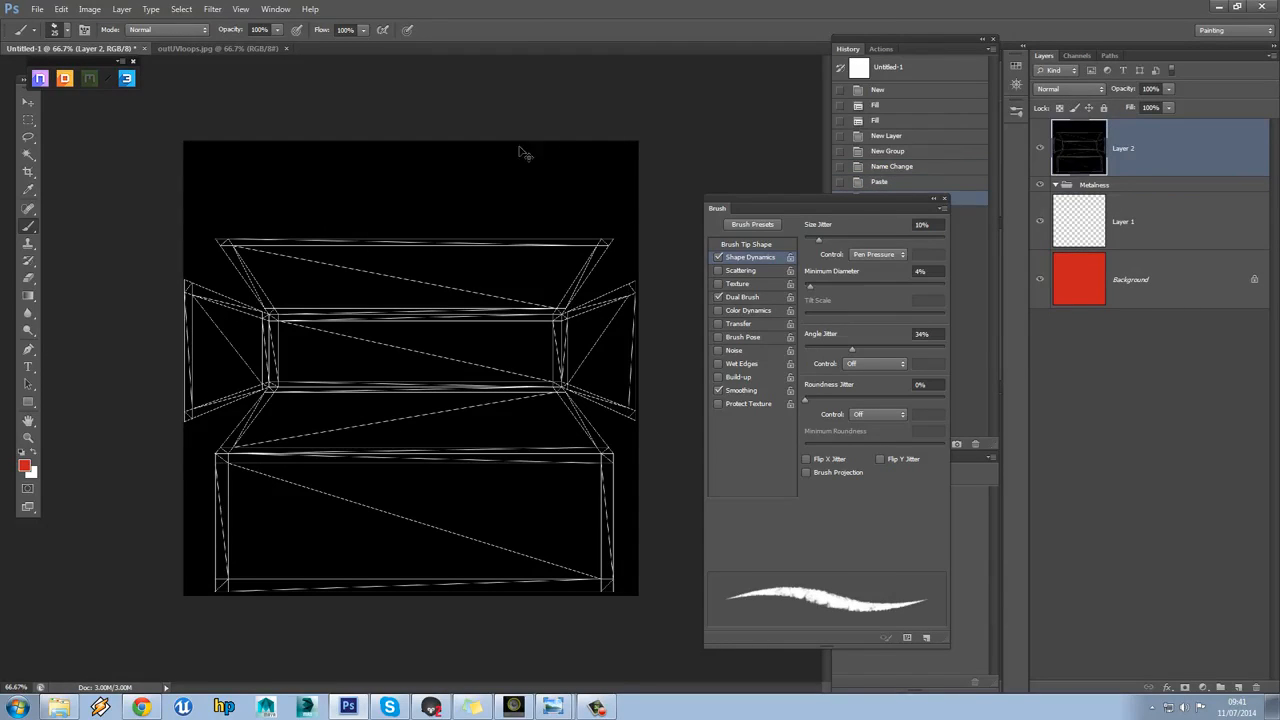
Set the pasted UV wireframe Layer 2 to Multiply and select the empty Layer 1
left_click(1070, 89)
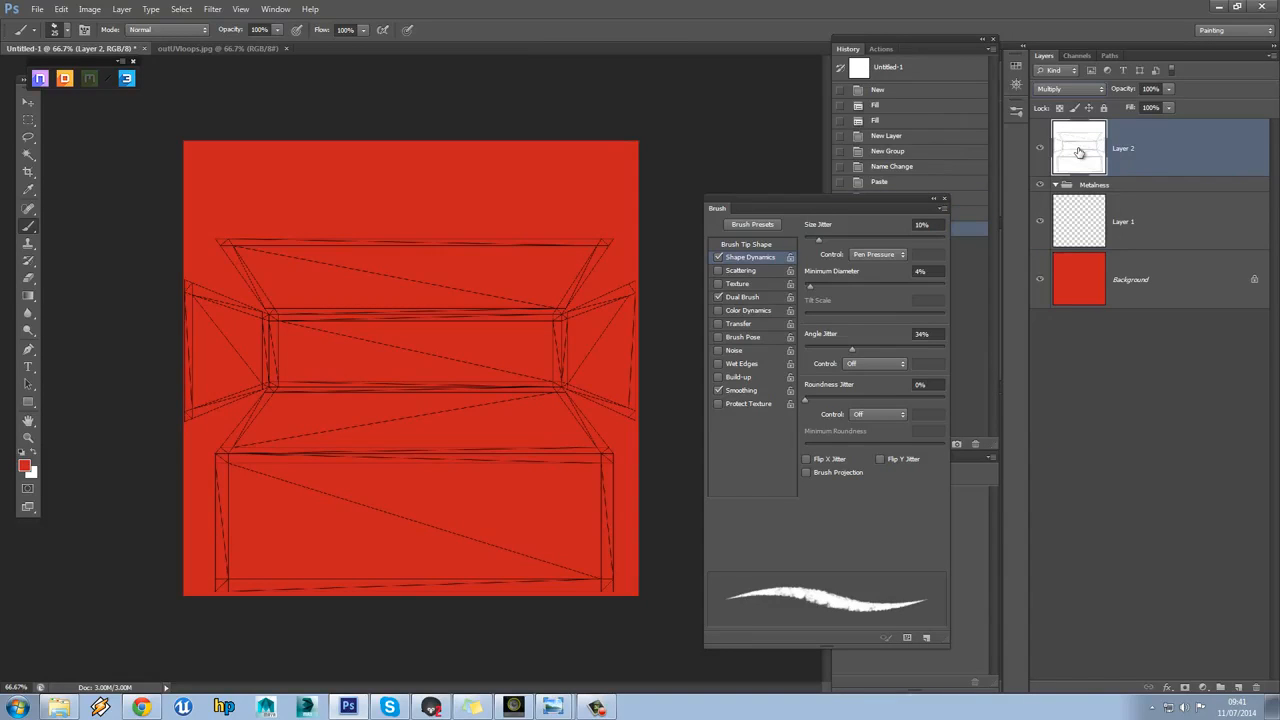
mouse_move(1080, 150)
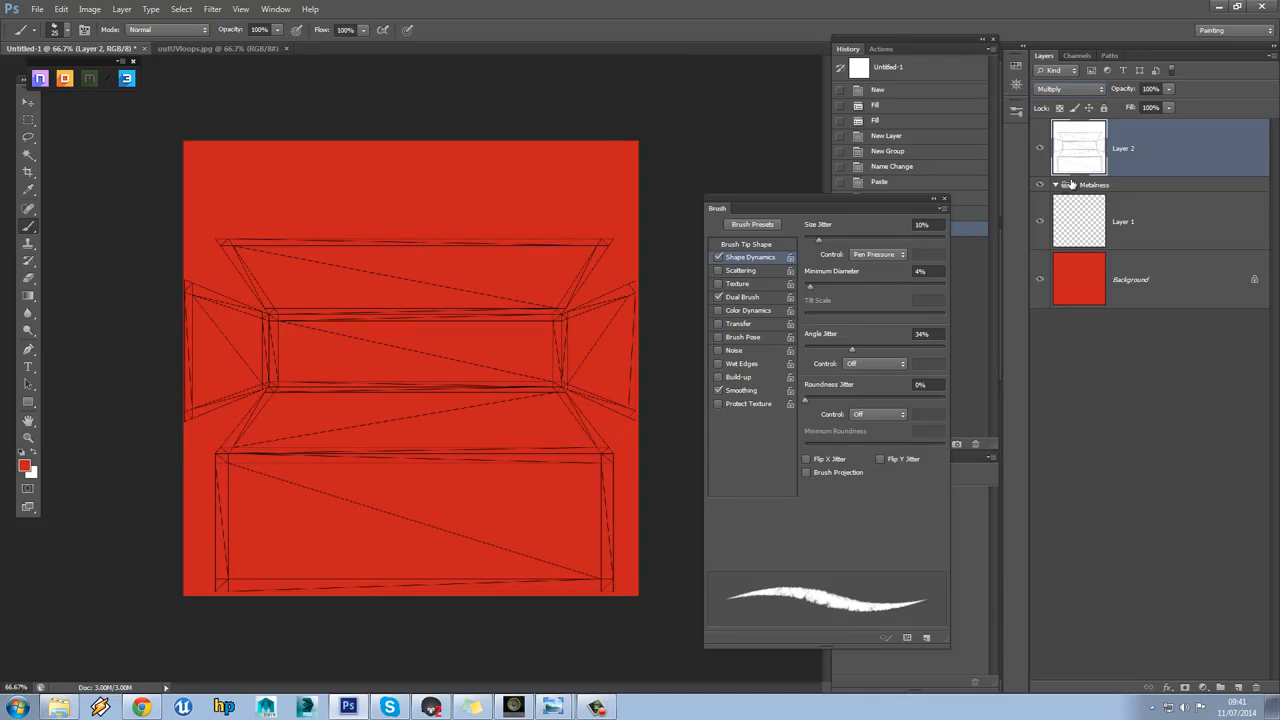
left_click(1122, 221)
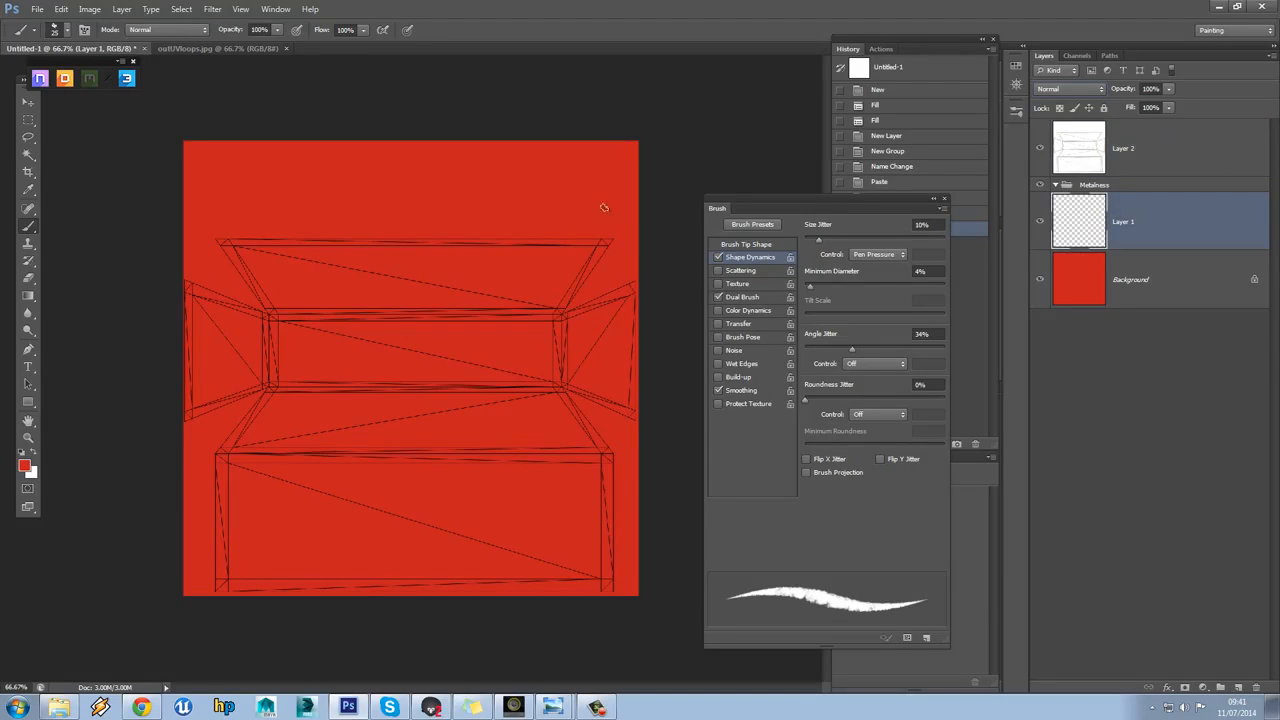
mouse_move(503, 304)
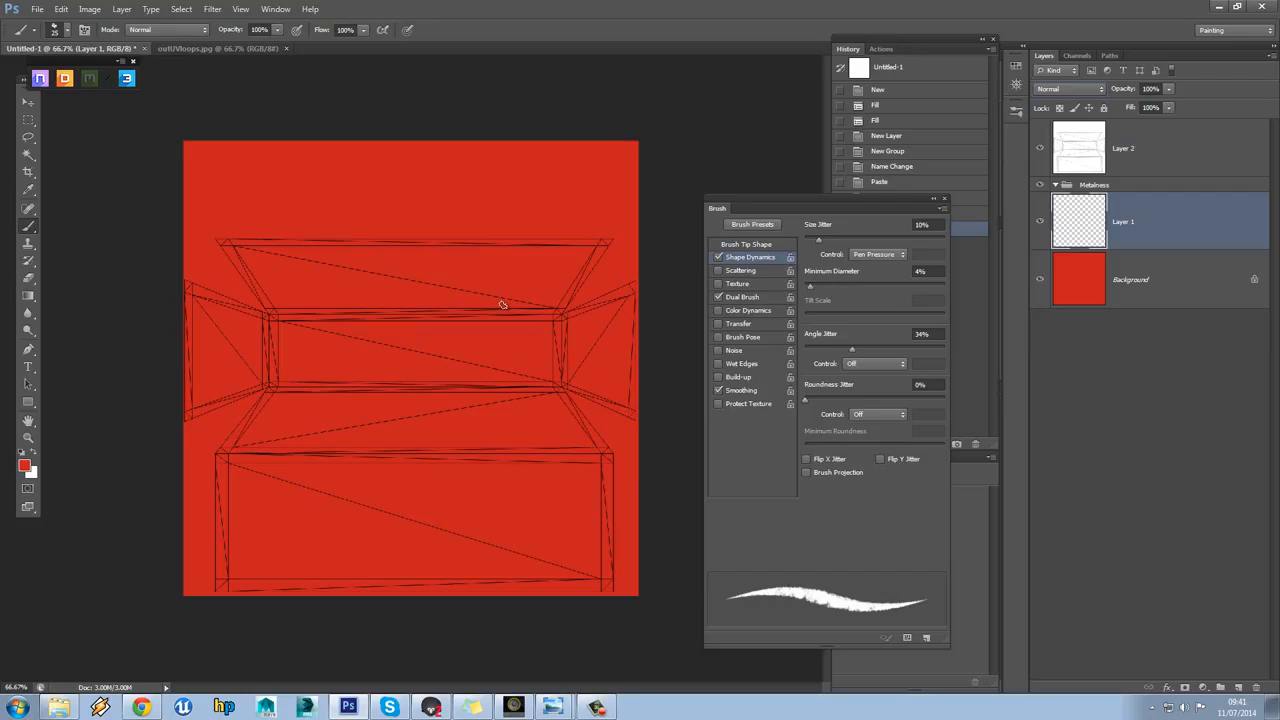
mouse_move(423, 319)
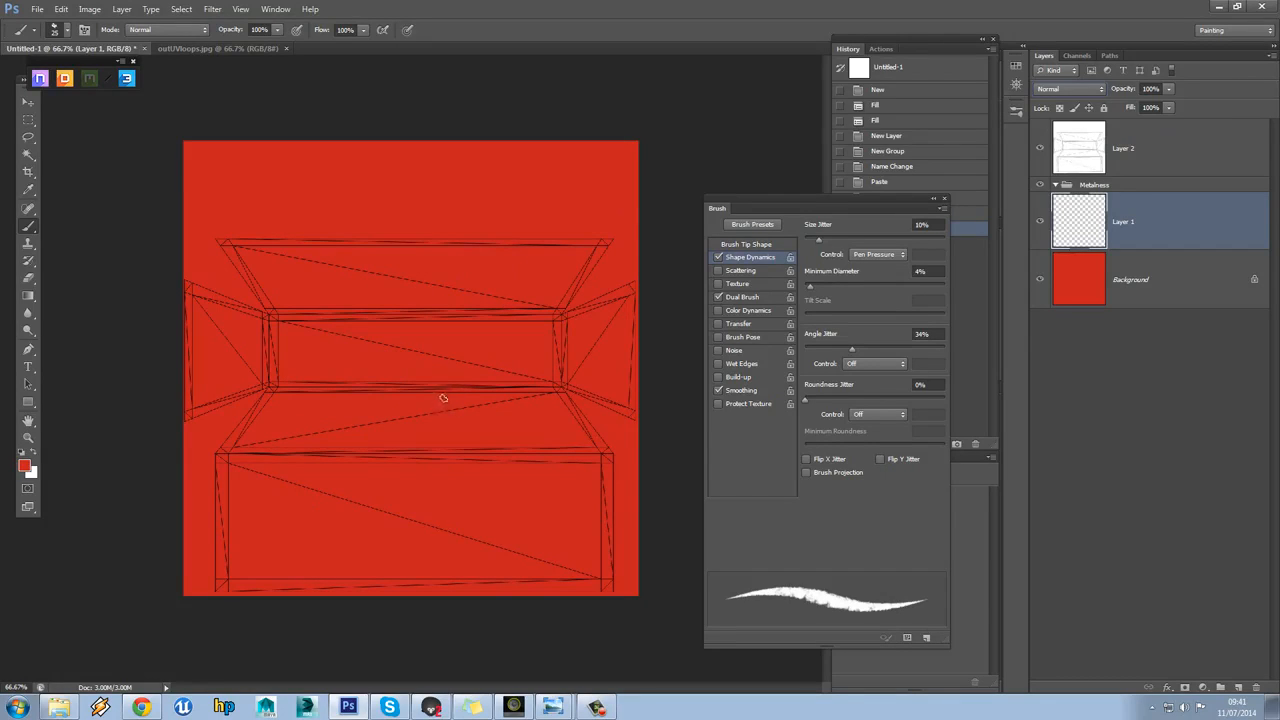
mouse_move(500, 358)
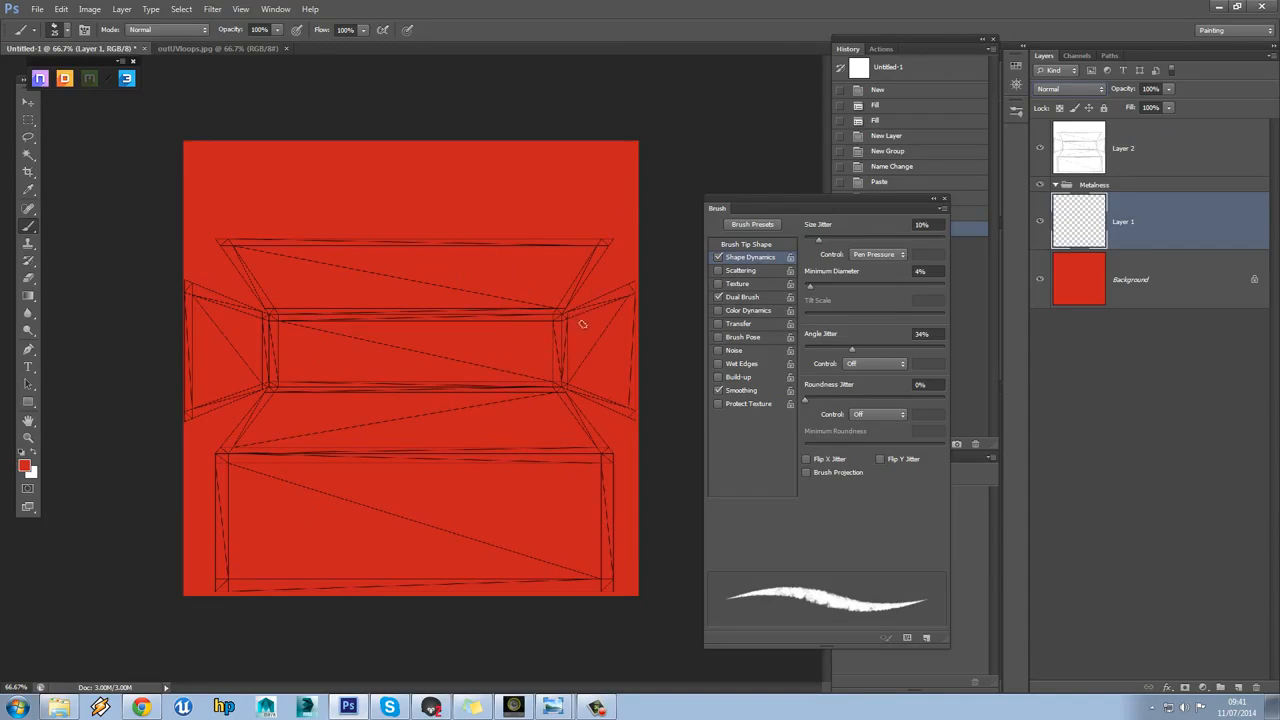
mouse_move(588, 326)
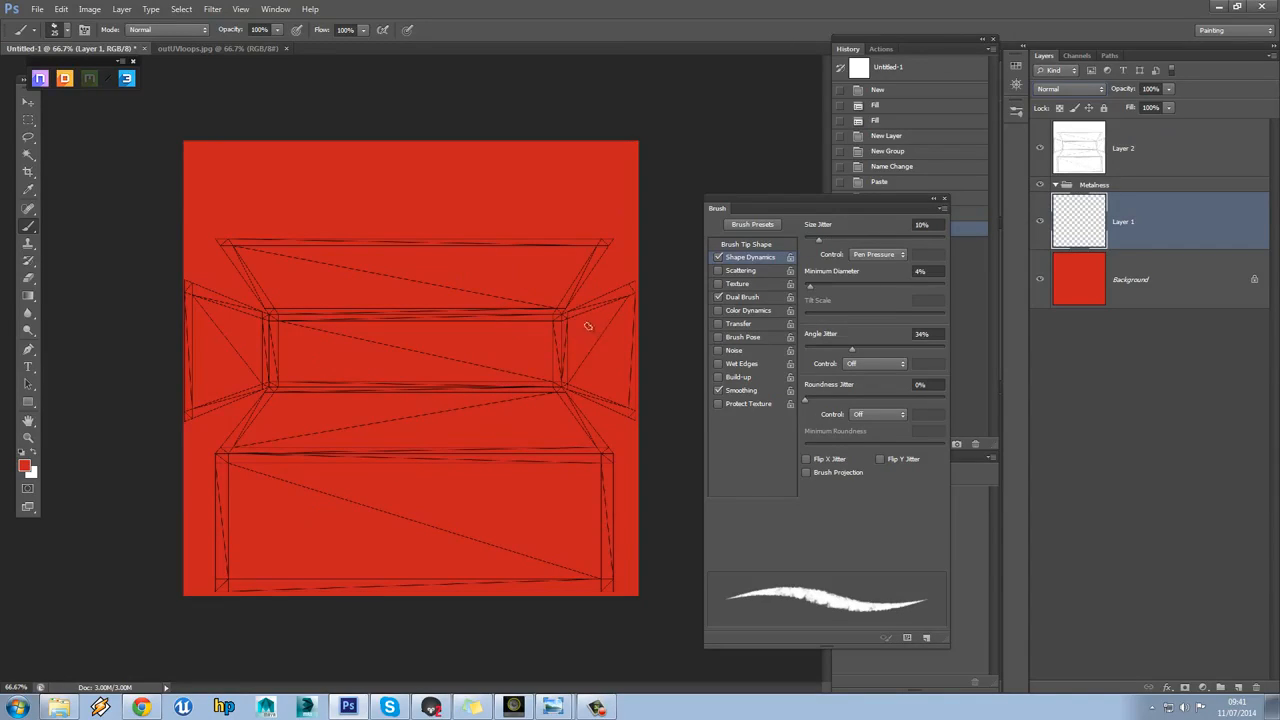
mouse_move(146, 450)
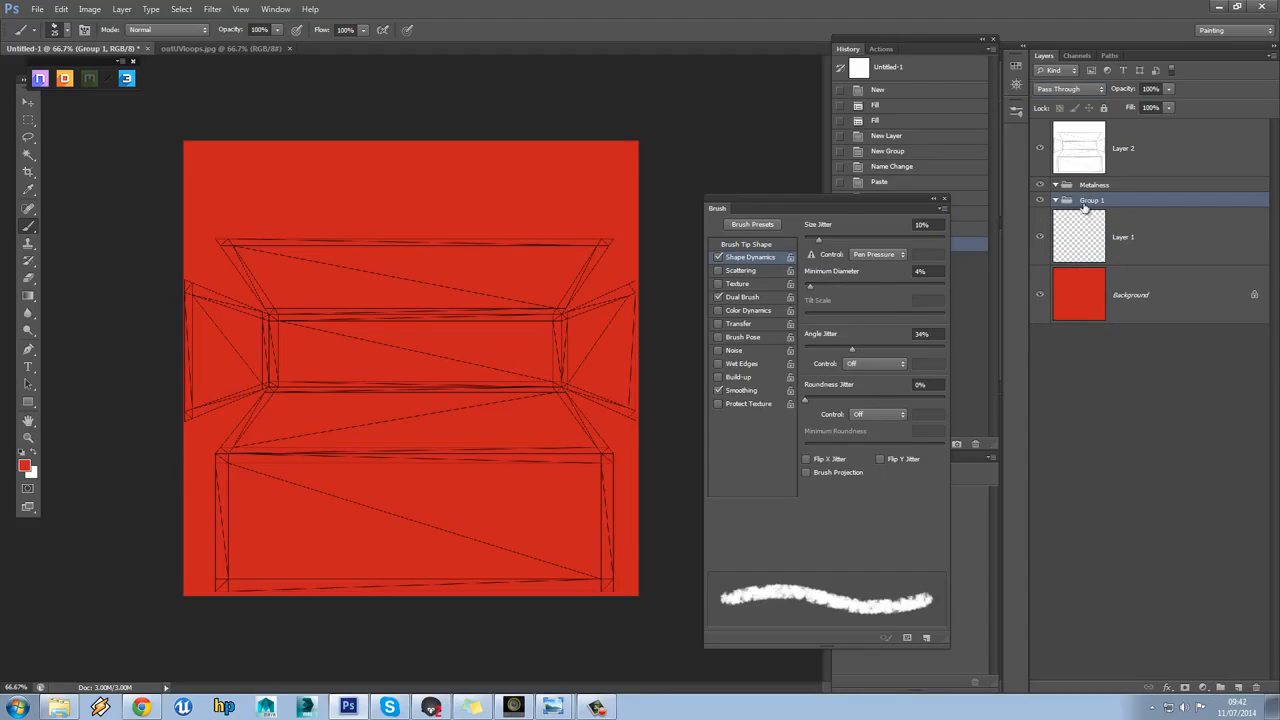
Rename Group 1 to 'Albedo', hide it, and select Layer 1 inside Metalness
double_click(1092, 200)
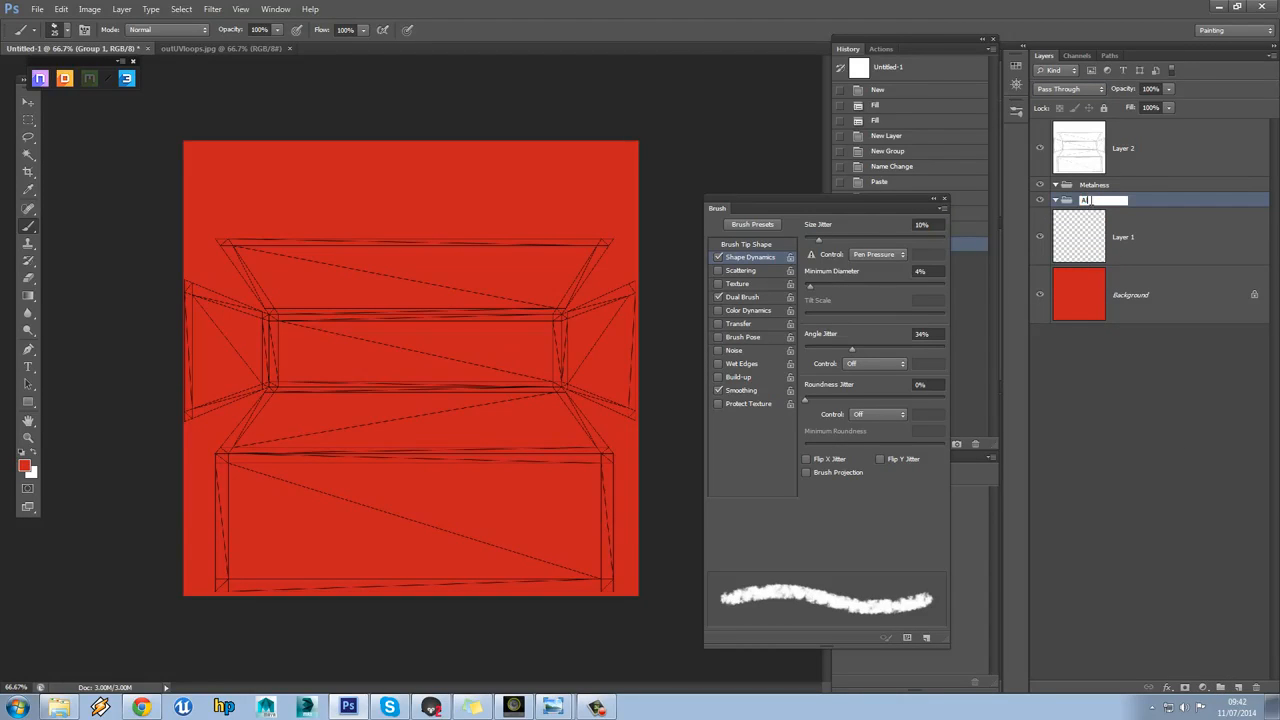
type("Albedo")
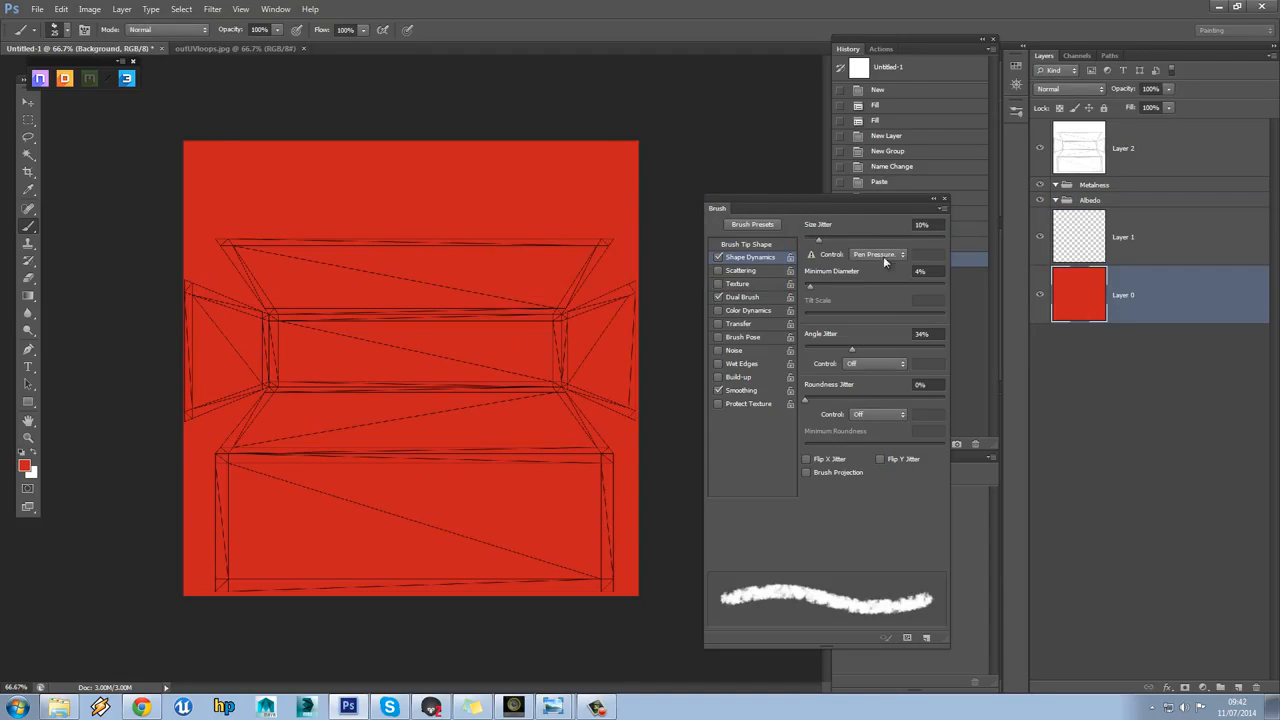
left_click(1089, 199)
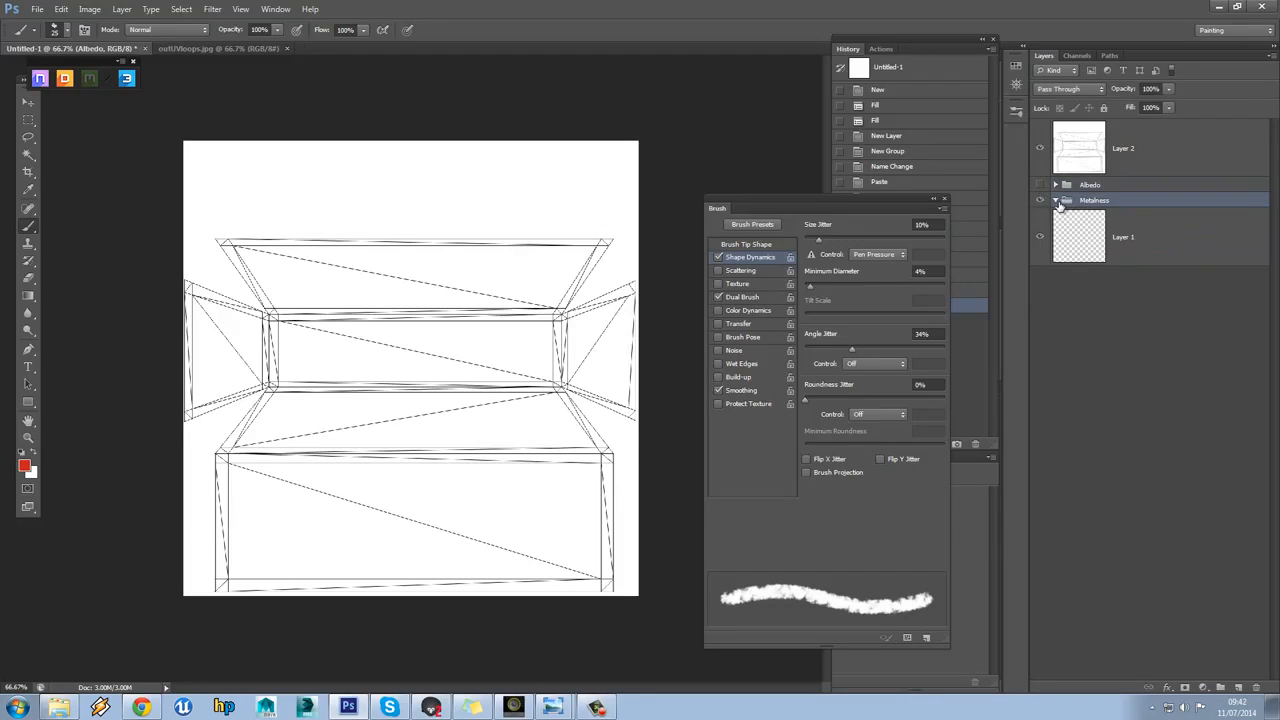
left_click(1123, 237)
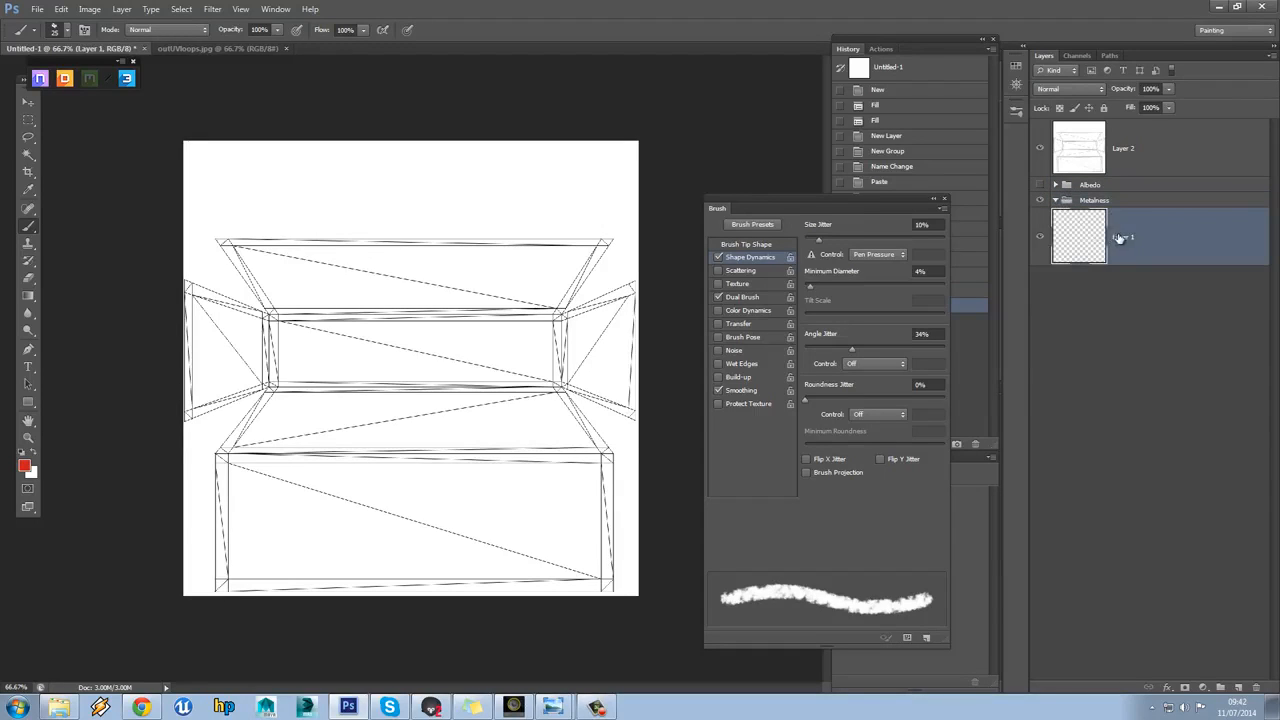
left_click(1120, 237)
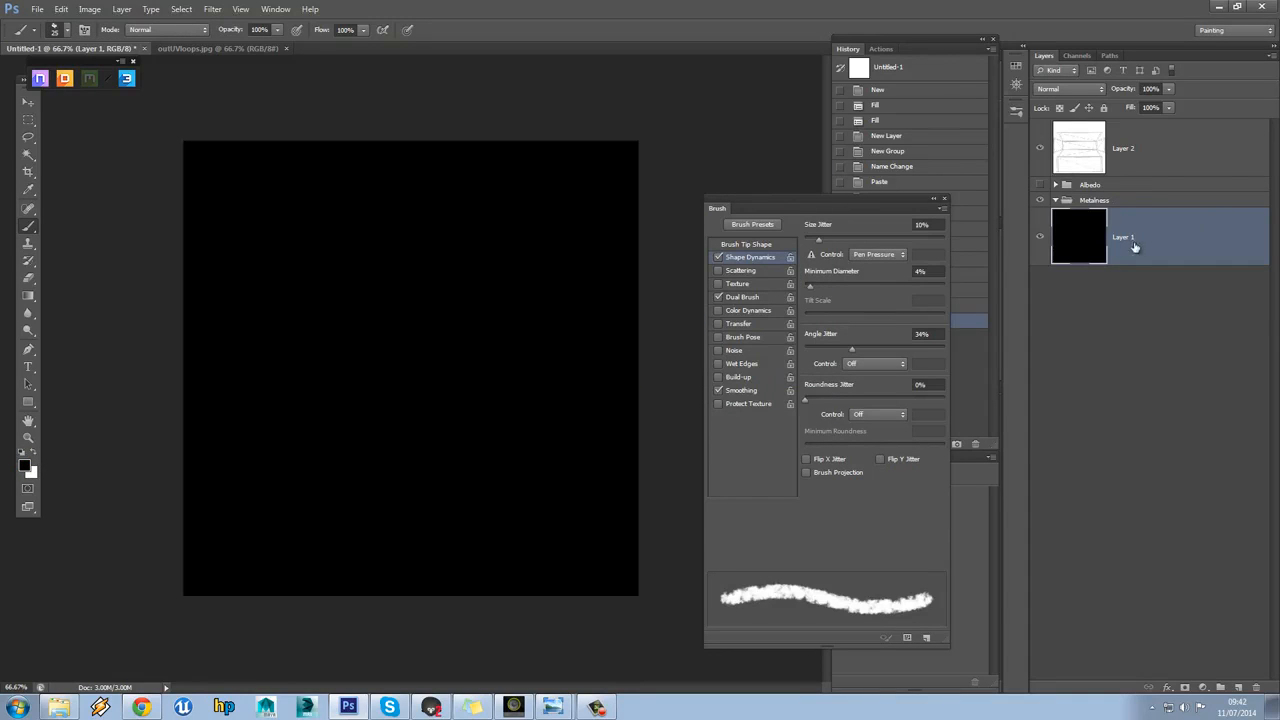
Fill Layer 1 with black and set the UV wireframe layer to Lighten
left_click(1055, 200)
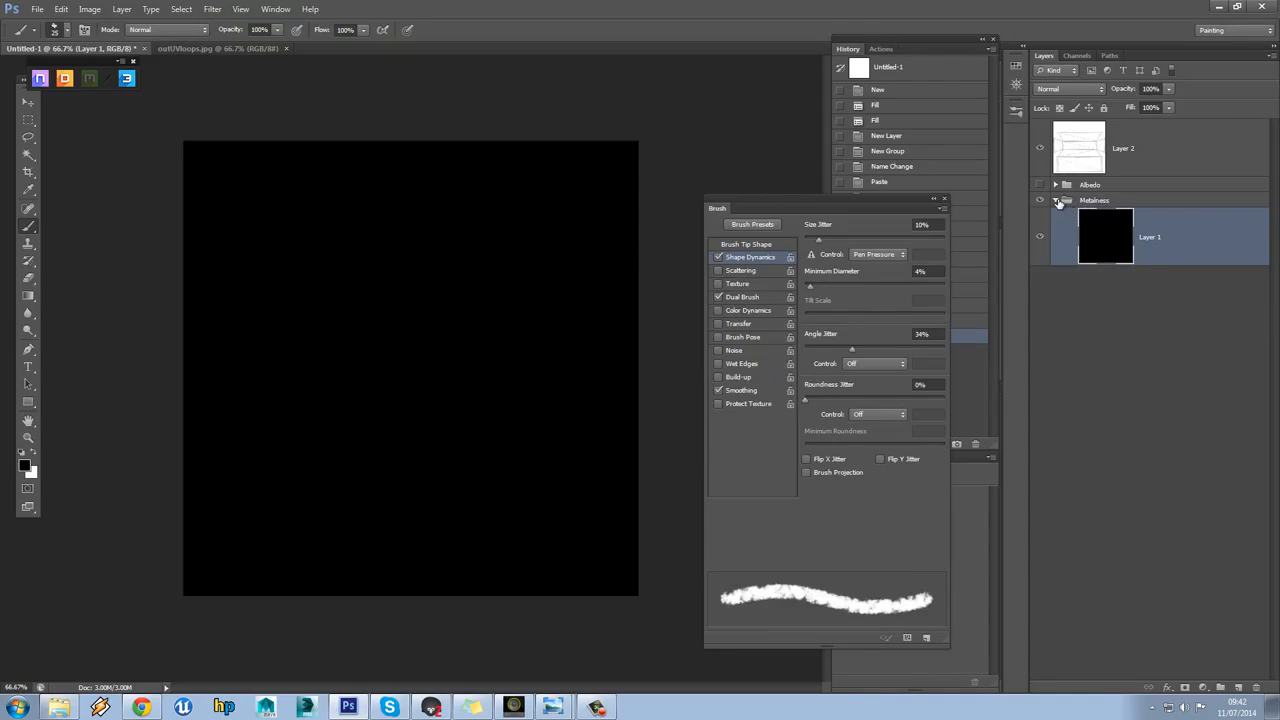
left_click(1094, 200)
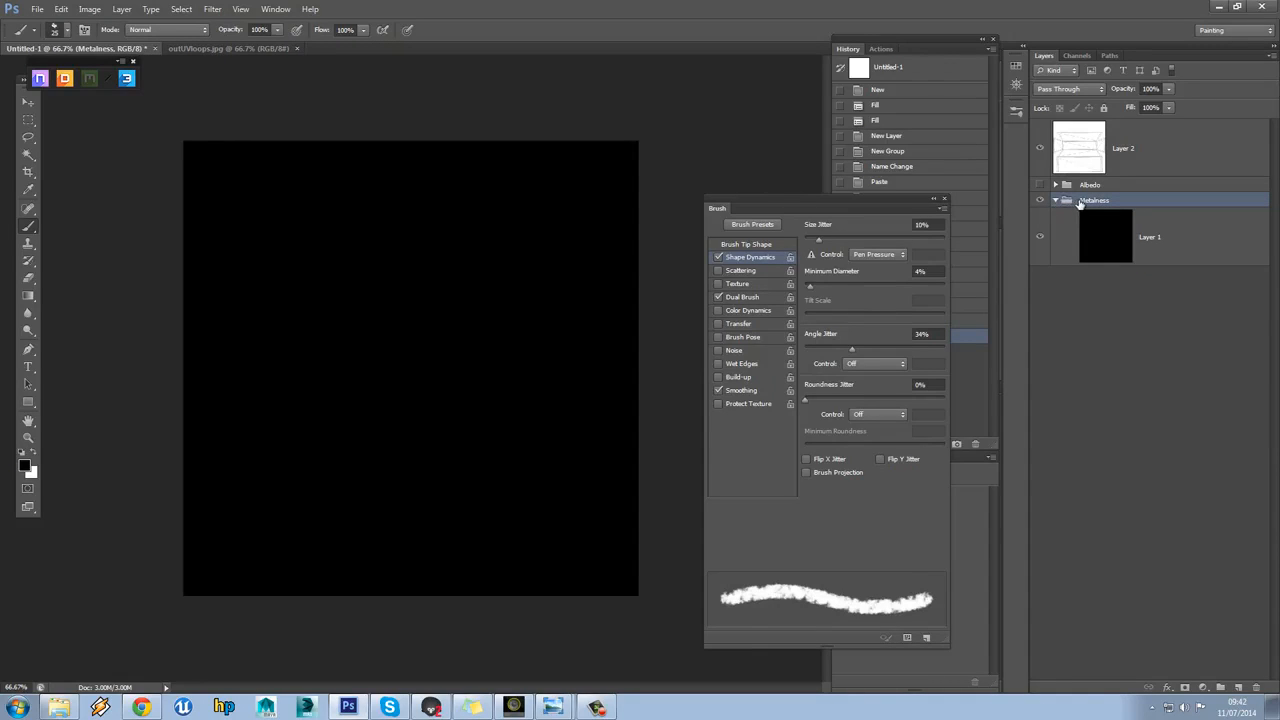
left_click(1149, 237)
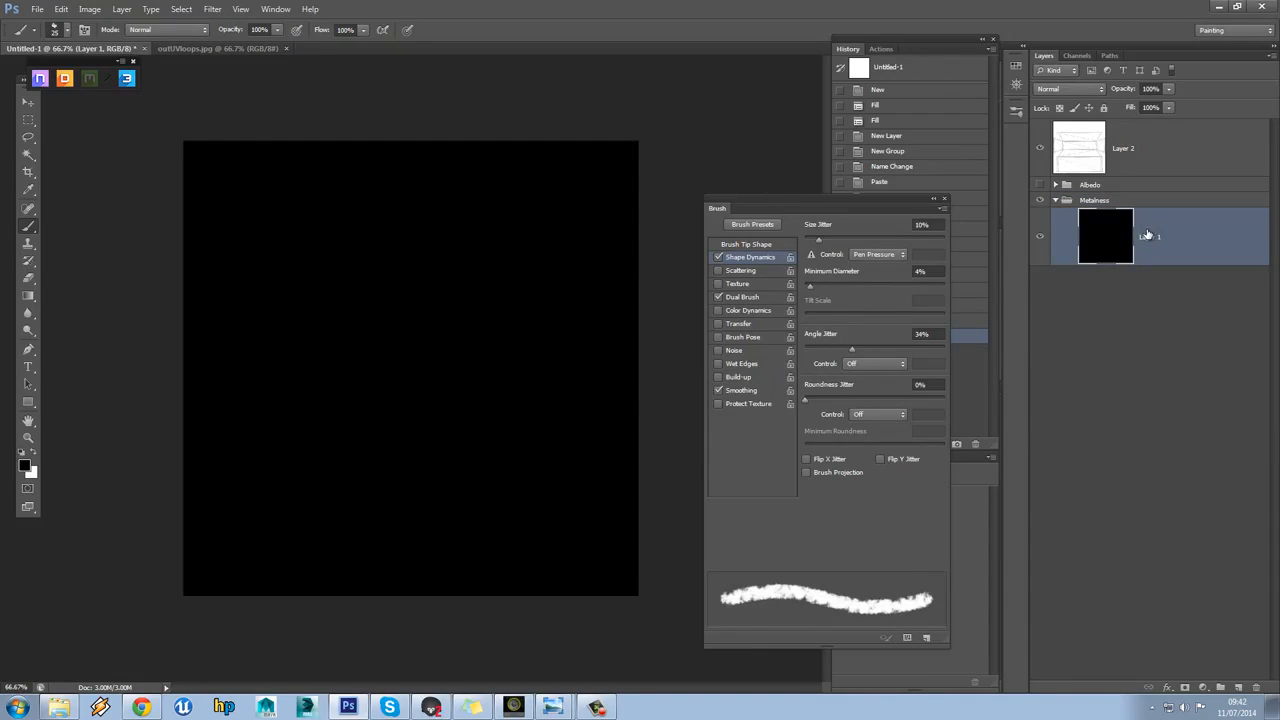
left_click(1120, 148)
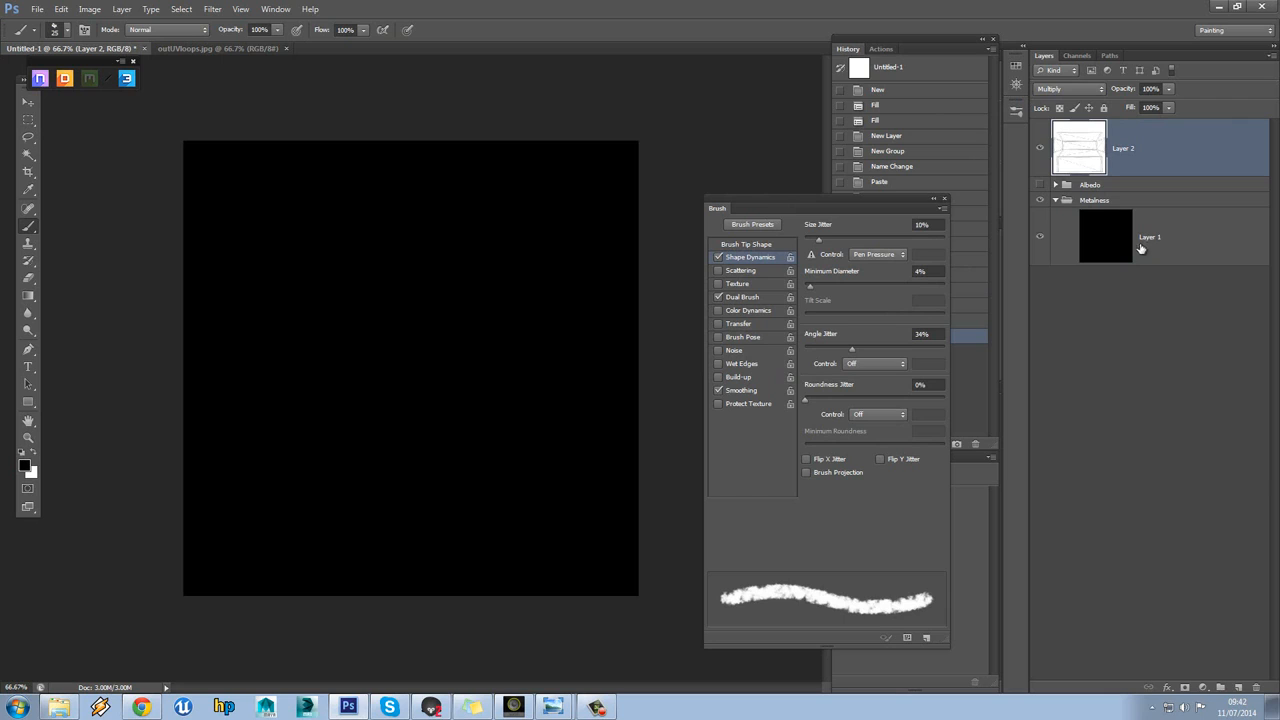
left_click(1065, 89)
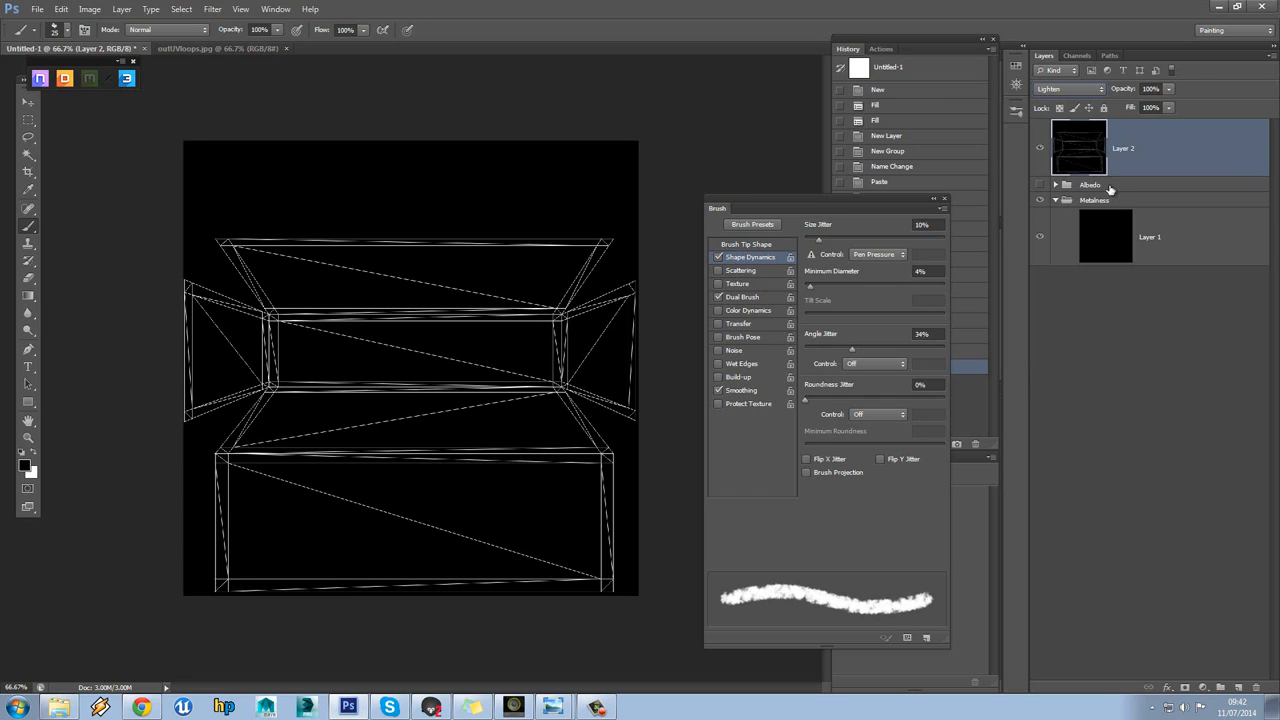
left_click(1150, 237)
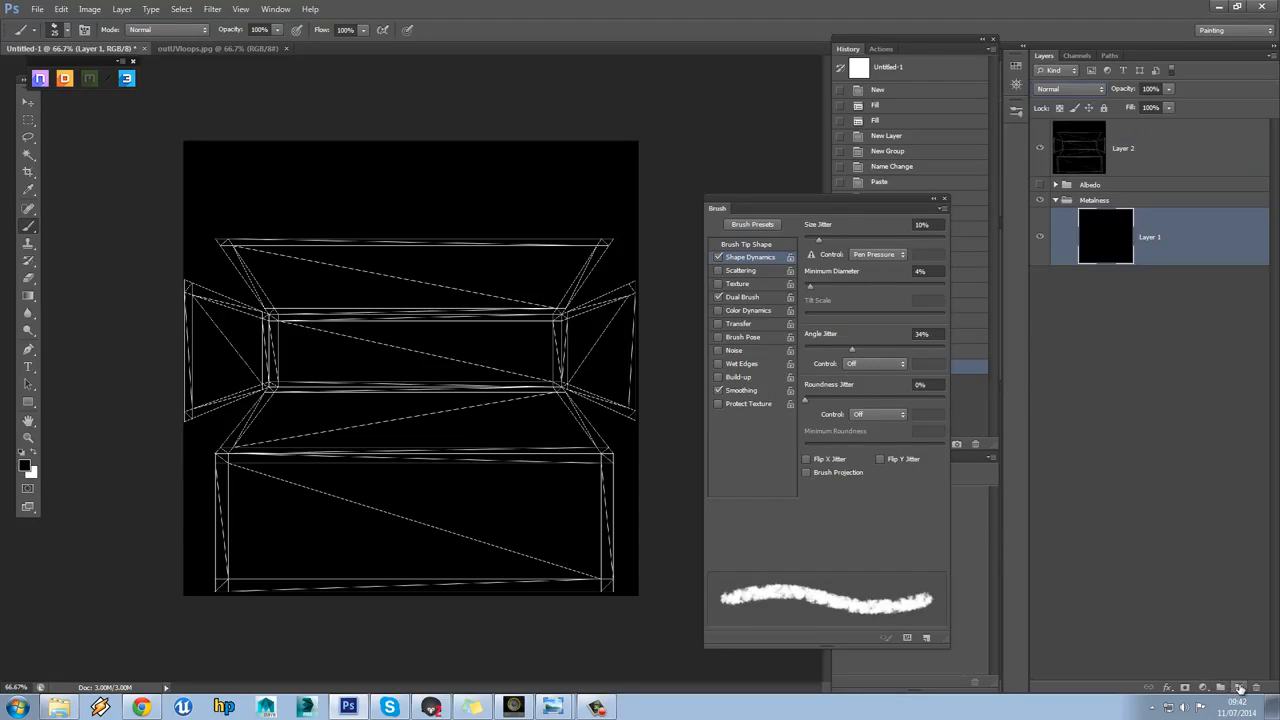
Add empty Layer 3 above the black fill with white as the foreground colour
left_click(1237, 687)
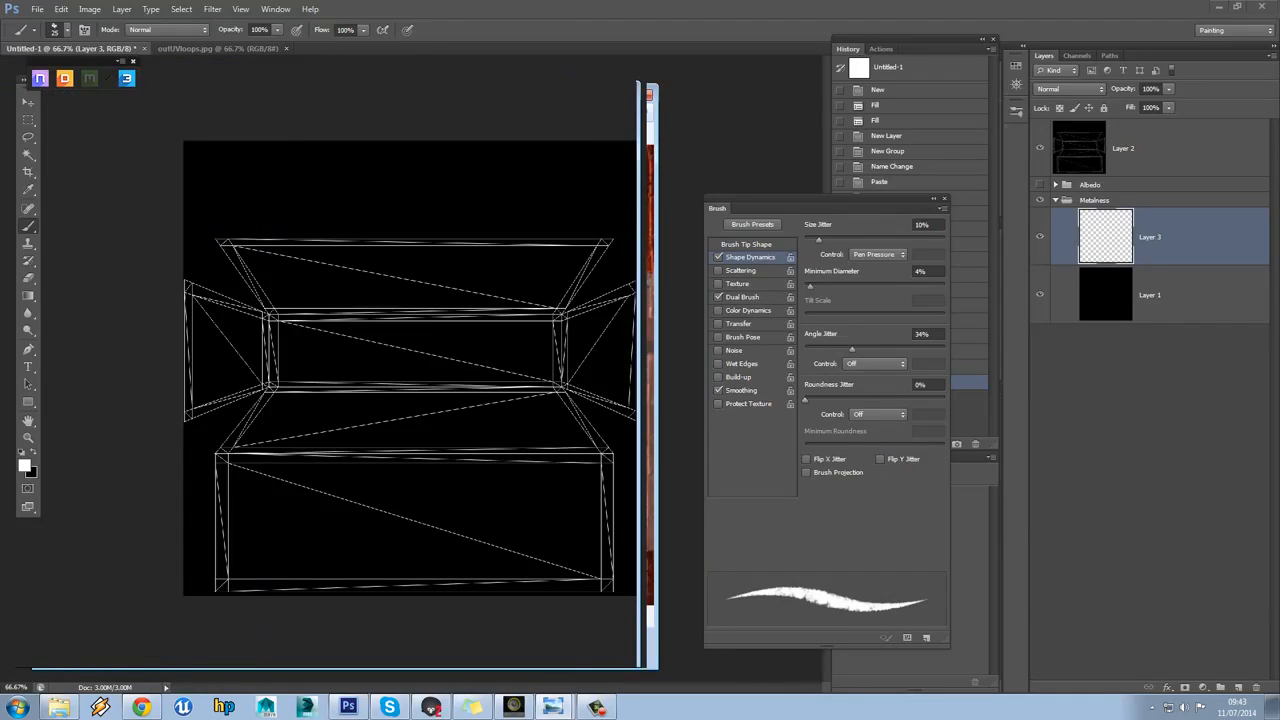
mouse_move(645, 220)
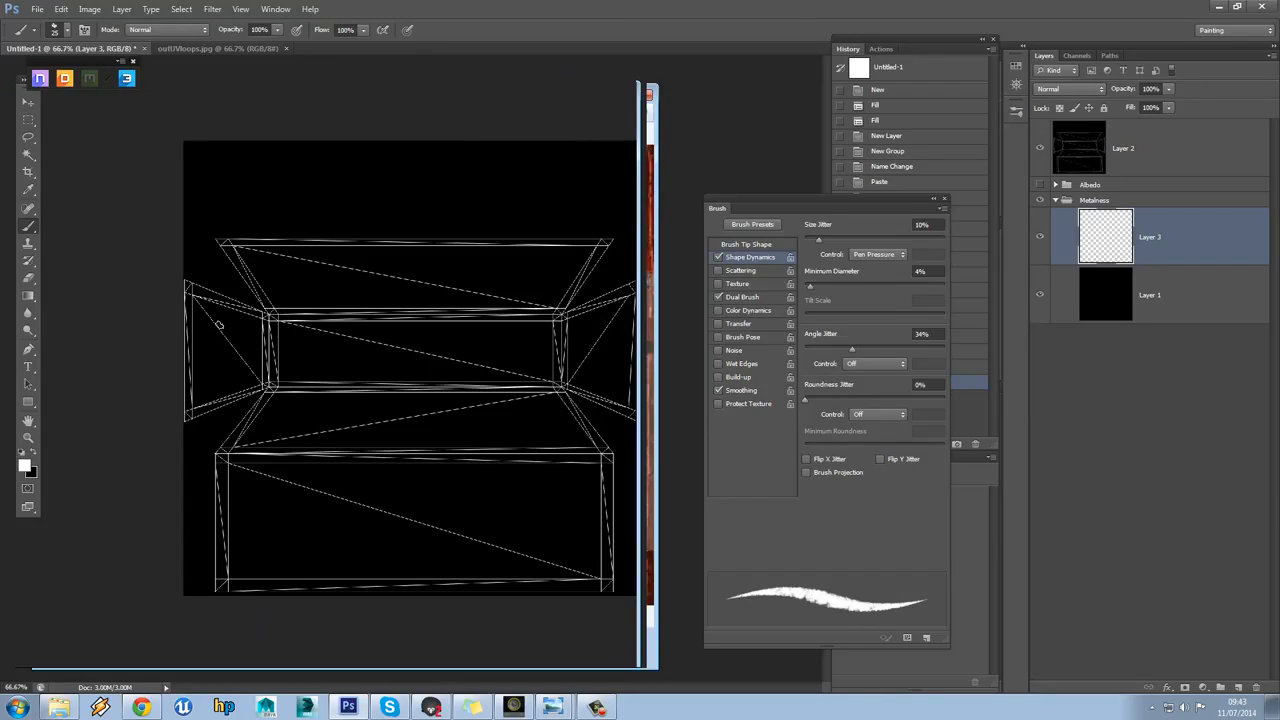
left_click(28, 119)
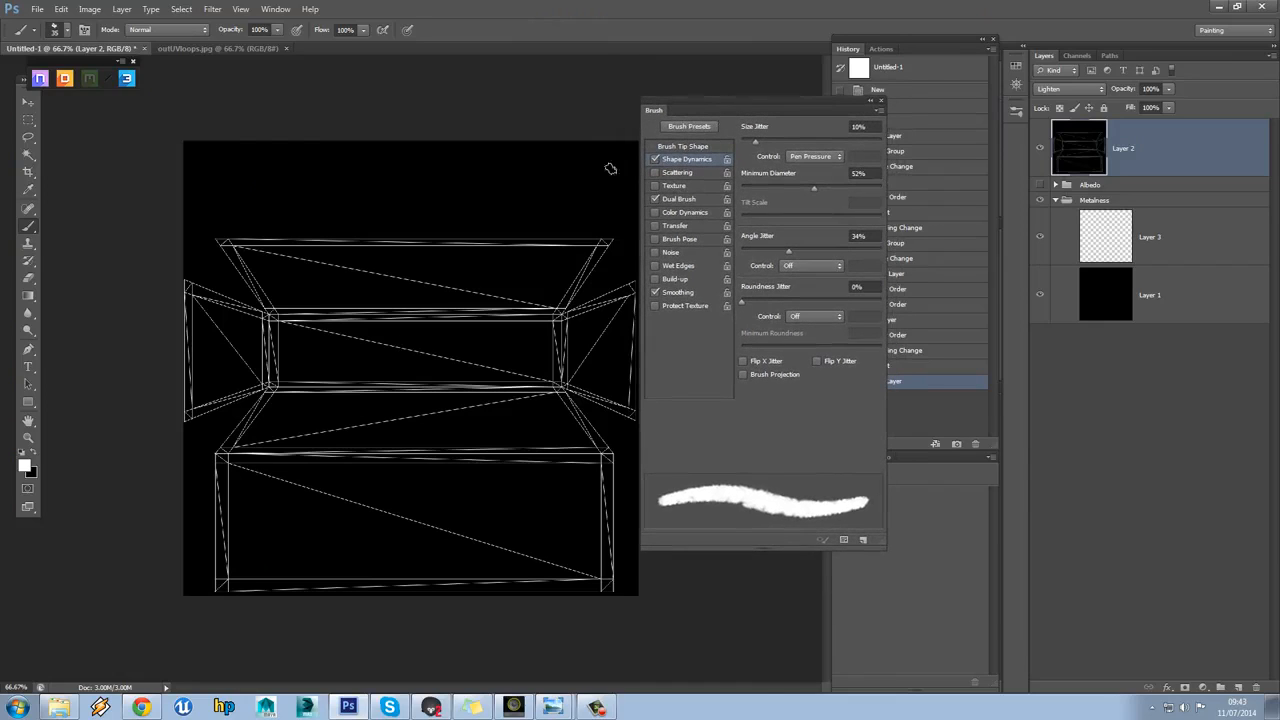
Set a 24 px dual-brush tip with scatter and select Layer 3 in Metalness
left_click(85, 29)
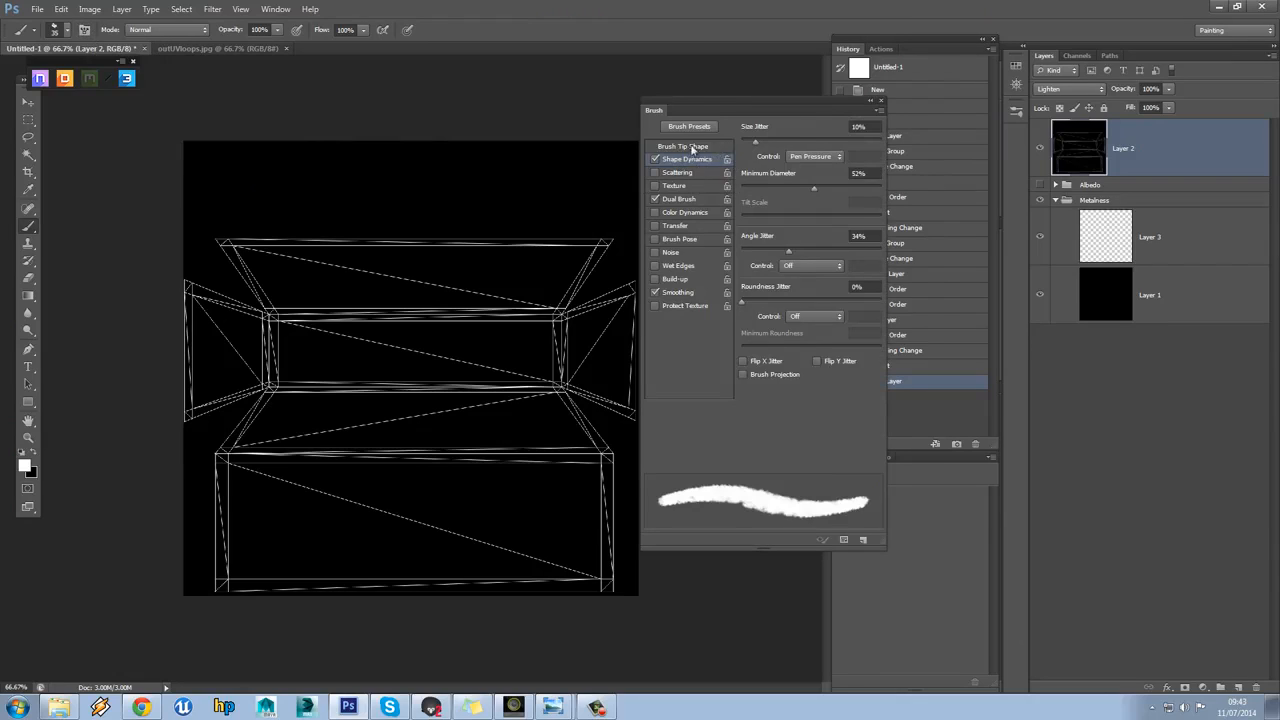
left_click(683, 146)
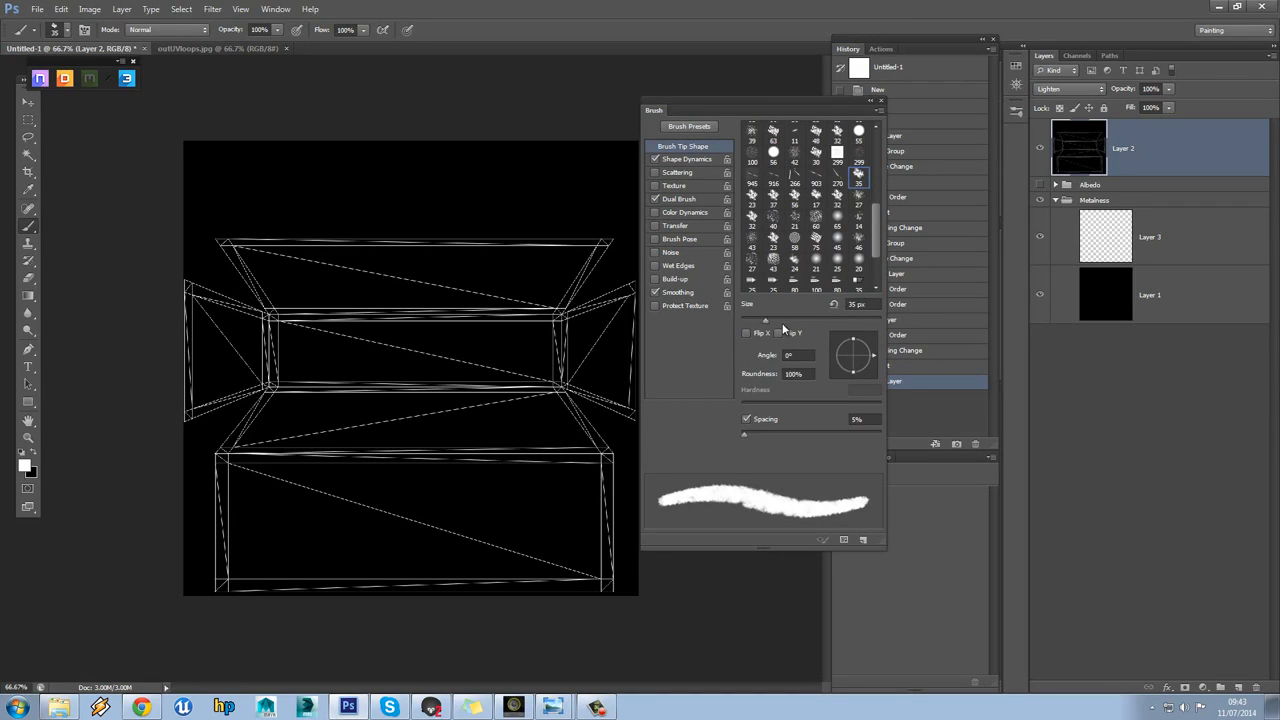
mouse_move(695, 188)
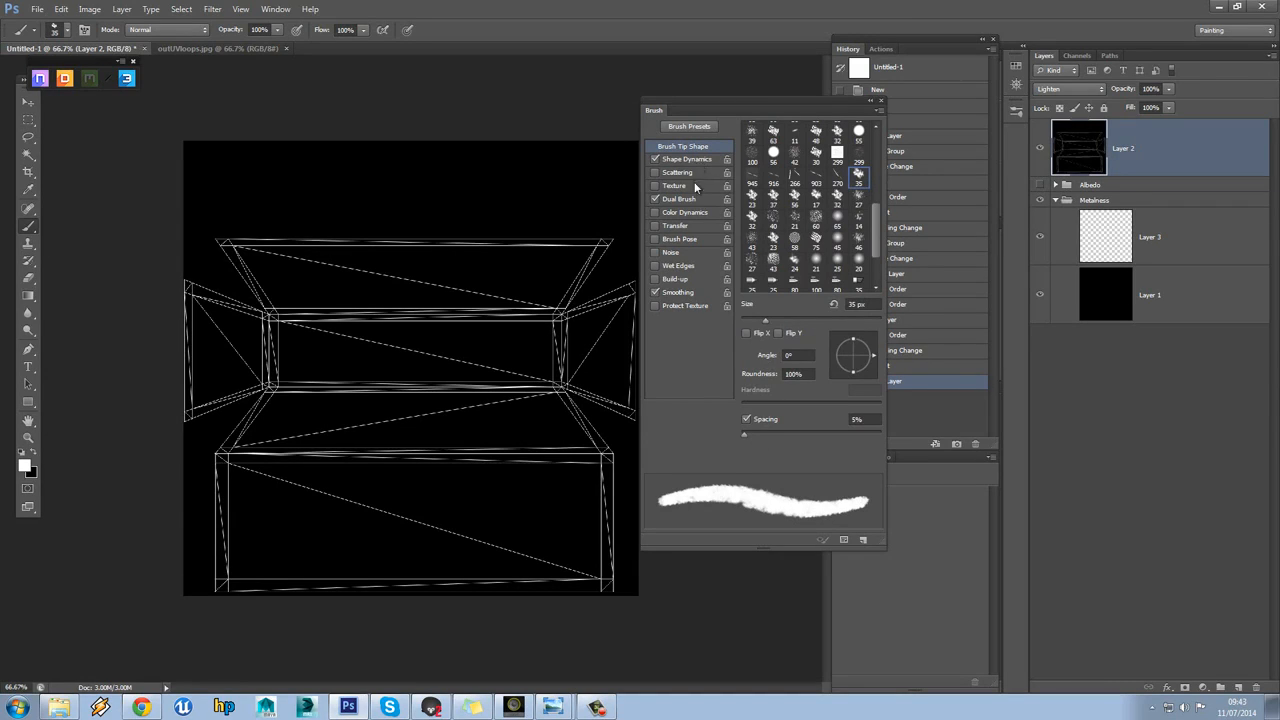
left_click(679, 199)
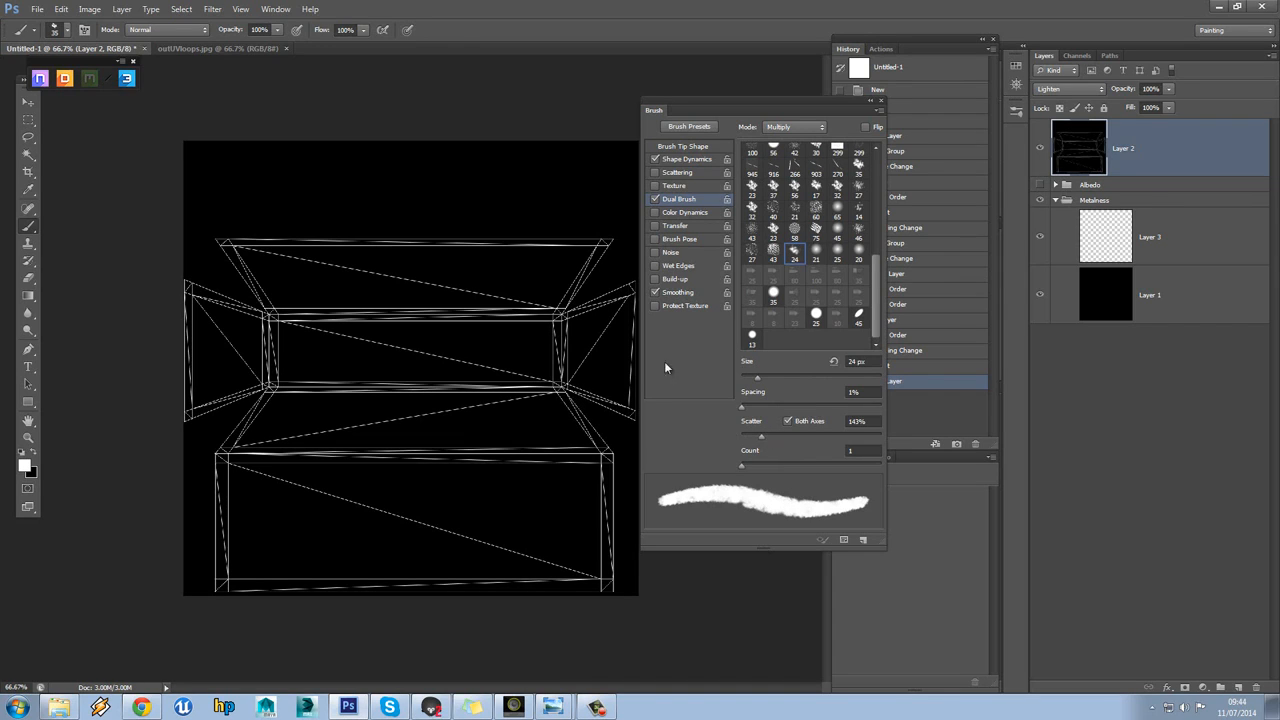
left_click(1150, 237)
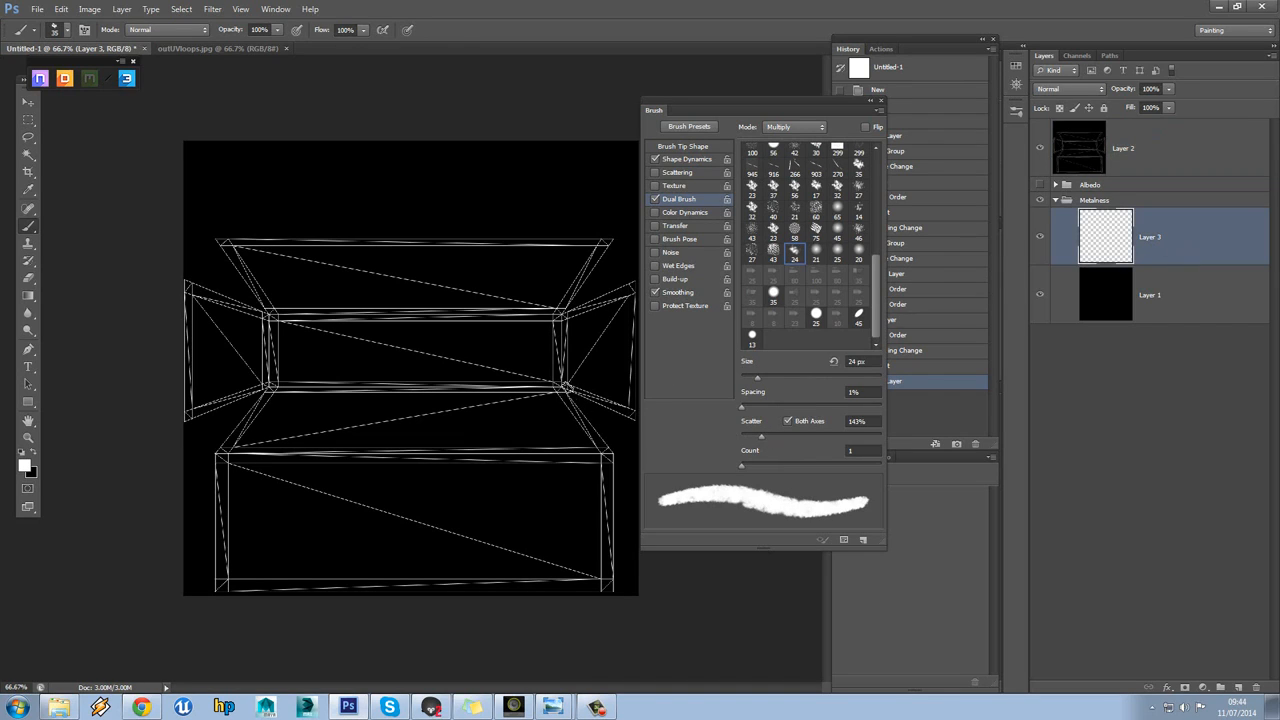
mouse_move(560, 388)
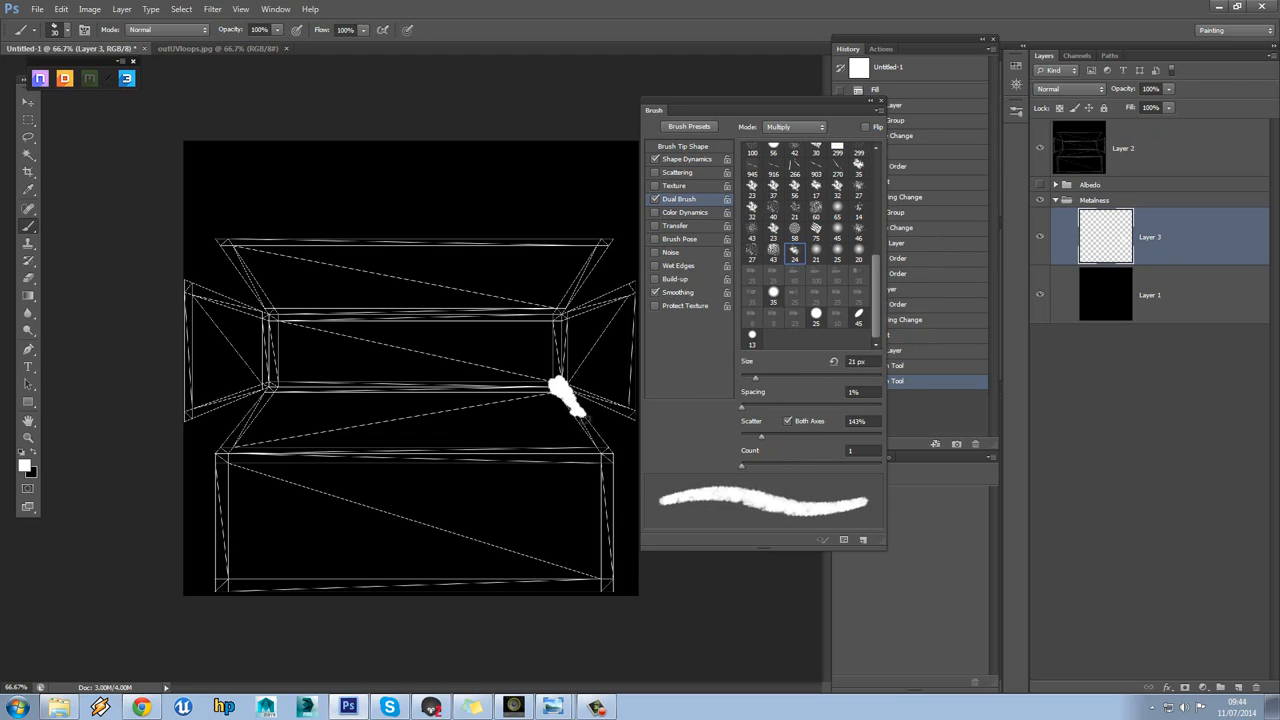
Paint white wear along the right, middle and top edges, tweaking Shape Dynamics minimum diameter
left_click_drag(560, 390, 605, 455)
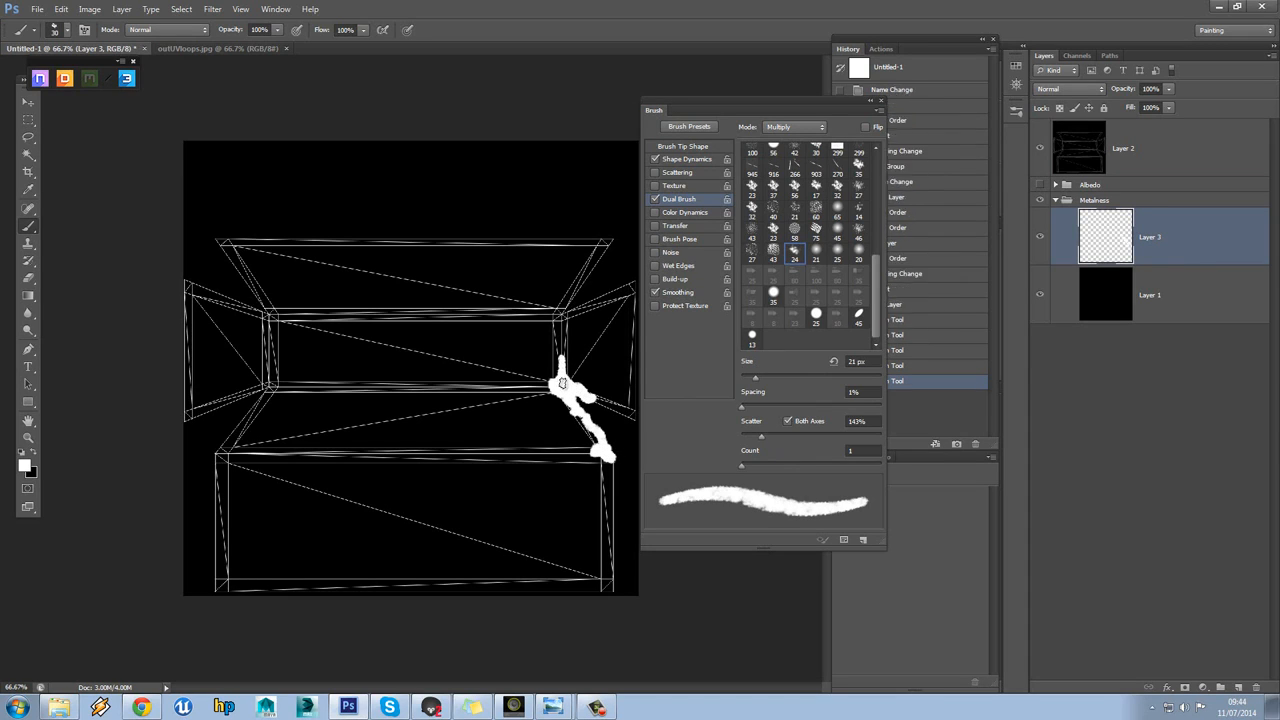
left_click_drag(563, 383, 520, 388)
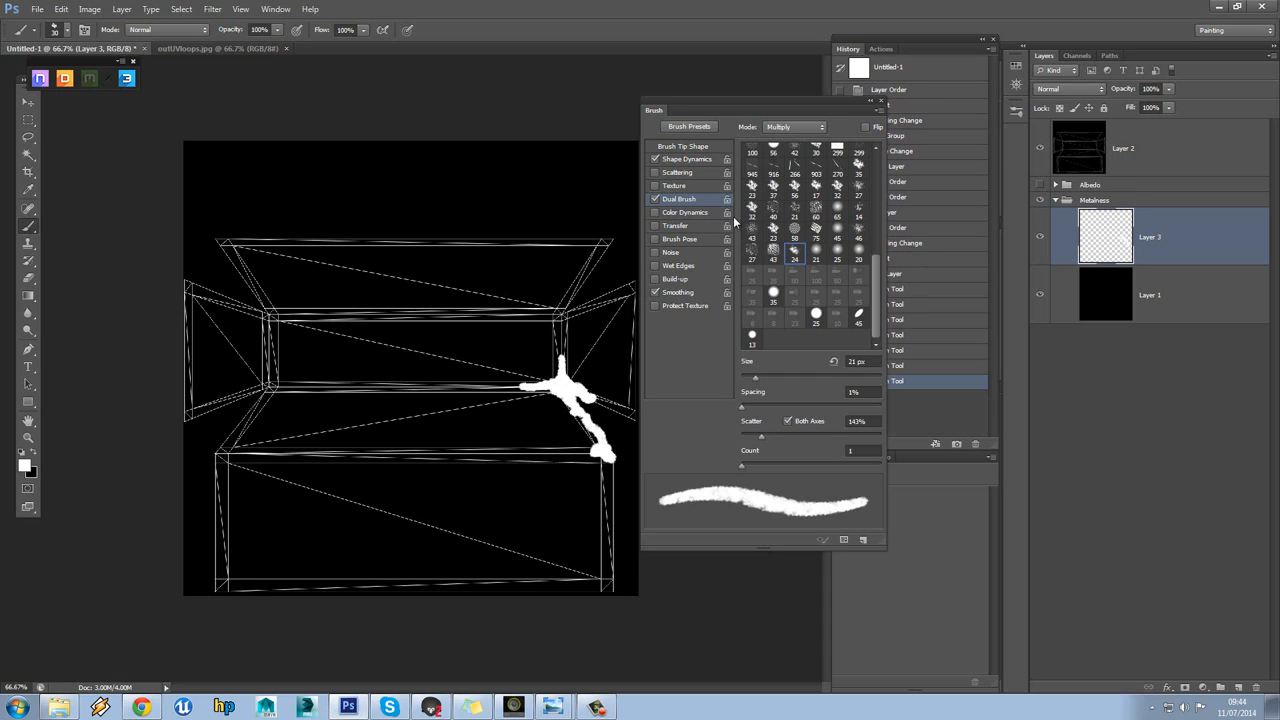
left_click(687, 159)
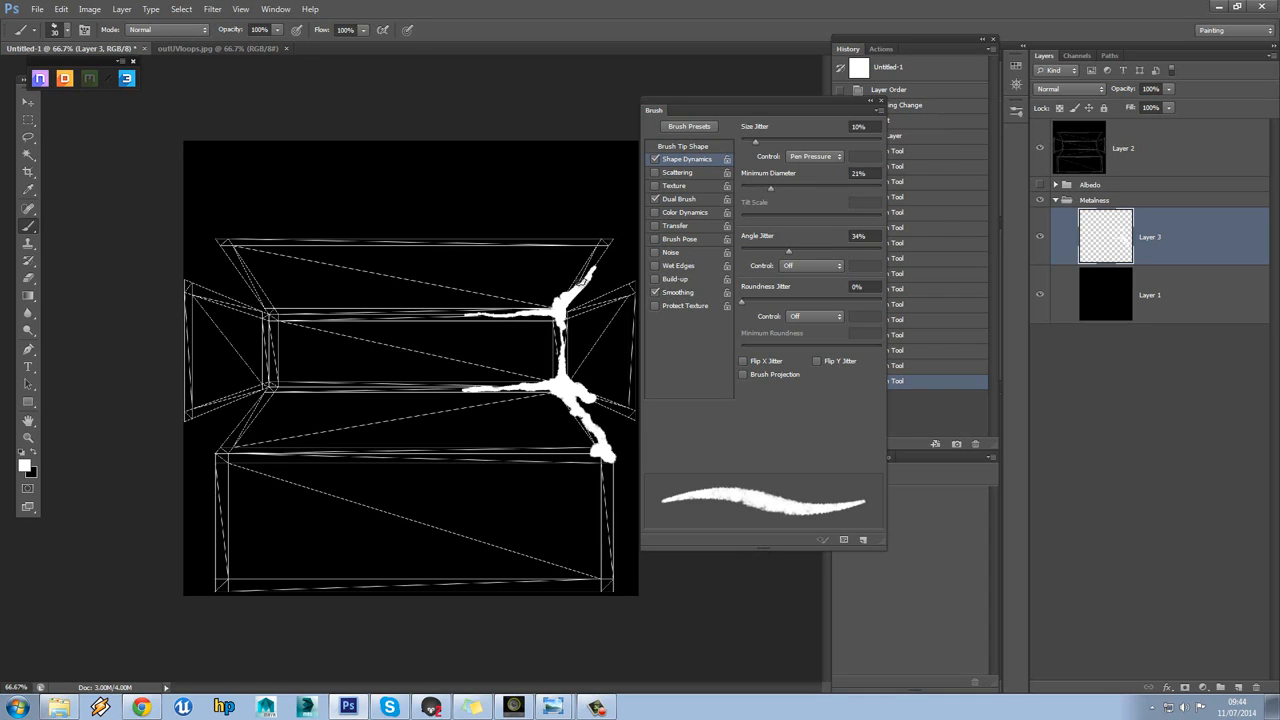
mouse_move(595, 253)
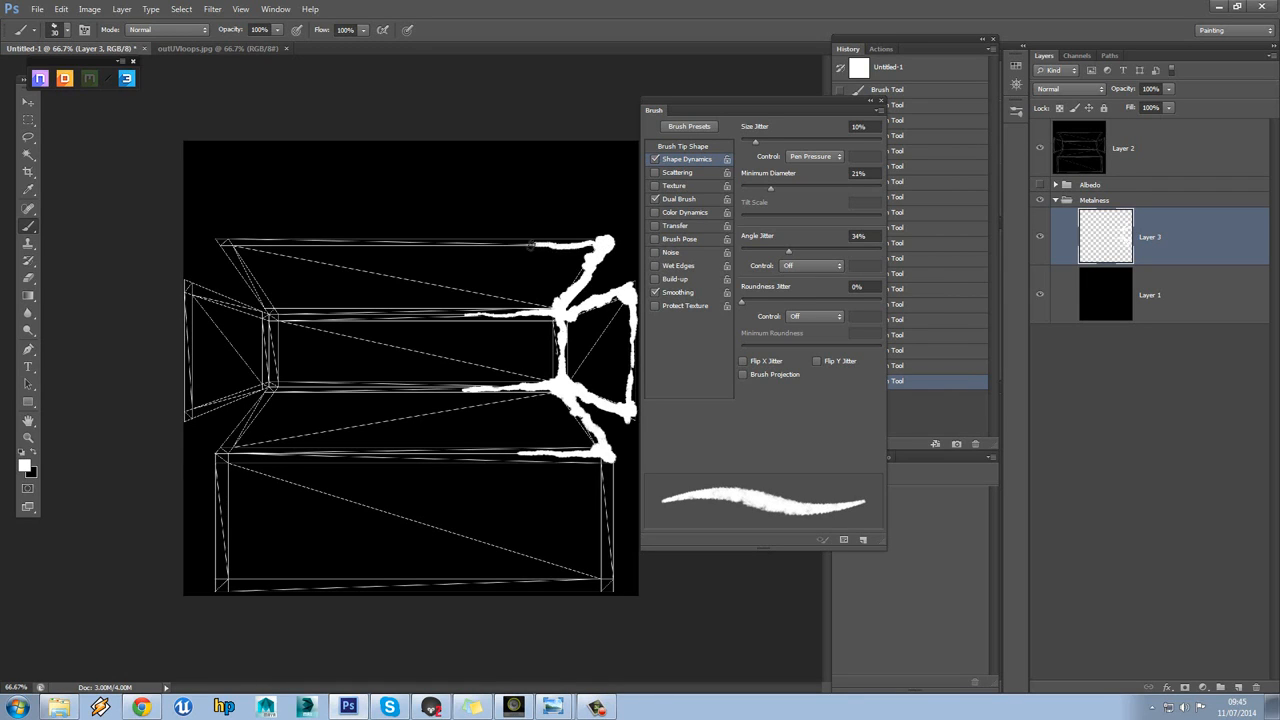
left_click_drag(485, 248, 590, 250)
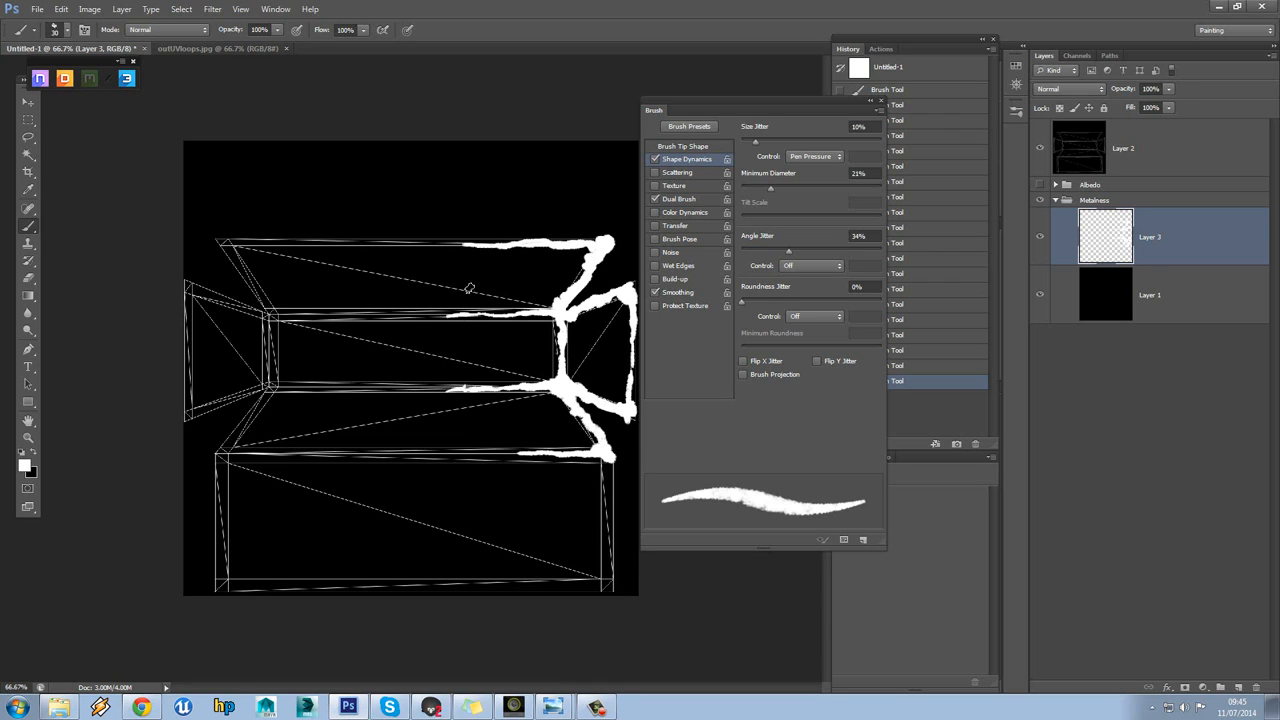
mouse_move(593, 282)
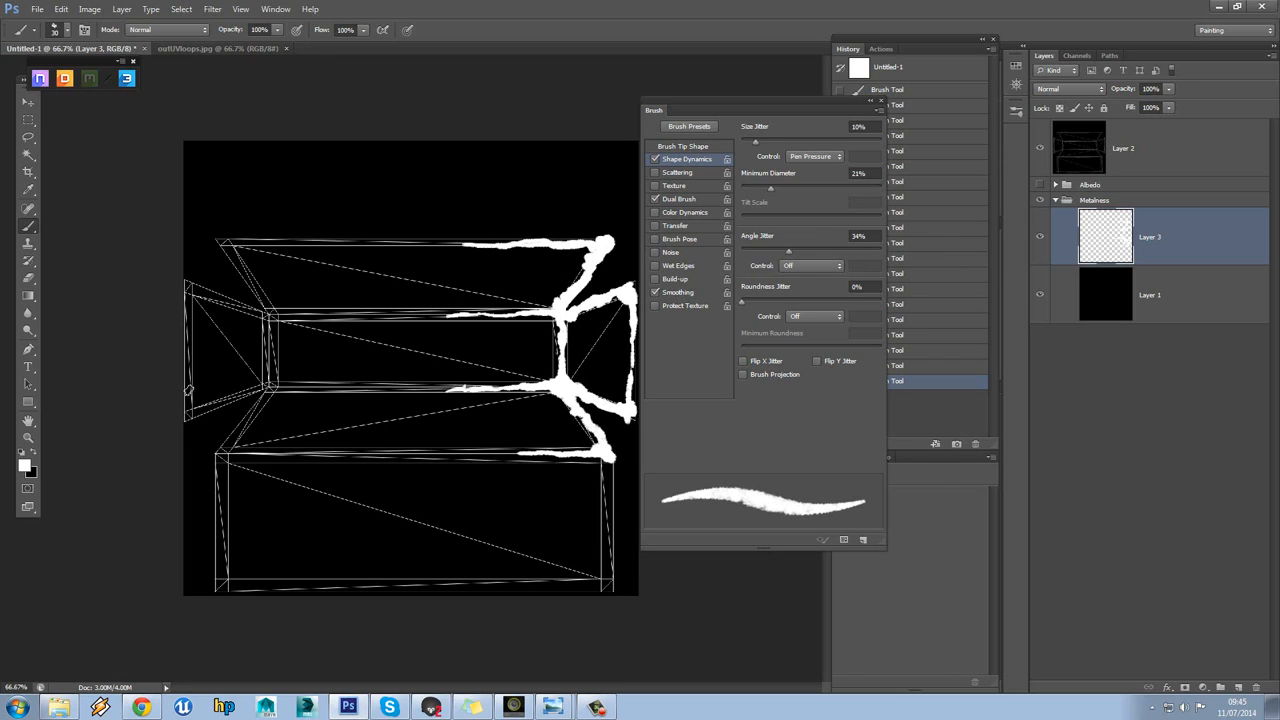
mouse_move(58, 274)
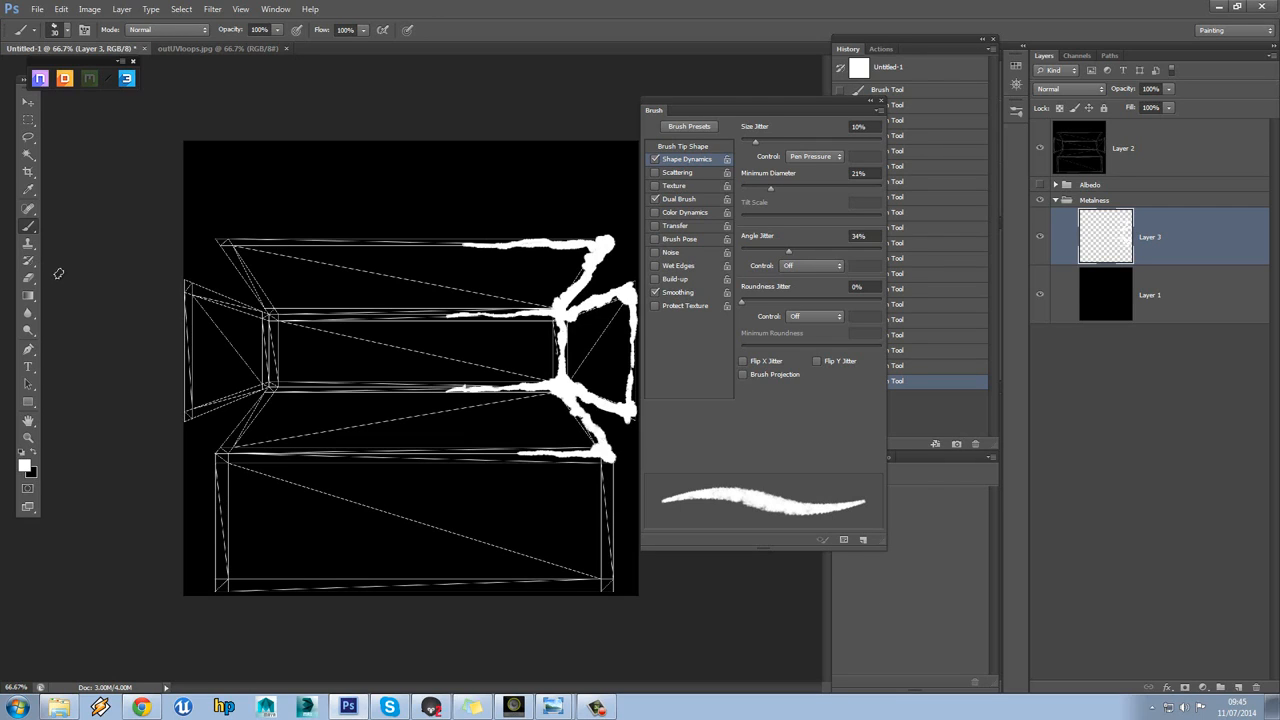
mouse_move(605, 225)
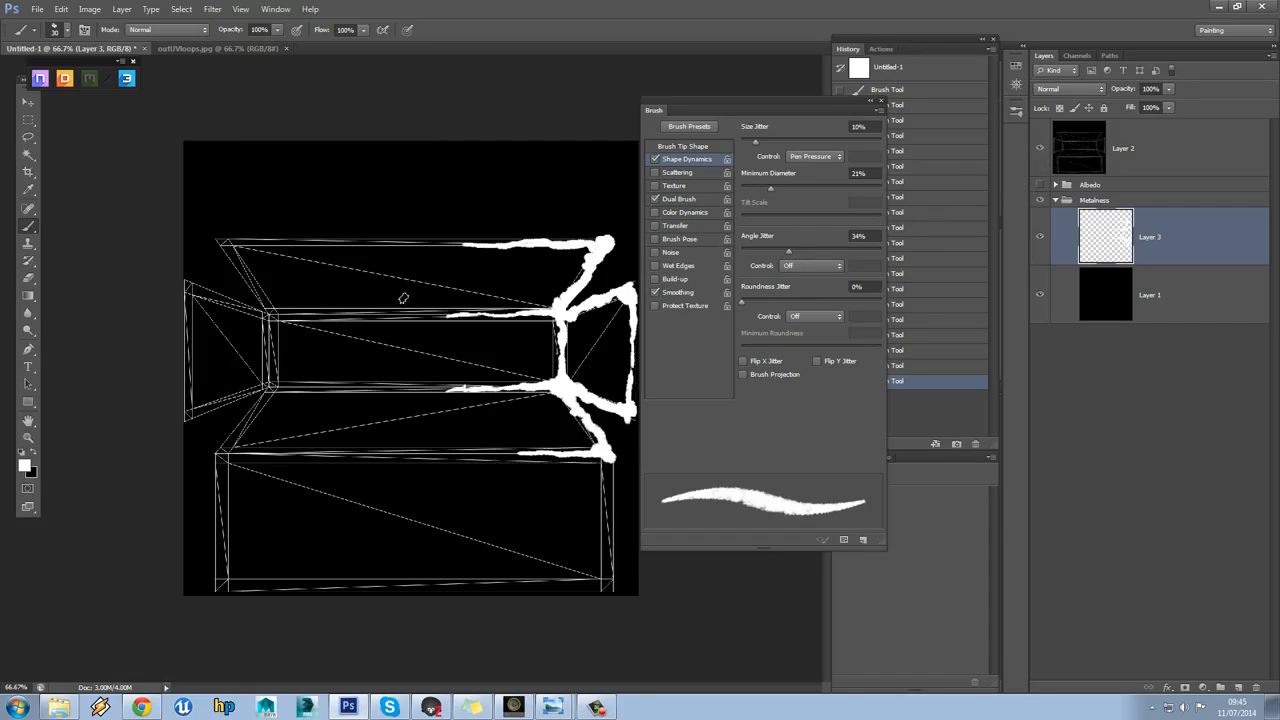
mouse_move(79, 386)
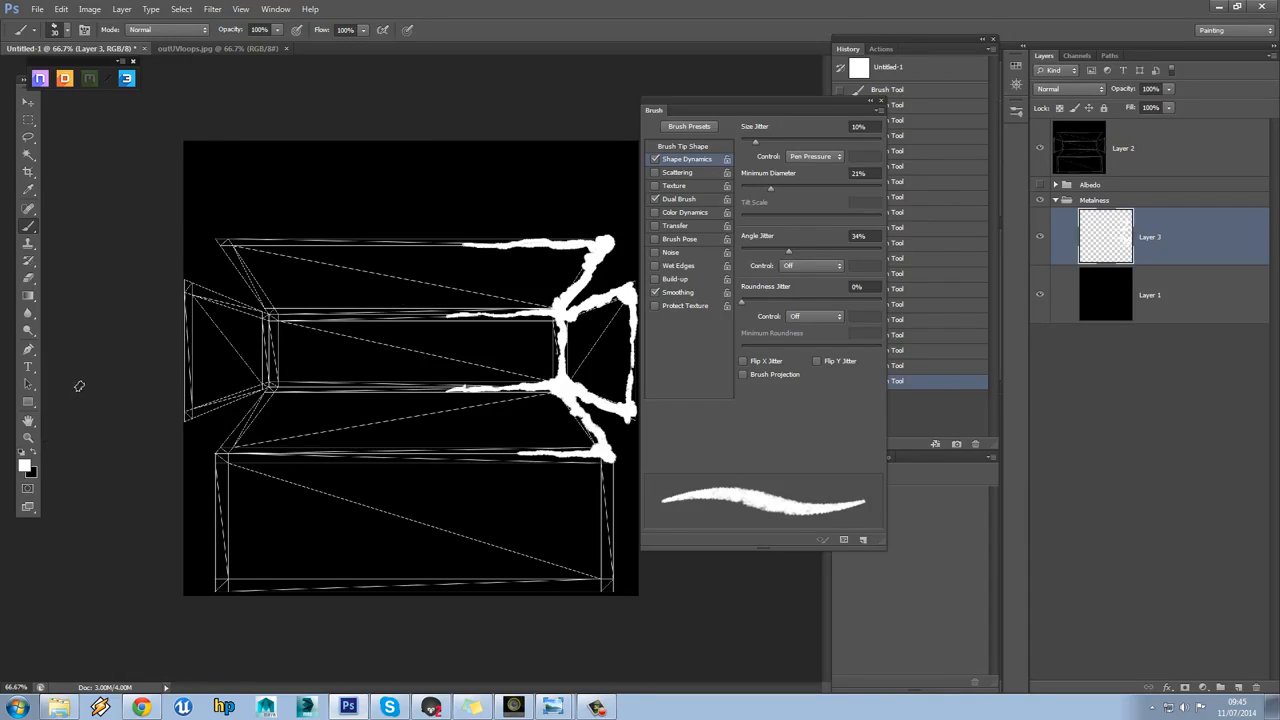
mouse_move(54, 289)
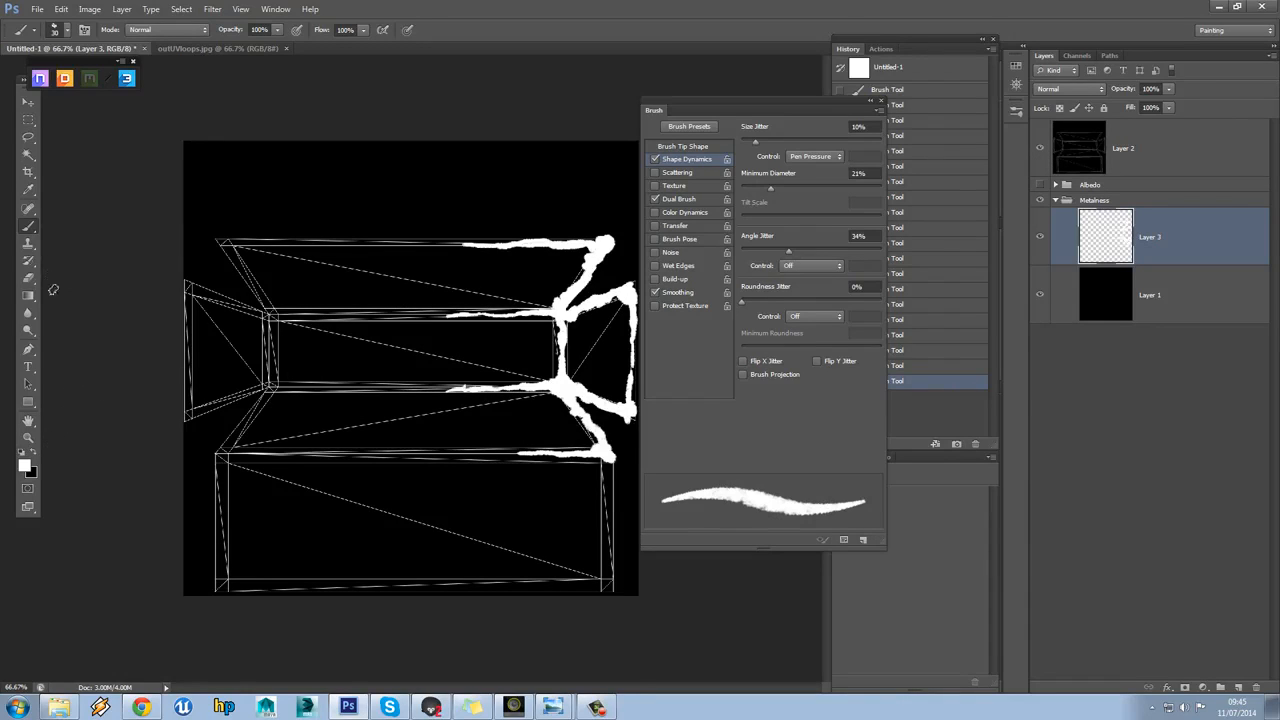
mouse_move(194, 293)
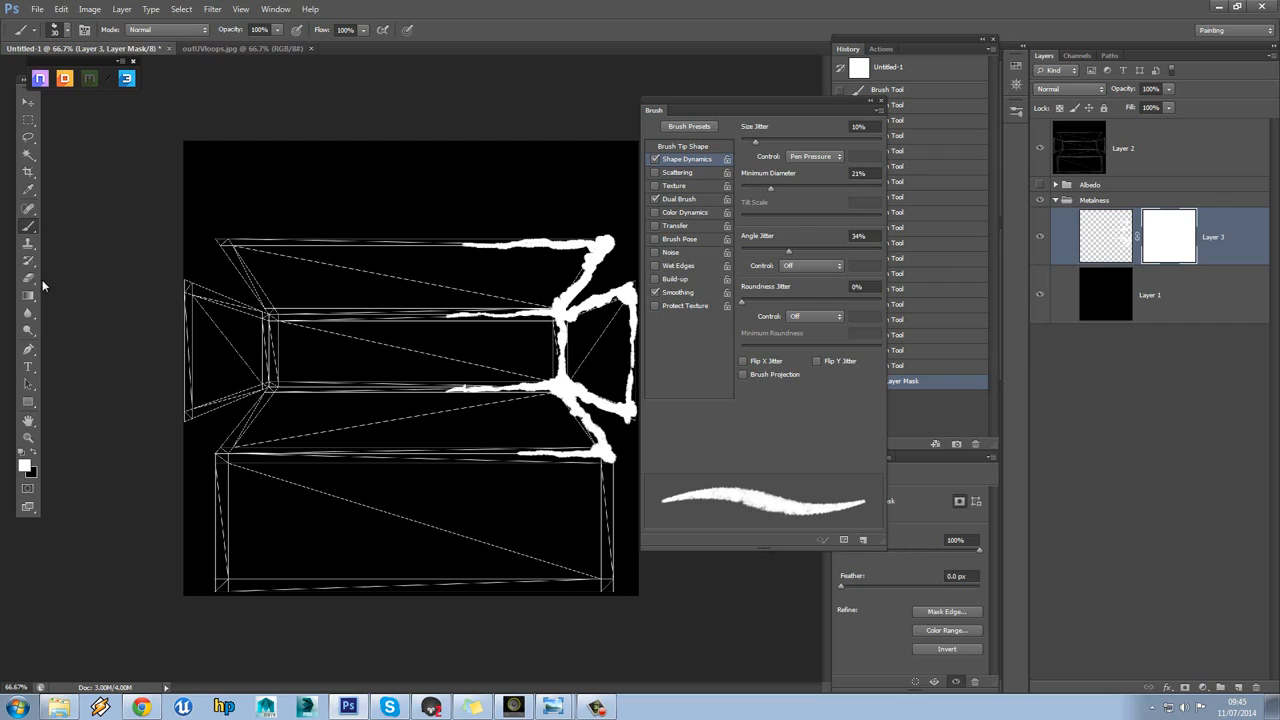
mouse_move(37, 462)
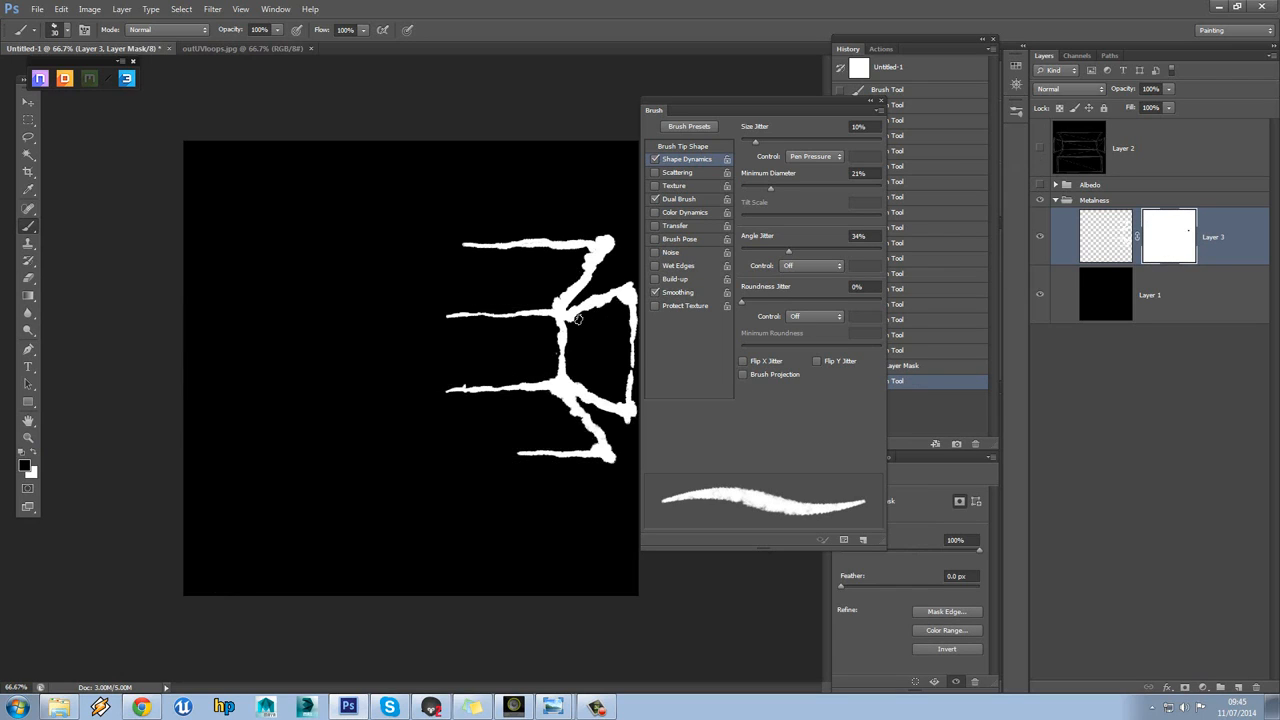
mouse_move(593, 326)
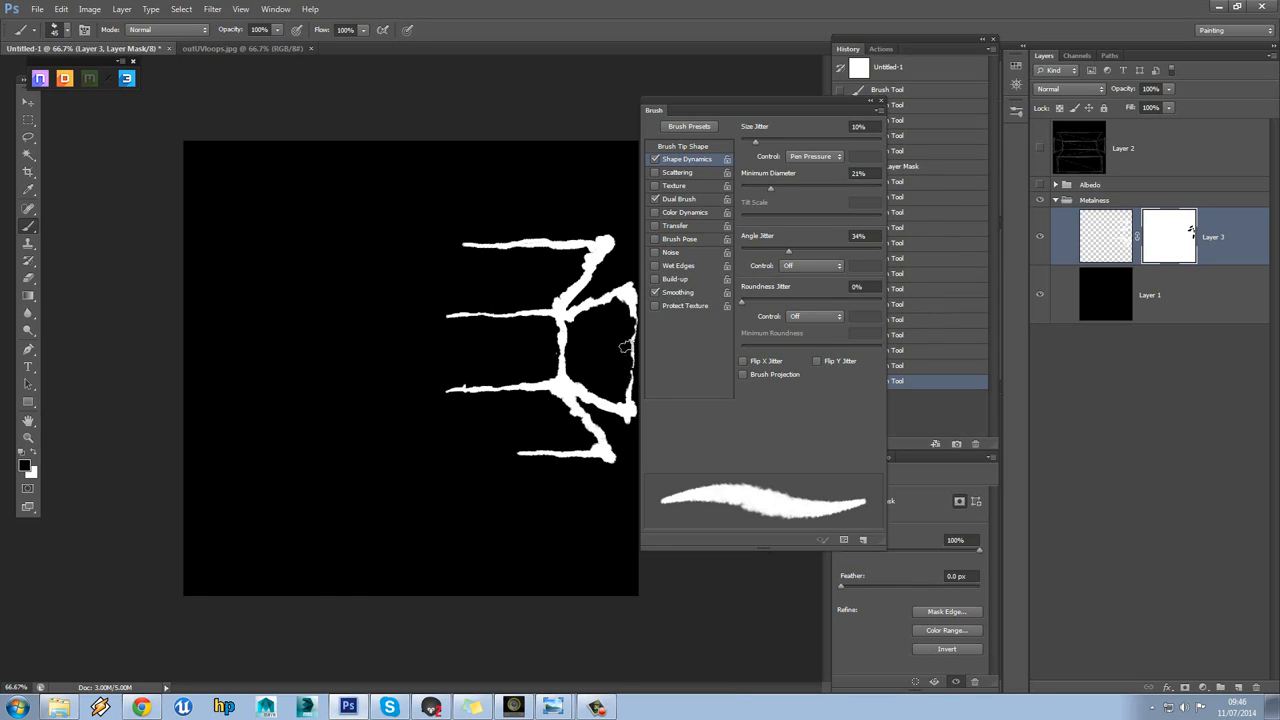
mouse_move(623, 390)
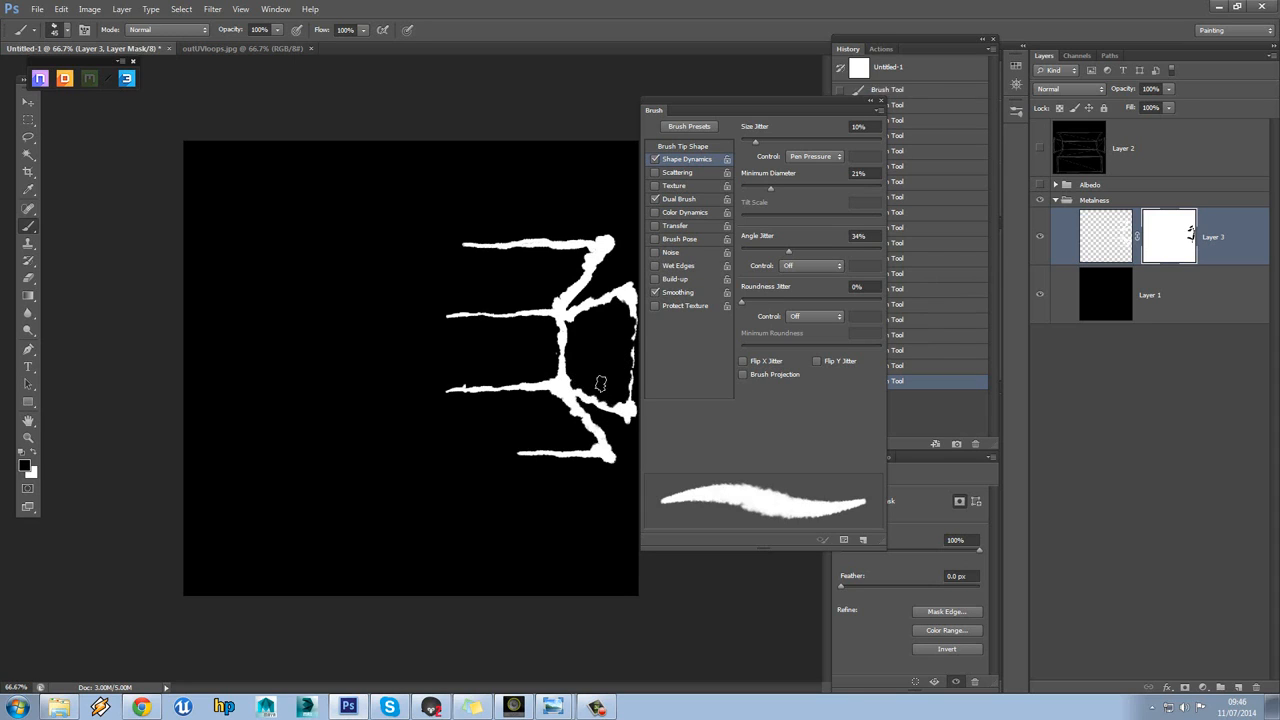
mouse_move(568, 359)
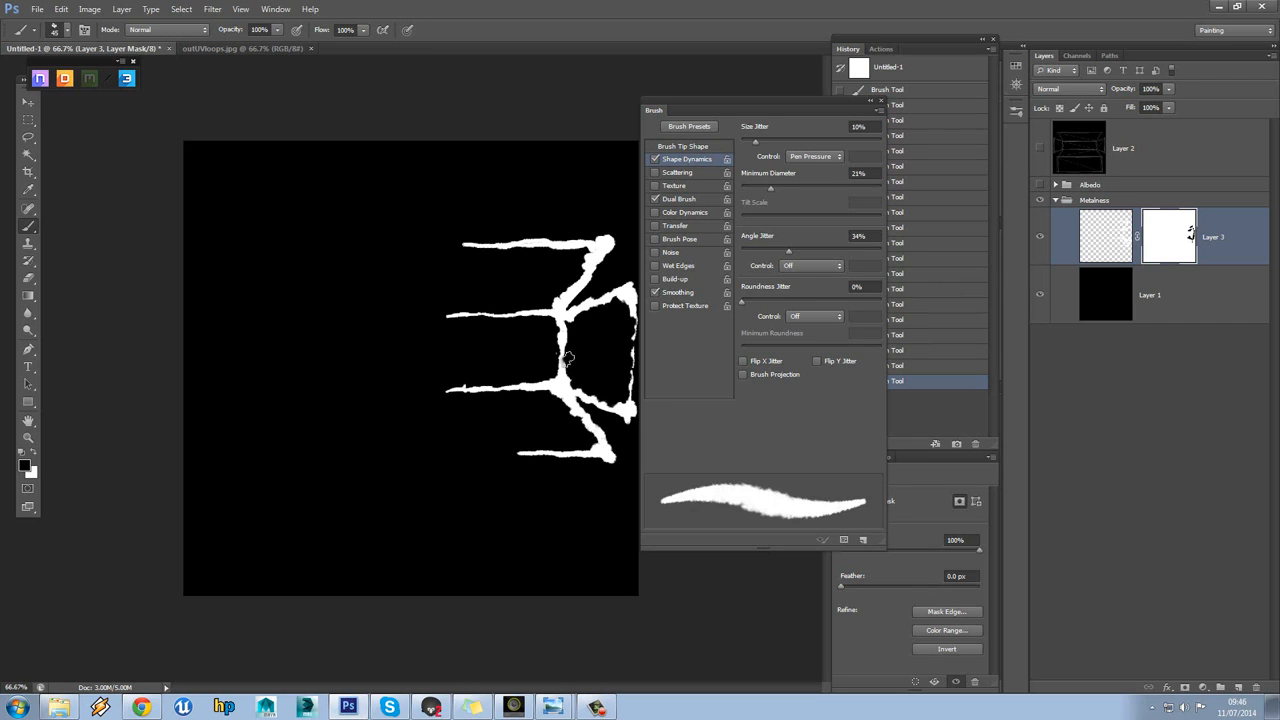
mouse_move(540, 320)
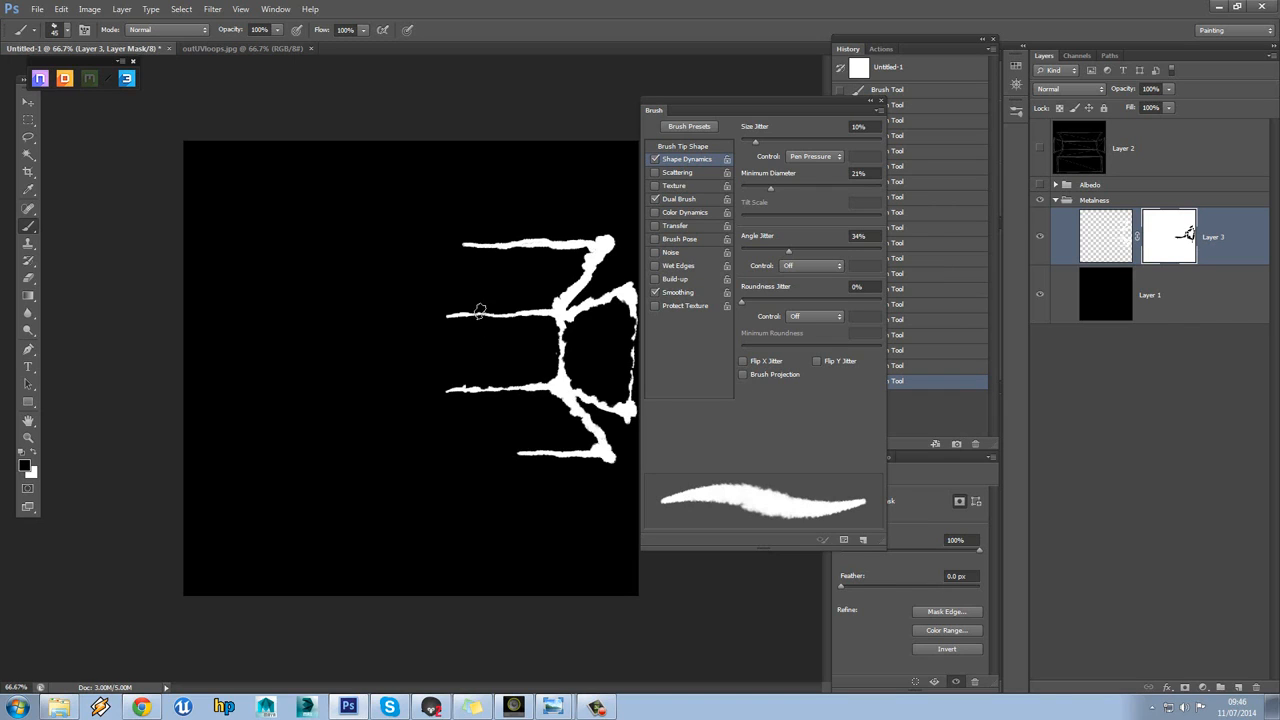
mouse_move(452, 320)
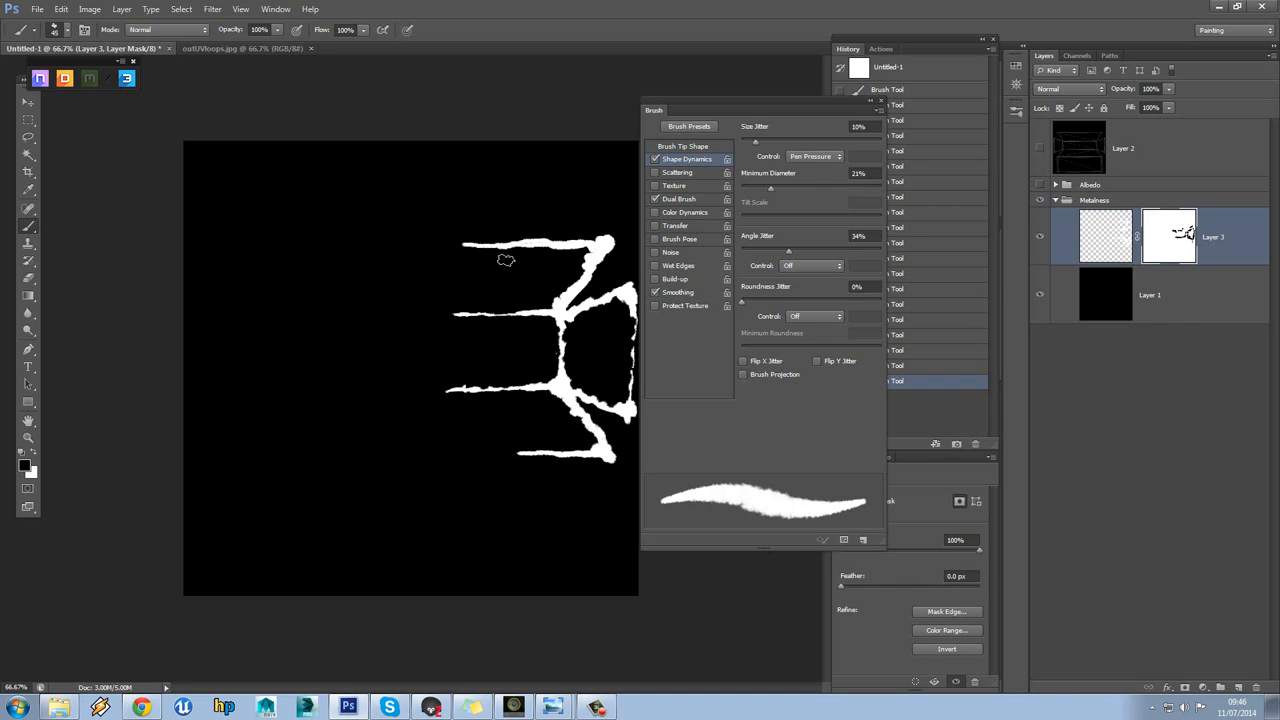
mouse_move(475, 305)
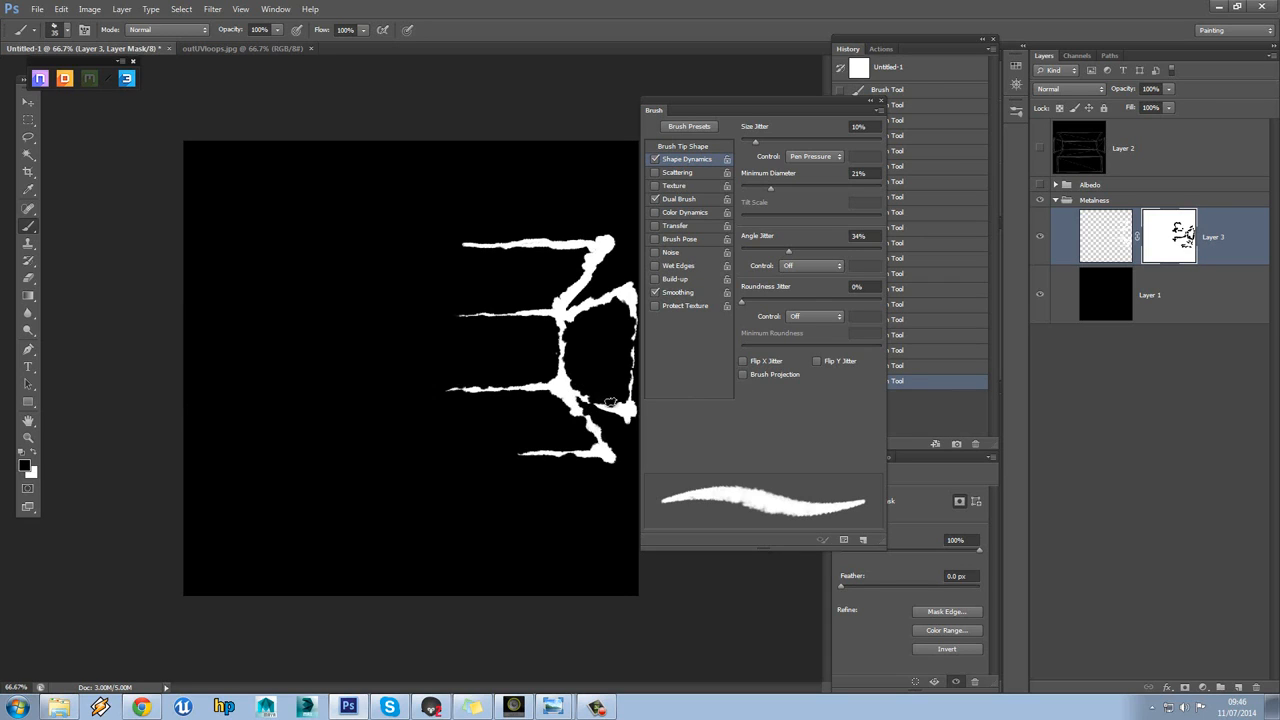
mouse_move(575, 428)
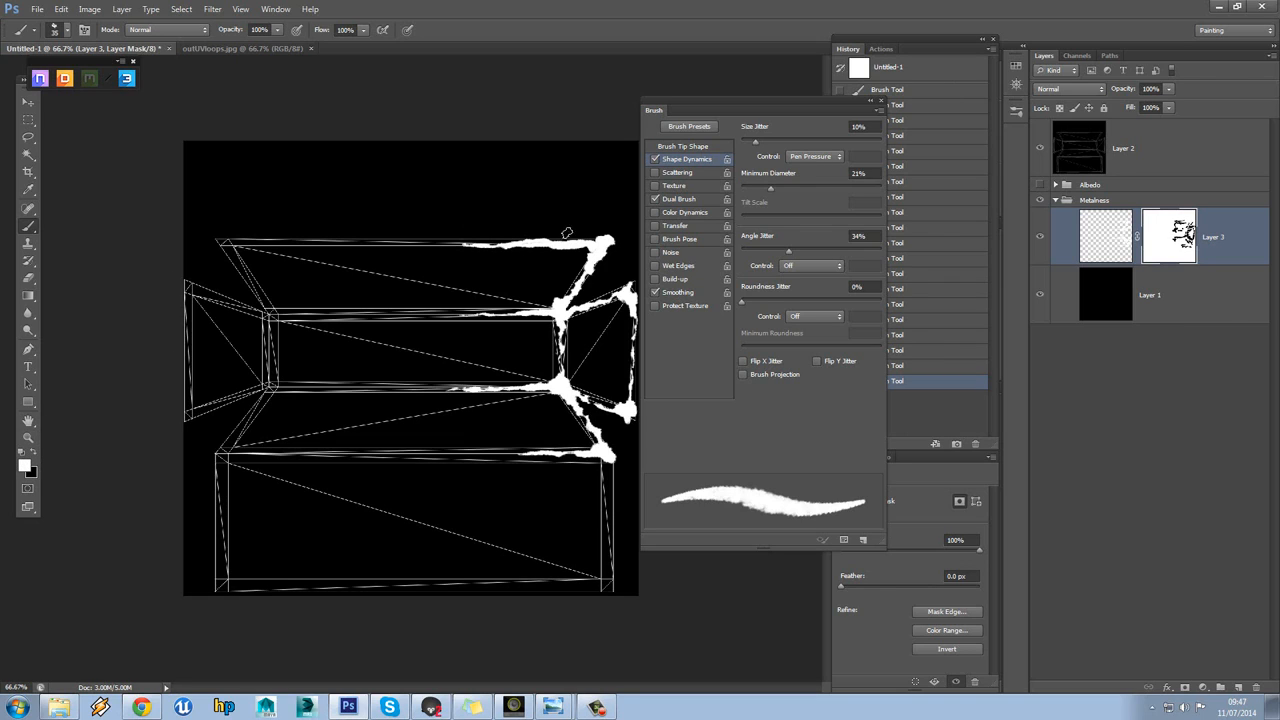
mouse_move(589, 279)
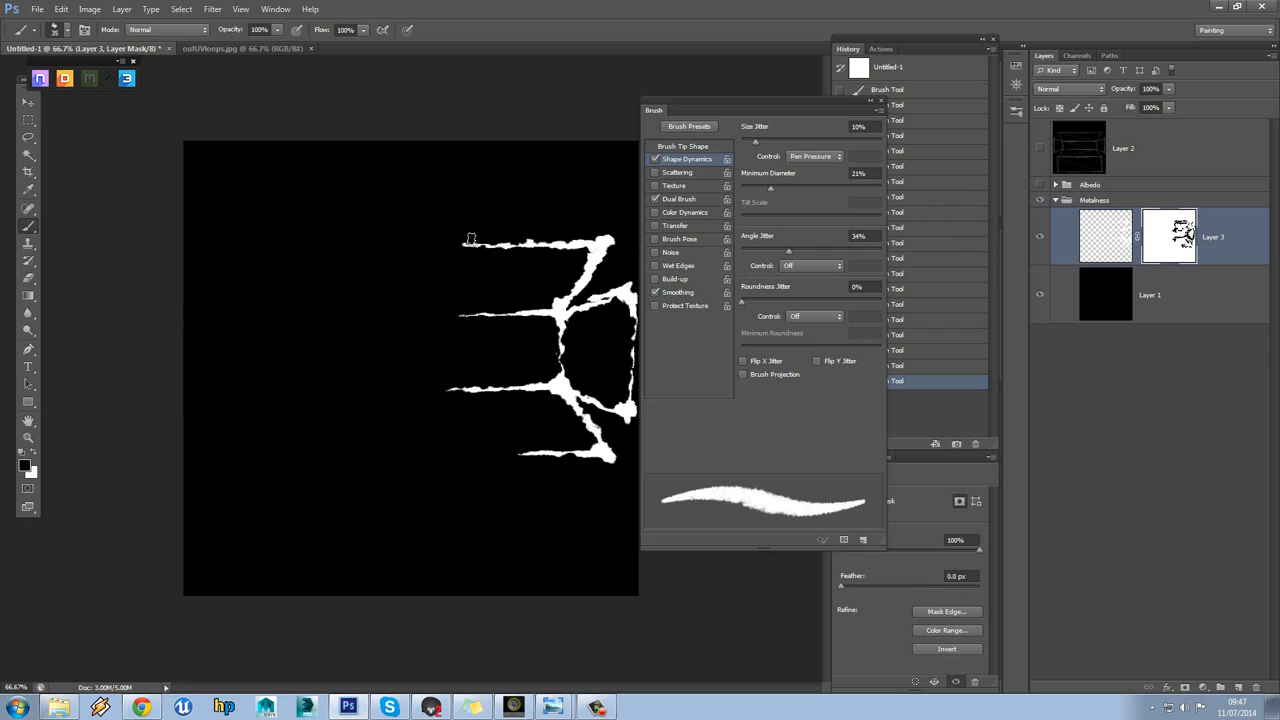
mouse_move(48, 441)
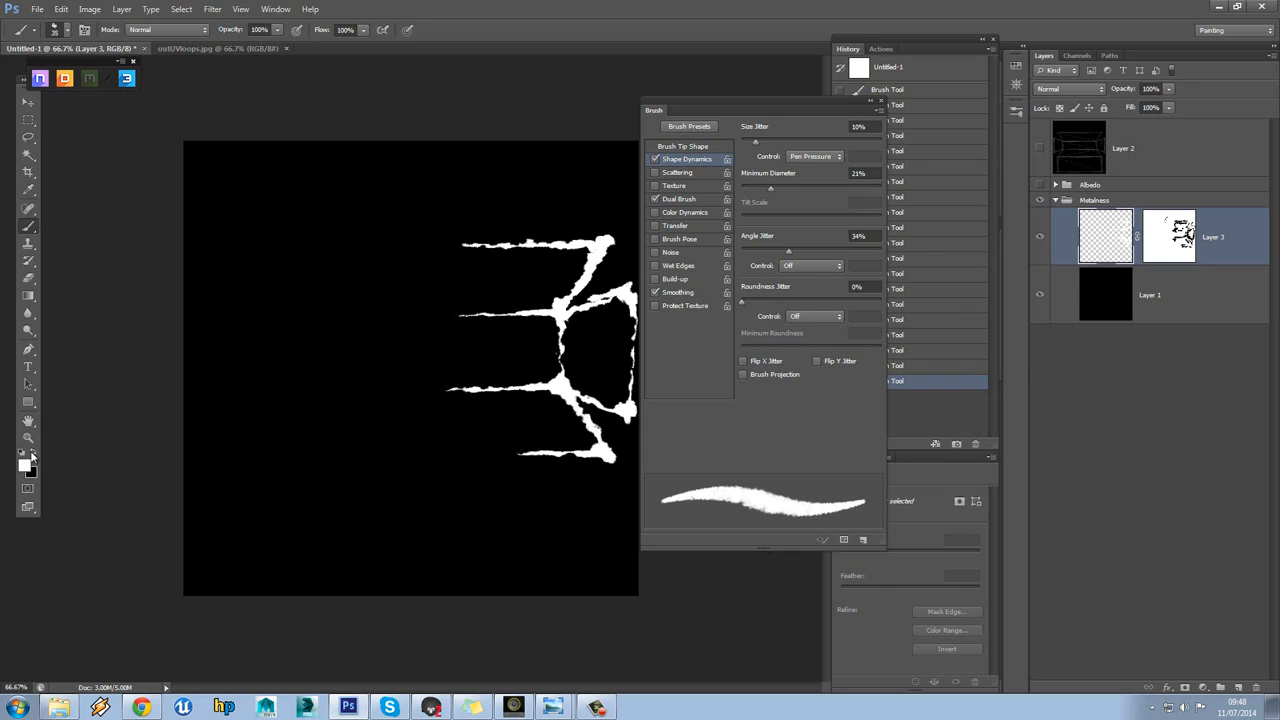
left_click(1169, 237)
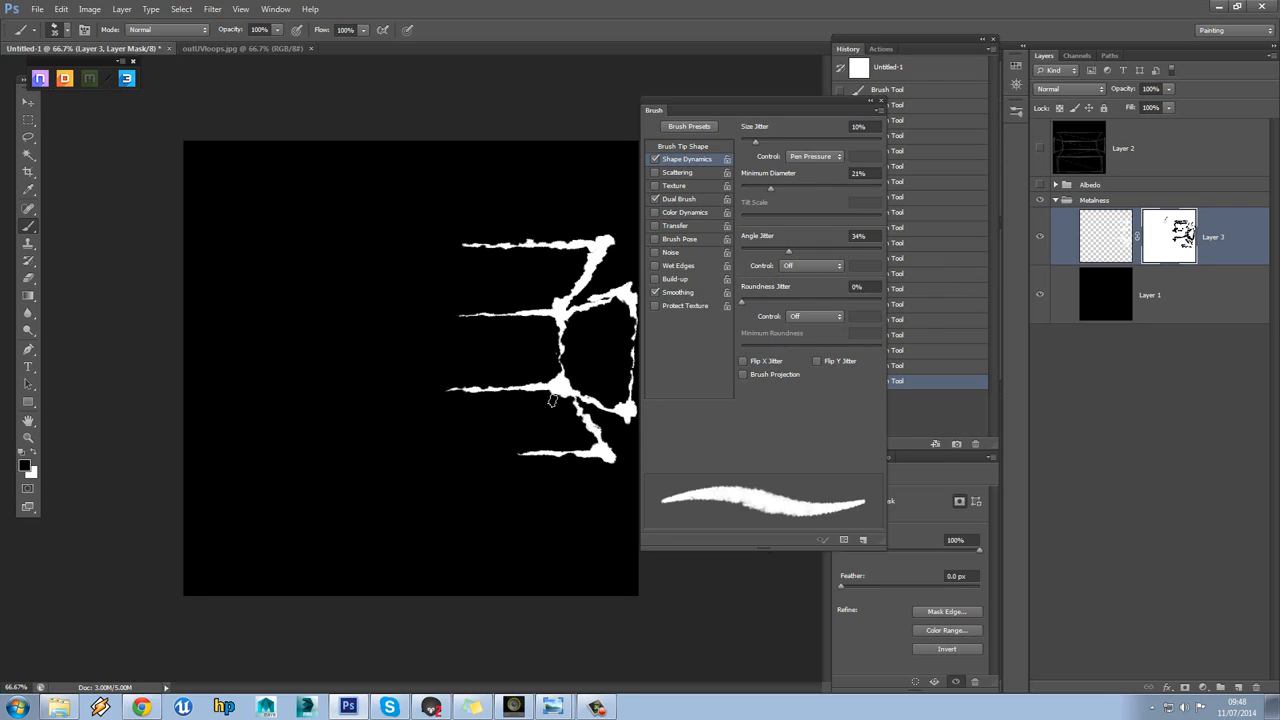
mouse_move(537, 377)
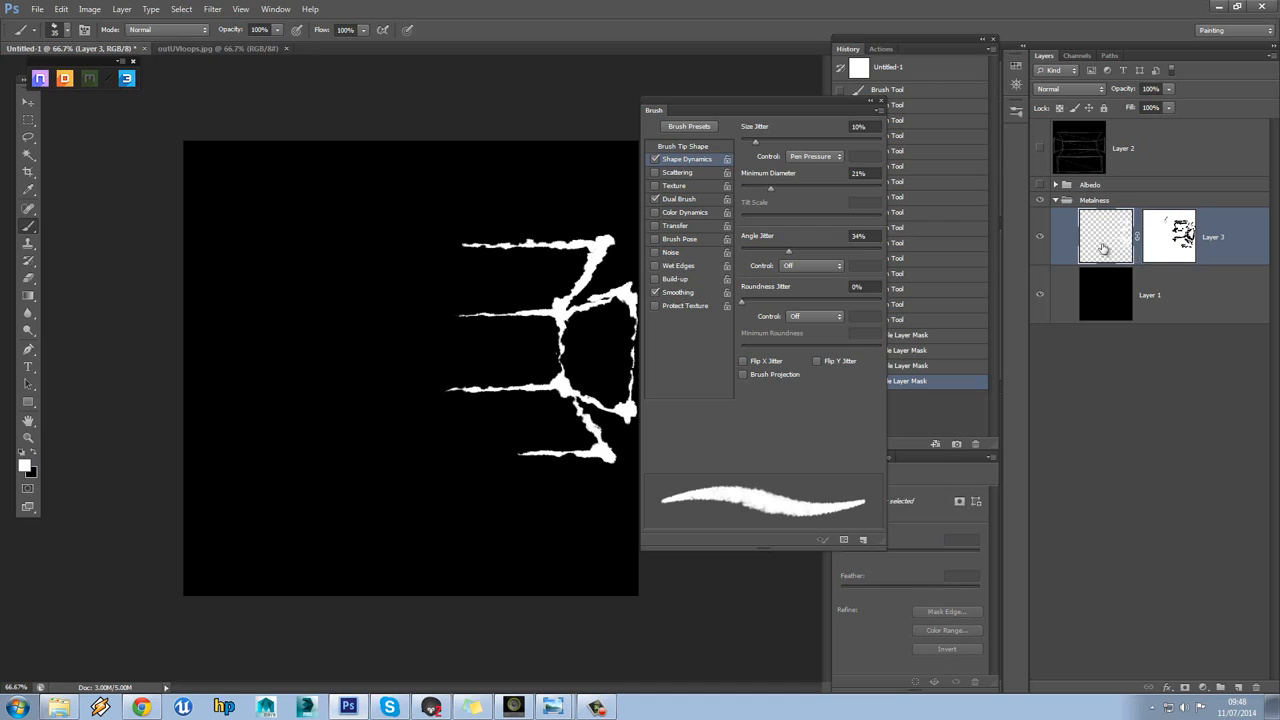
left_click(1149, 687)
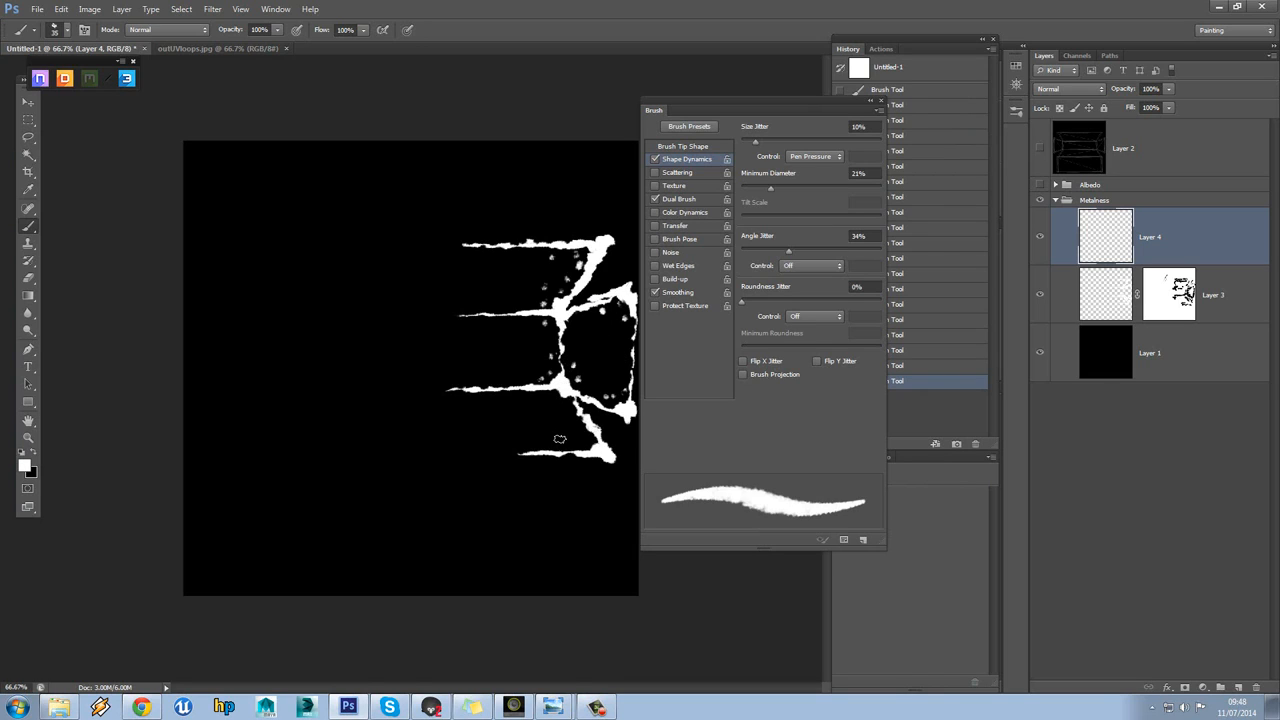
mouse_move(531, 446)
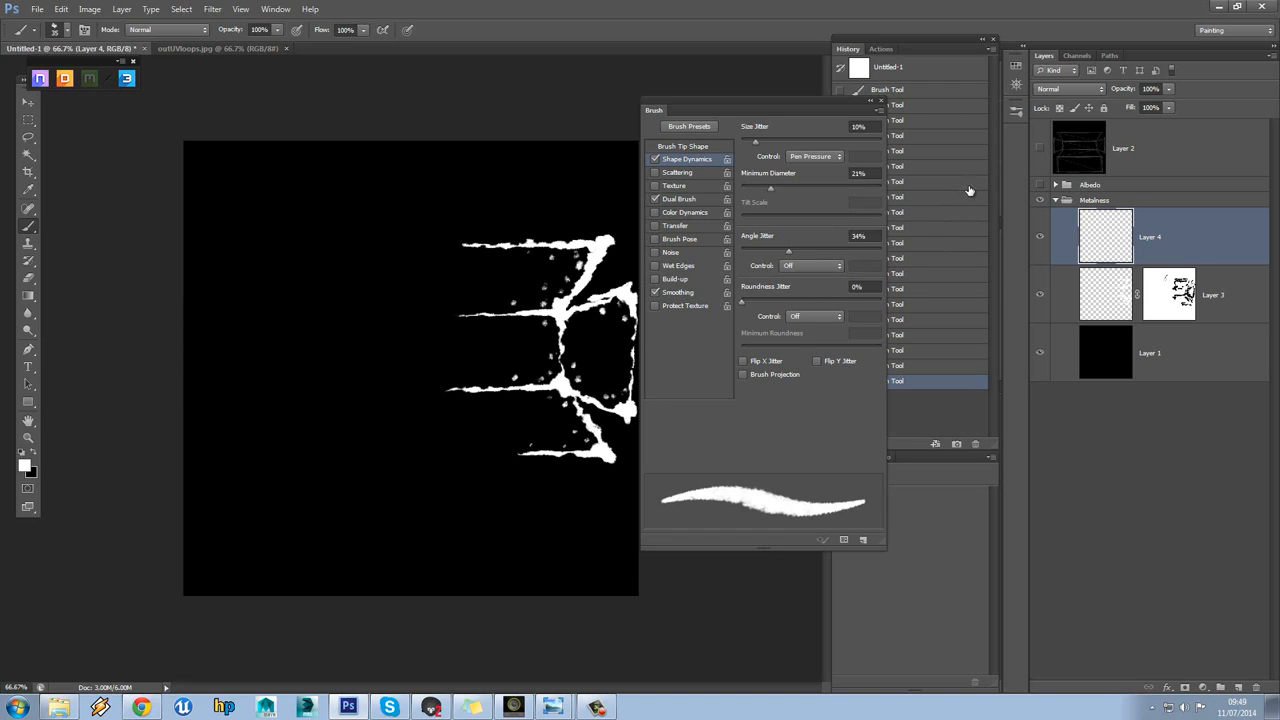
mouse_move(625, 331)
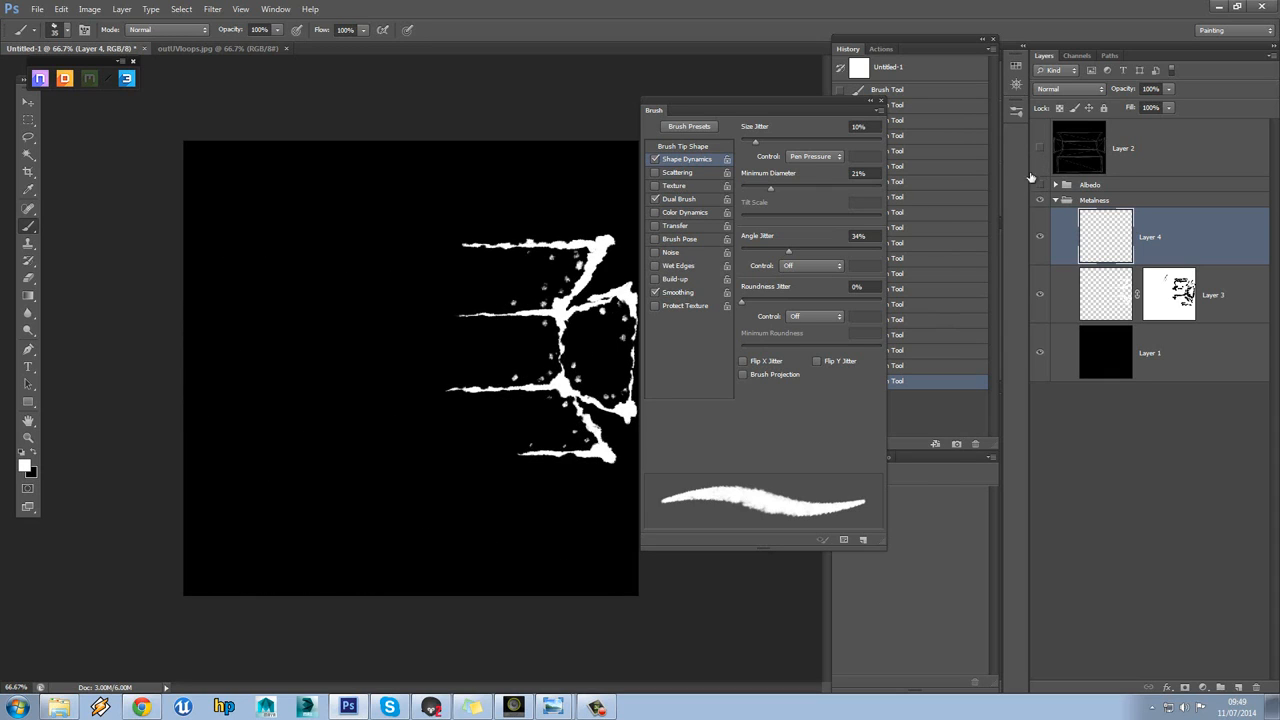
mouse_move(562, 372)
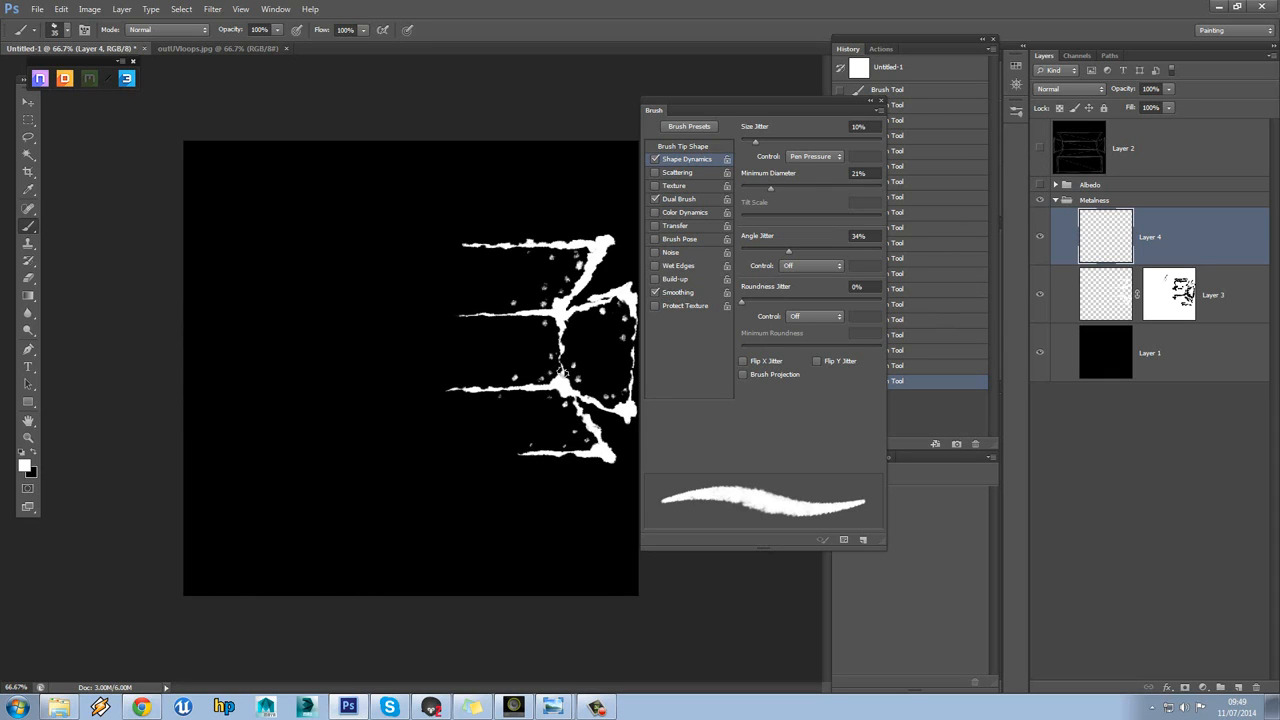
mouse_move(502, 278)
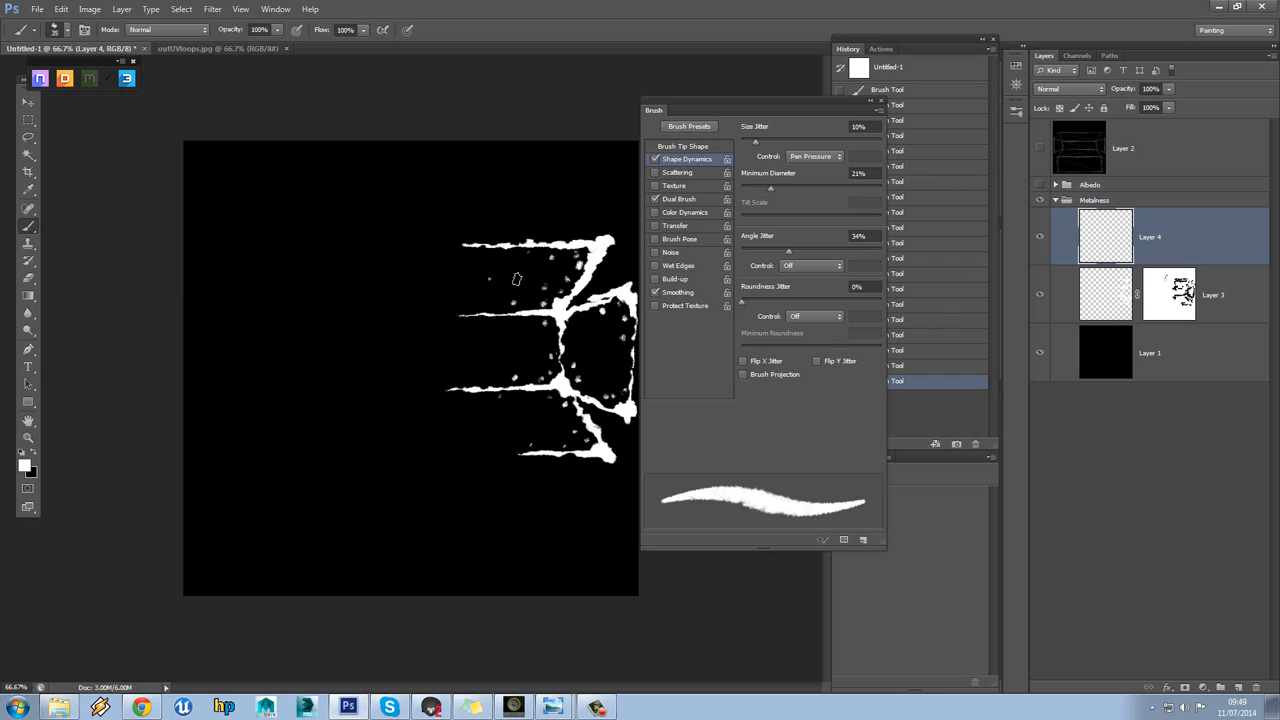
mouse_move(573, 226)
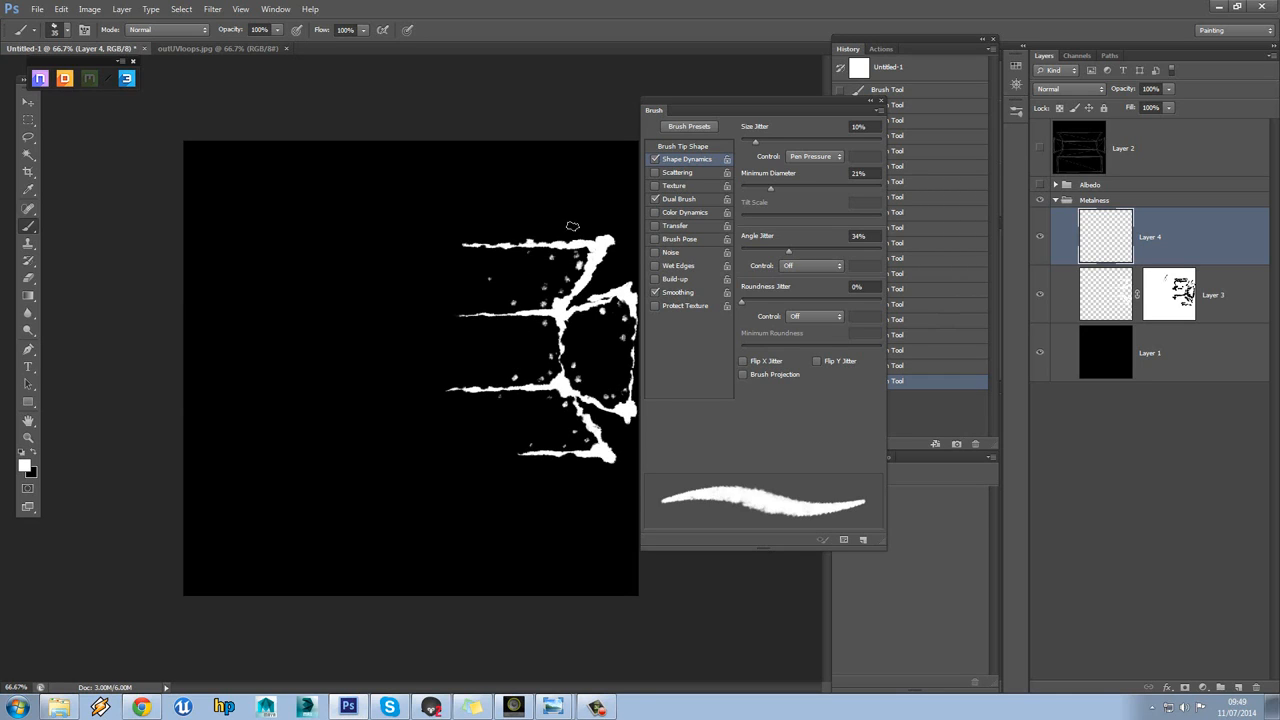
mouse_move(68, 445)
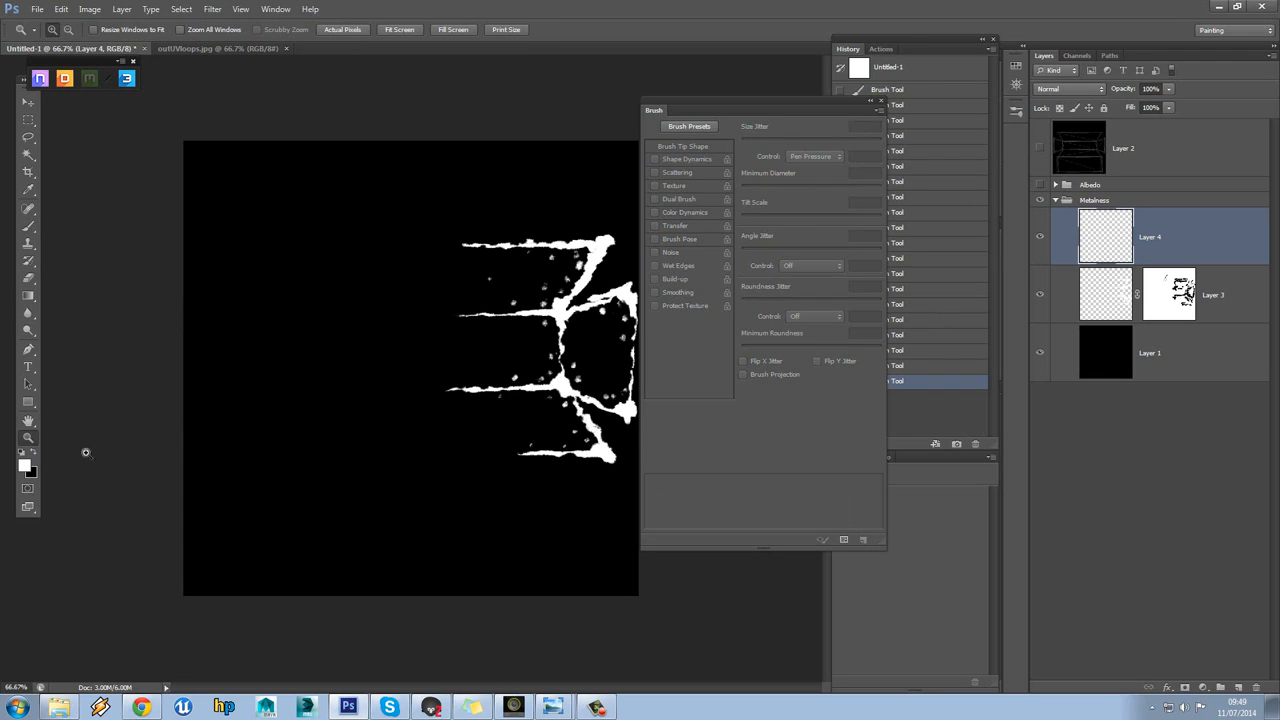
Return to the Shape Dynamics brush settings to paint chip flecks on Layer 4
left_click(687, 159)
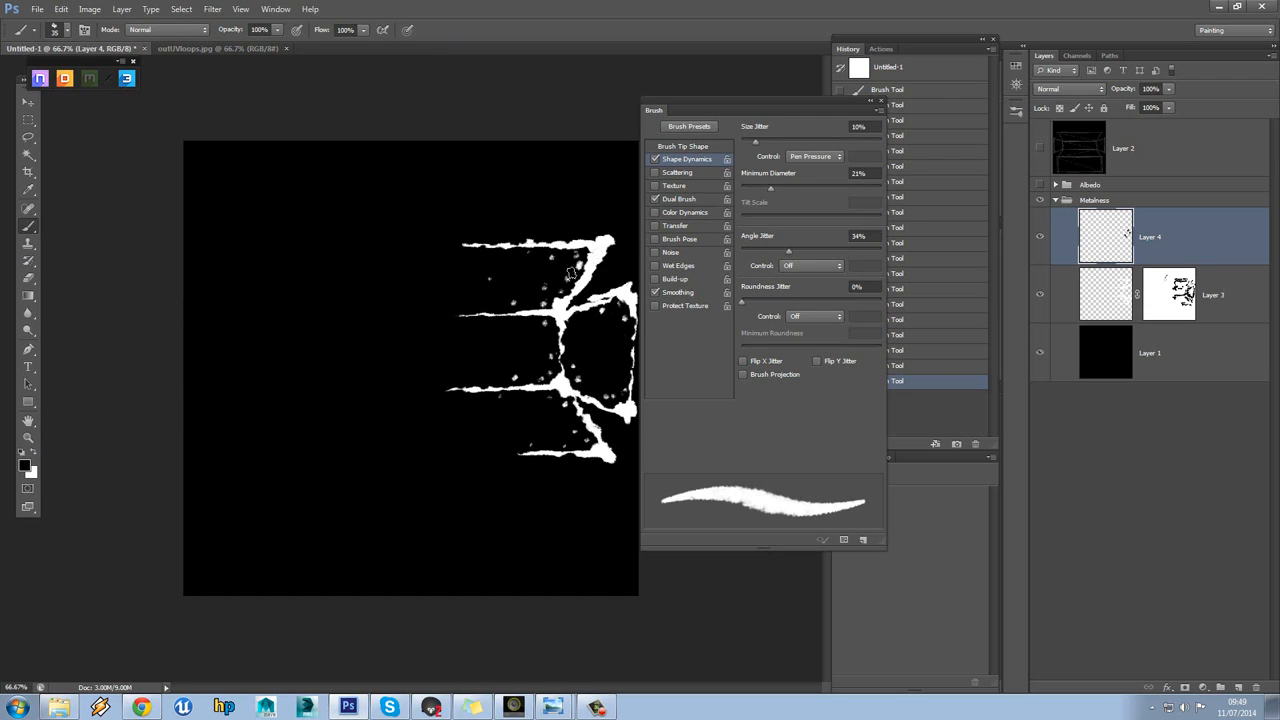
mouse_move(595, 247)
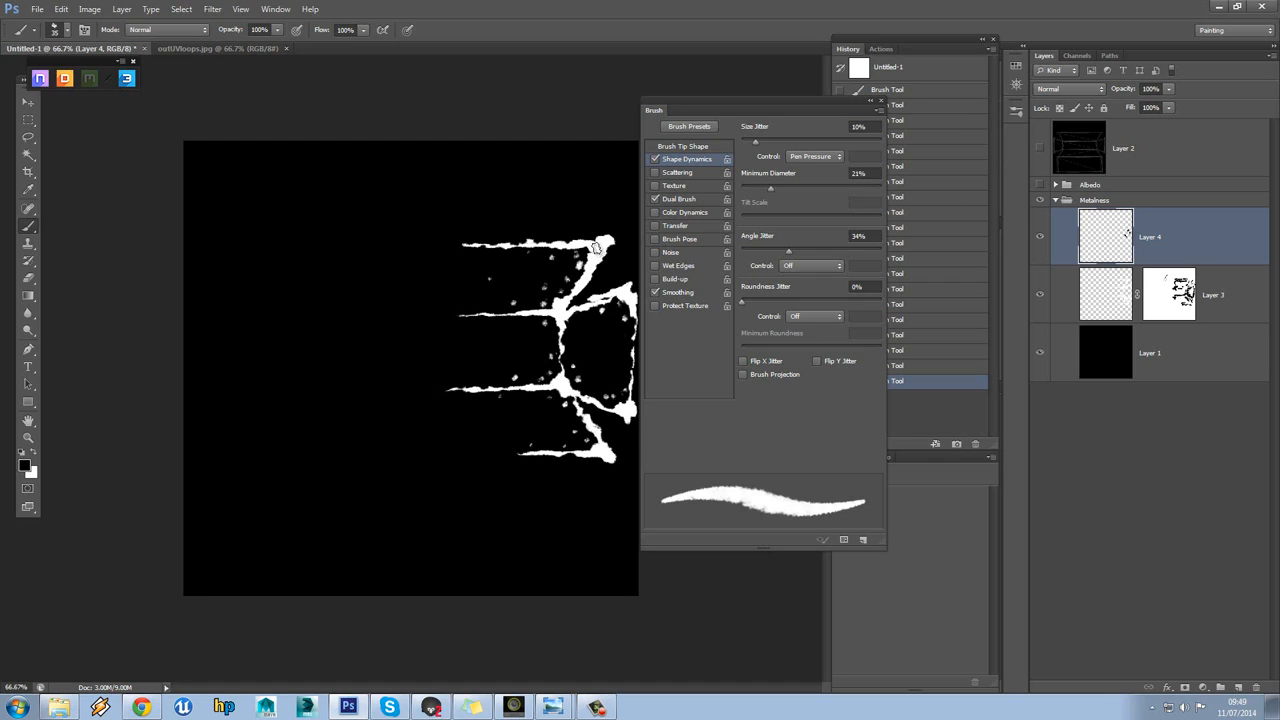
mouse_move(575, 258)
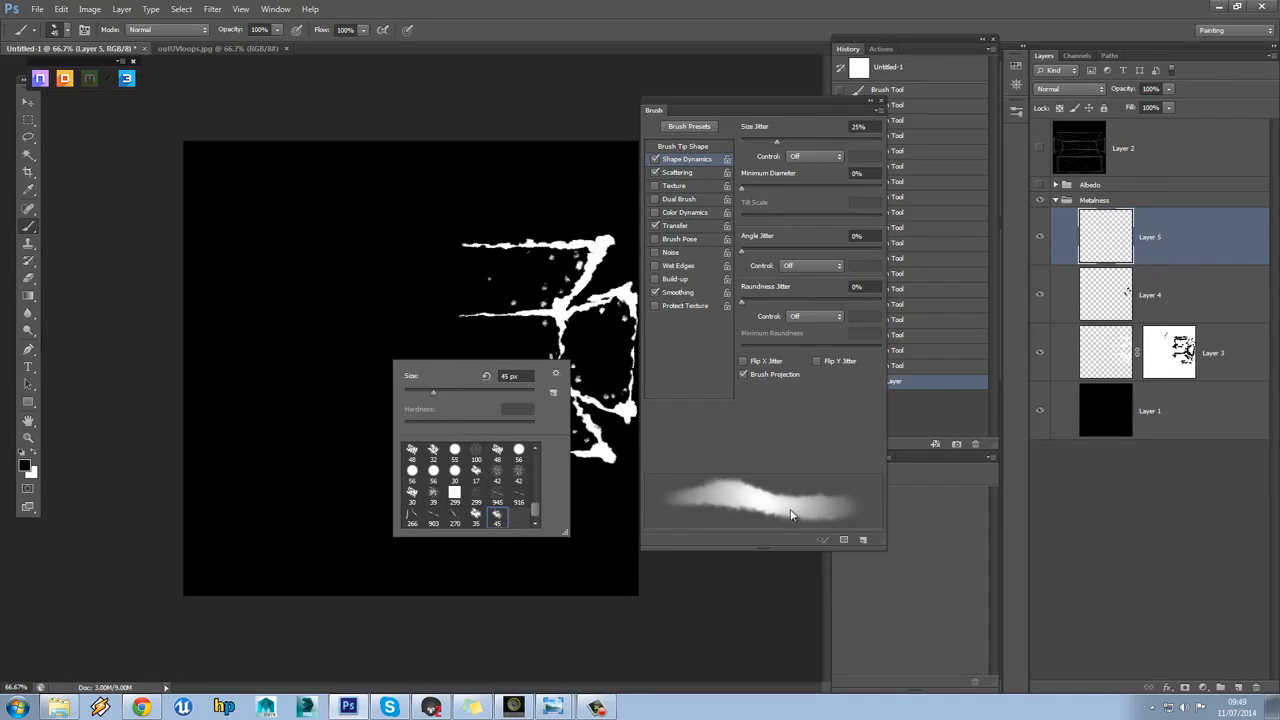
mouse_move(533, 370)
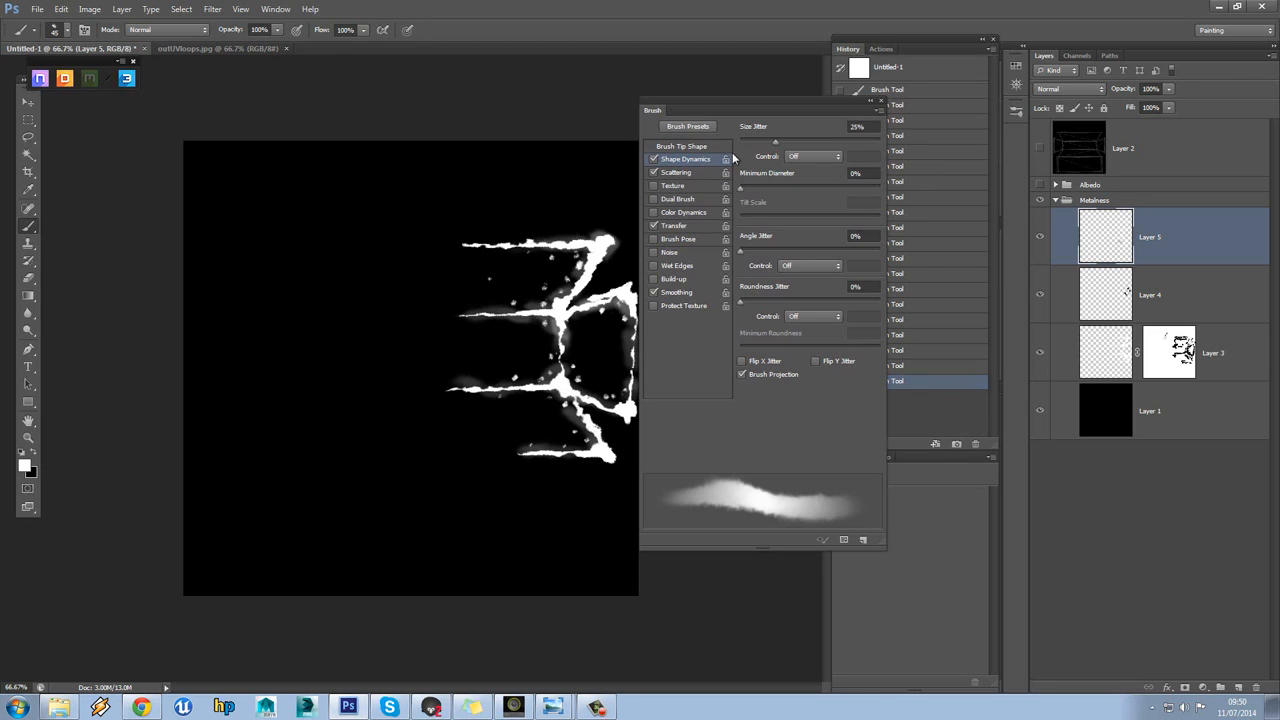
Review the brush's Tip Shape, Shape Dynamics, Scattering and Transfer settings
left_click(682, 146)
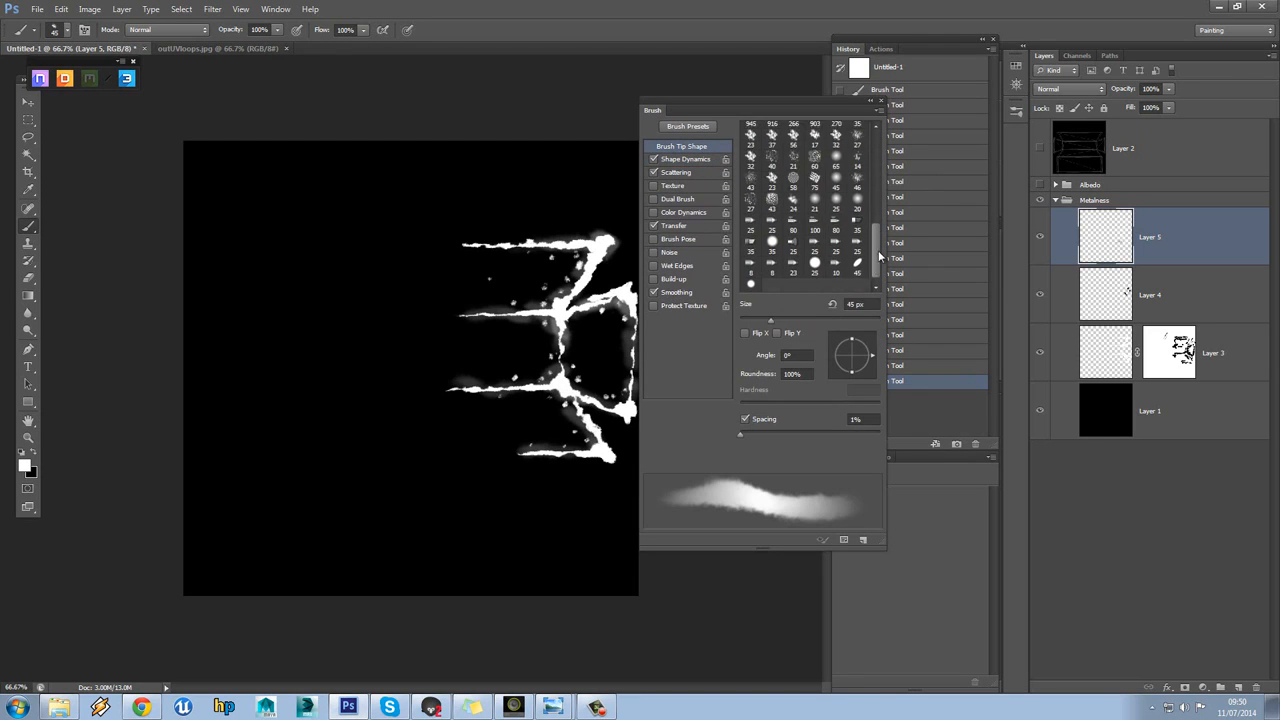
scroll("down", 3)
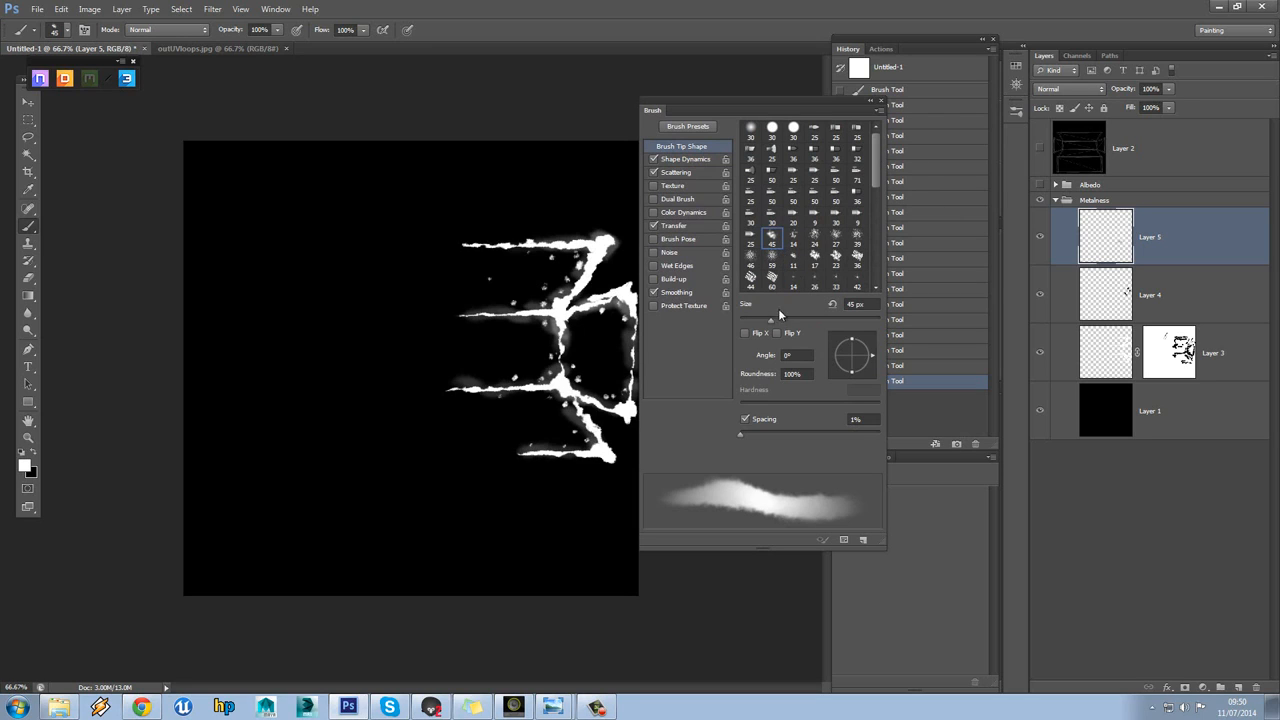
left_click(685, 159)
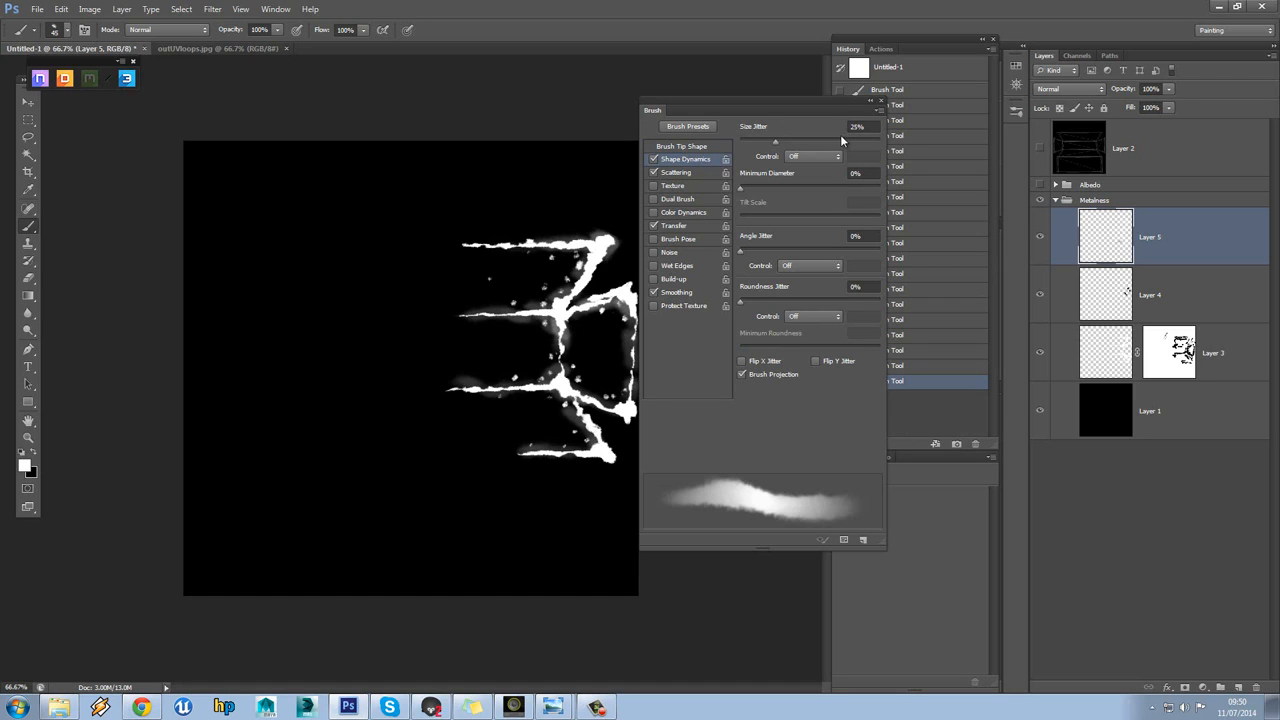
left_click(813, 156)
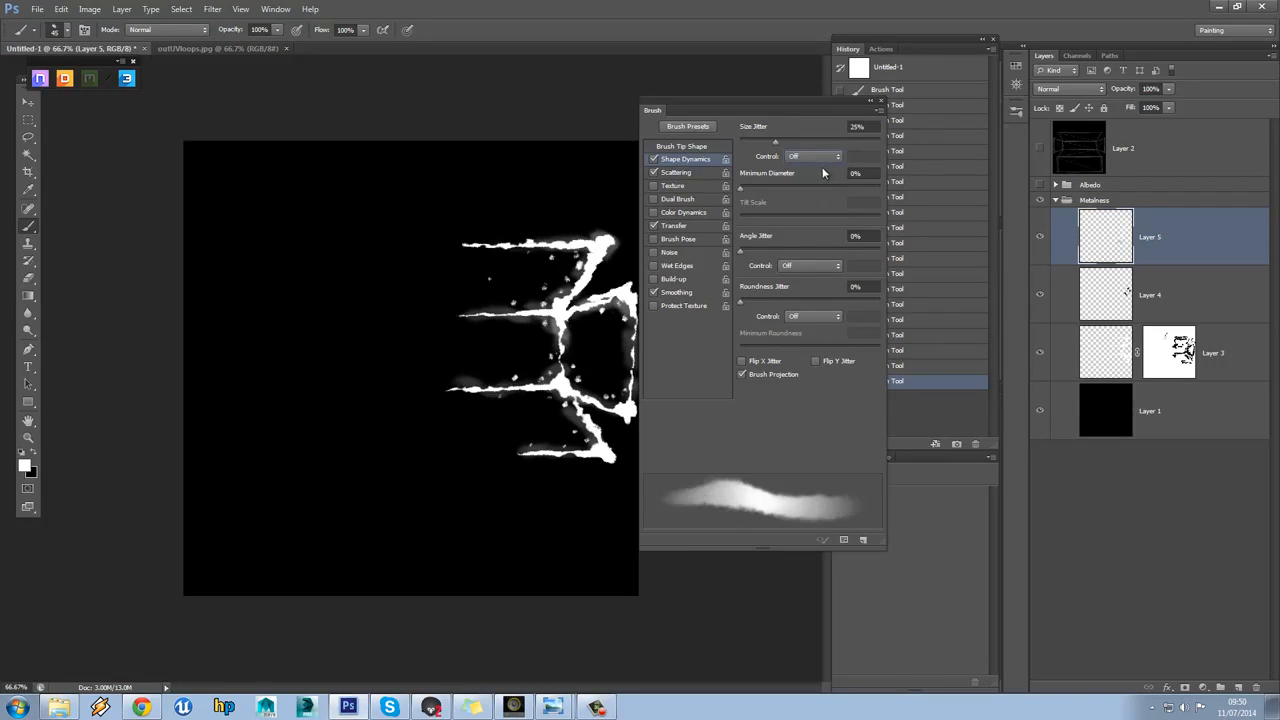
mouse_move(717, 197)
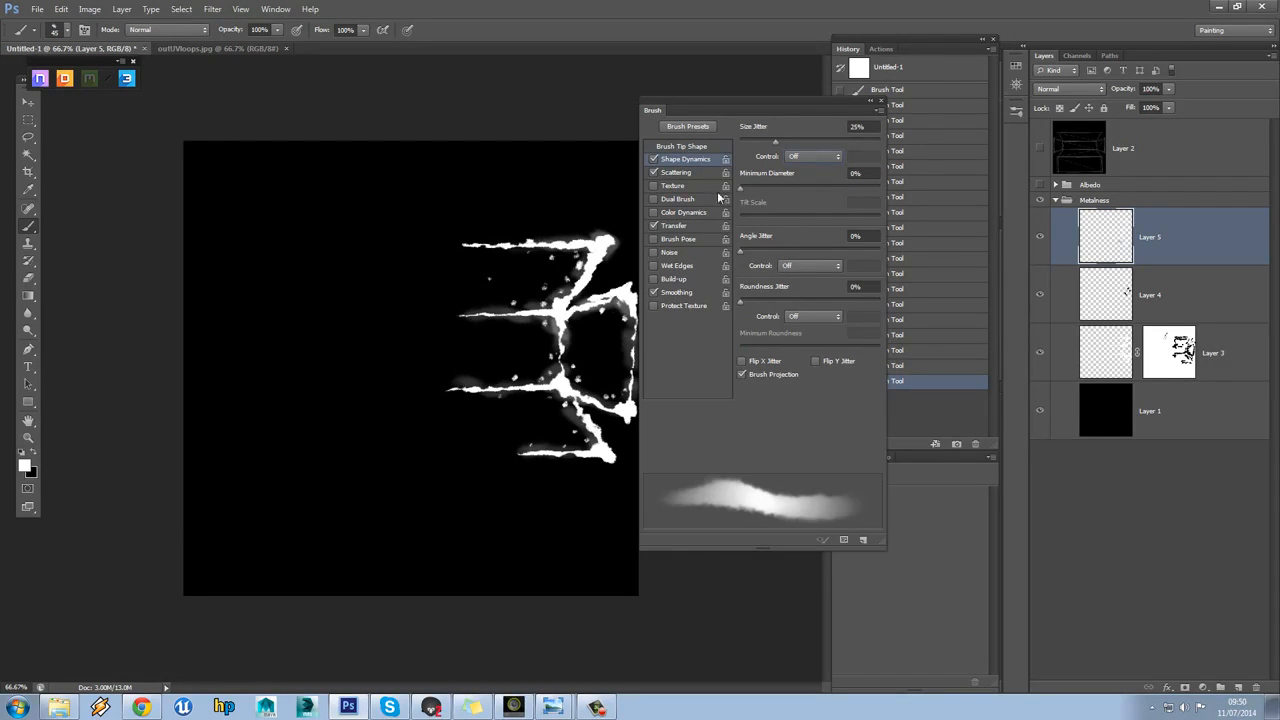
left_click(676, 172)
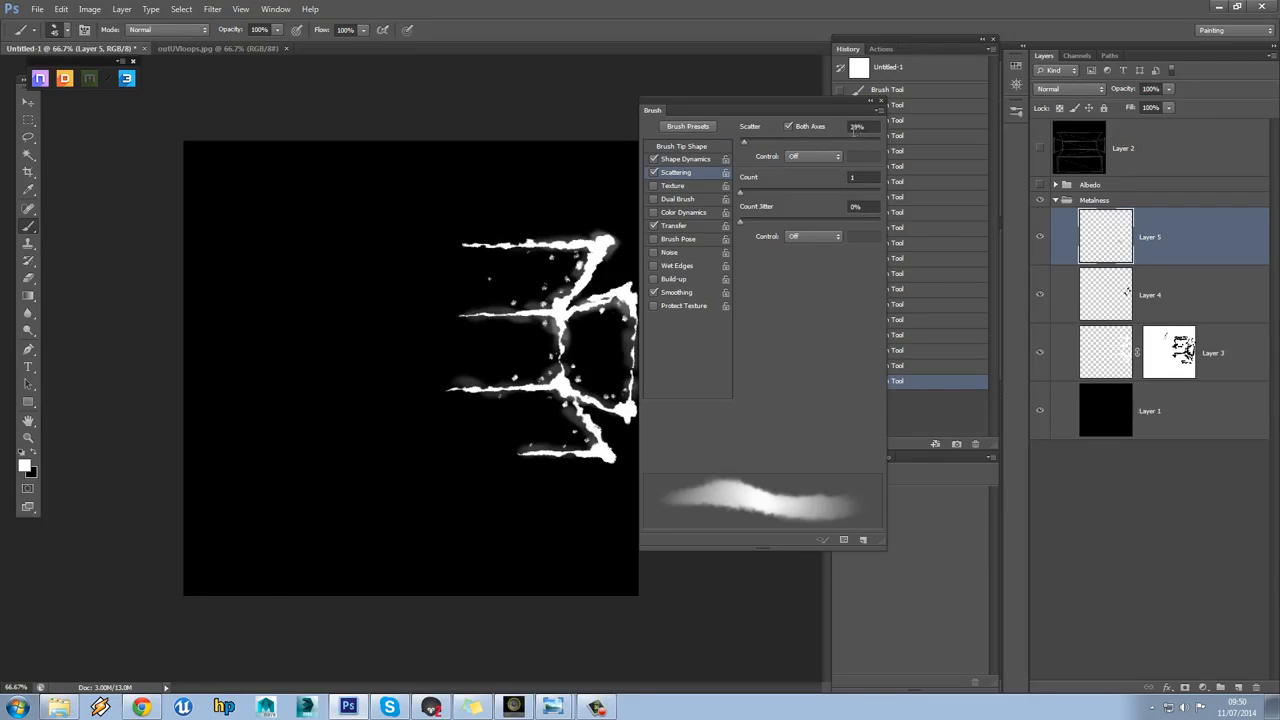
left_click(674, 225)
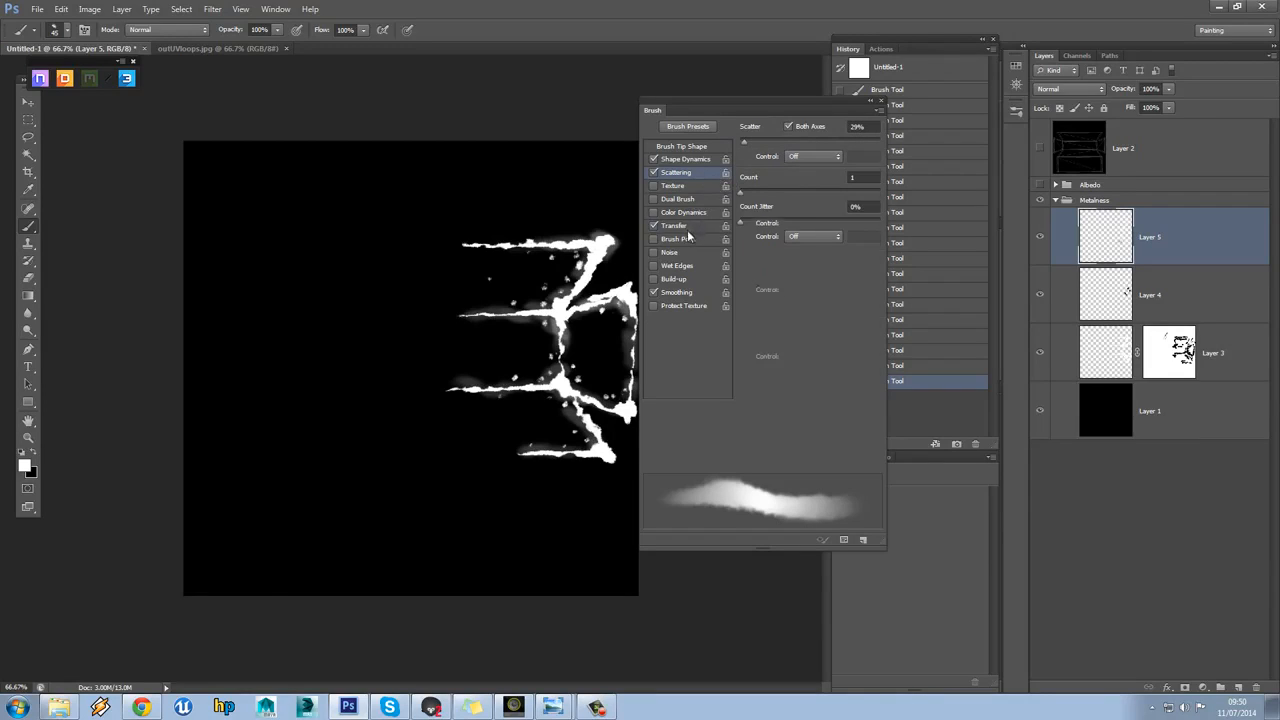
left_click(673, 225)
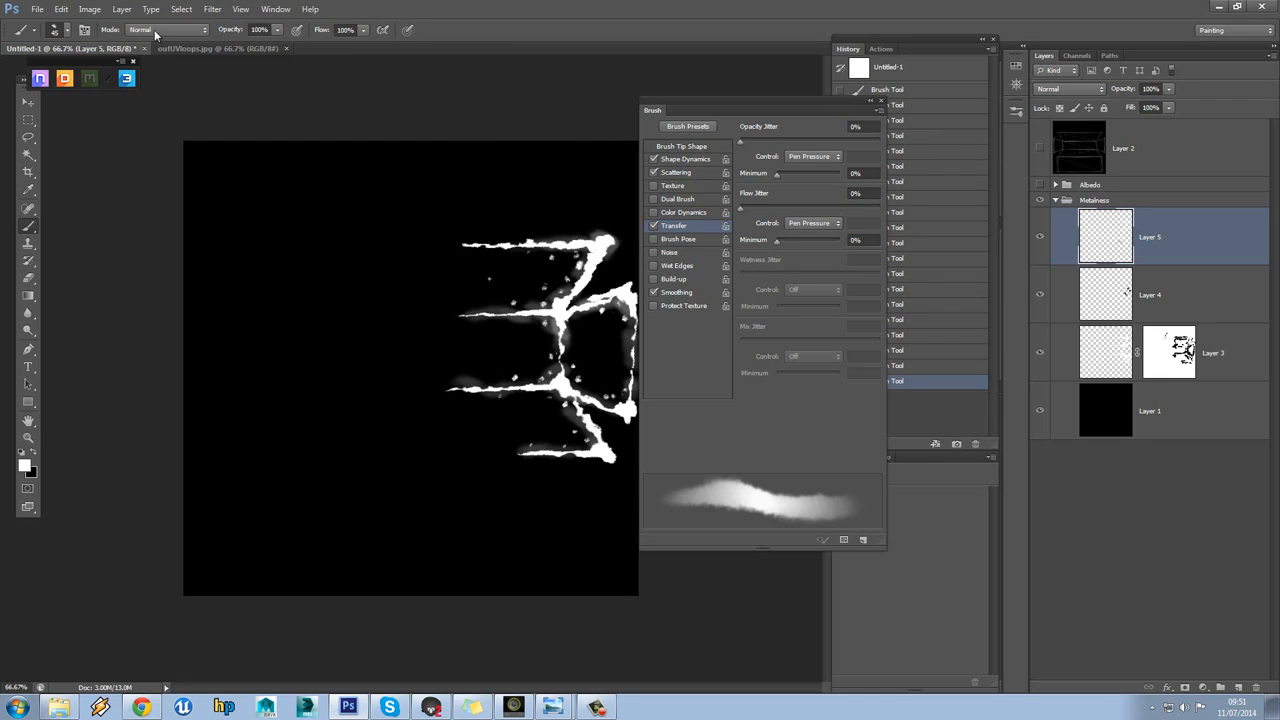
Save the document as TA_bar_paintchips_M.psd in sourceimages
left_click(37, 9)
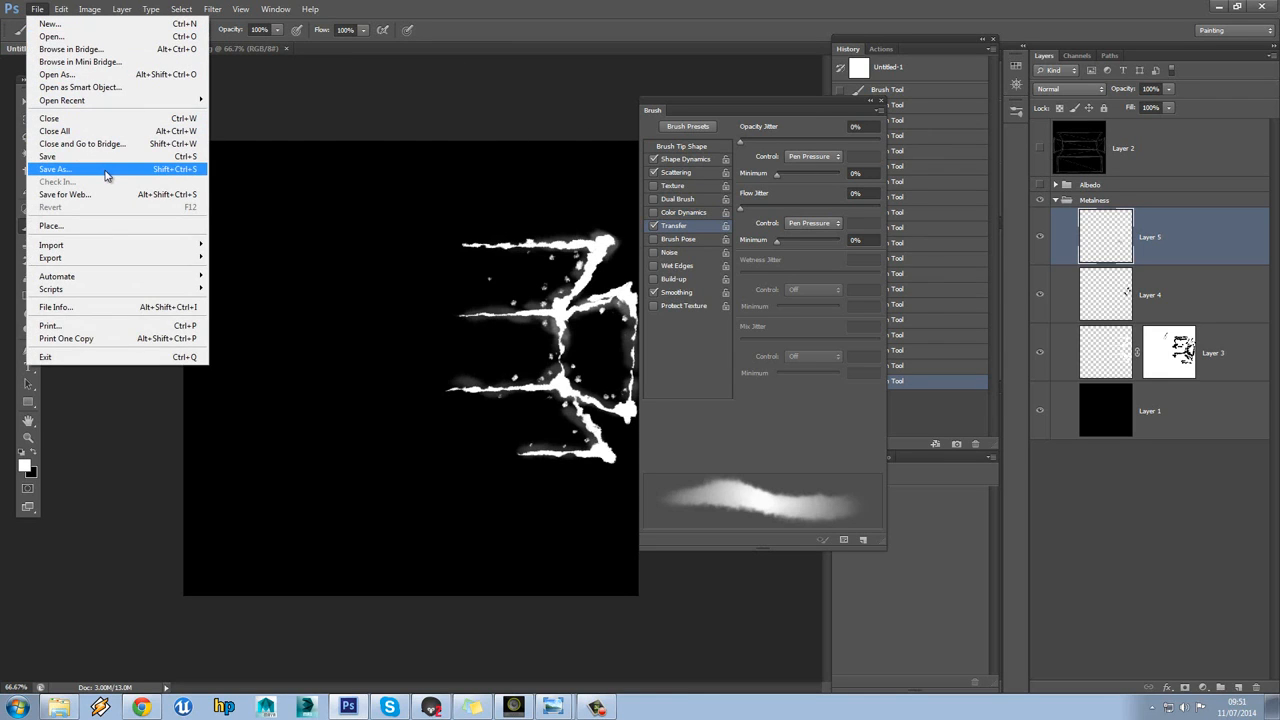
mouse_move(103, 87)
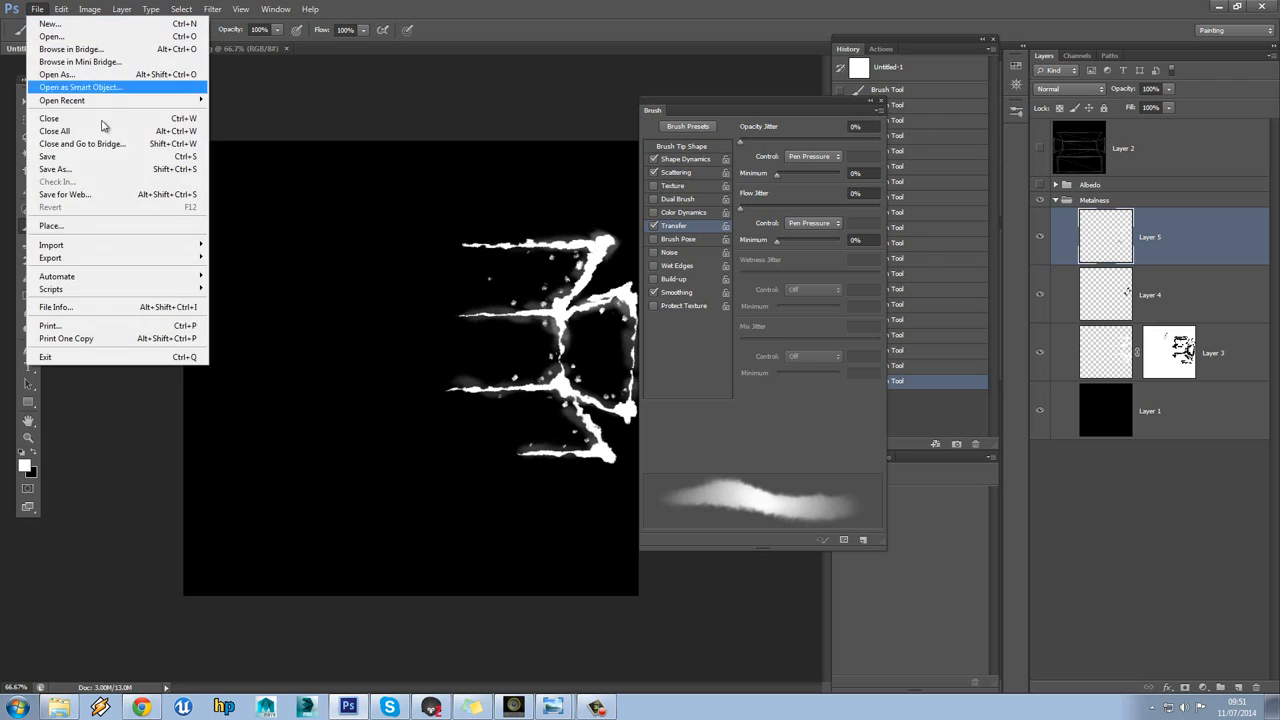
left_click(54, 168)
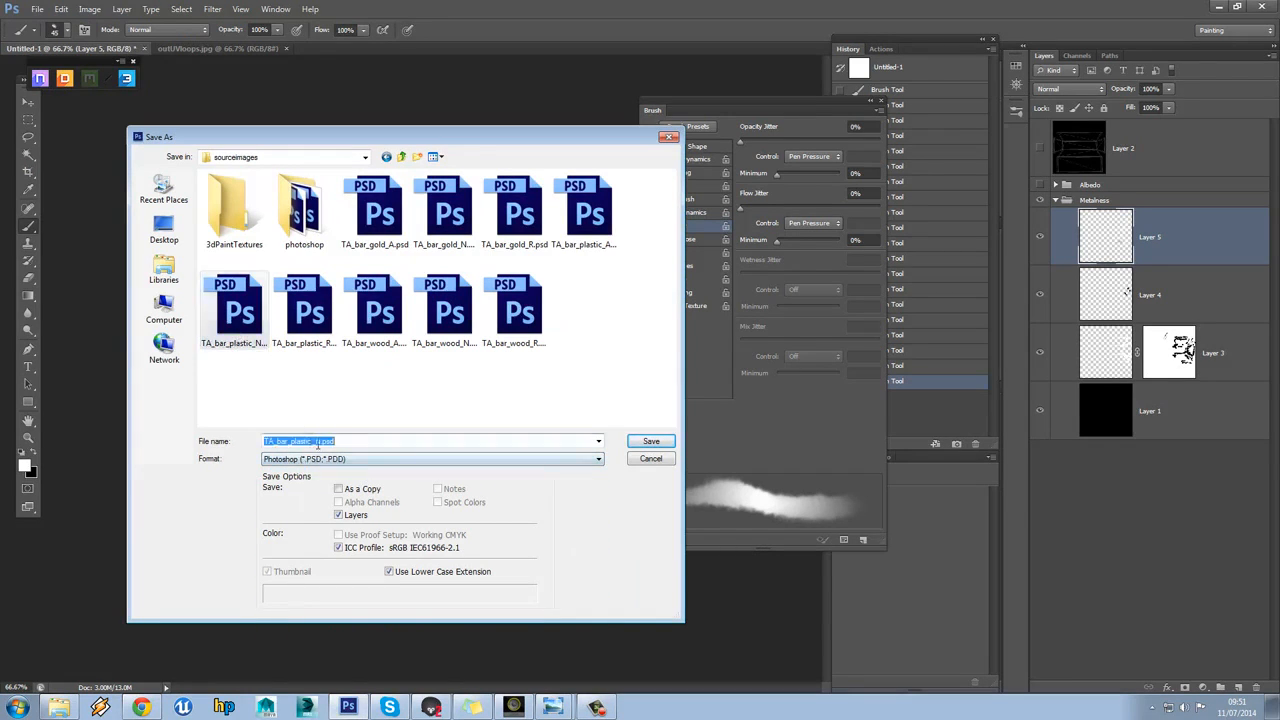
double_click(305, 441)
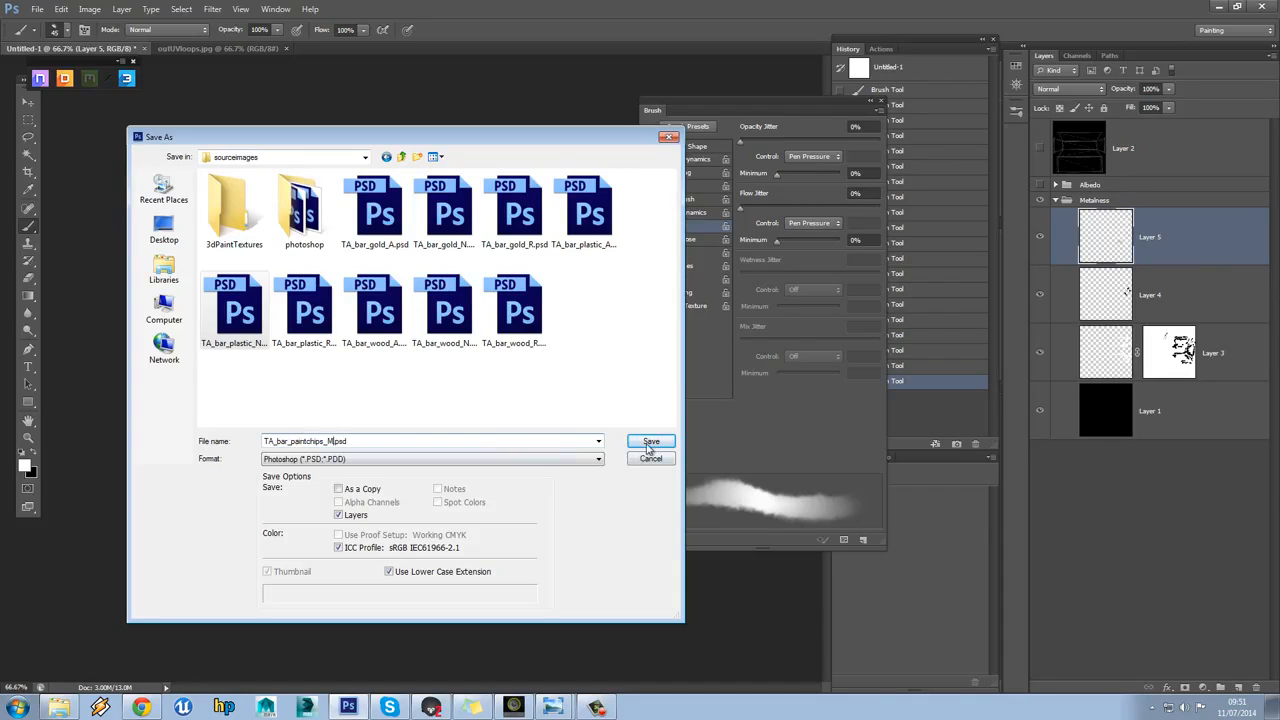
left_click(651, 442)
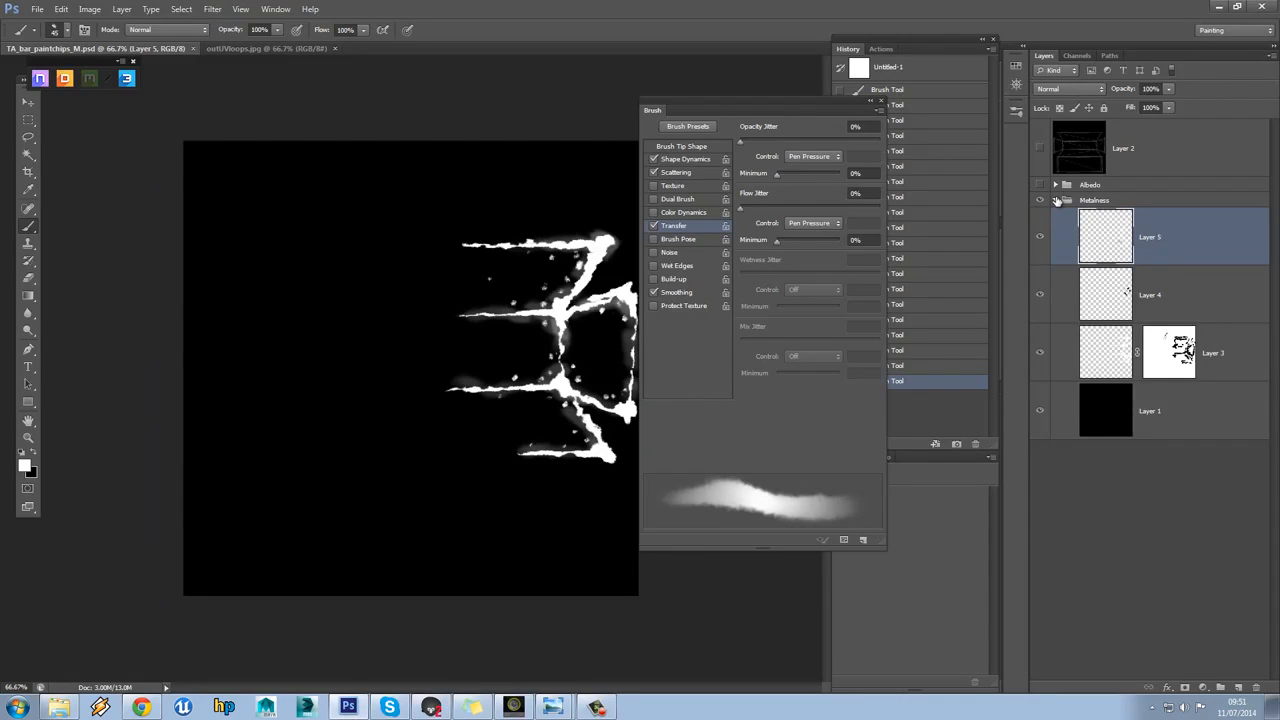
Duplicate the Metalness group, merge the copy into Layer 5, and hide it
left_click(1094, 200)
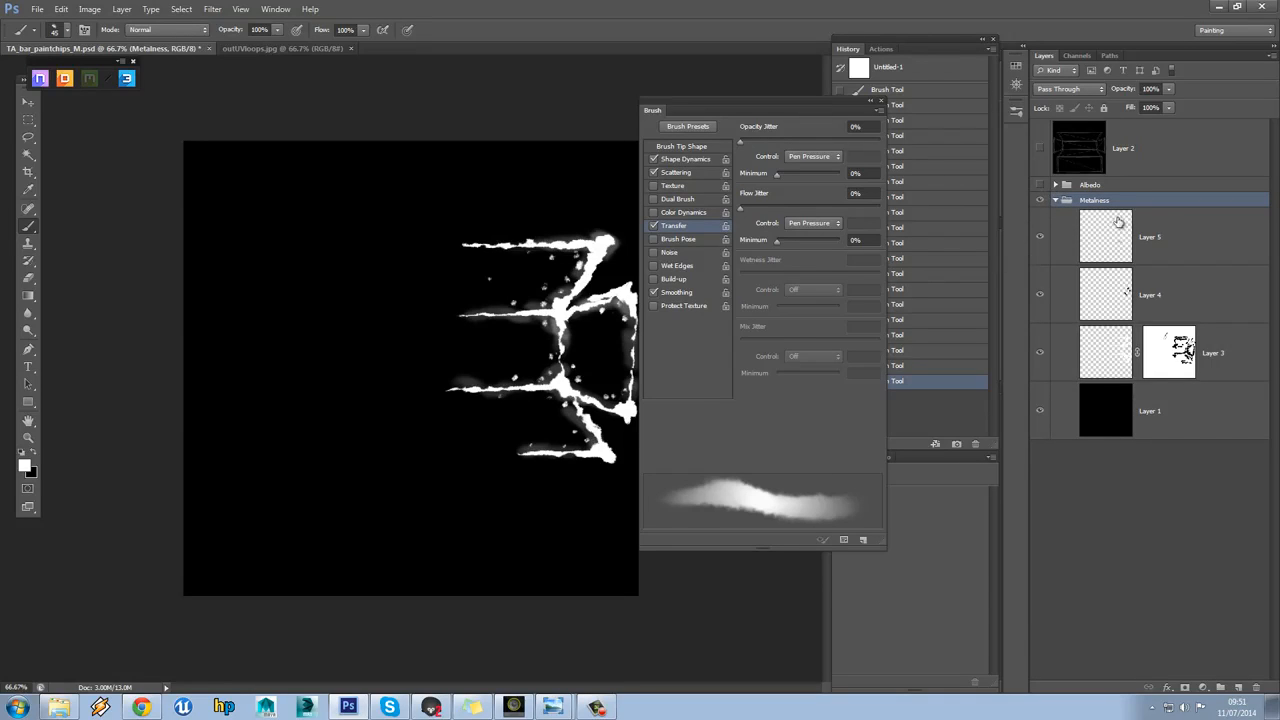
right_click(1094, 200)
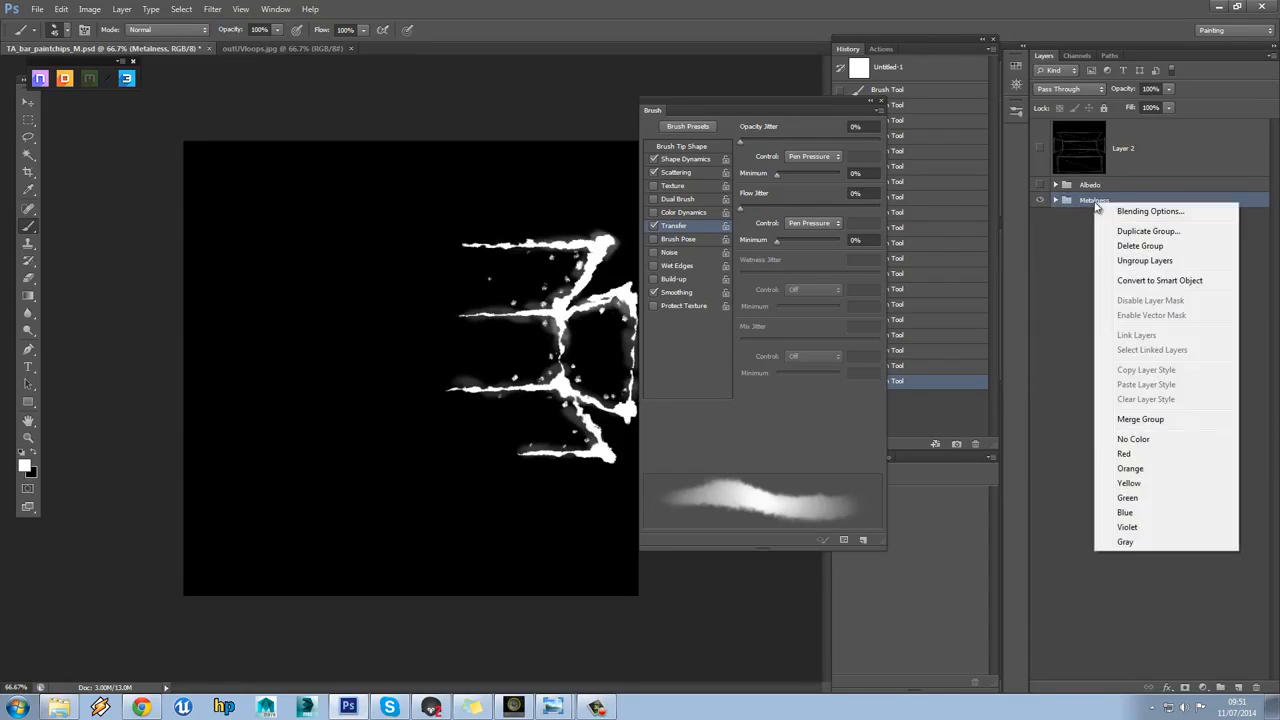
left_click(1148, 231)
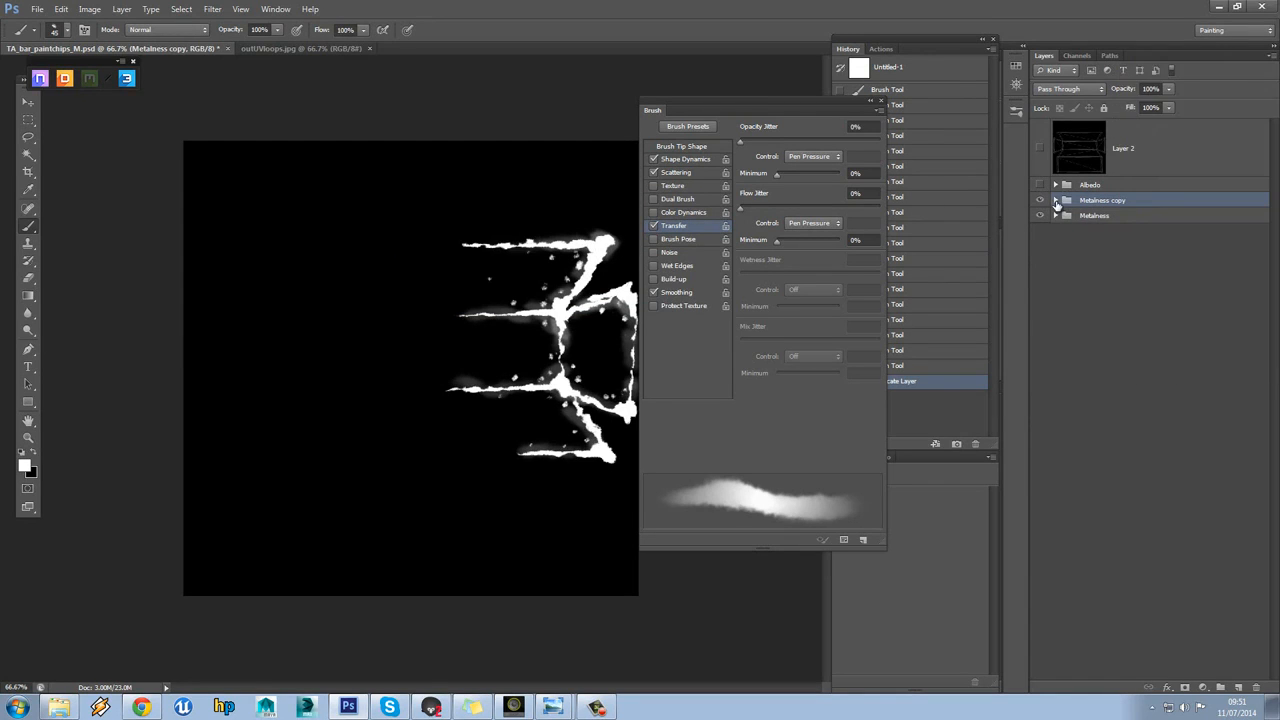
left_click(1056, 200)
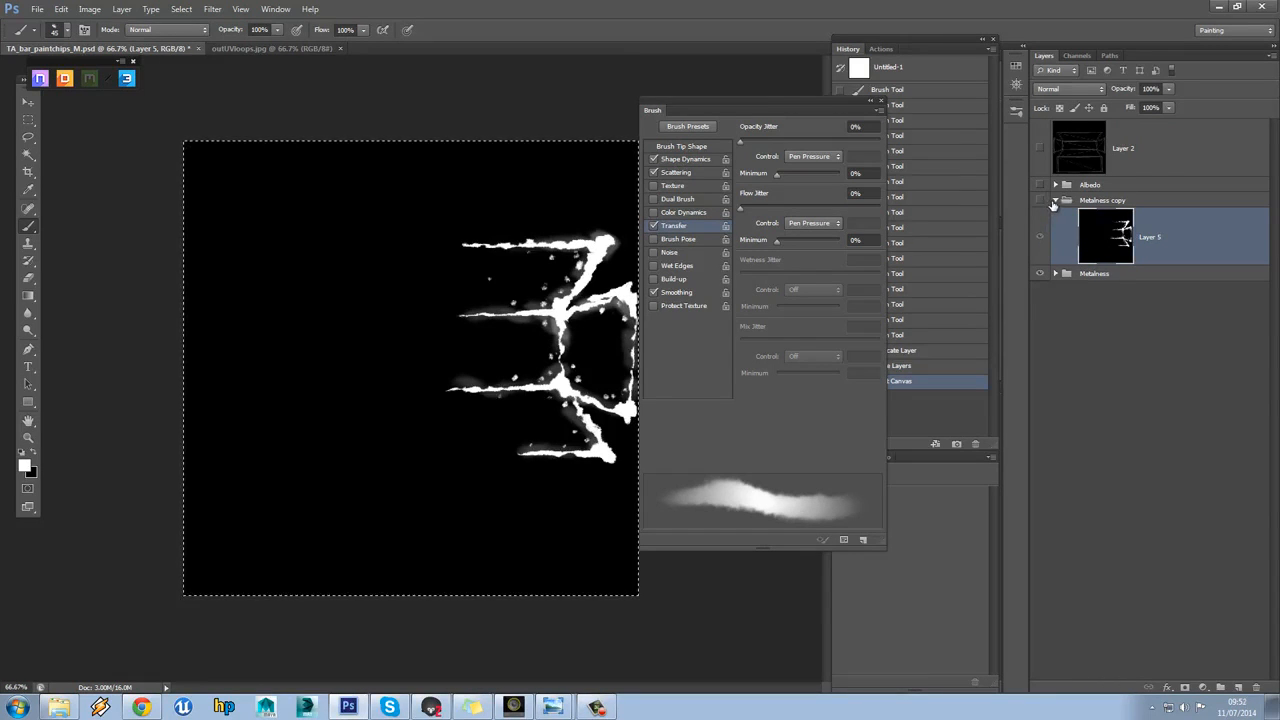
left_click(1056, 200)
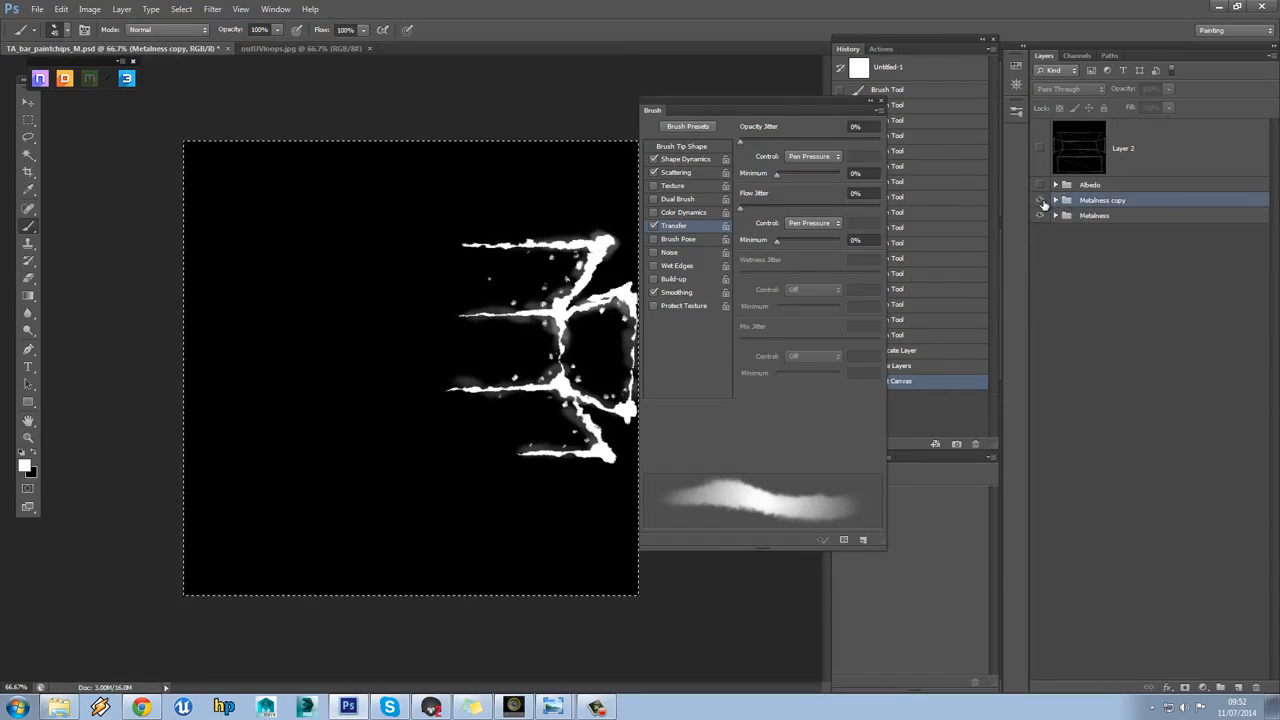
left_click(1056, 200)
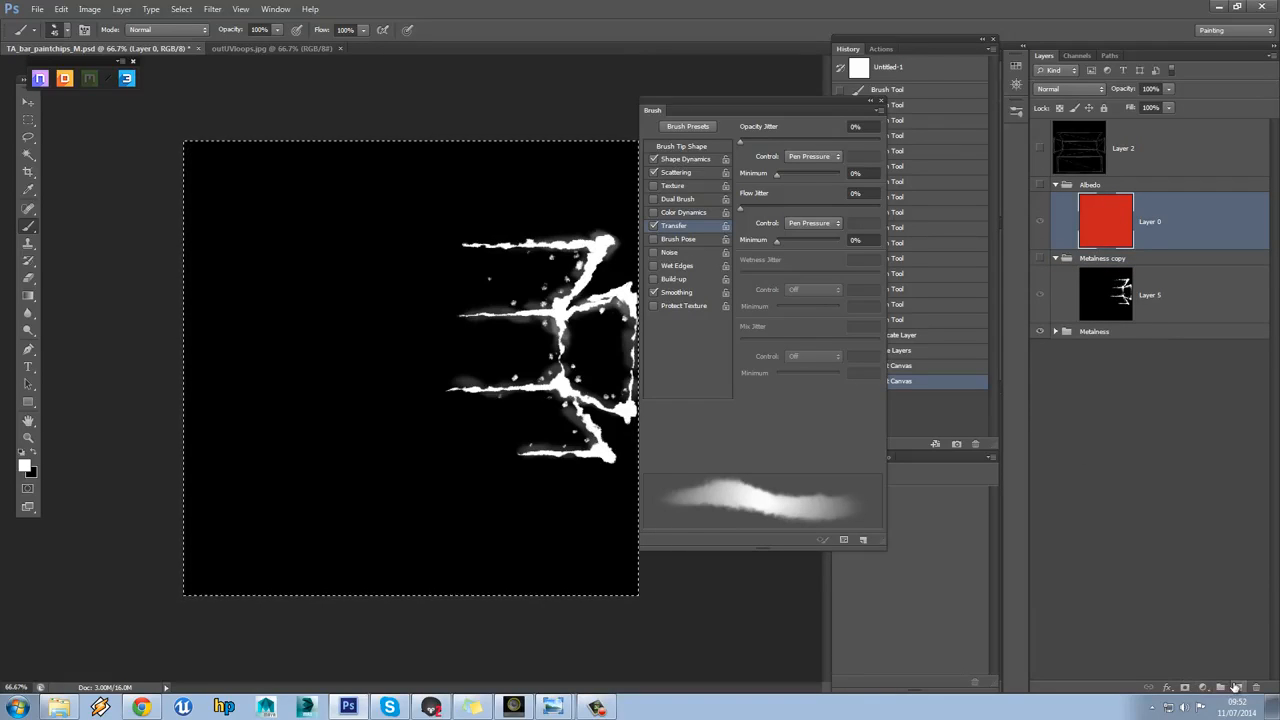
Add Layer 6 with a chip-shape mask above the red base, then bring up File > Open
left_click(1186, 688)
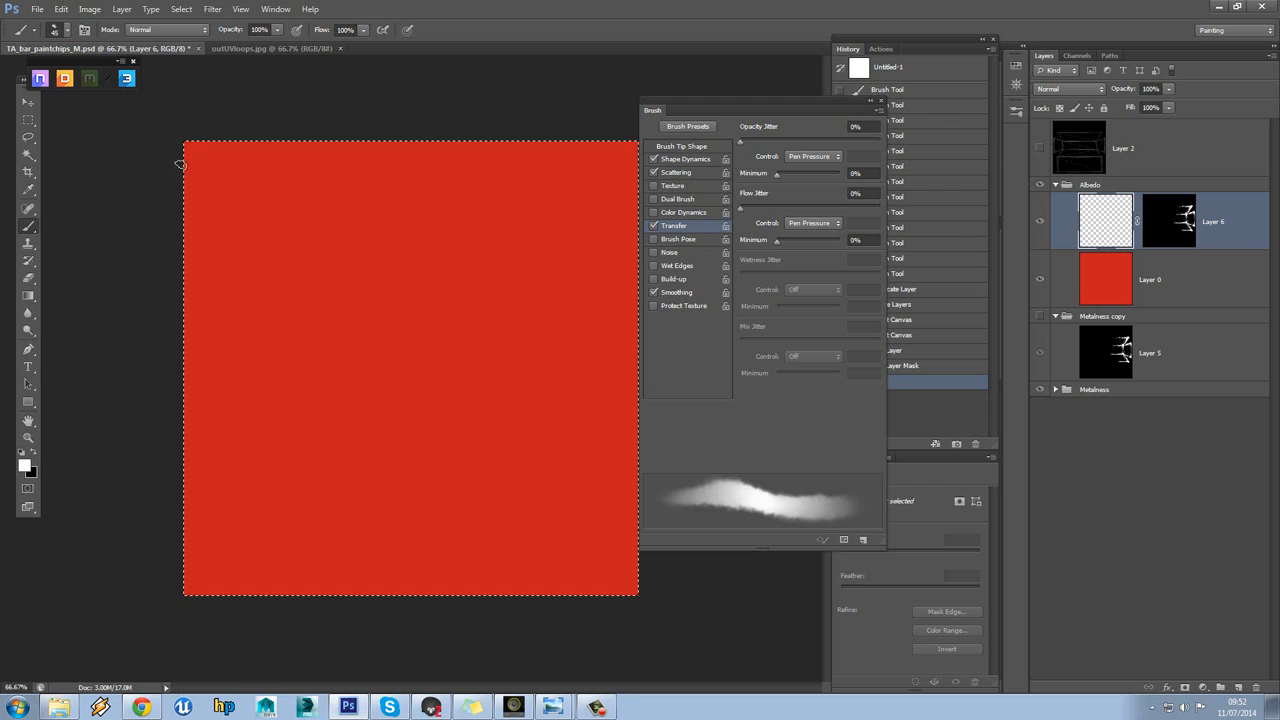
left_click(37, 9)
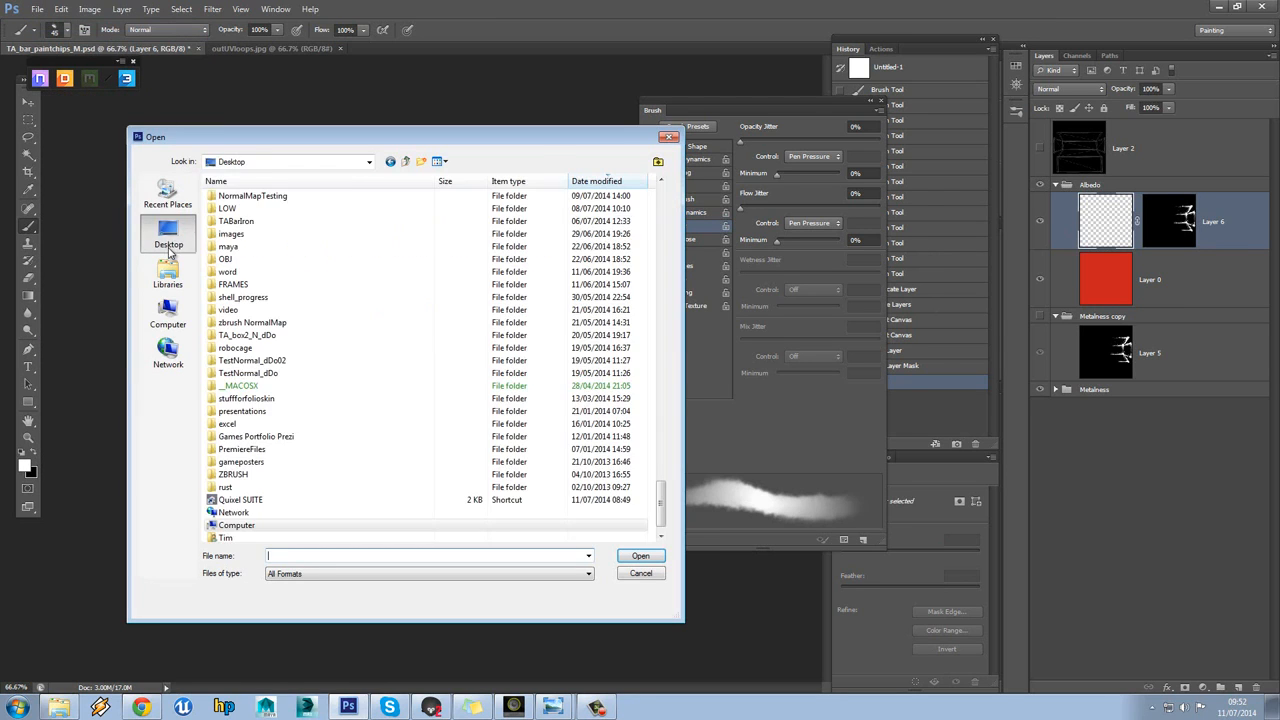
Open the PBR material chart from the desktop and sample its Aluminium colour
left_click(640, 572)
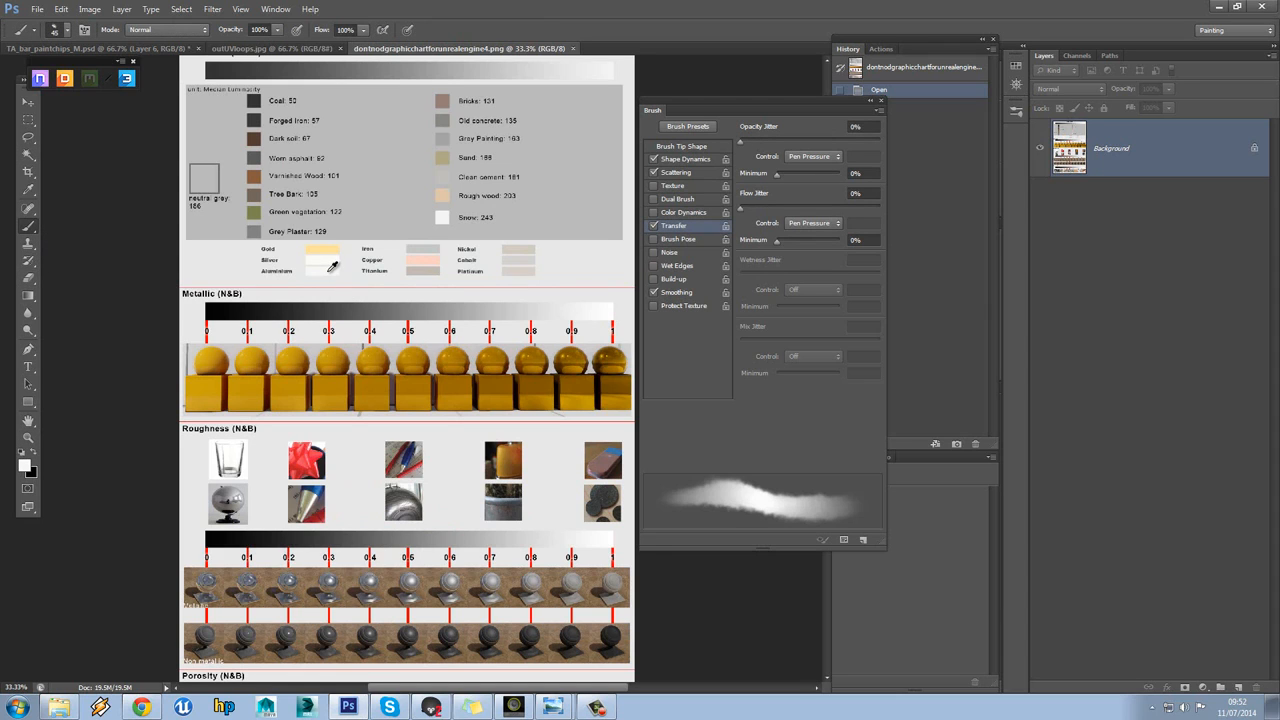
left_click(270, 48)
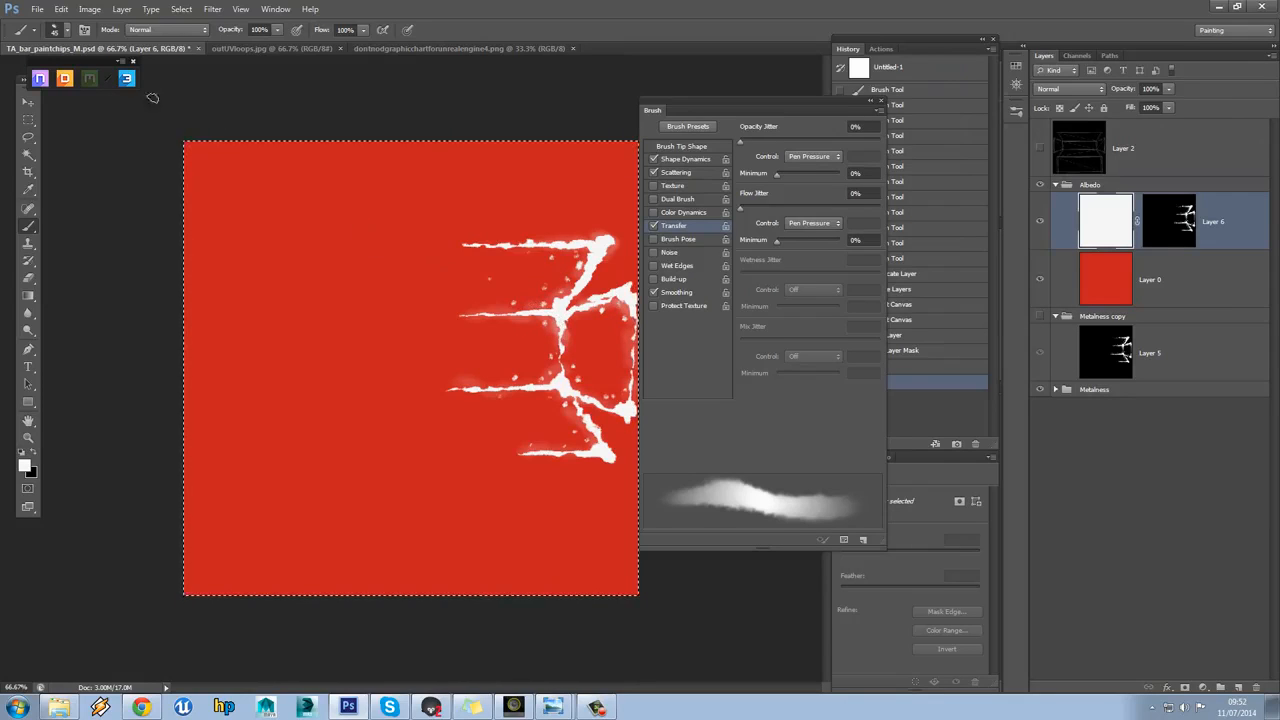
Save the document as TA_bar_paintchips_A.psd in the sourceimages folder
left_click(37, 9)
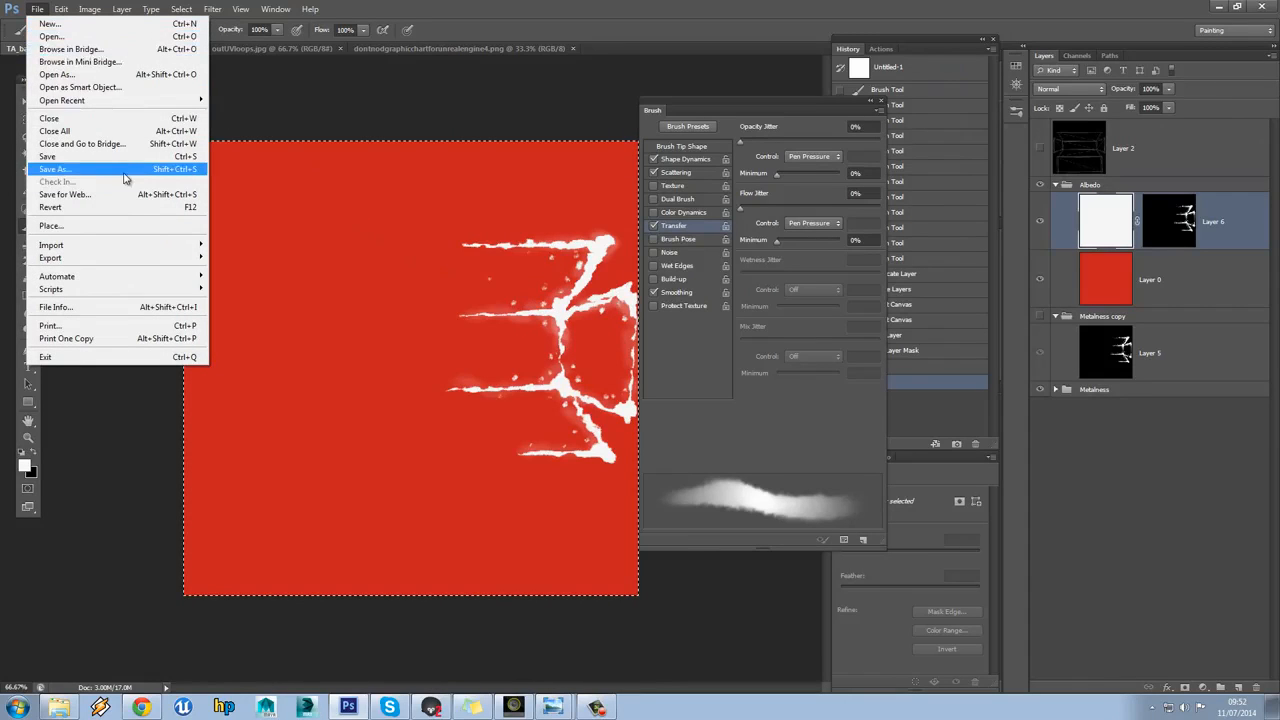
left_click(54, 168)
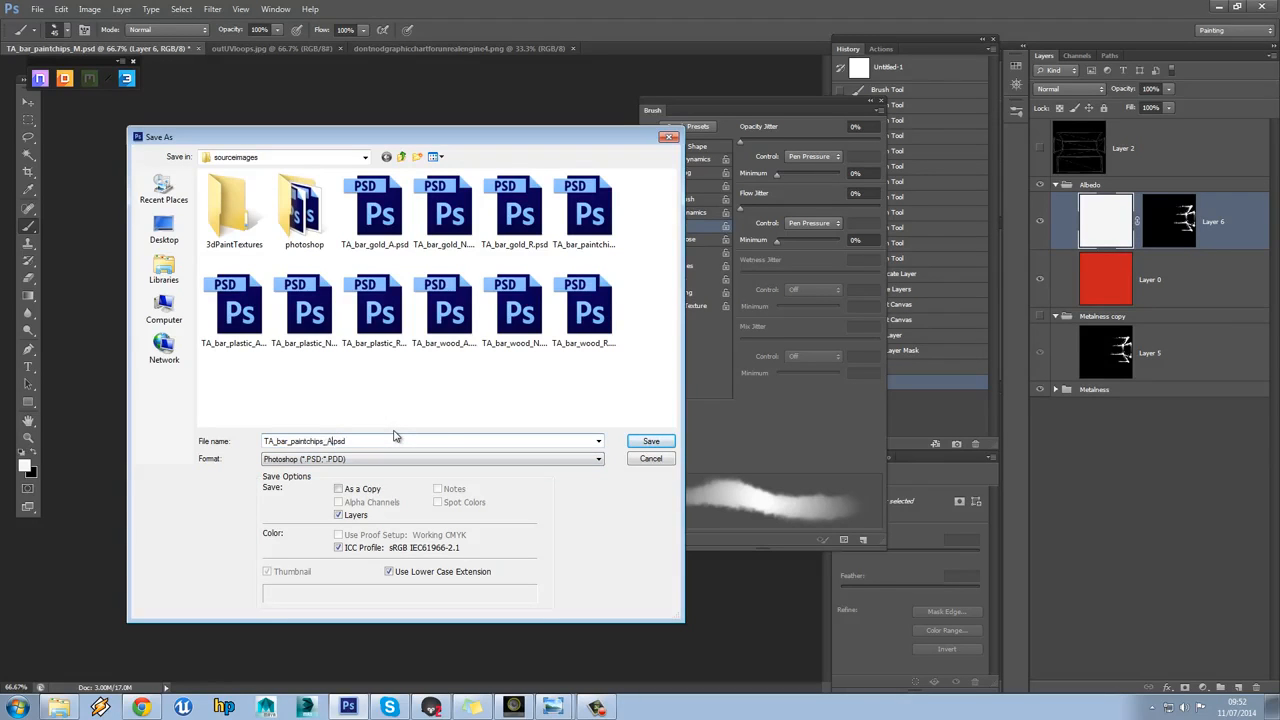
left_click(651, 441)
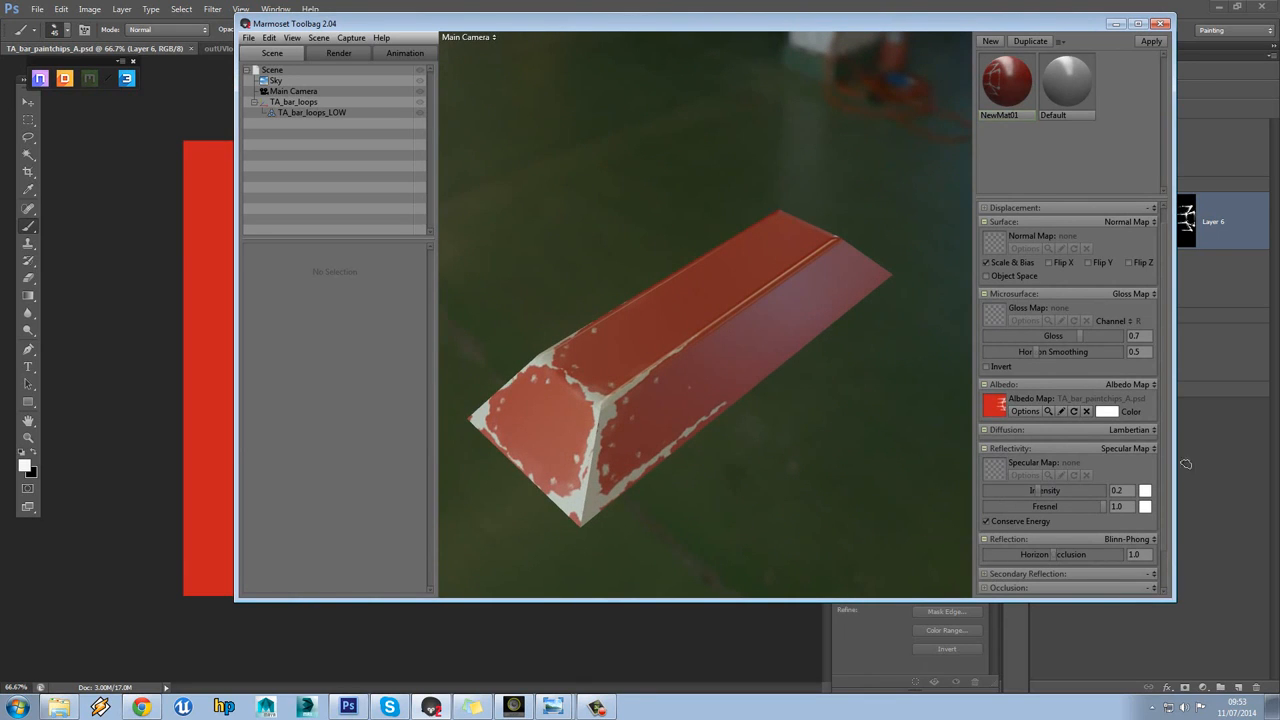
Set Reflectivity to Metalness Map with TA_bar_paintchips_M.psd and orbit to inspect the chips
left_click(1127, 448)
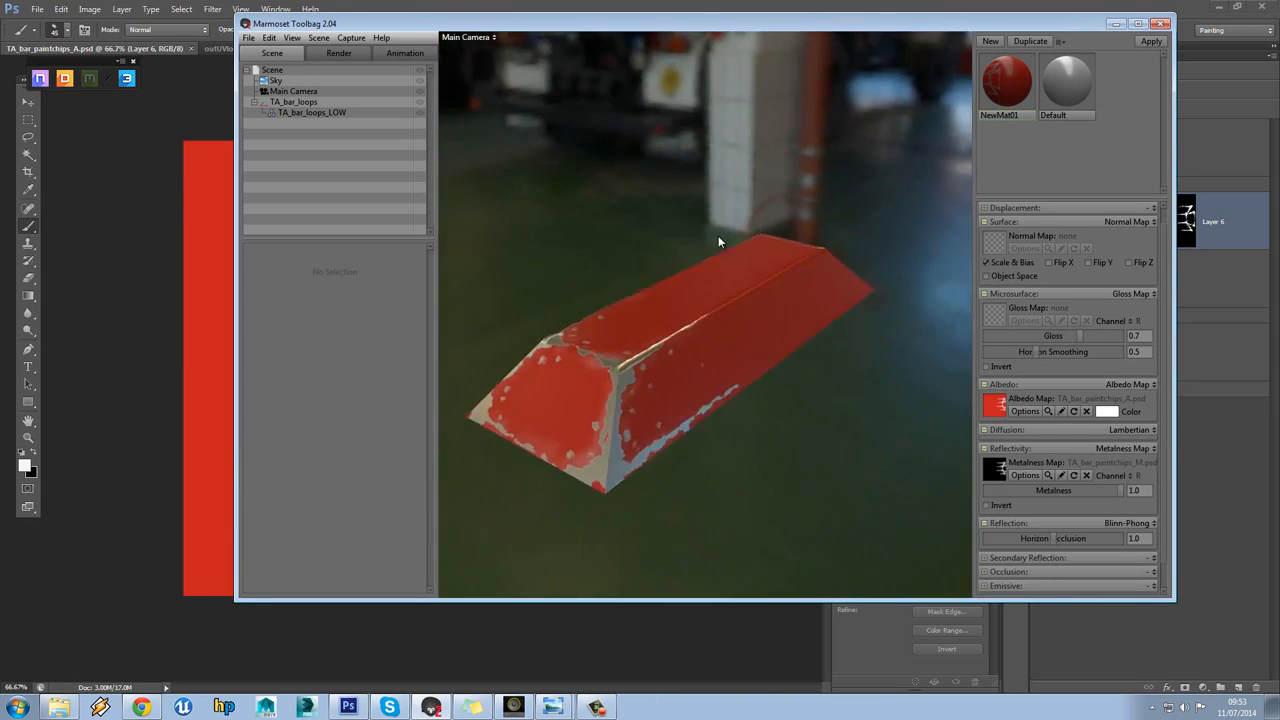
left_click_drag(718, 242, 673, 291)
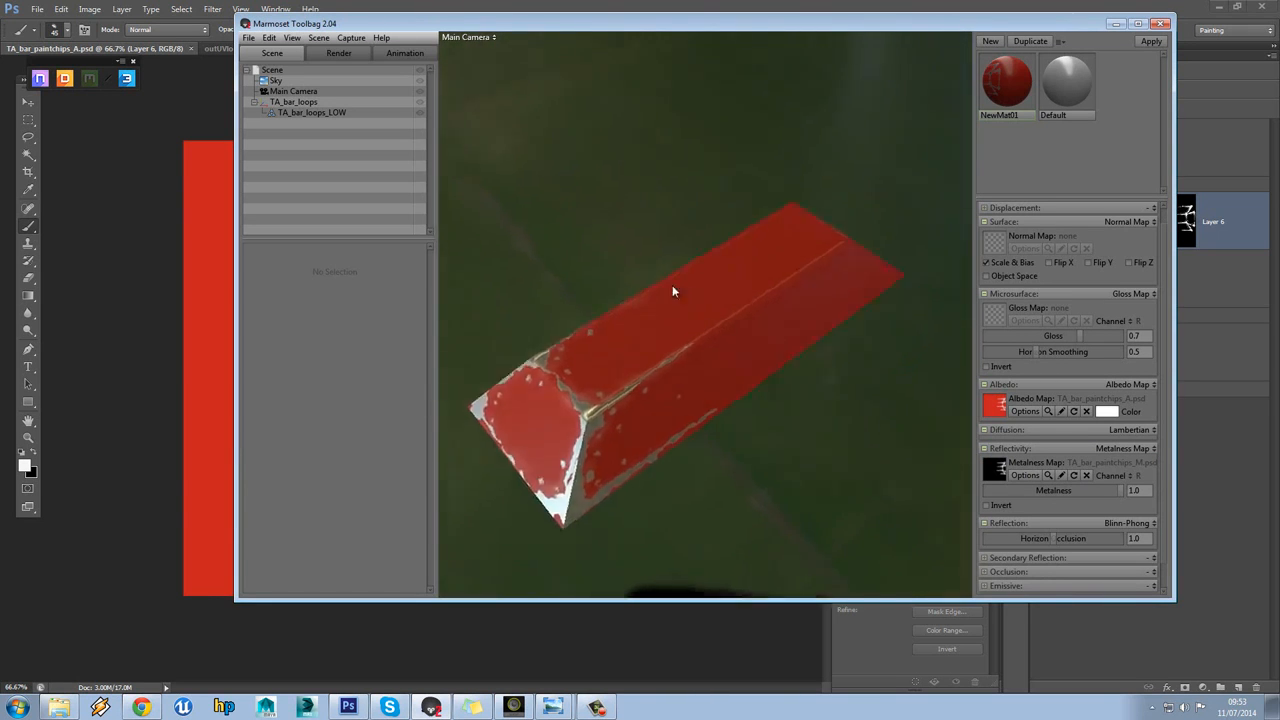
left_click_drag(675, 290, 780, 200)
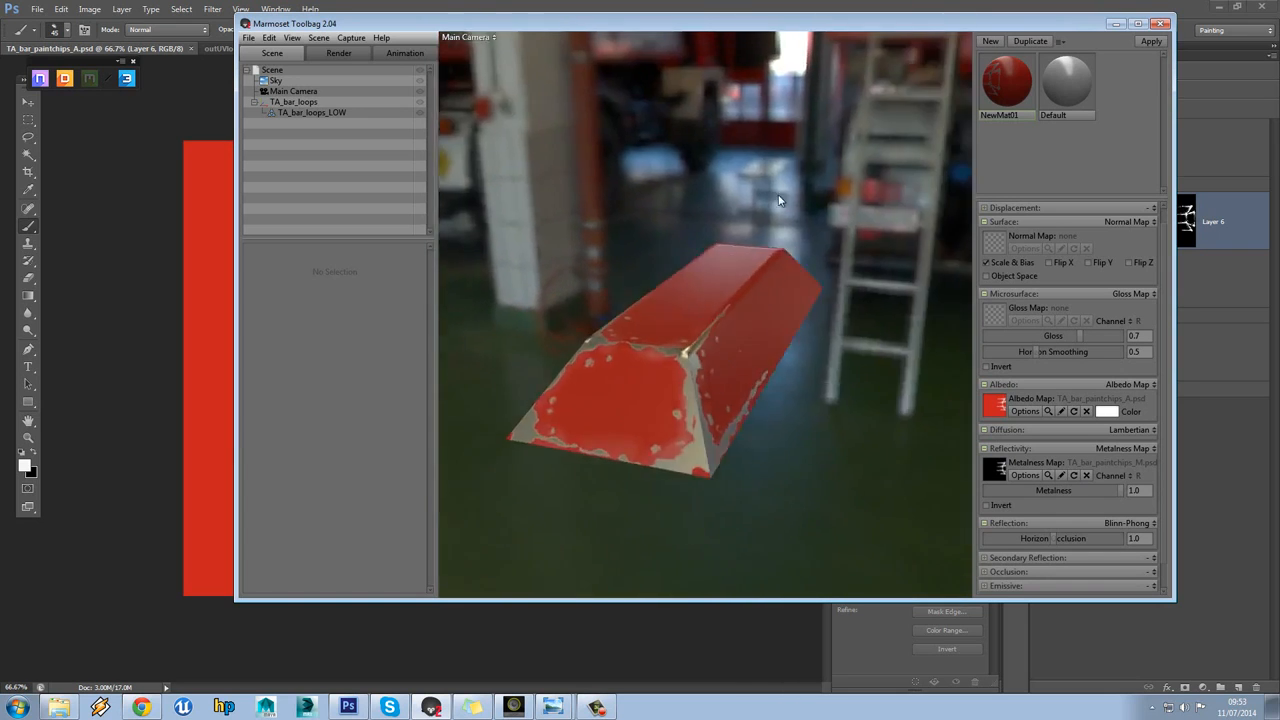
left_click_drag(780, 200, 715, 227)
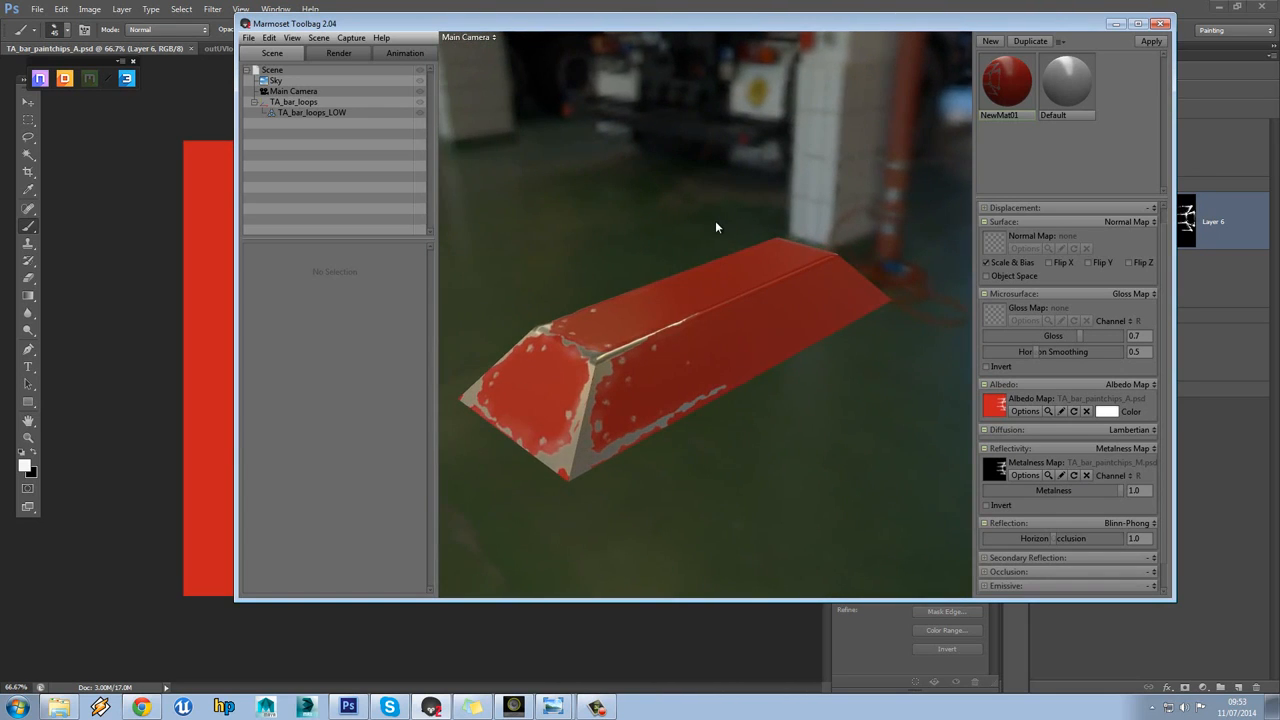
left_click_drag(716, 227, 660, 247)
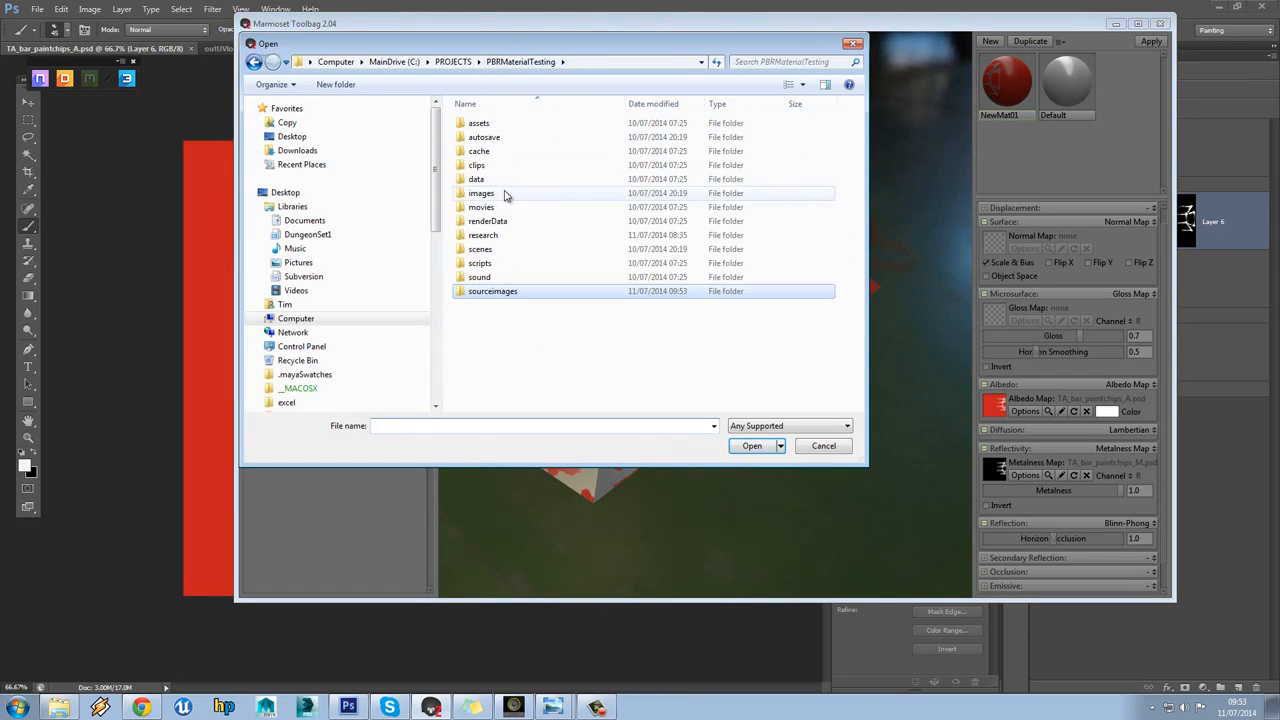
Load TA_Bar_loops_N.tga from the images folder as the normal map
double_click(481, 193)
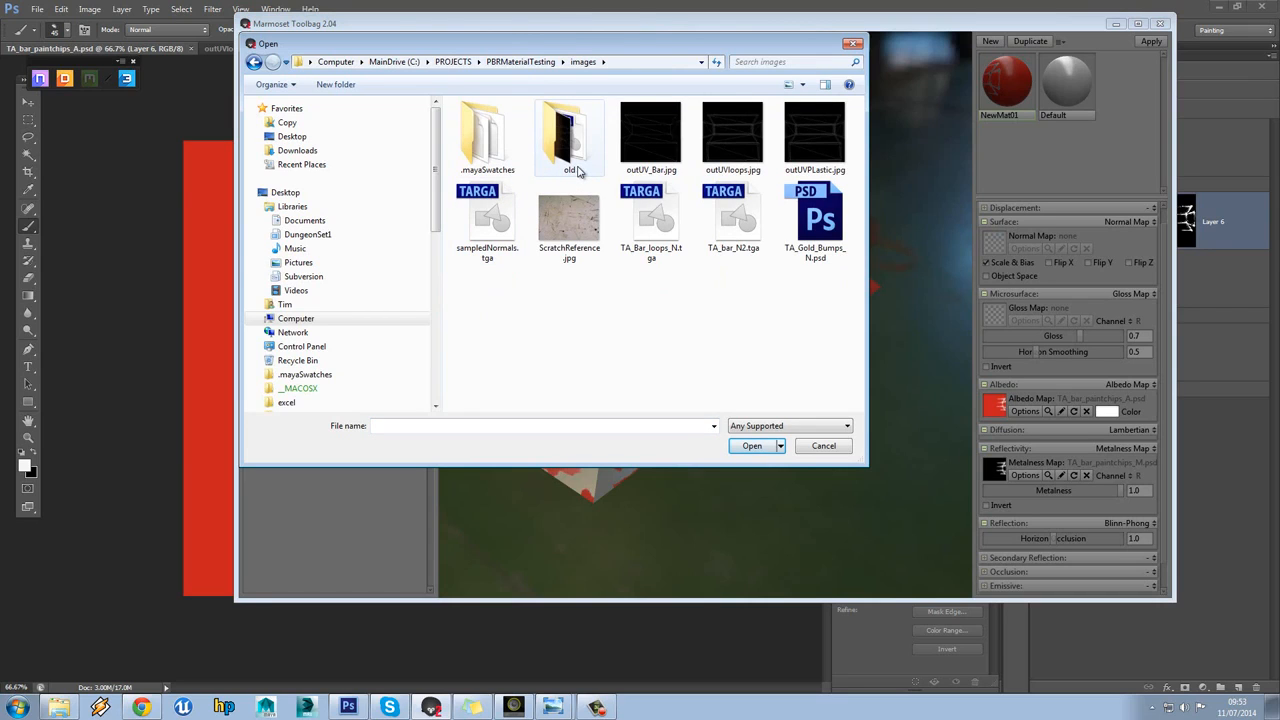
left_click(651, 217)
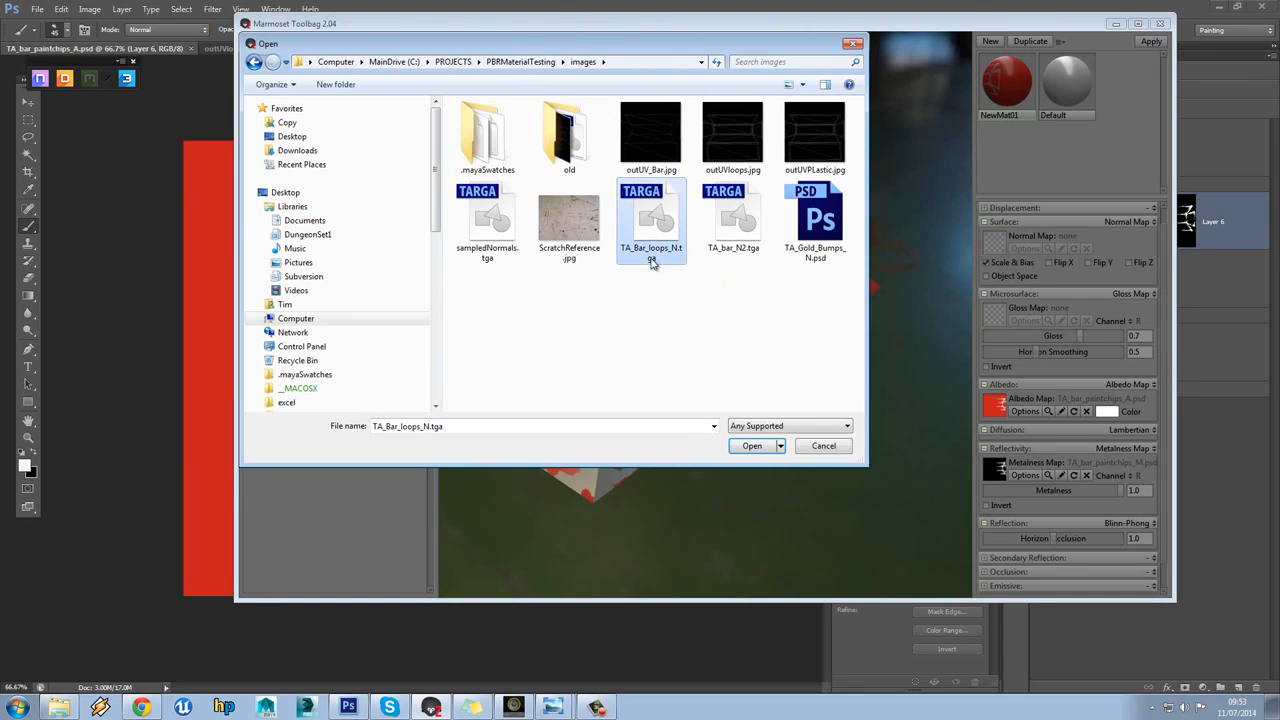
left_click(751, 445)
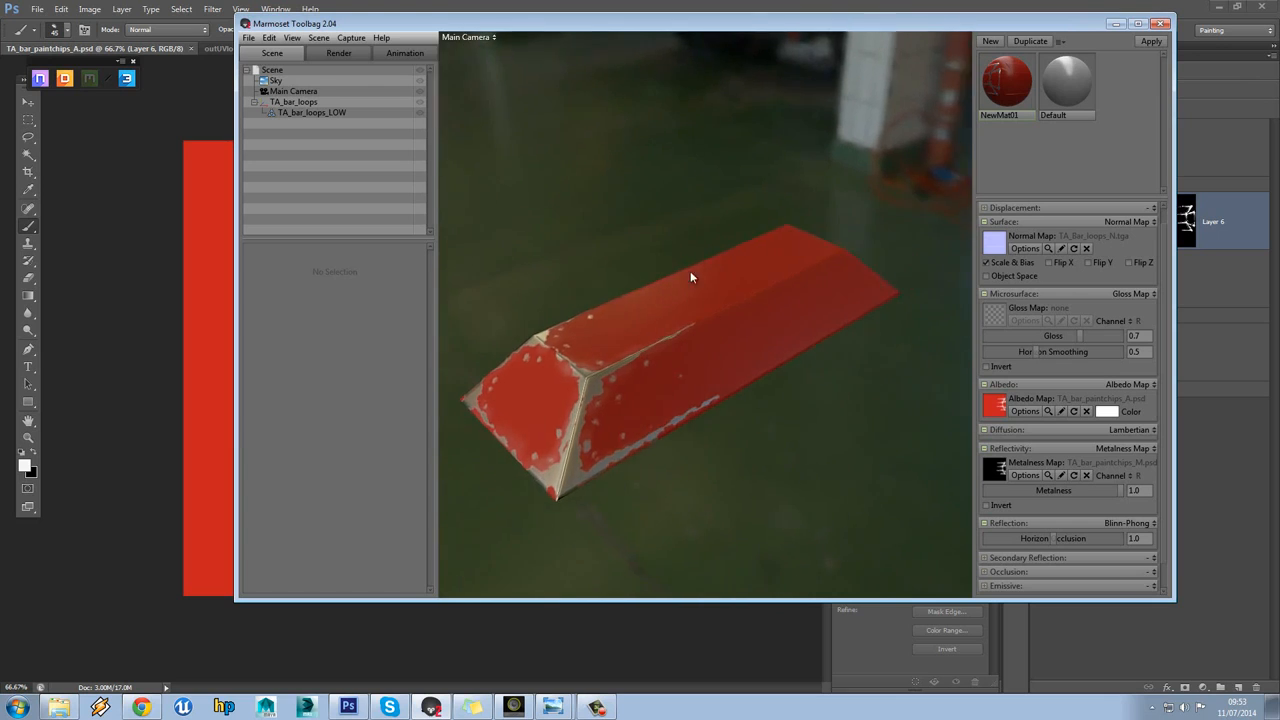
Lower the material's gloss to 0.534 and orbit to check the lighting
left_click_drag(690, 277, 712, 320)
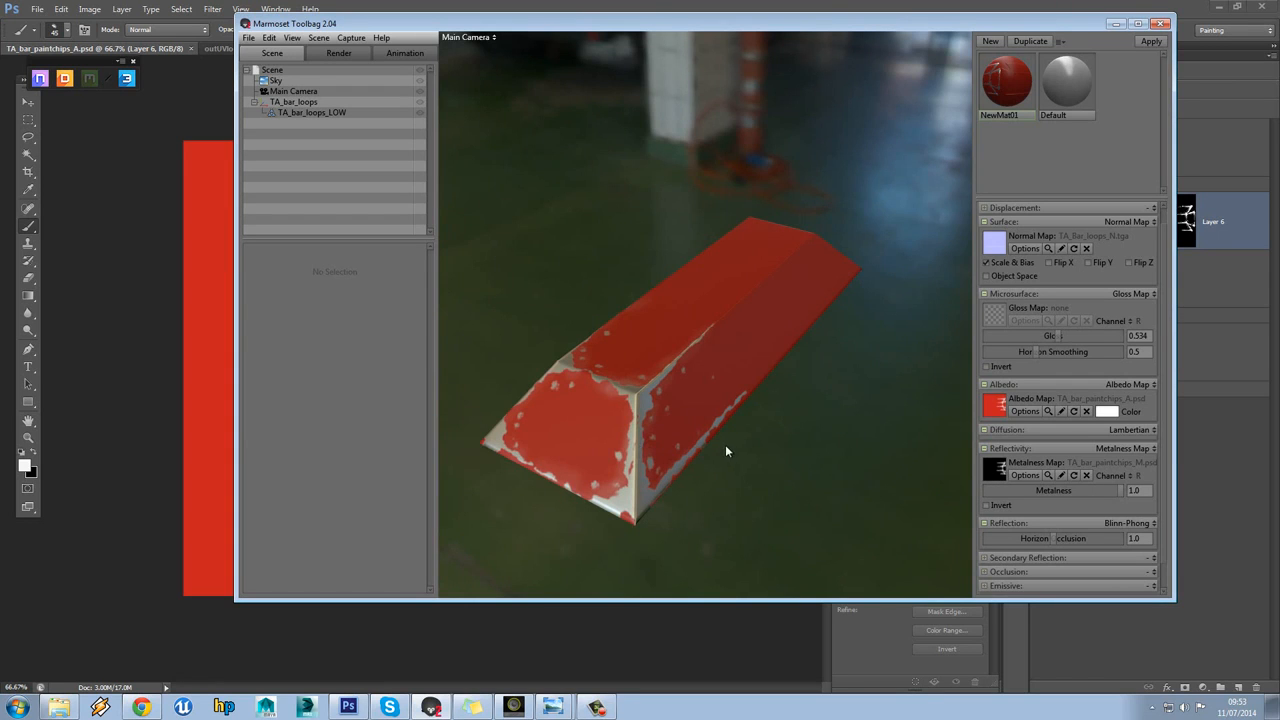
left_click_drag(727, 451, 735, 408)
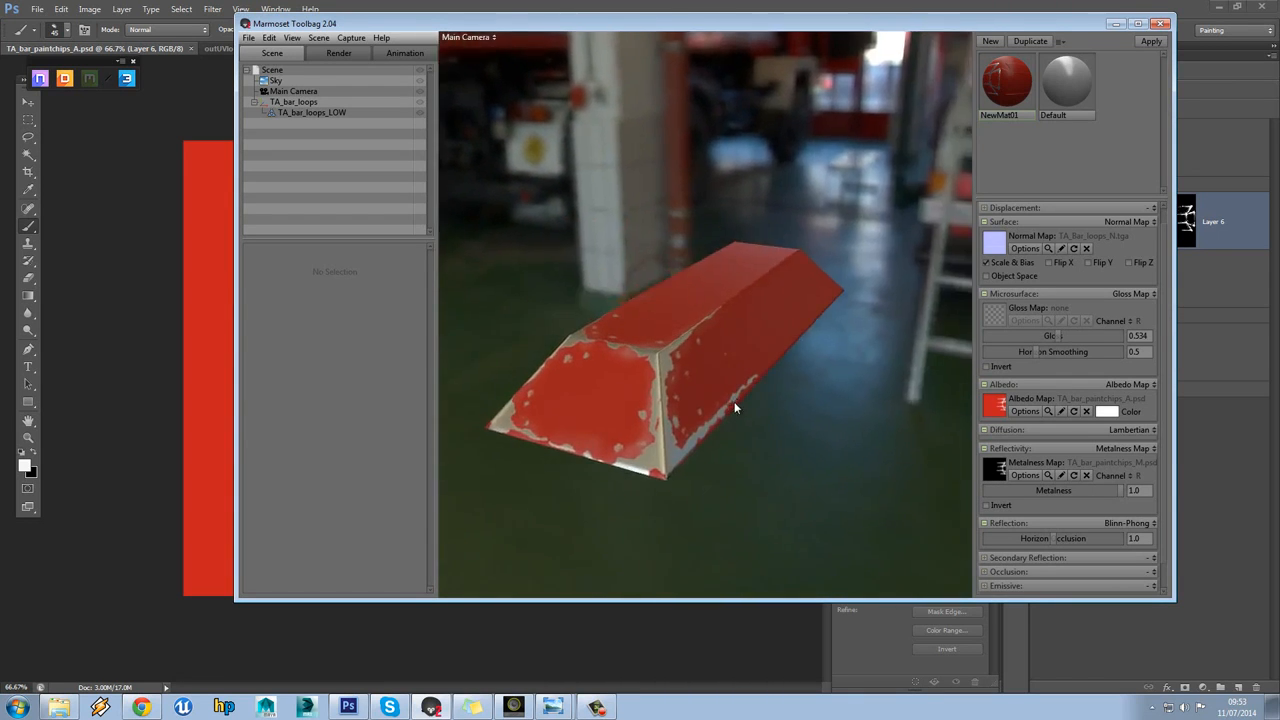
left_click_drag(735, 408, 655, 336)
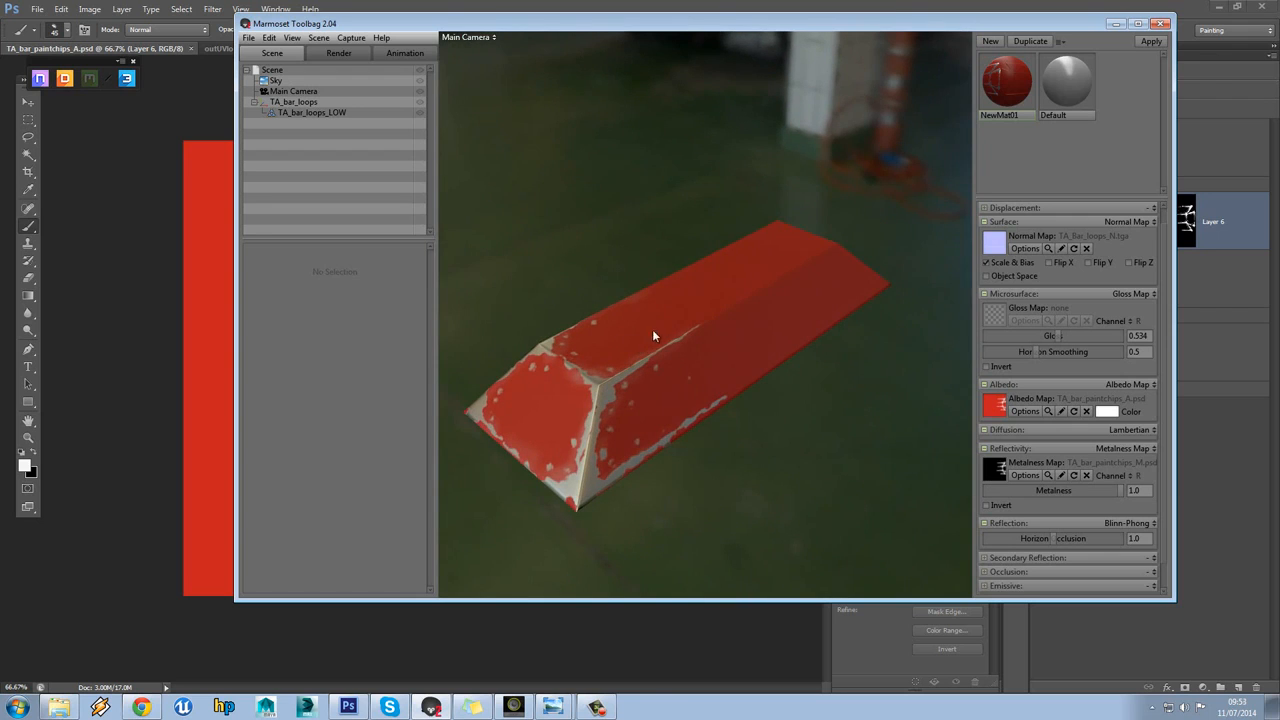
left_click_drag(655, 335, 632, 402)
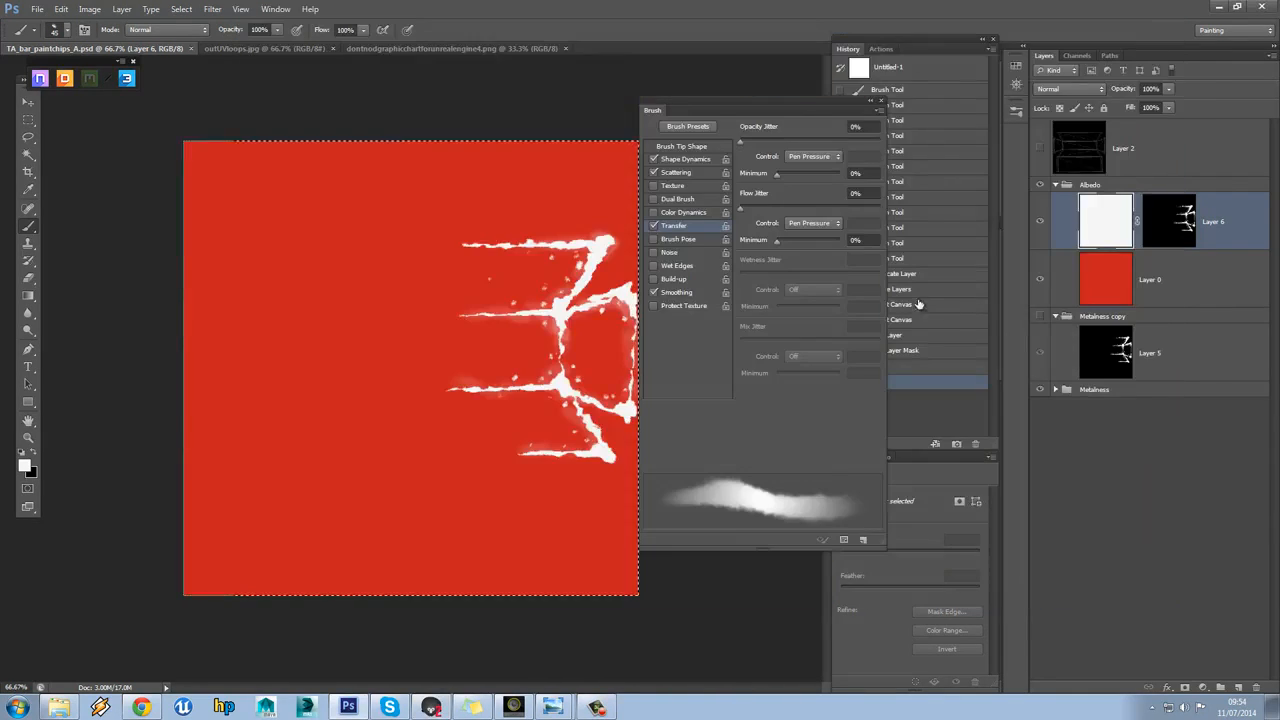
Show Layer 2's UV wireframe, collapse Albedo, delete Metalness copy, and expand the Metalness group
left_click(1039, 148)
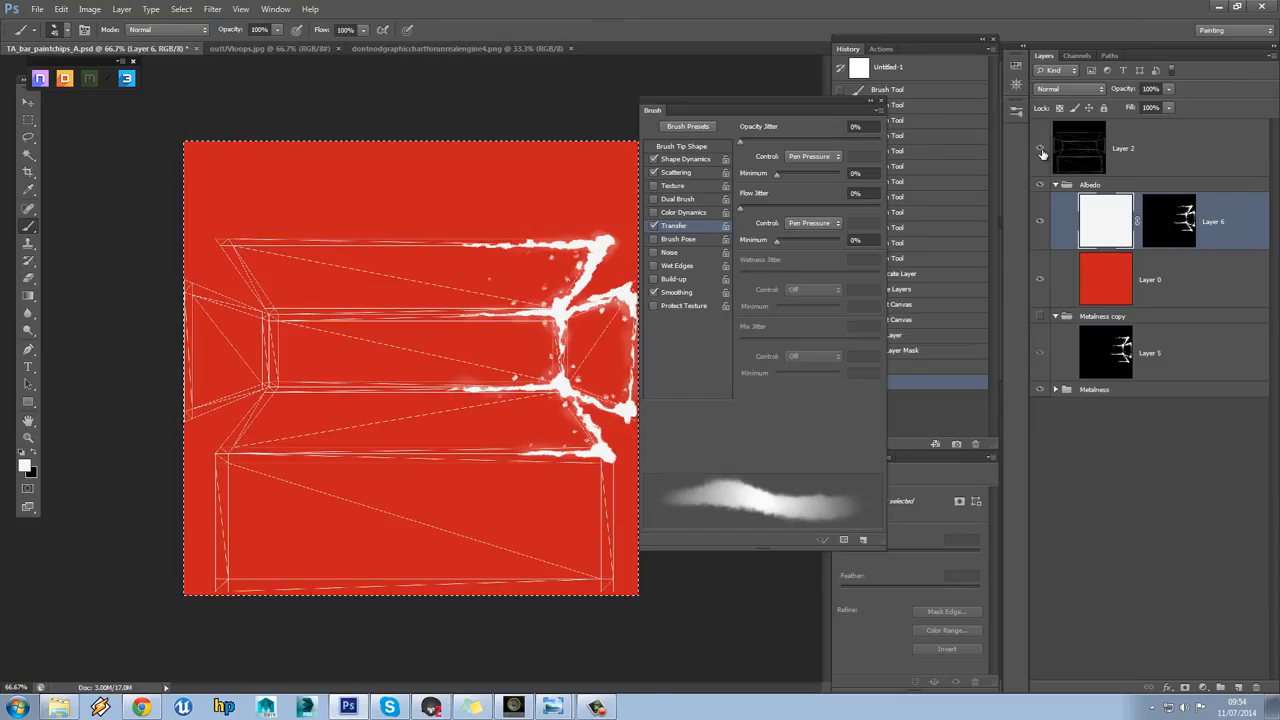
mouse_move(1040, 148)
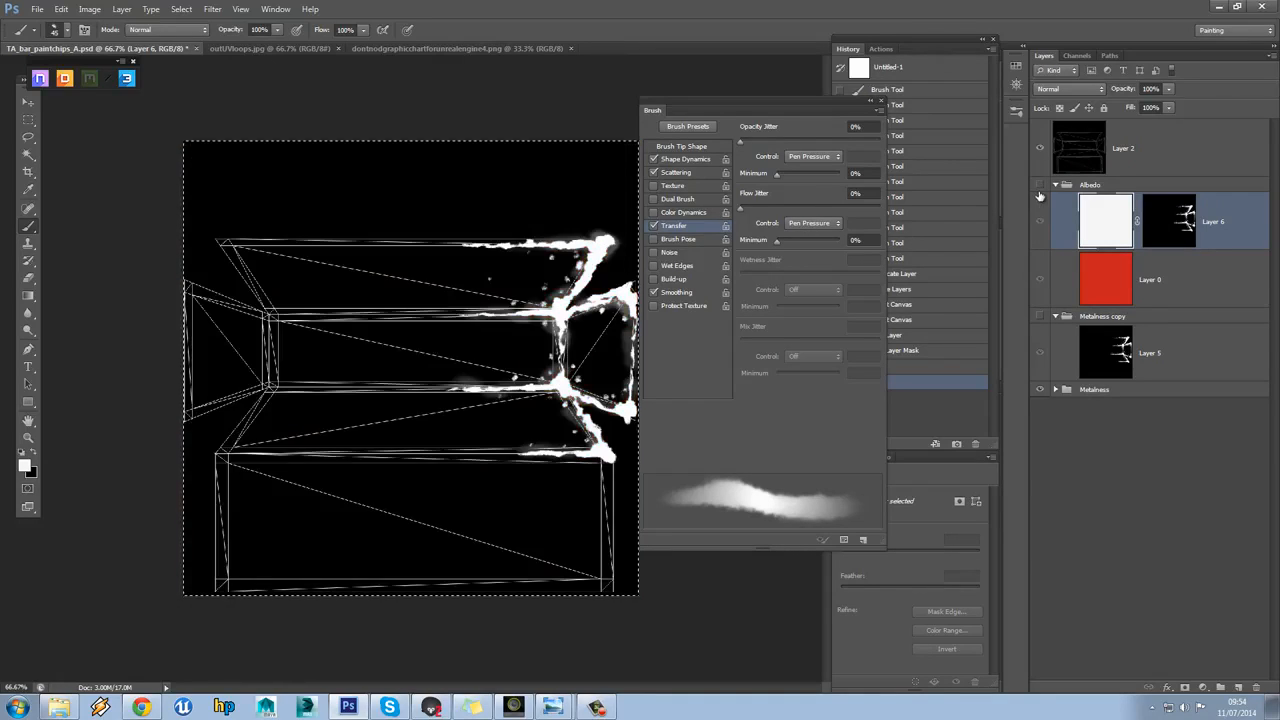
left_click(1055, 185)
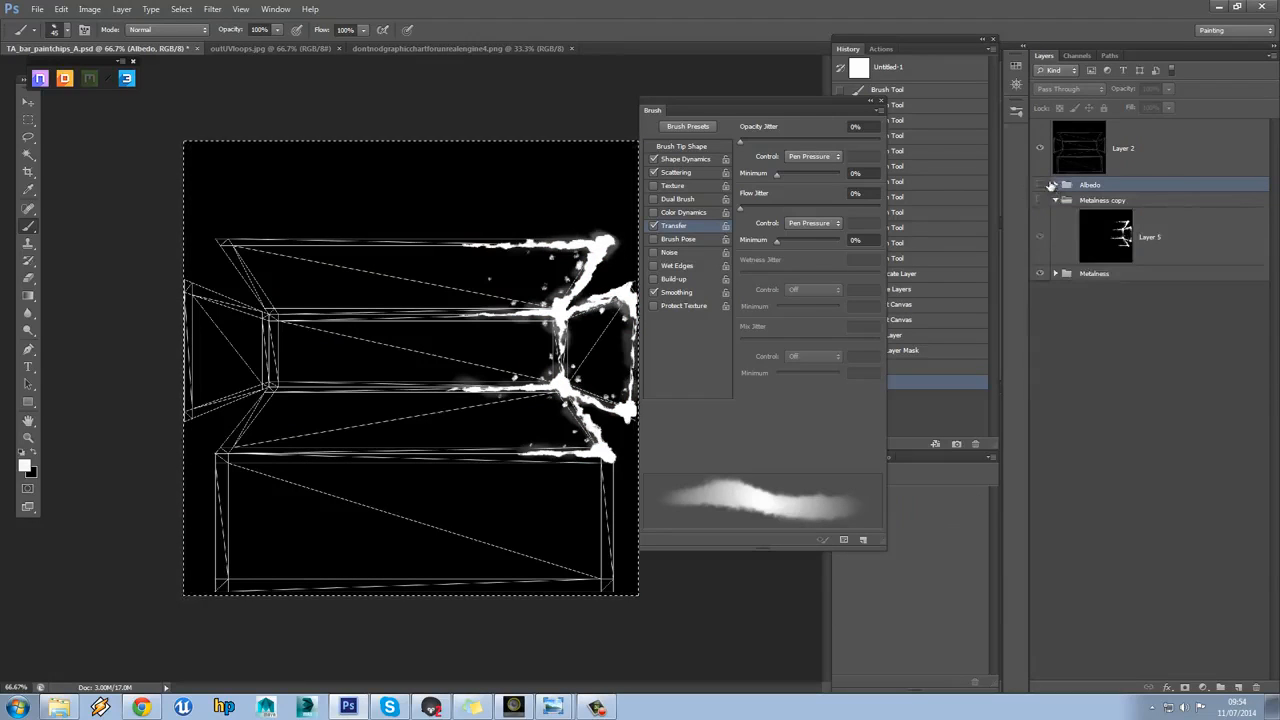
left_click(1100, 200)
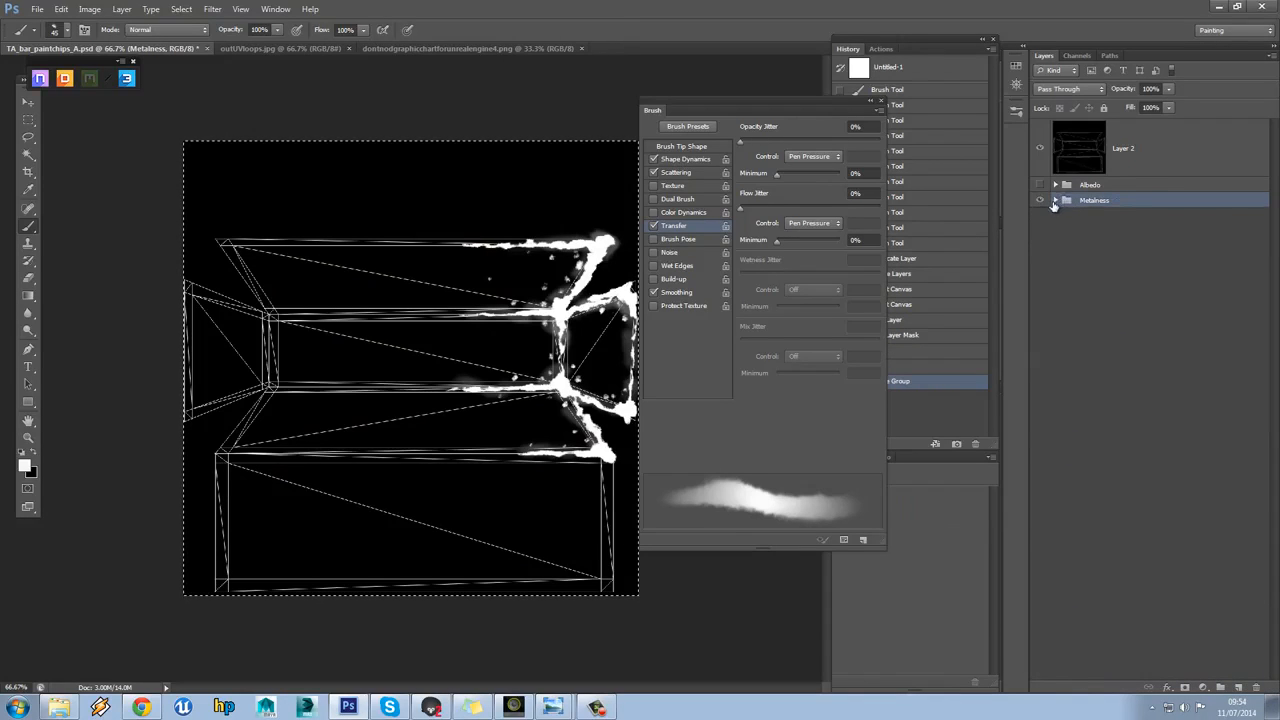
left_click(1055, 200)
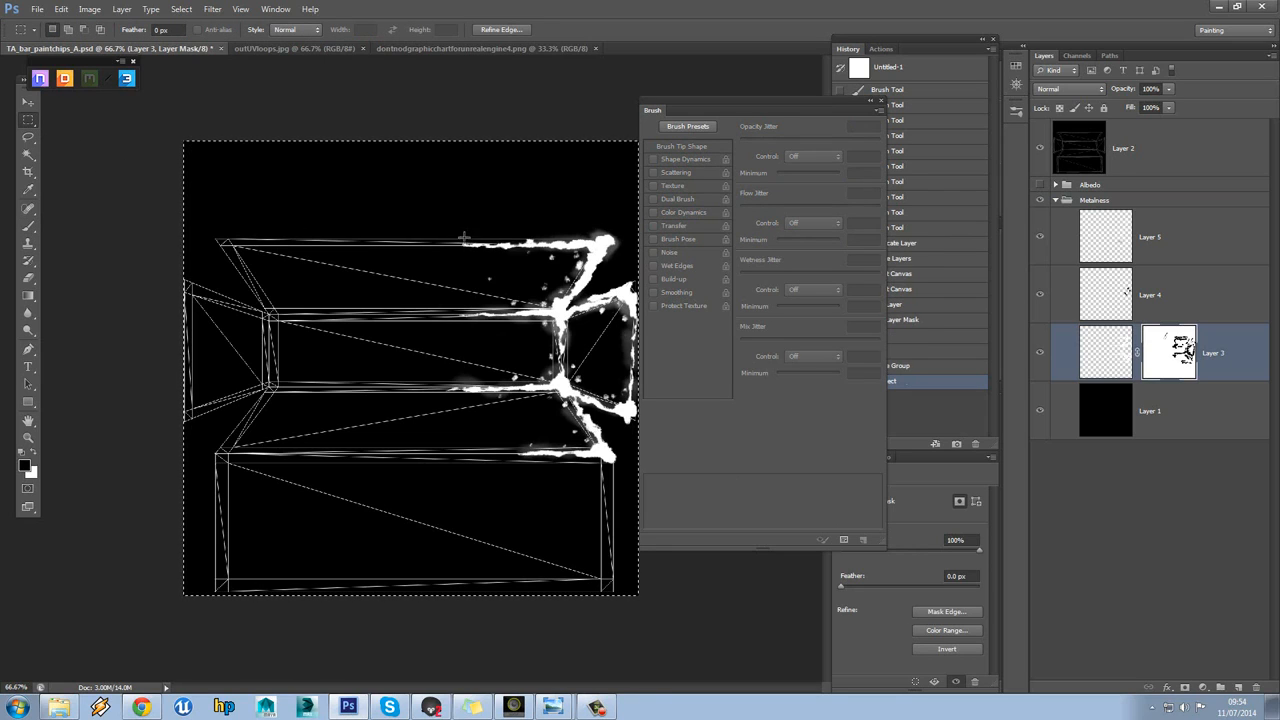
Enable Dual Brush and paint white wear chips along the top edge on Layer 3
left_click(673, 225)
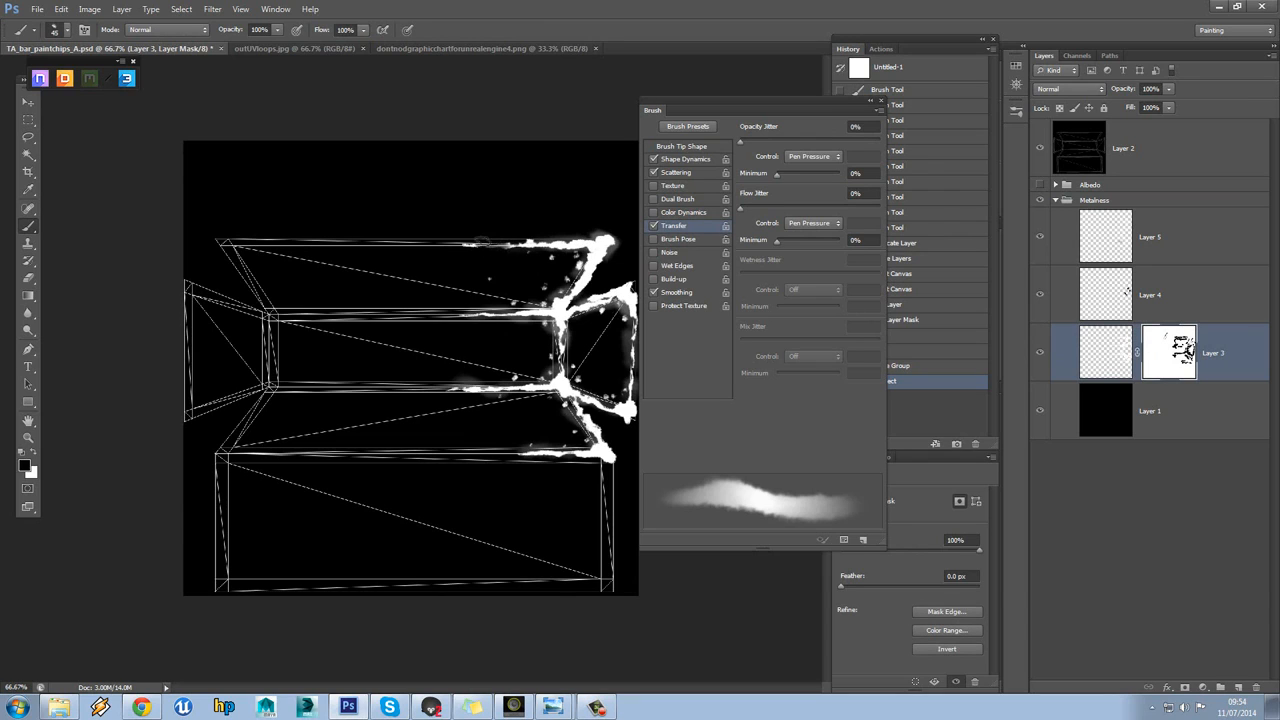
mouse_move(485, 277)
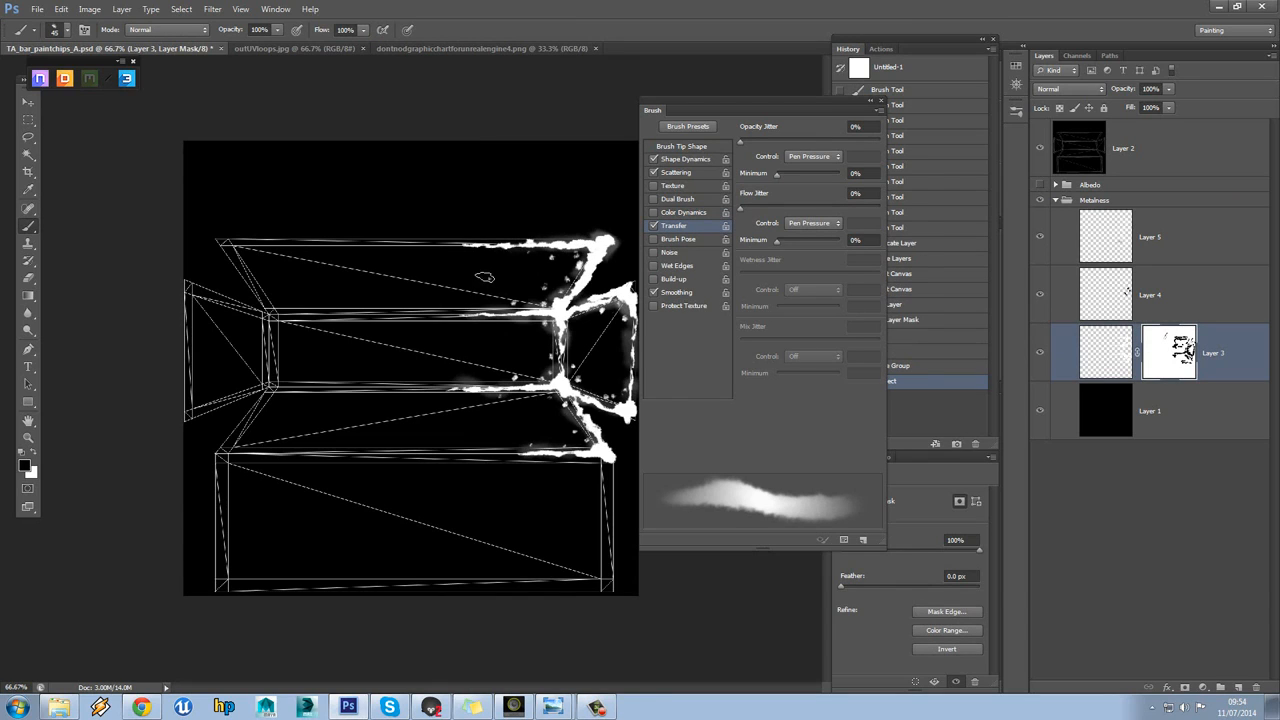
left_click(673, 225)
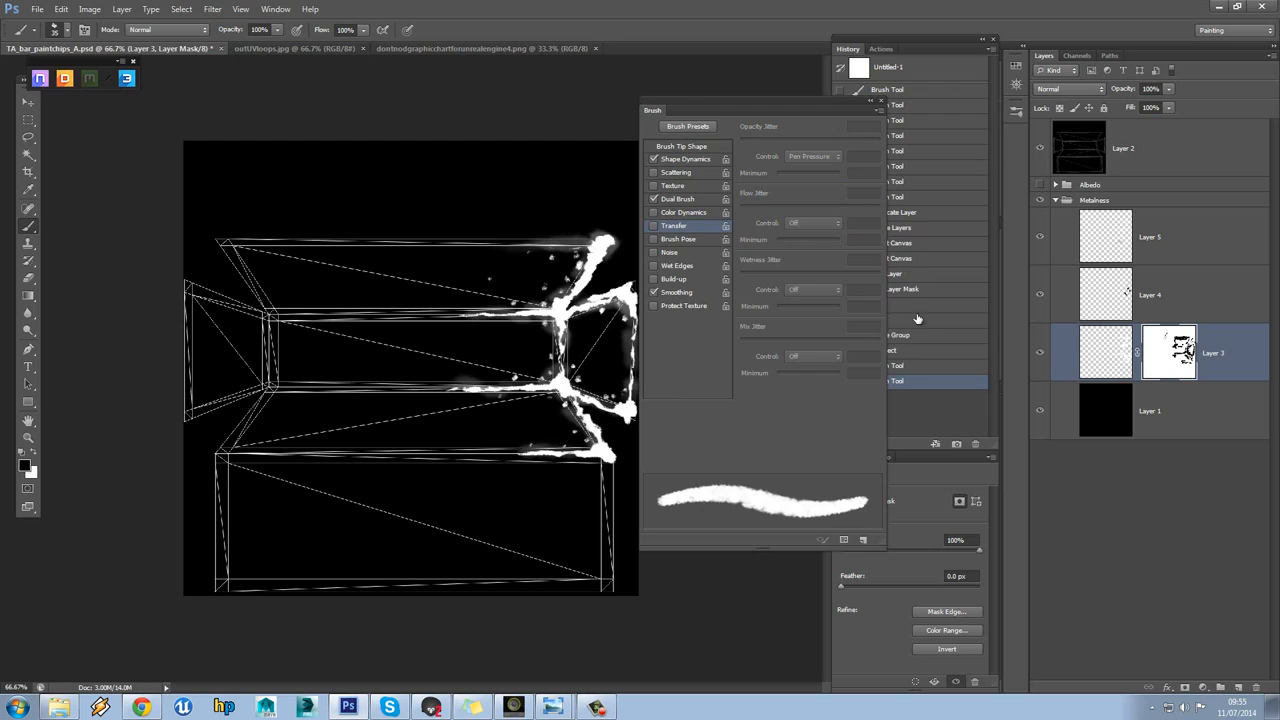
mouse_move(965, 337)
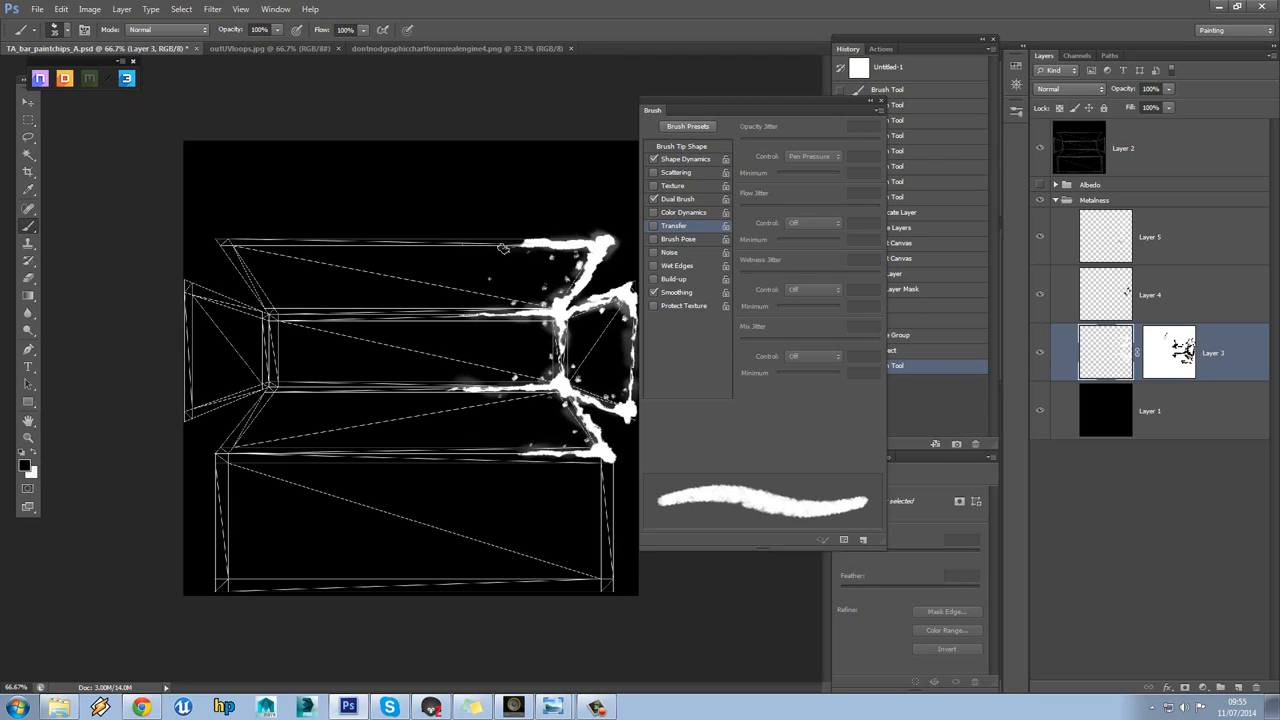
left_click_drag(500, 248, 580, 243)
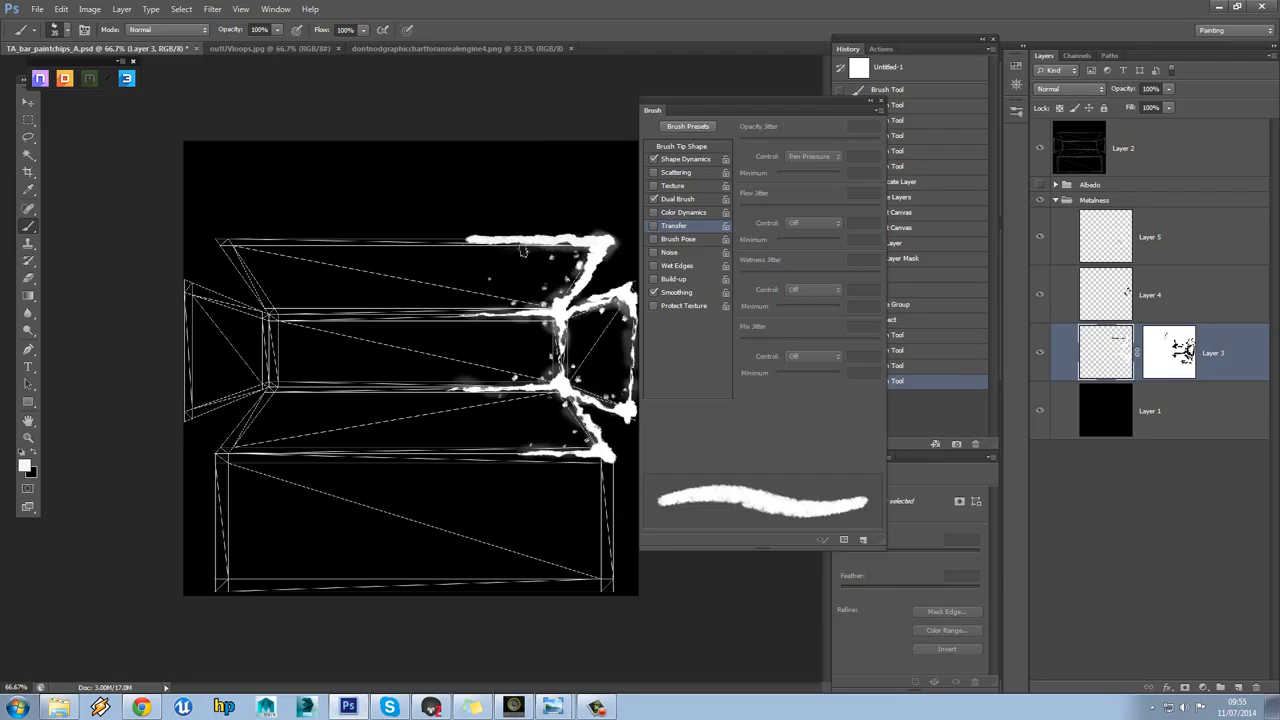
Lower Shape Dynamics minimum diameter to 11%, hide the wireframe, and select Layer 5
left_click(685, 159)
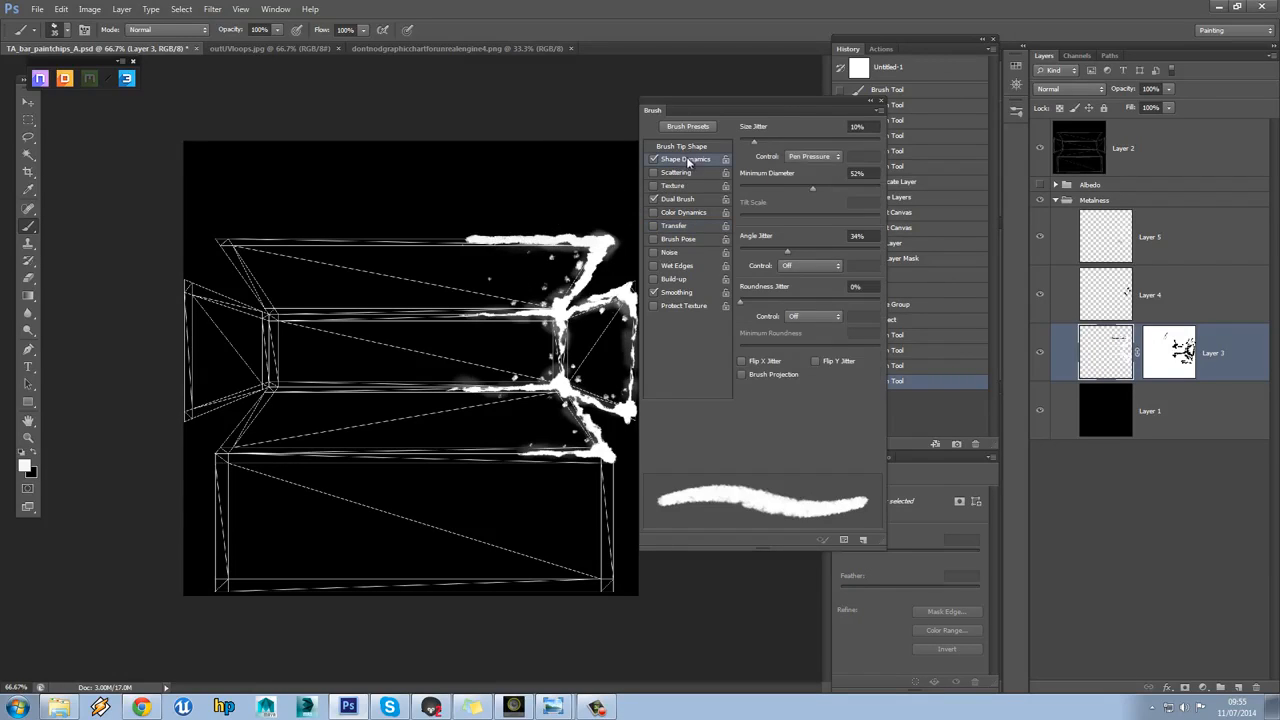
left_click_drag(812, 188, 755, 188)
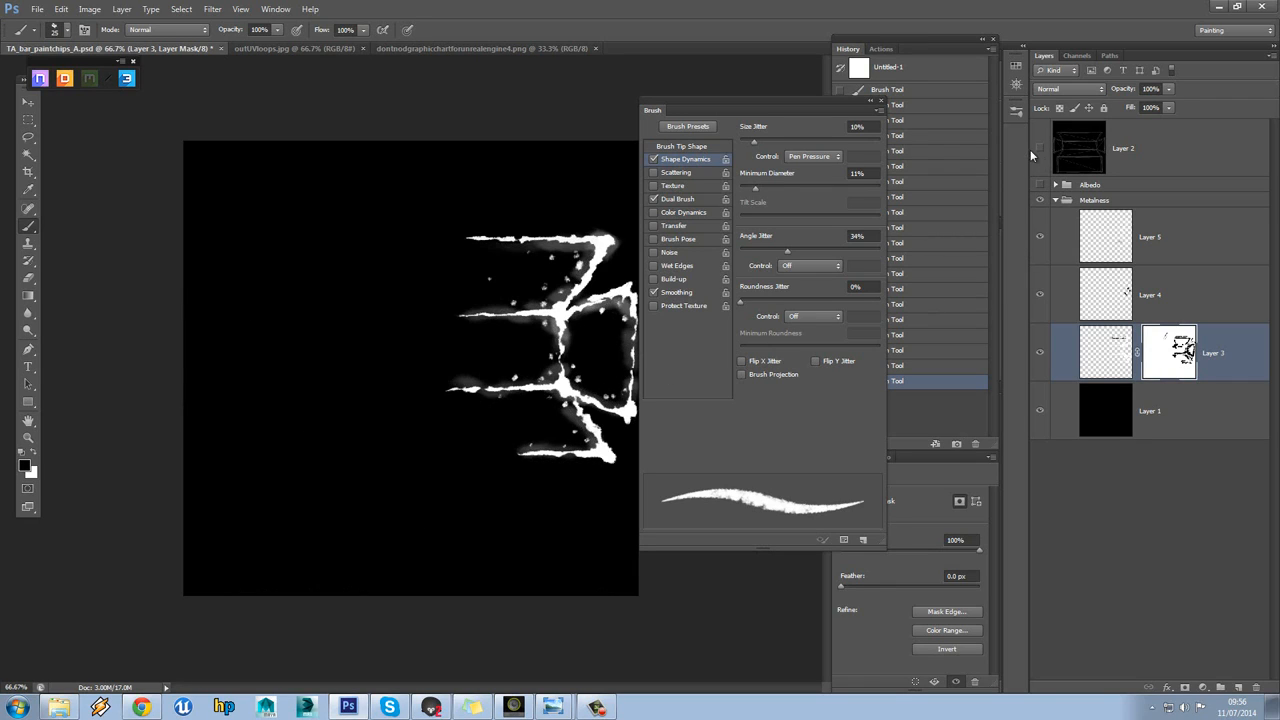
mouse_move(1121, 281)
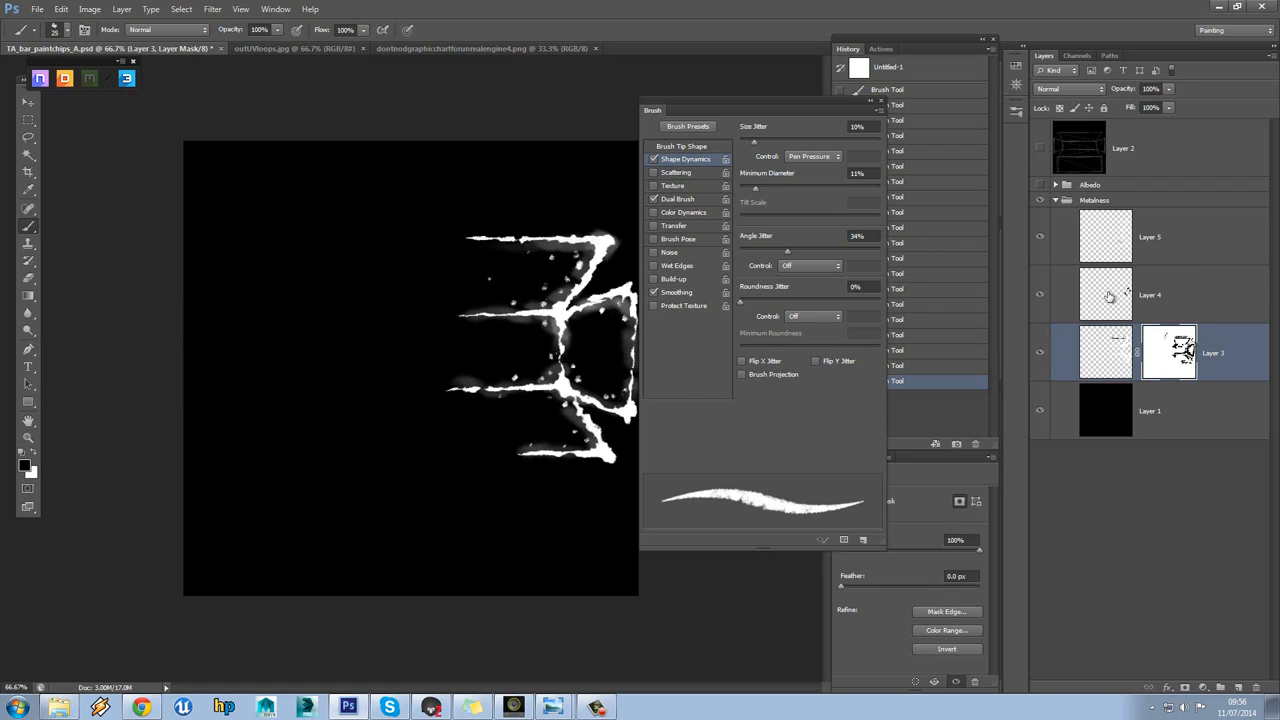
left_click(1150, 237)
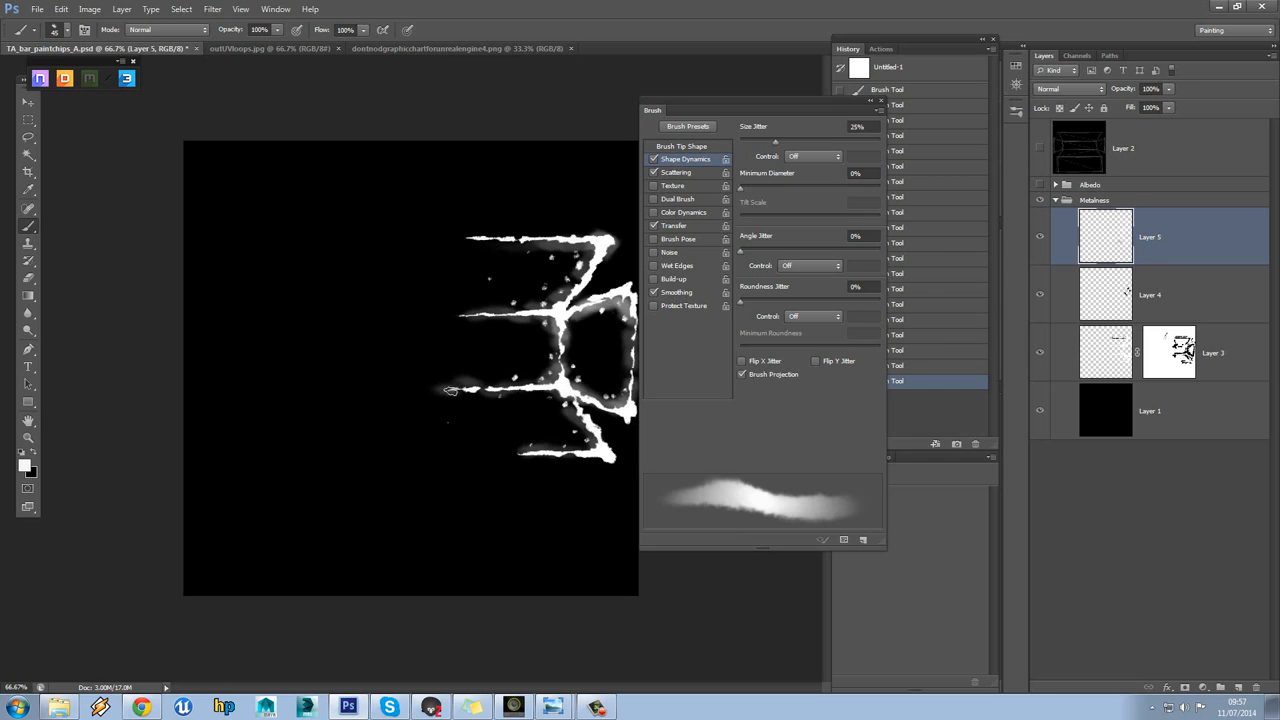
mouse_move(435, 322)
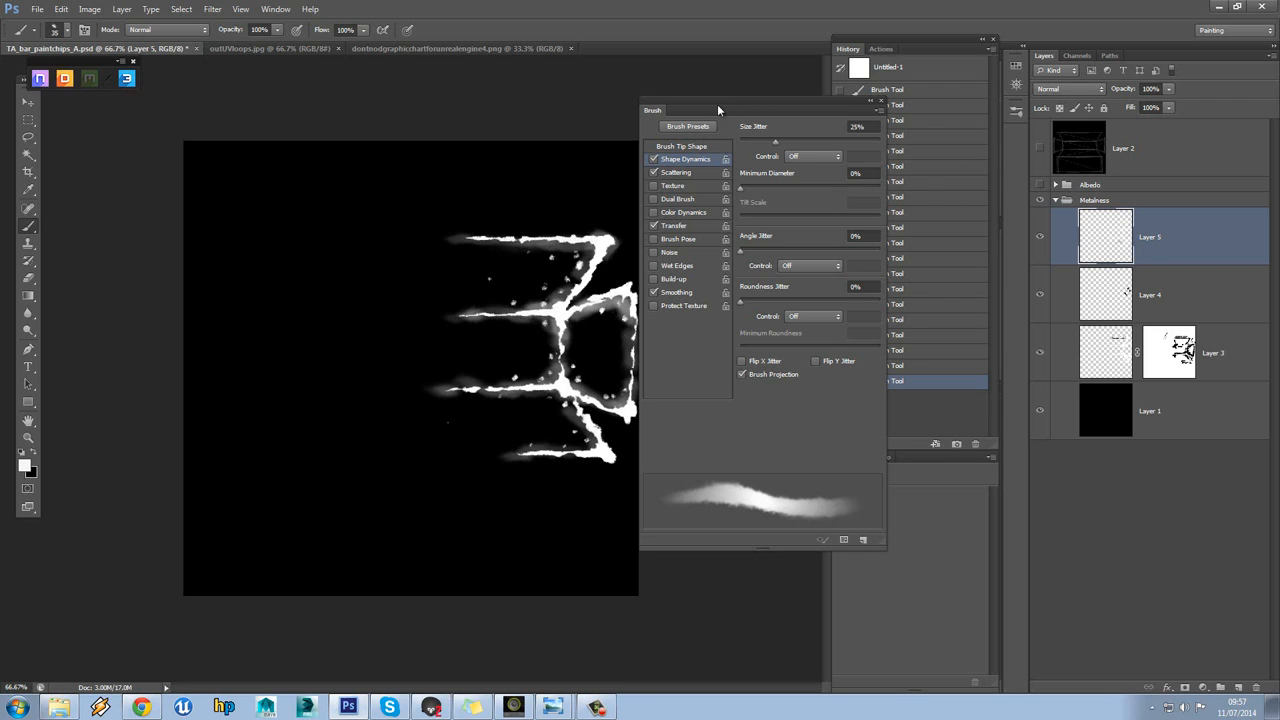
Save the metalness map over TA_bar_paintchips_M.psd, confirming the compatibility options
left_click(37, 9)
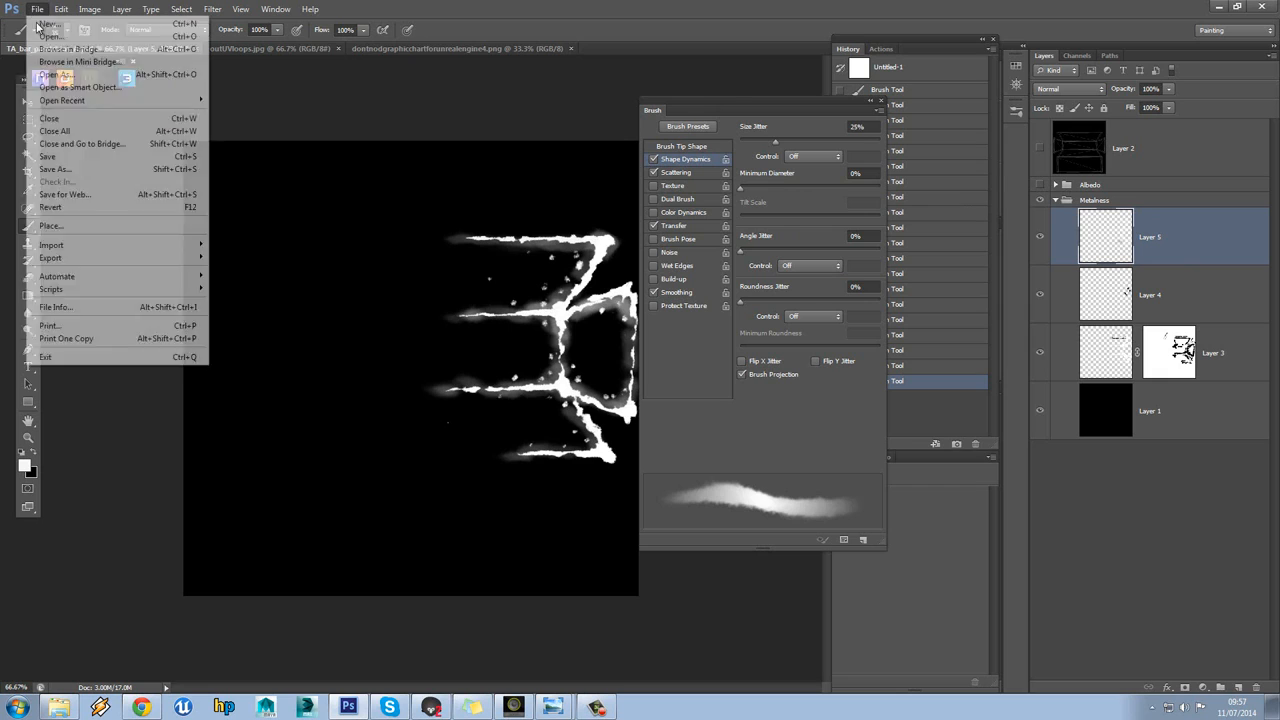
left_click(54, 168)
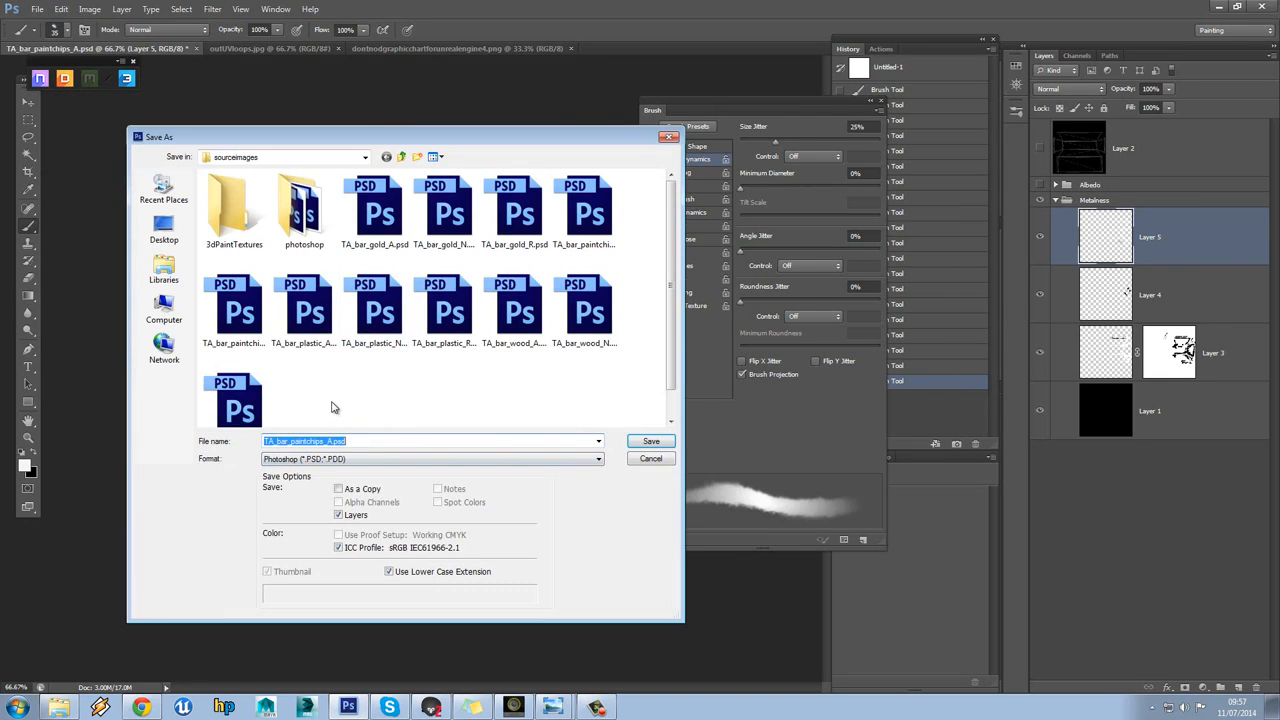
left_click(234, 310)
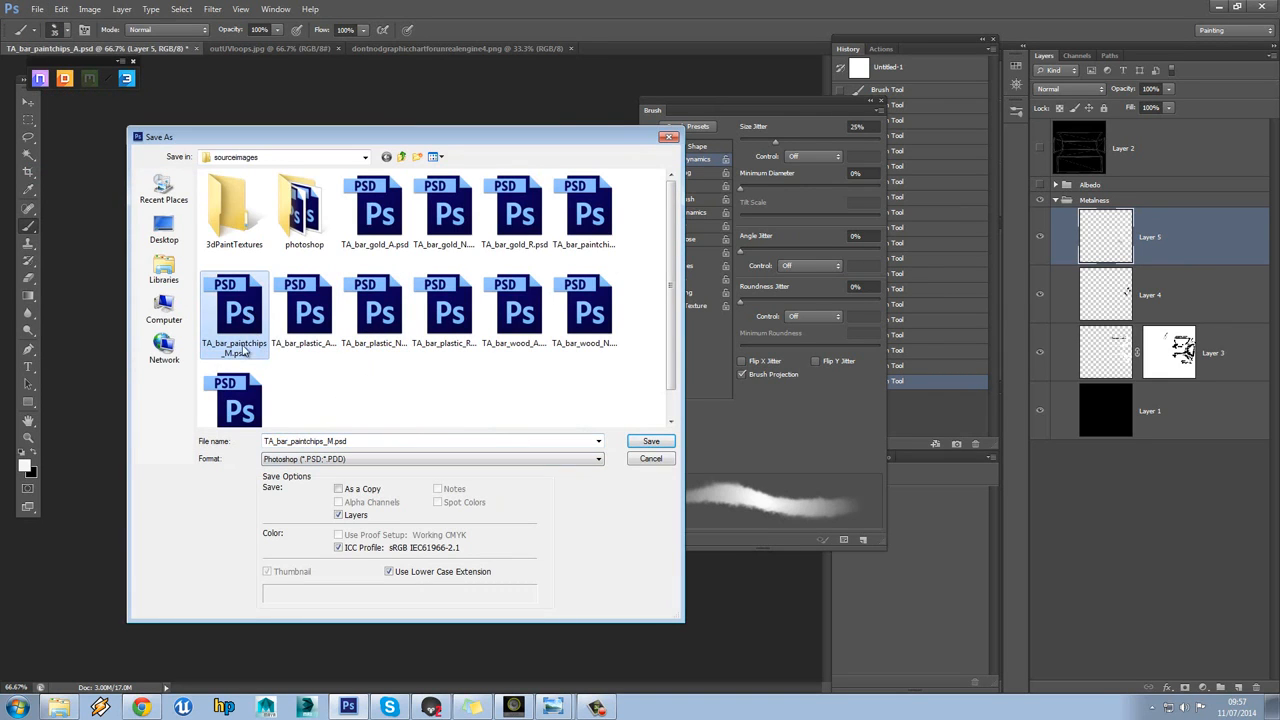
left_click(650, 441)
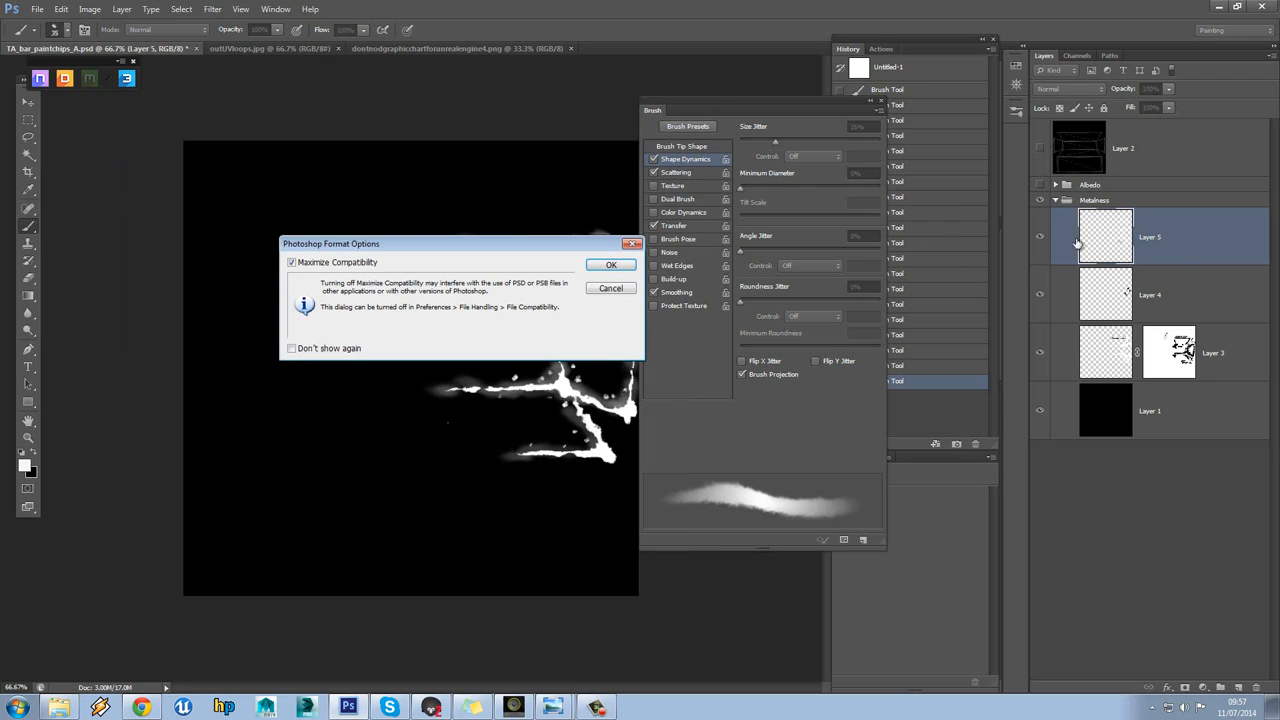
left_click(611, 265)
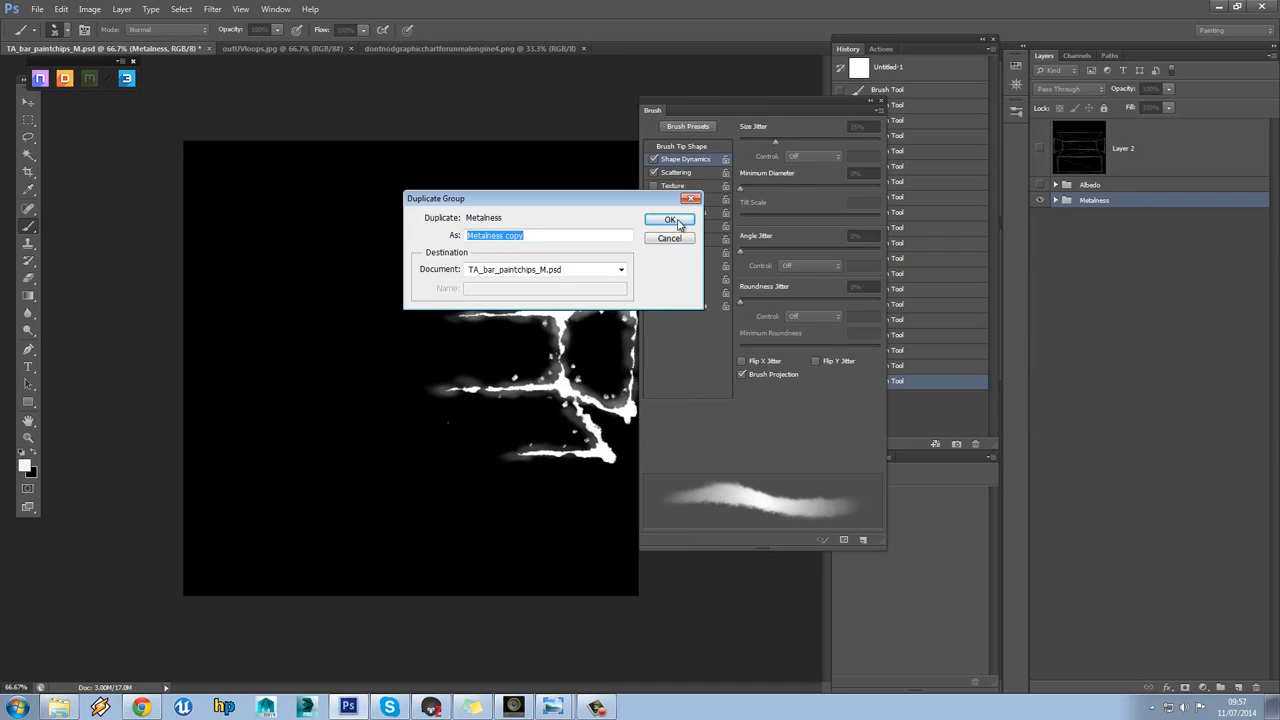
Duplicate and merge the Metalness group into Layer 6's mask, collapse the copy, and show Albedo
left_click(669, 219)
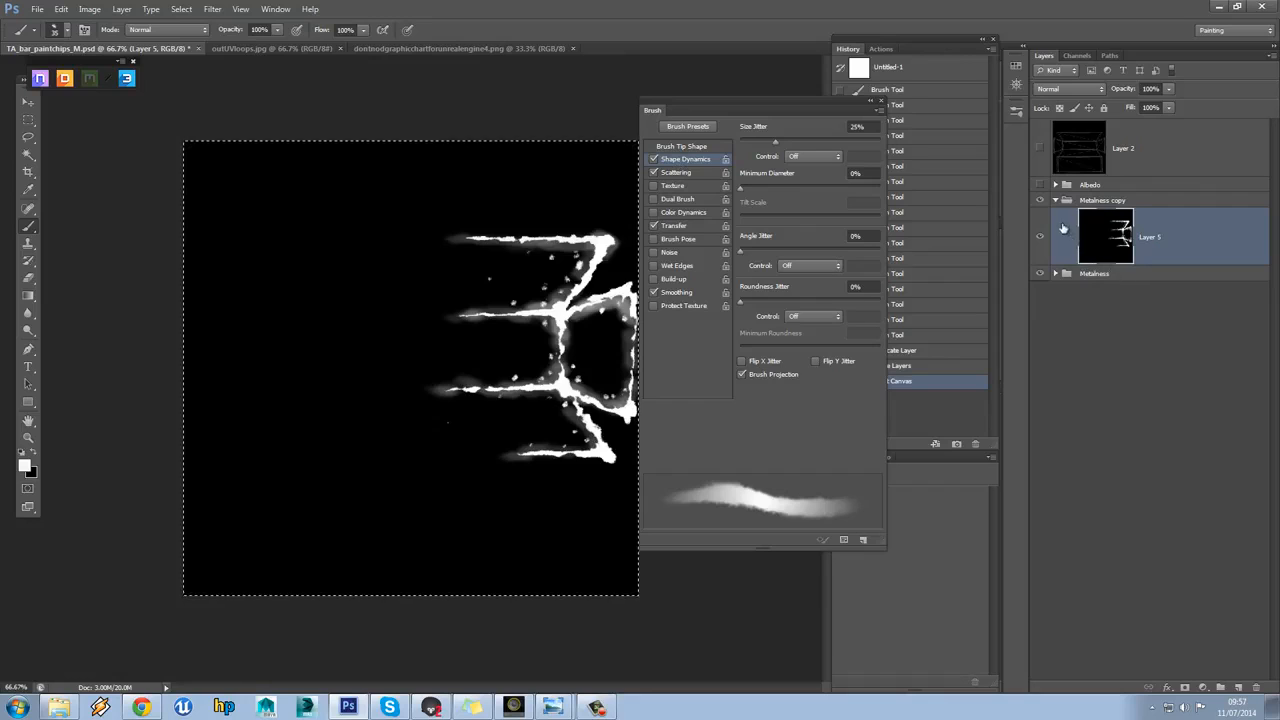
left_click(1055, 200)
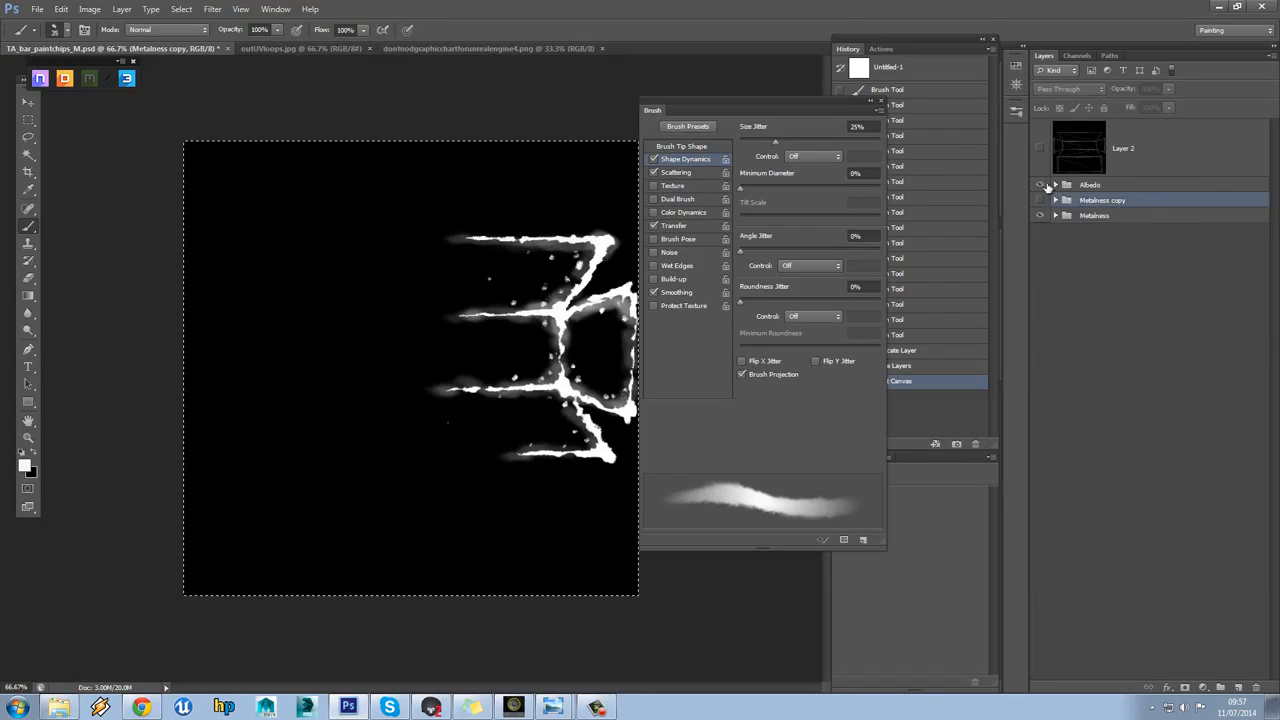
left_click(1056, 184)
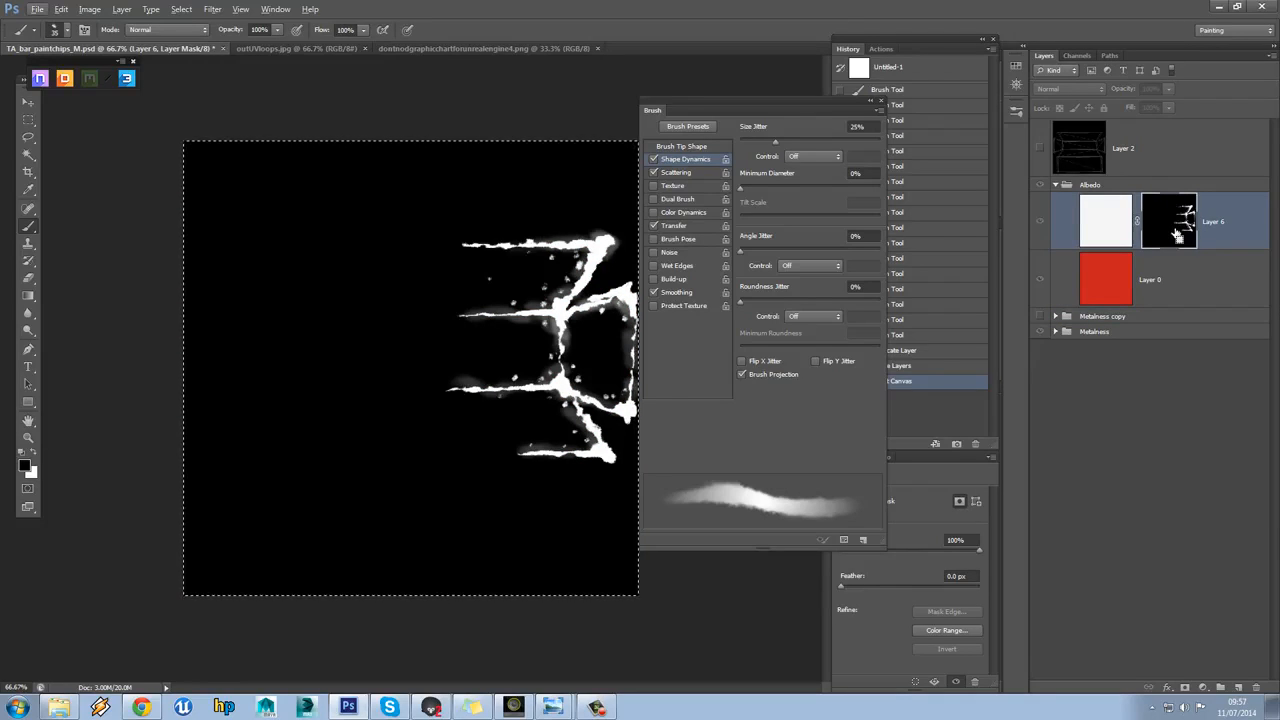
Save the albedo map over TA_bar_paintchips_A.psd
left_click(37, 9)
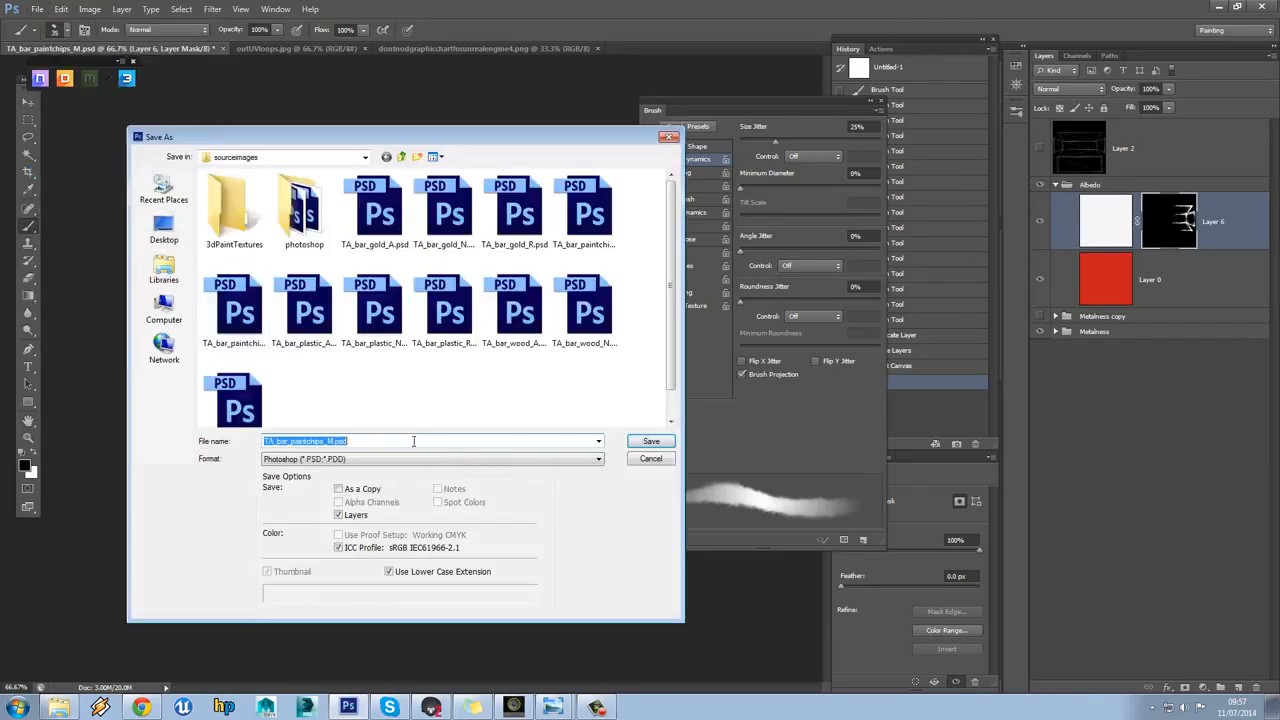
left_click(585, 210)
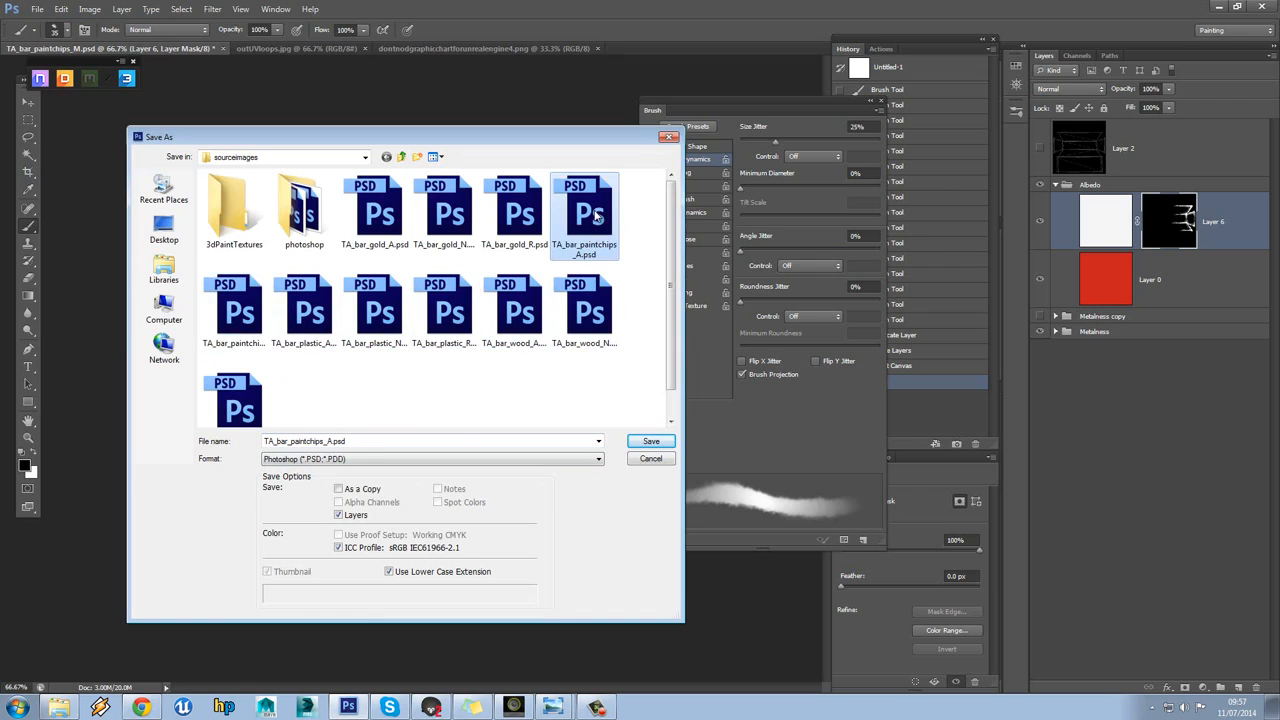
left_click(650, 441)
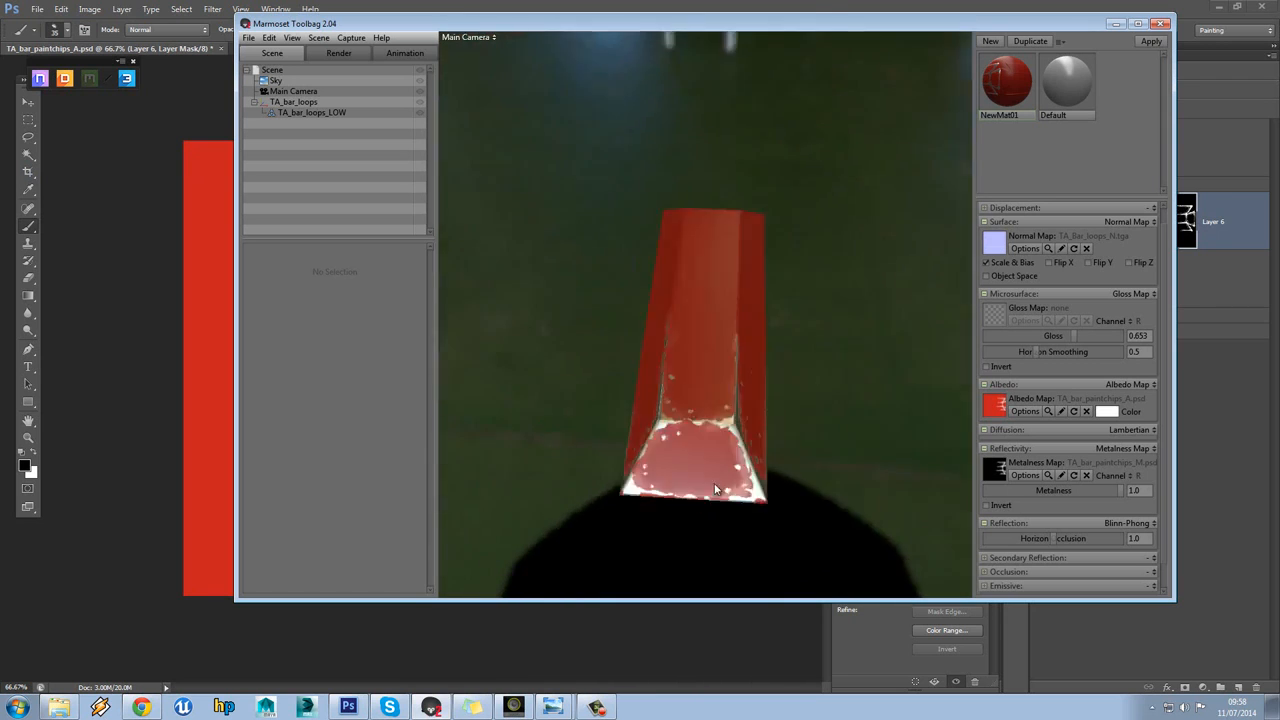
Orbit the red bar in Marmoset Toolbag to inspect the chipped paint on its end
left_click_drag(715, 490, 670, 480)
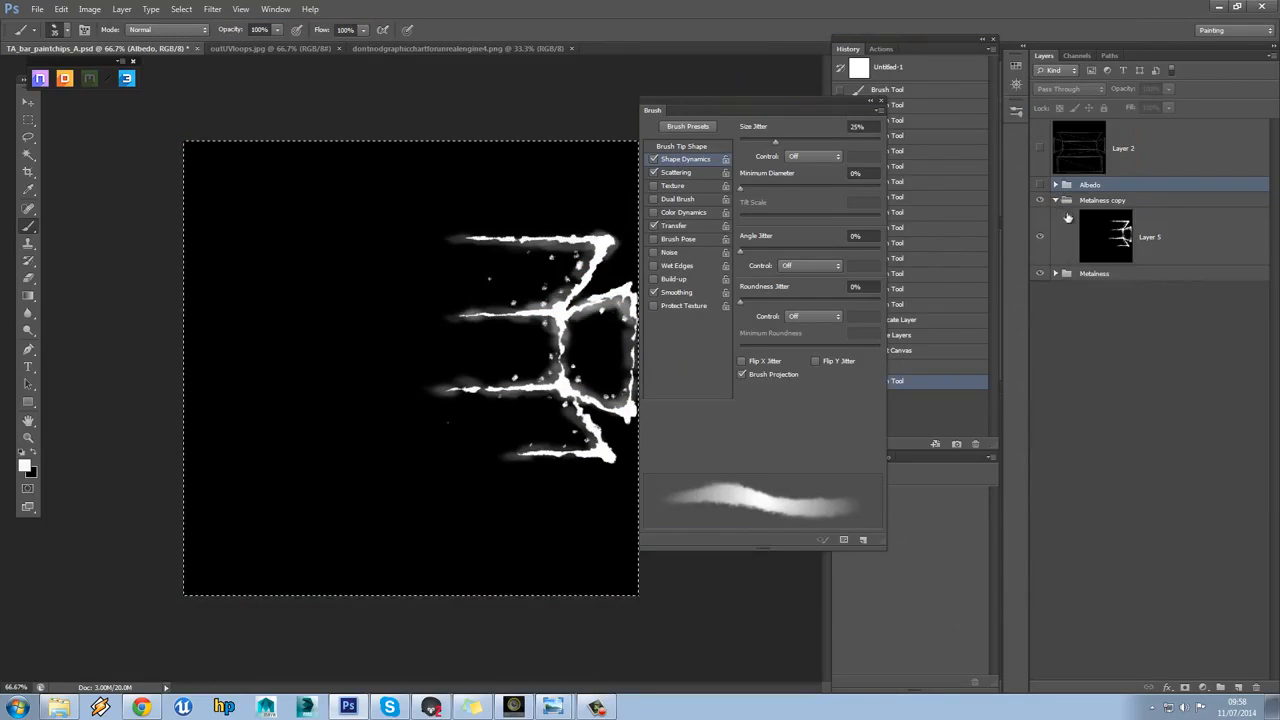
Delete the merged Metalness copy group and touch up chip edges on Layer 4 with a smaller black brush
left_click(1100, 200)
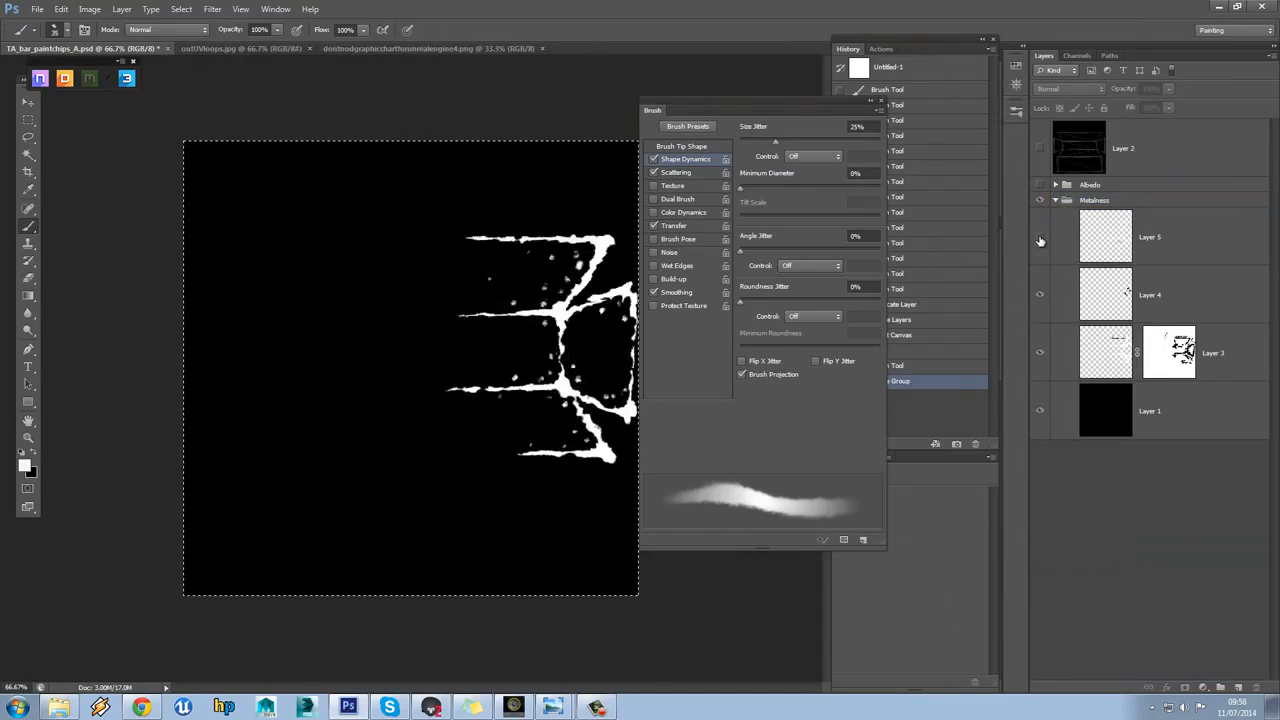
left_click(1150, 294)
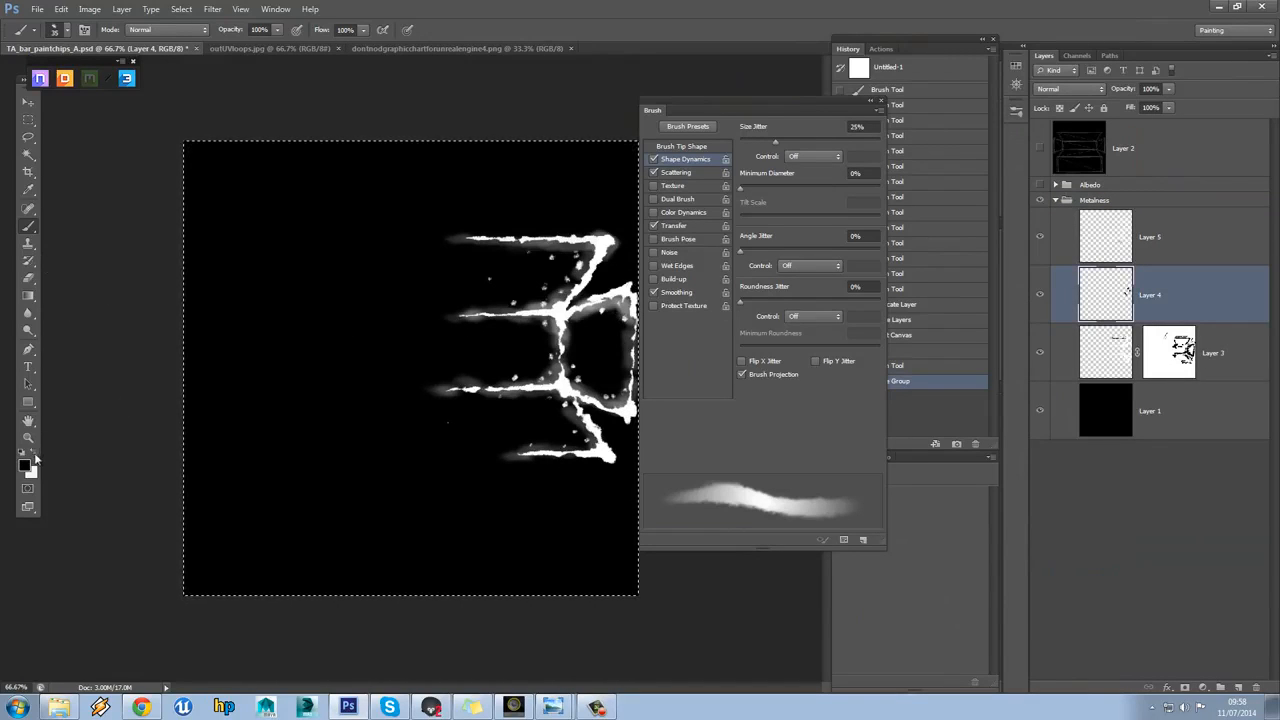
mouse_move(580, 362)
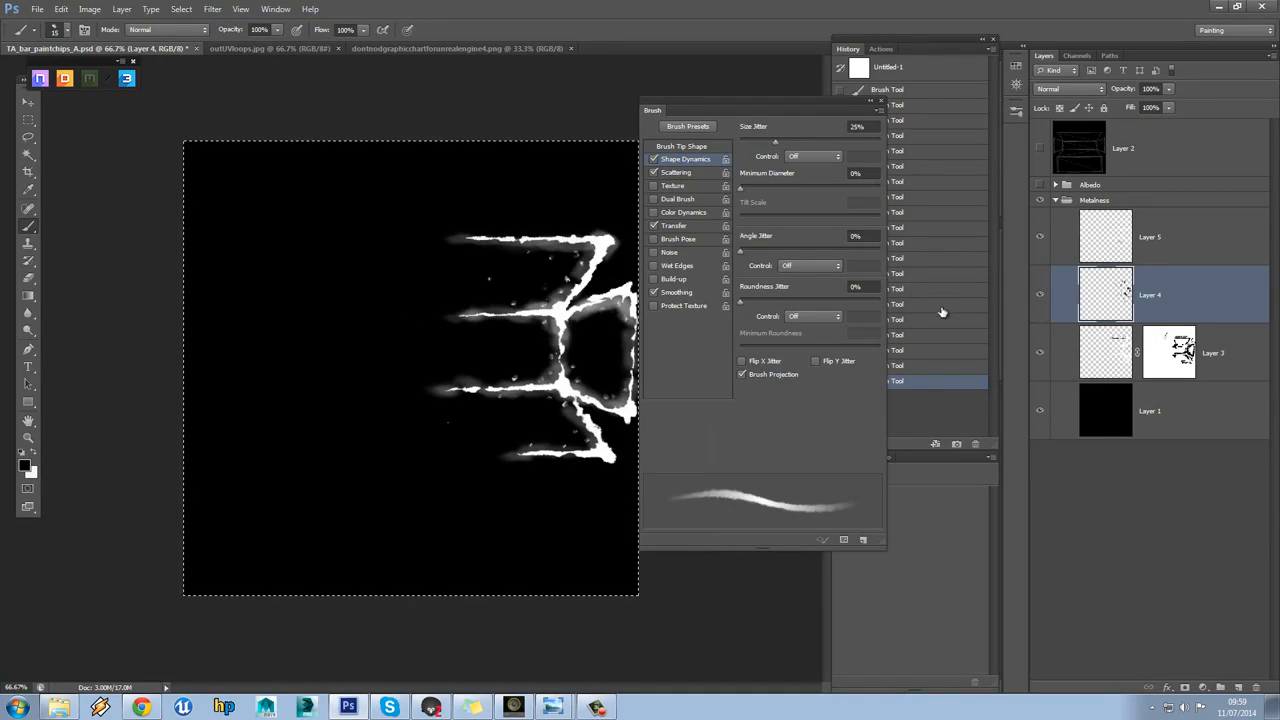
left_click(37, 9)
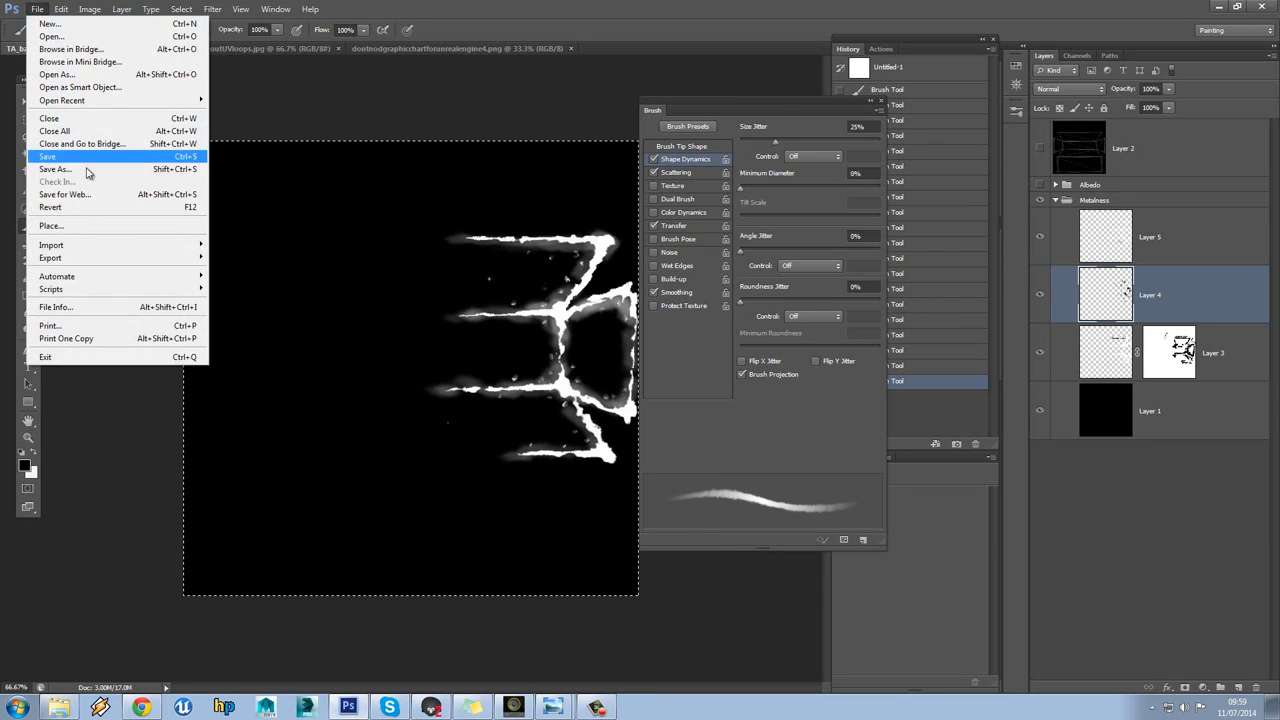
Resave TA_bar_paintchips_M.psd, duplicate Metalness to update Layer 6's mask, and resave TA_bar_paintchips_A.psd
left_click(55, 168)
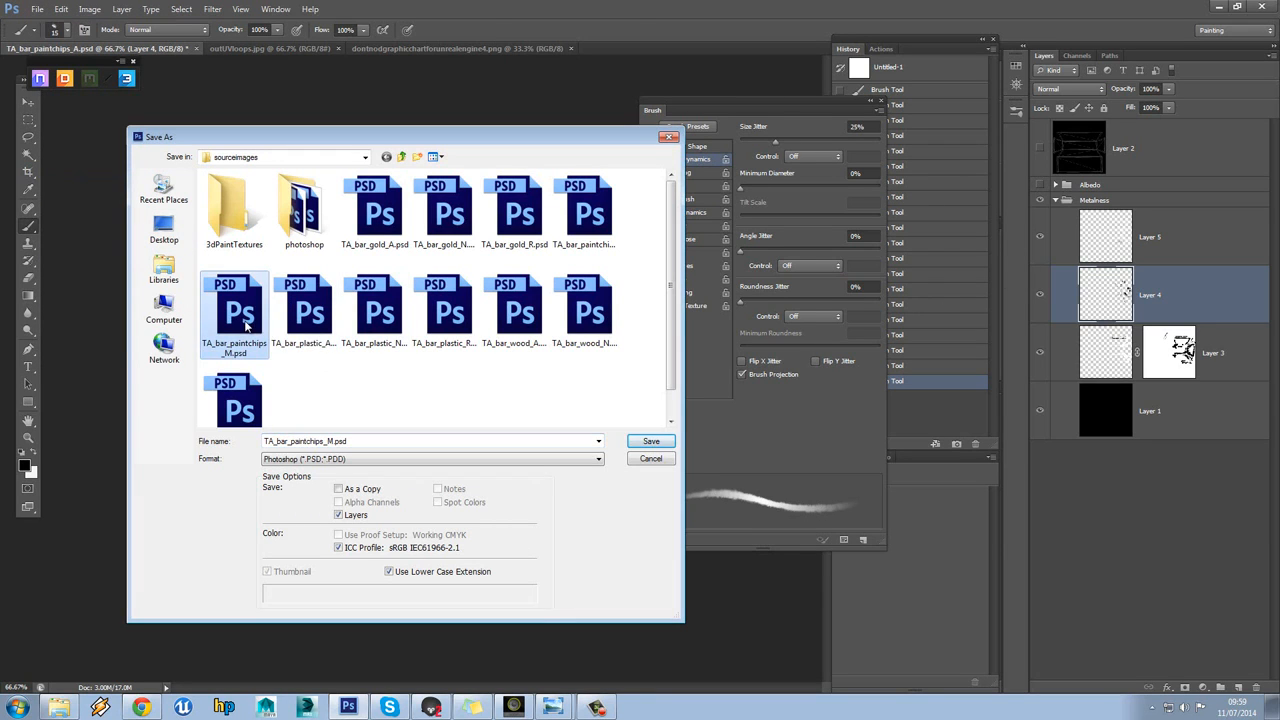
left_click(650, 458)
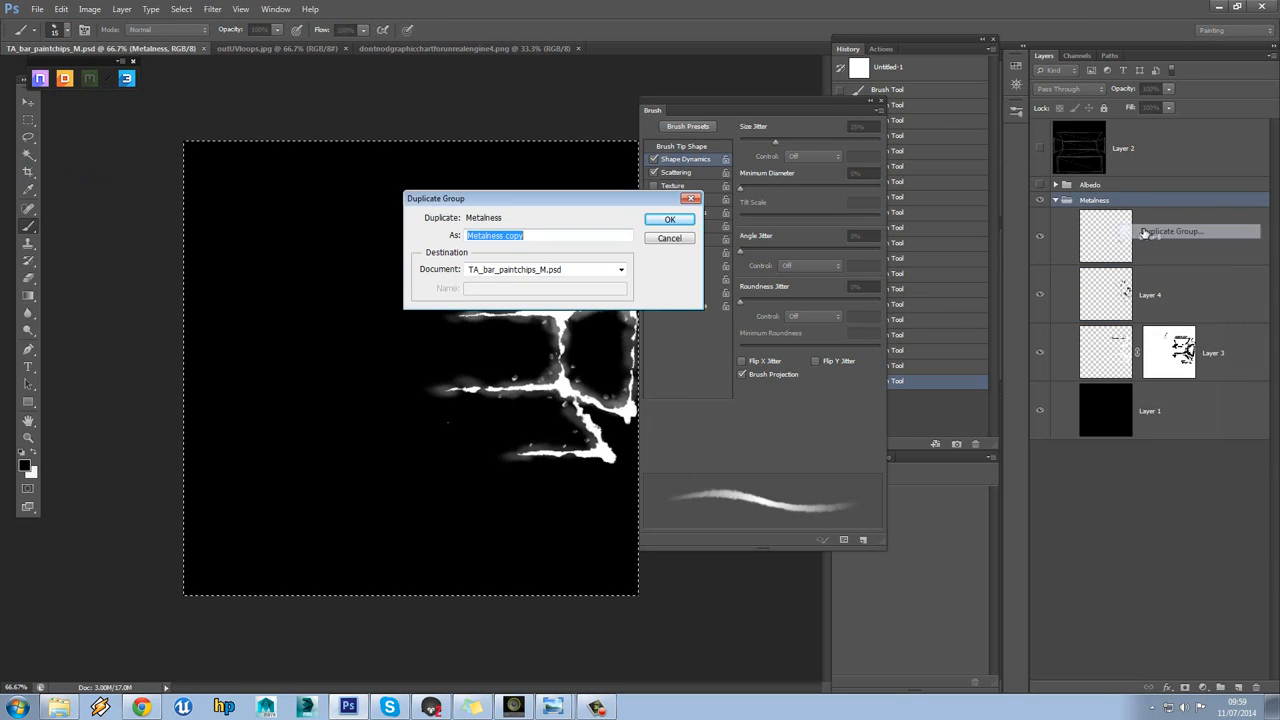
left_click(669, 219)
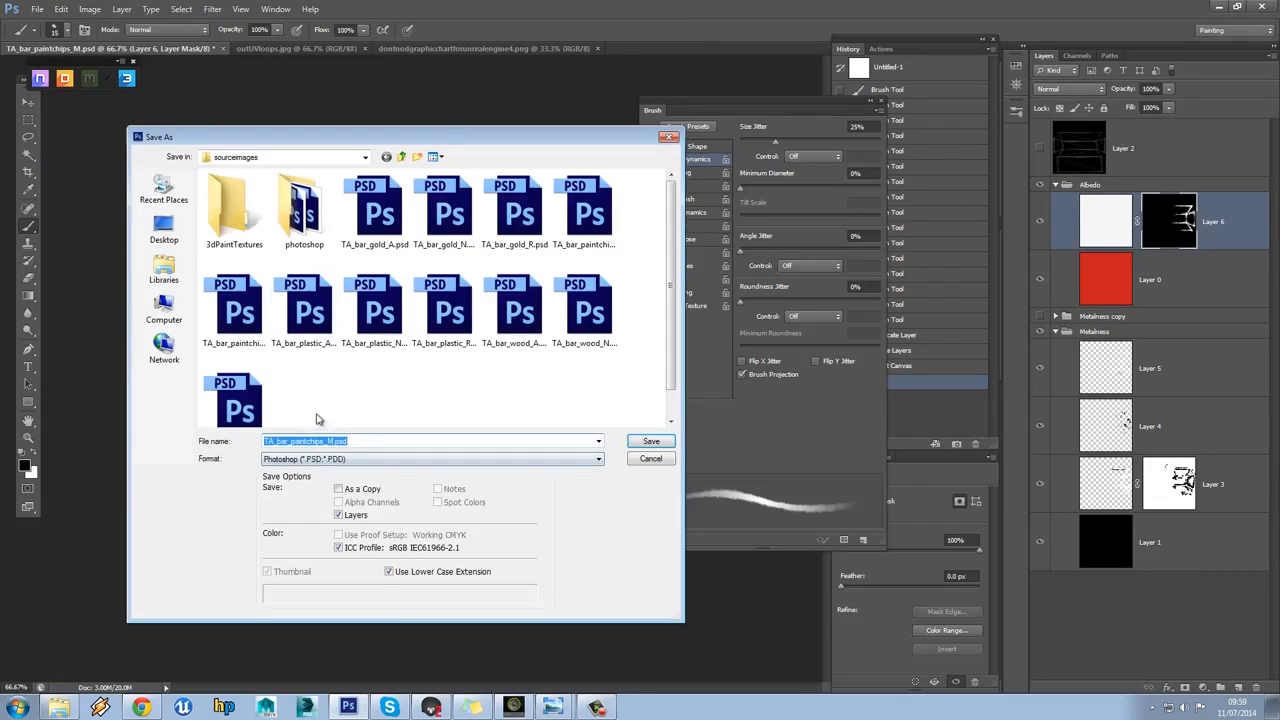
left_click(585, 210)
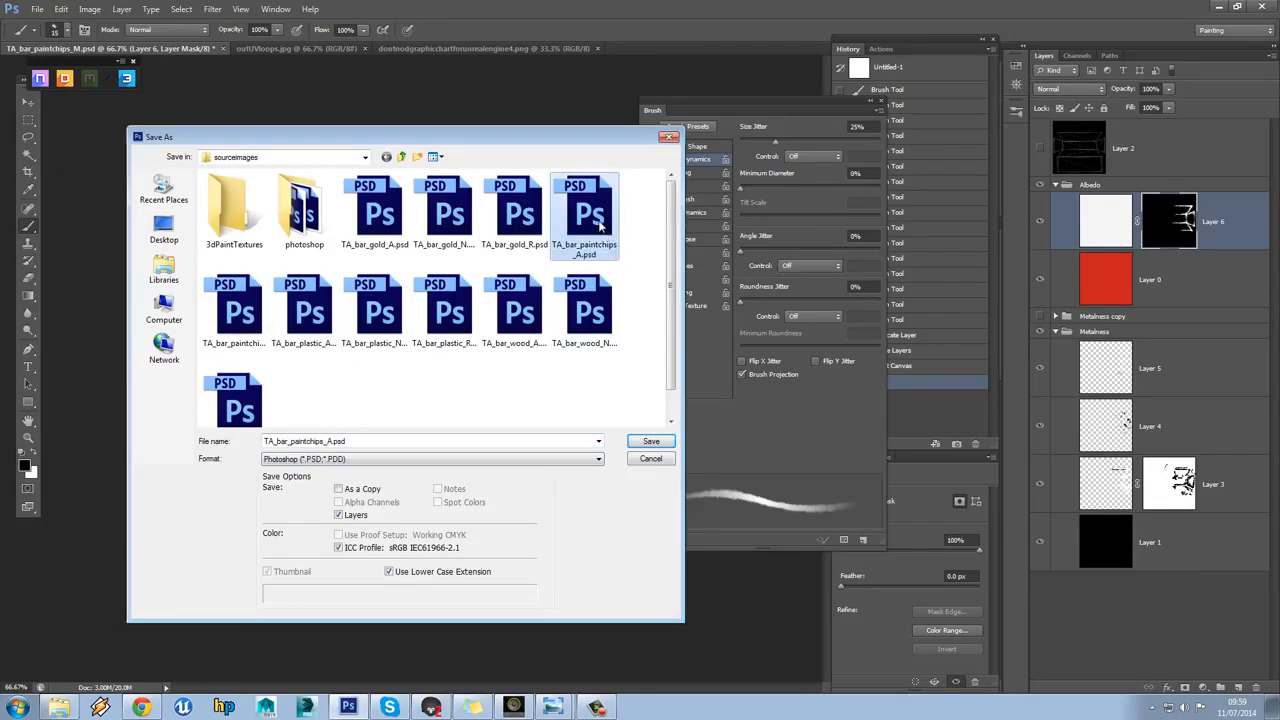
left_click(651, 441)
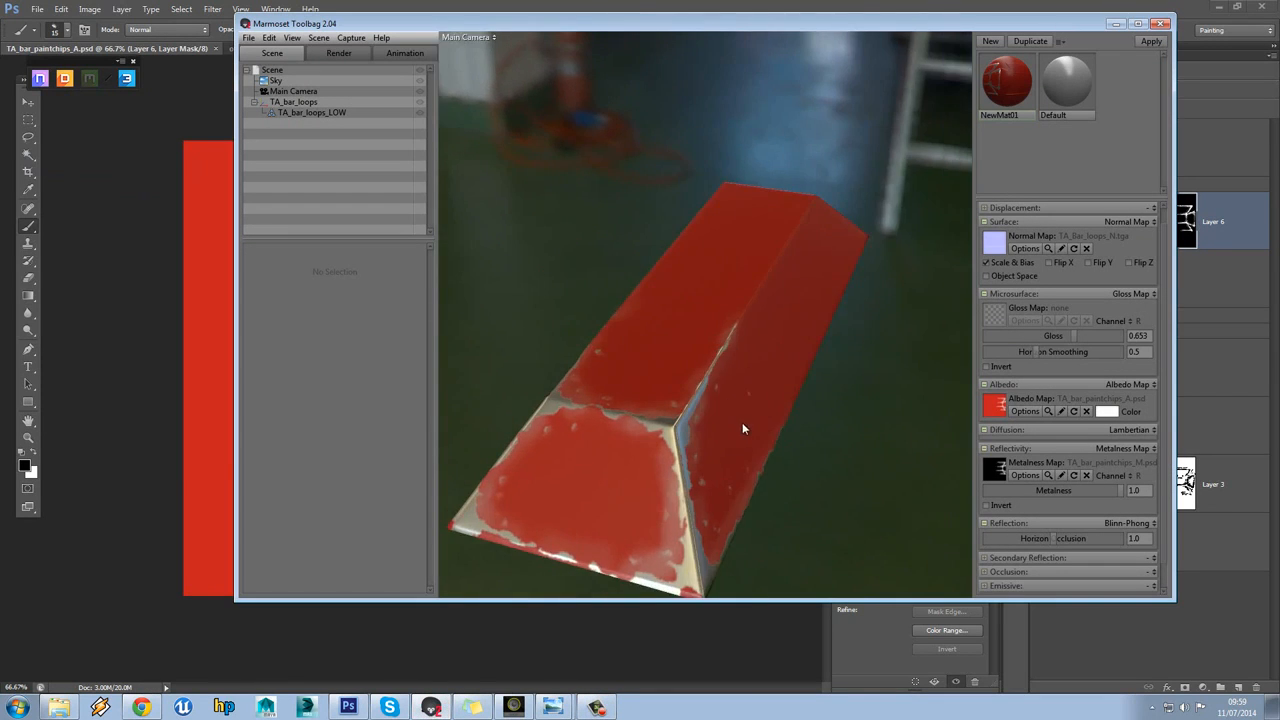
Orbit around the red bar in Marmoset Toolbag to view its chipped edges and side
left_click_drag(745, 430, 735, 425)
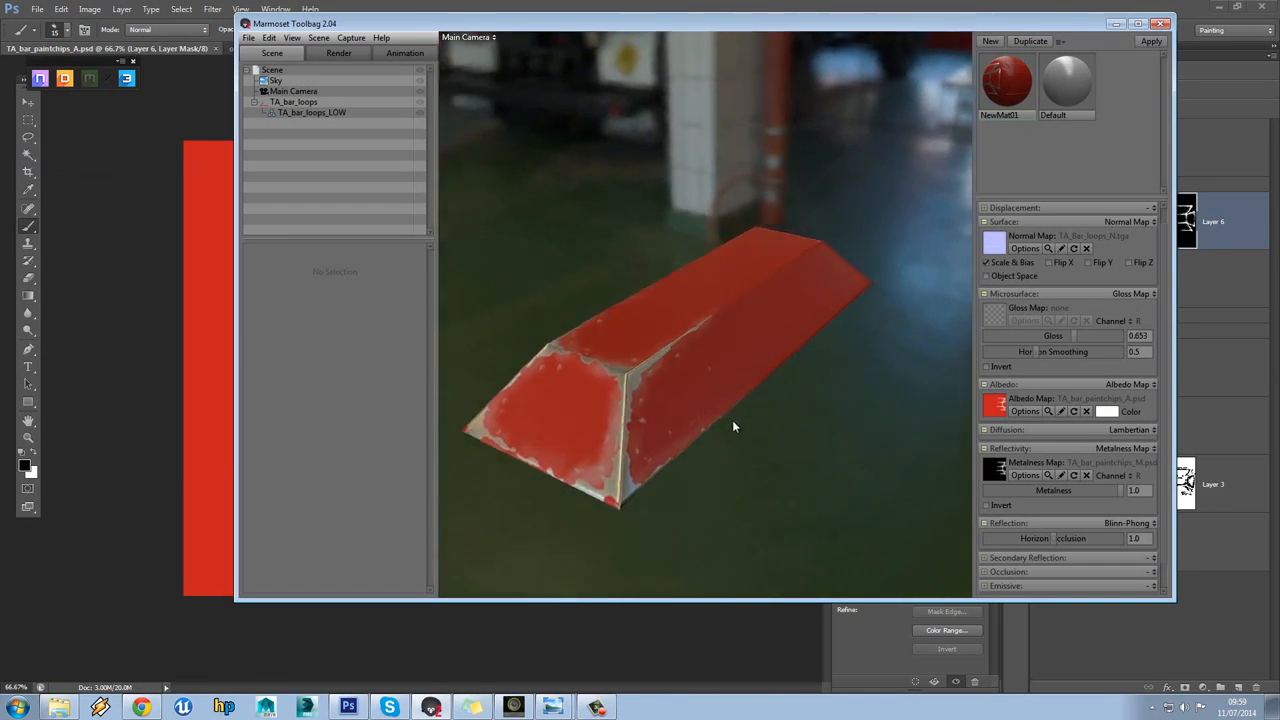
left_click_drag(735, 427, 887, 470)
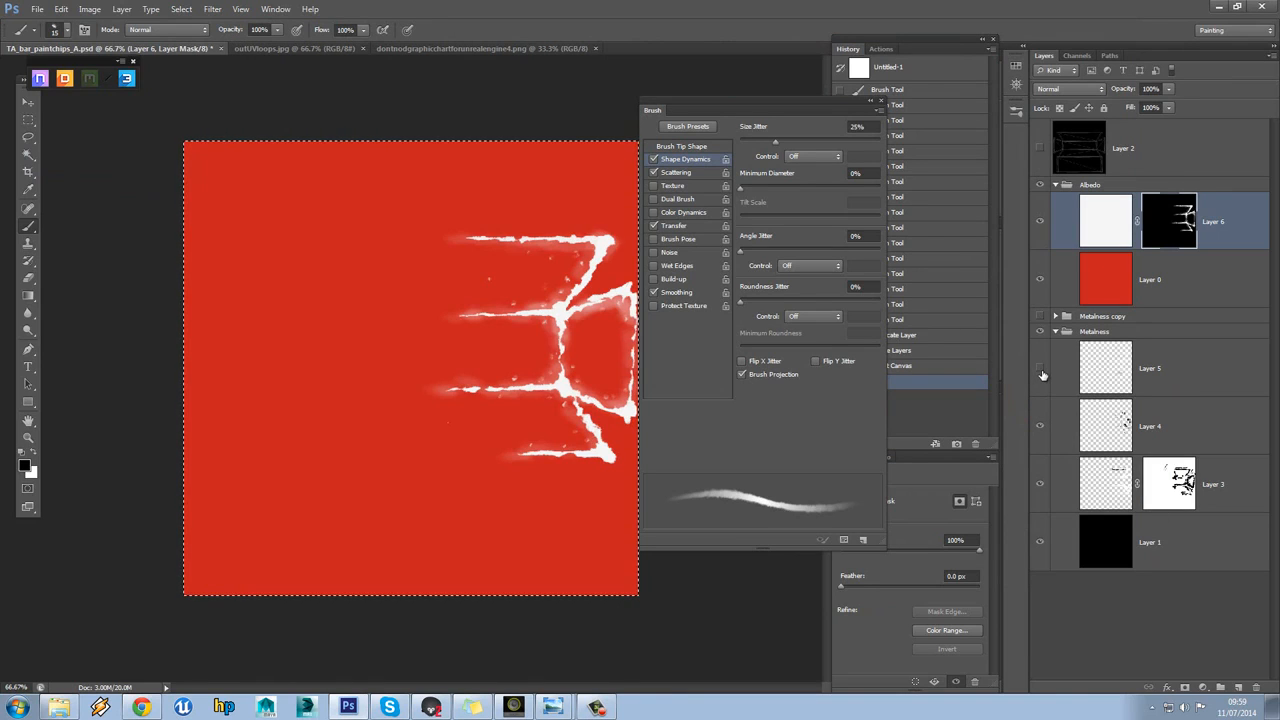
Delete the Metalness copy group, hide Albedo, and set Layer 5 opacity to 43%
left_click(1102, 316)
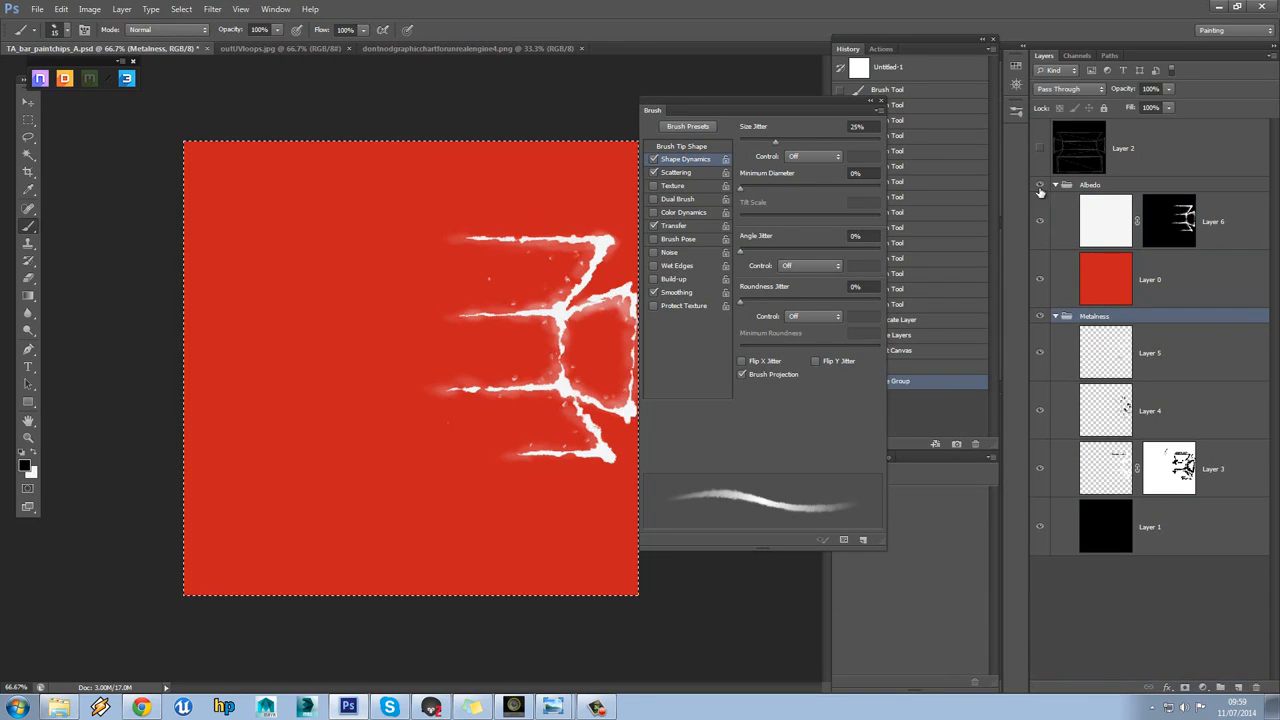
left_click(1039, 185)
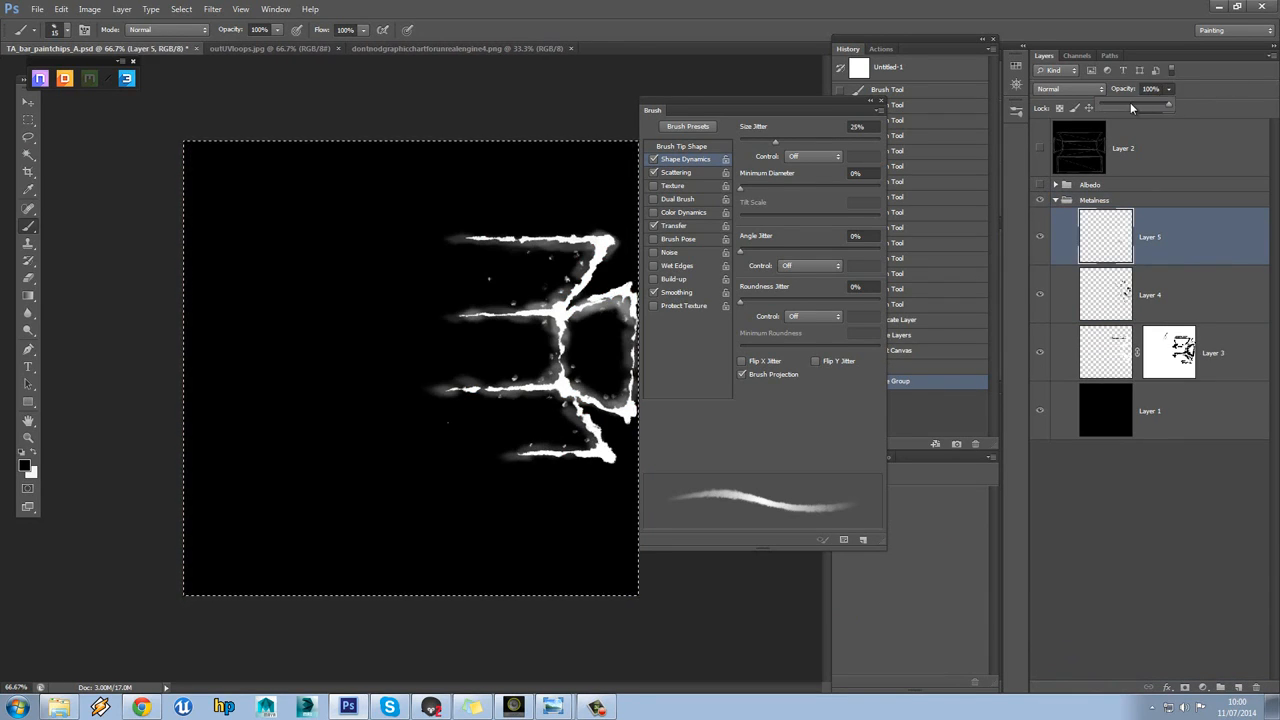
left_click_drag(1160, 107, 1130, 107)
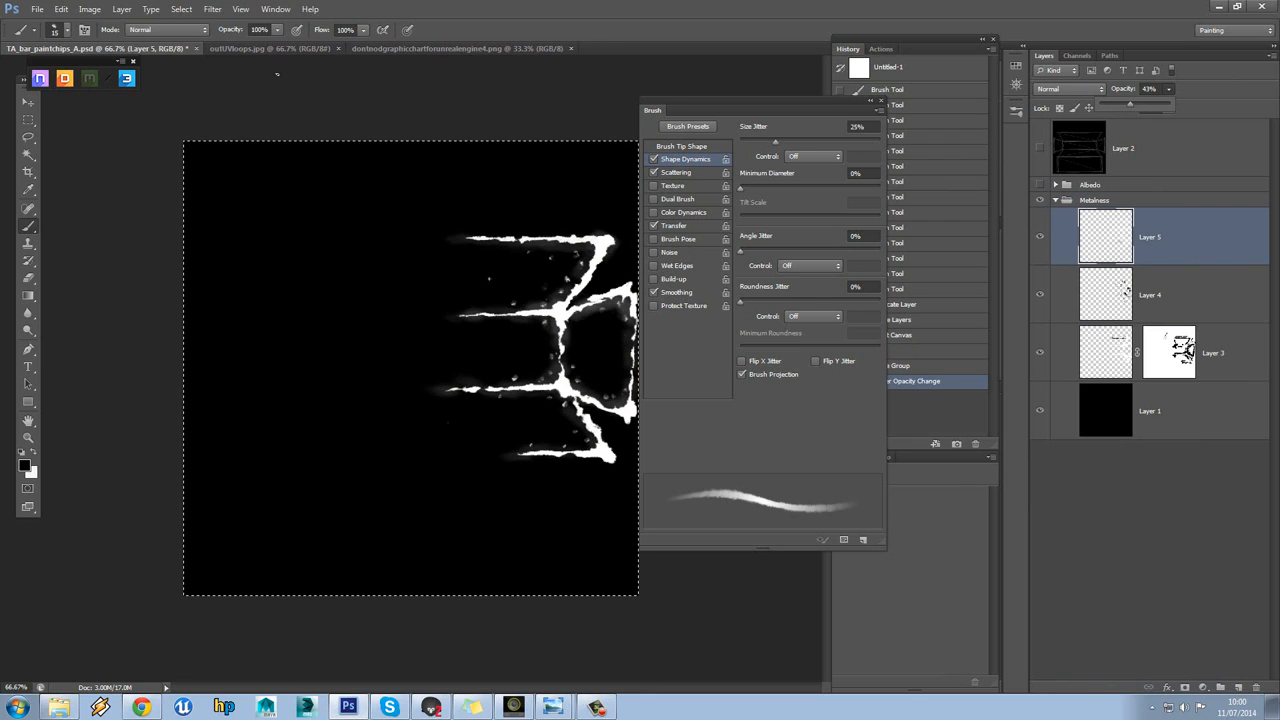
Save As over TA_bar_paintchips_M.psd, confirming the replace
left_click(37, 9)
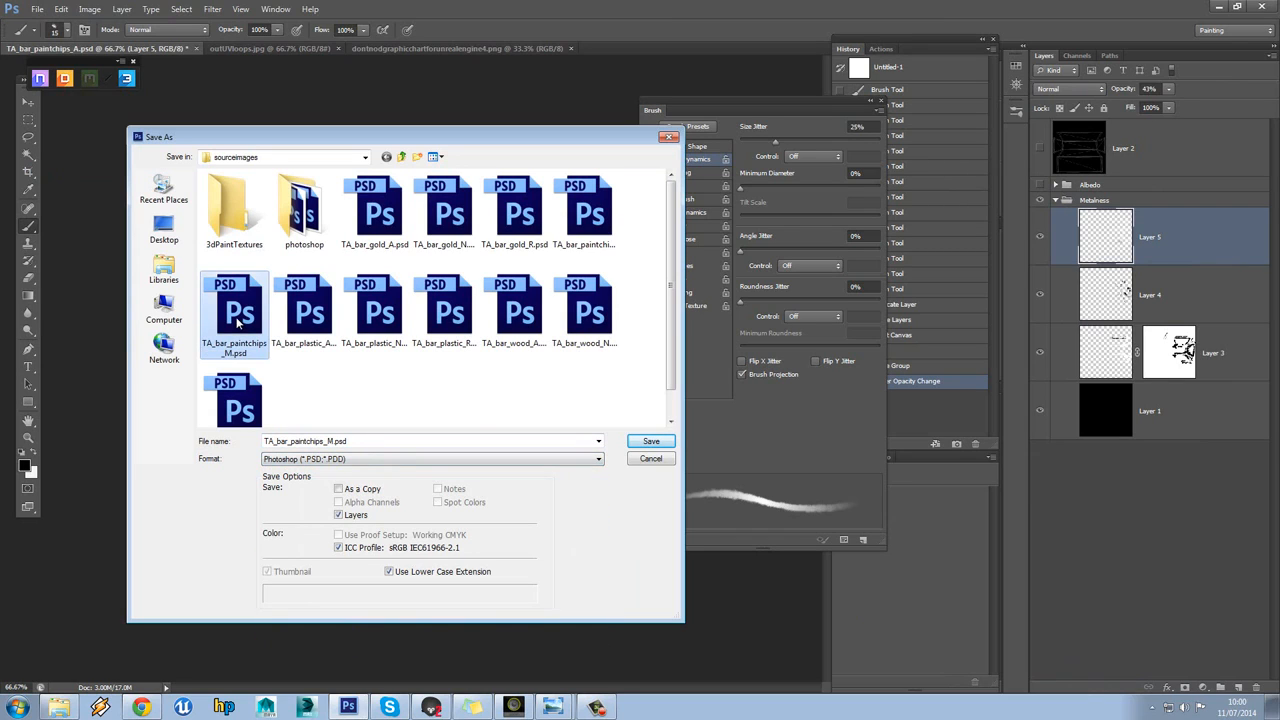
mouse_move(235, 318)
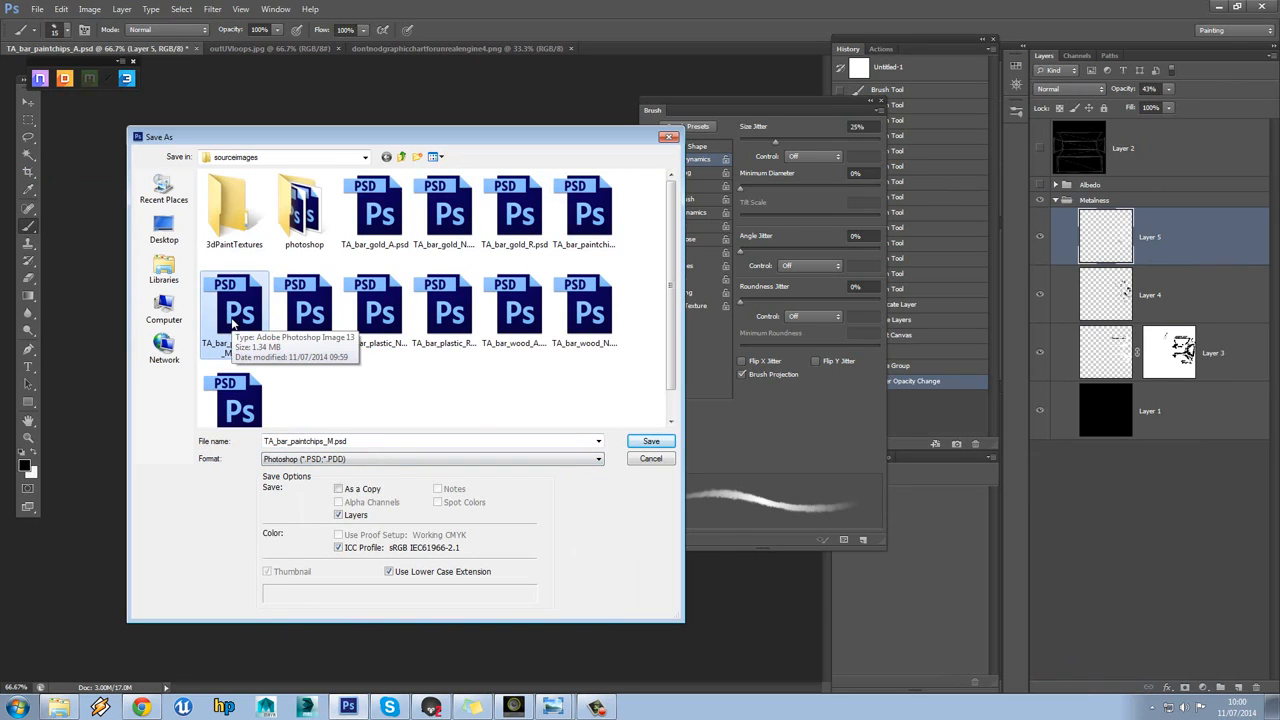
left_click(650, 441)
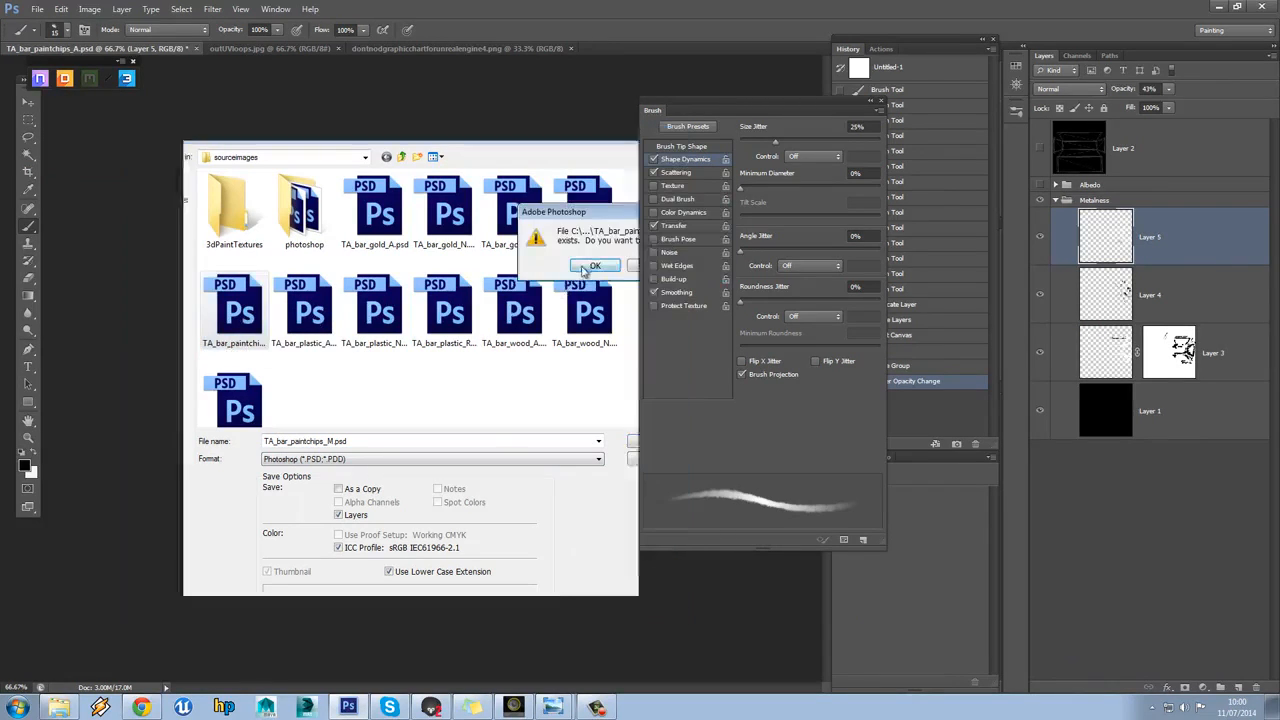
left_click(595, 265)
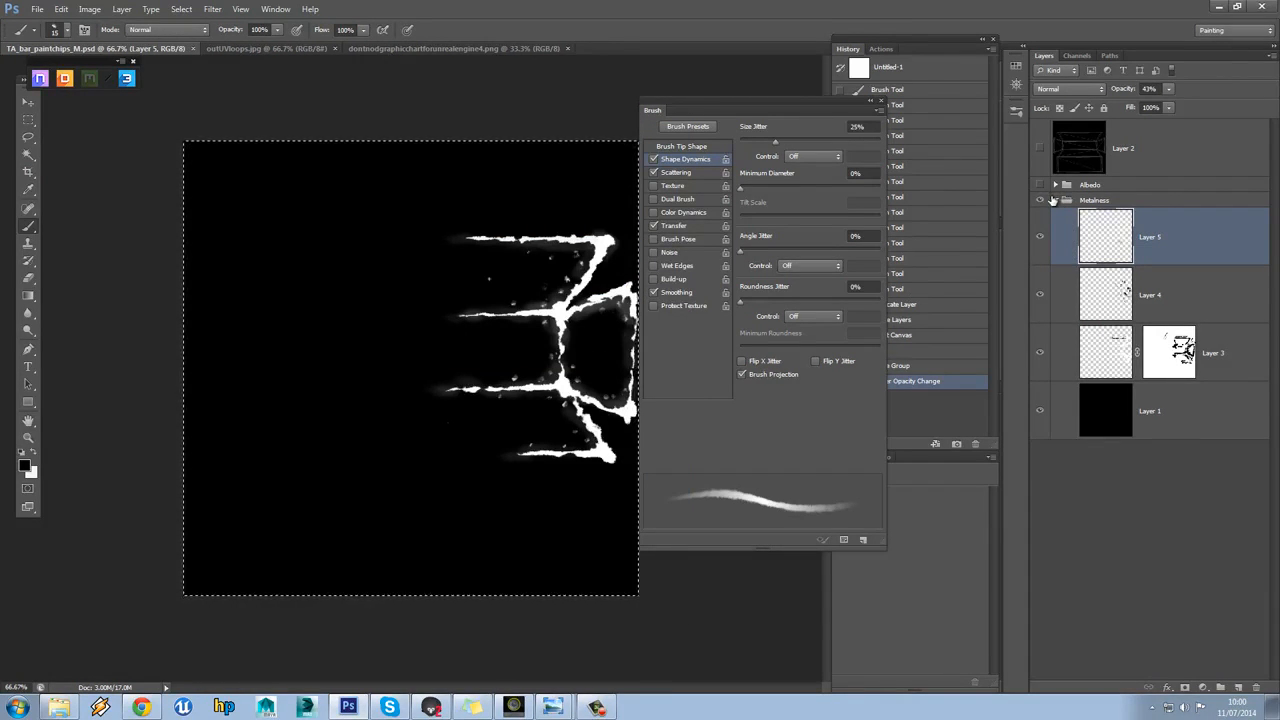
left_click(1094, 200)
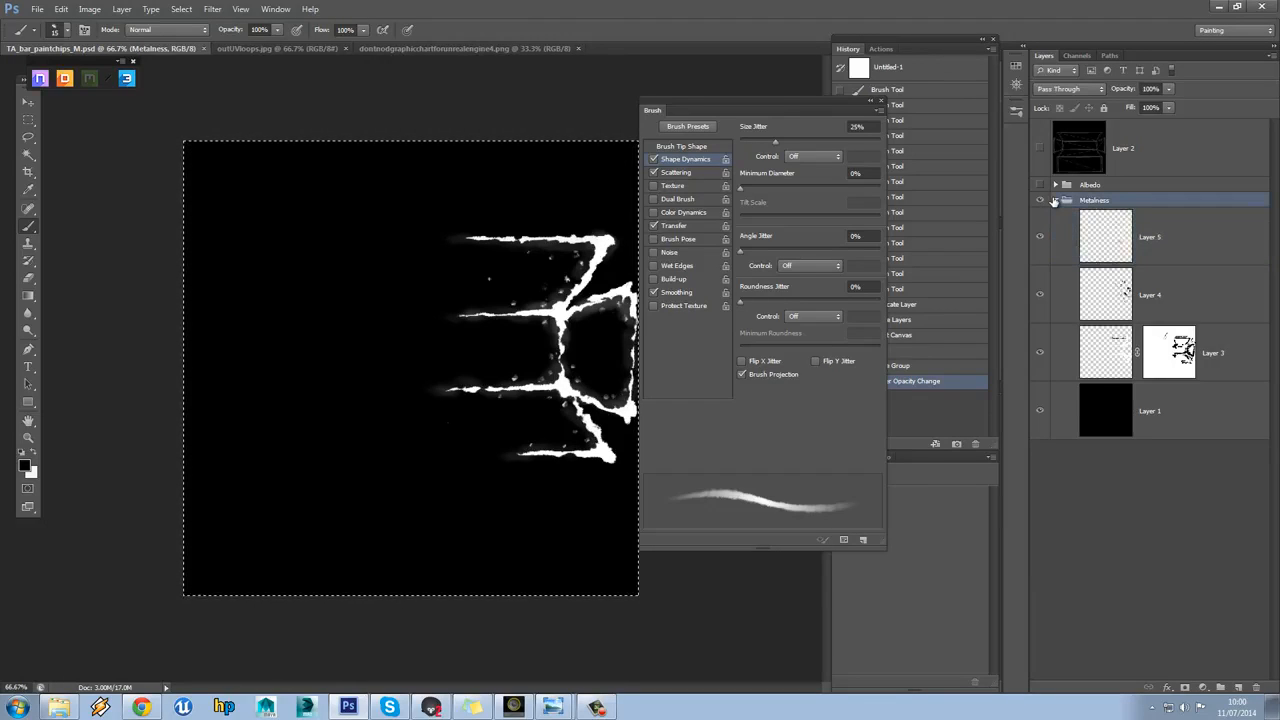